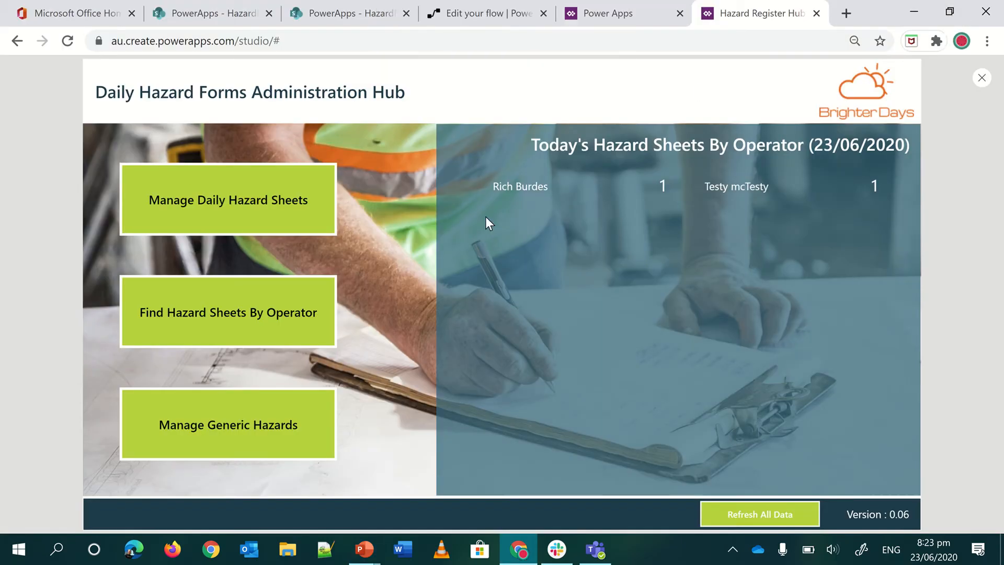
{"action": "mouse_move", "coordinate": [480, 204]}
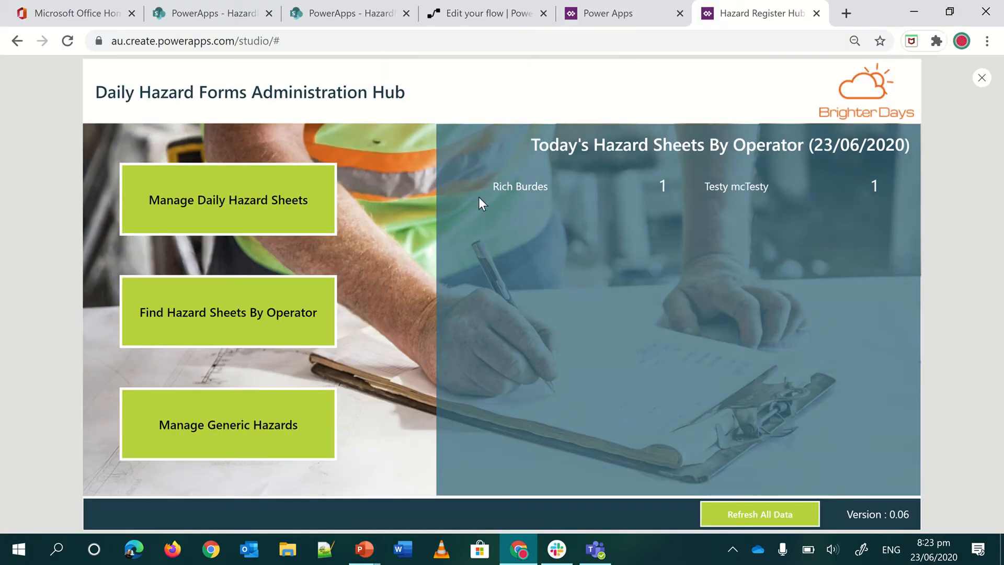
{"action": "mouse_move", "coordinate": [250, 320]}
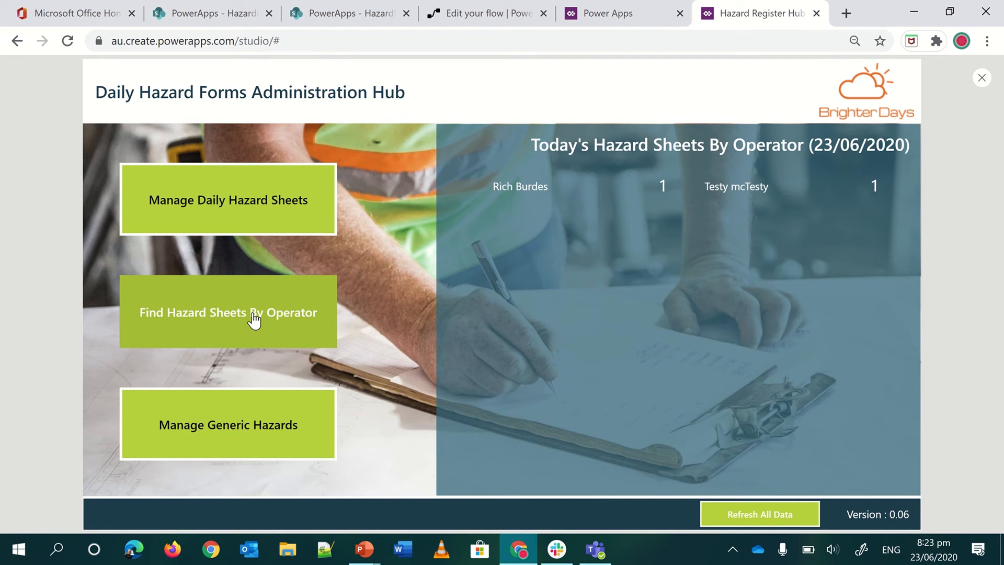
Open the Hazards By Operator screen via the Find Hazard Sheets By Operator button
{"action": "left_click", "coordinate": [227, 311]}
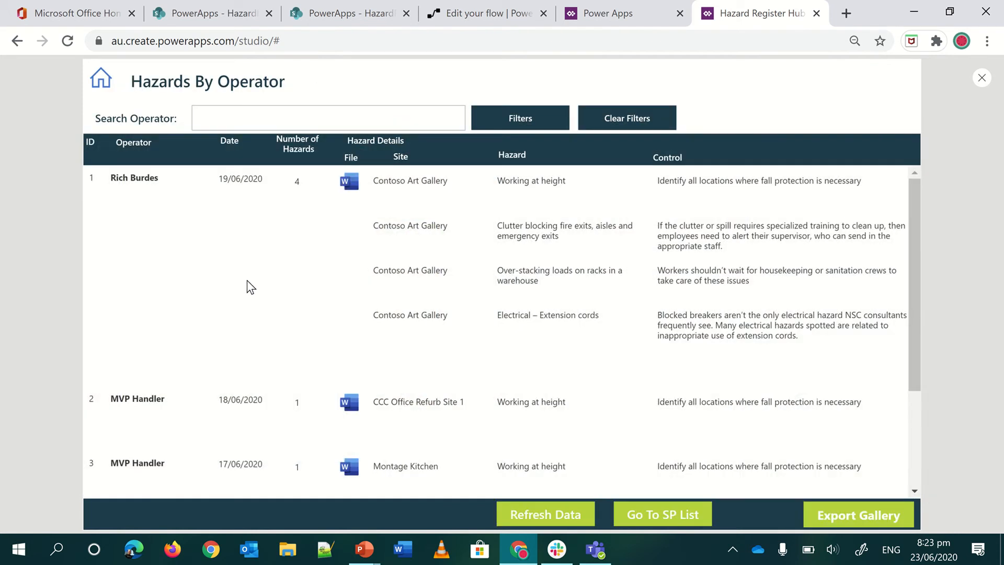
{"action": "mouse_move", "coordinate": [164, 192]}
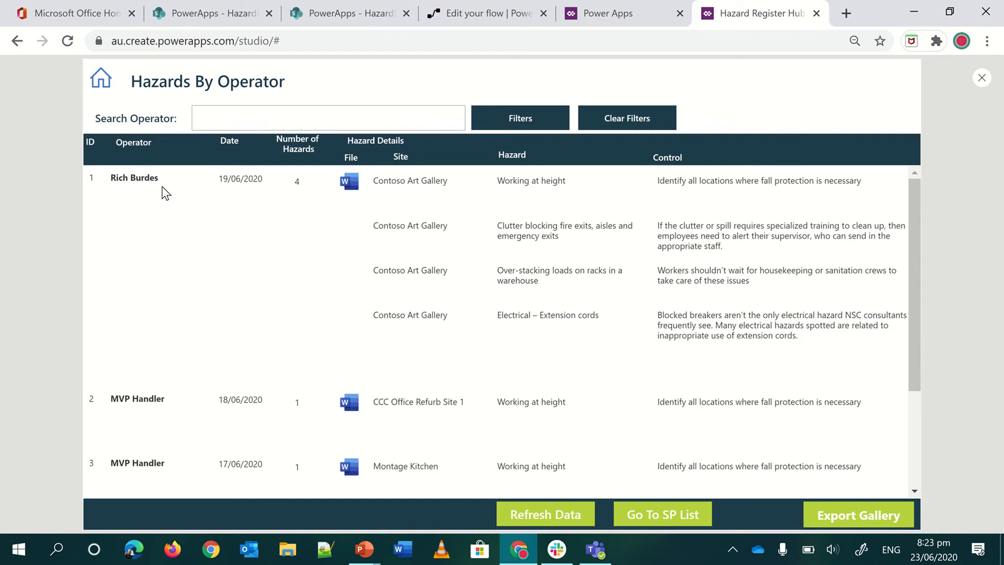
{"action": "mouse_move", "coordinate": [449, 240]}
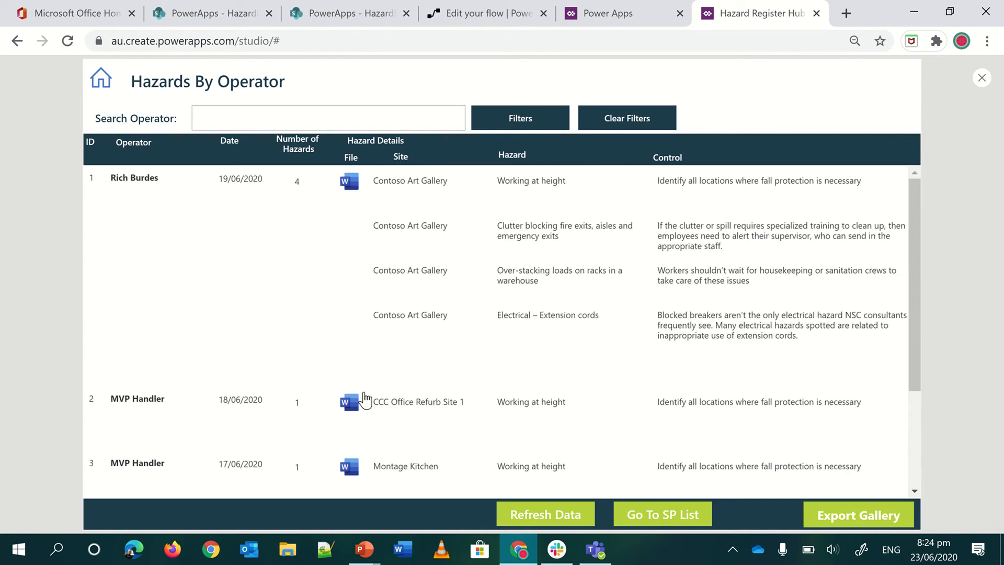
{"action": "mouse_move", "coordinate": [506, 94]}
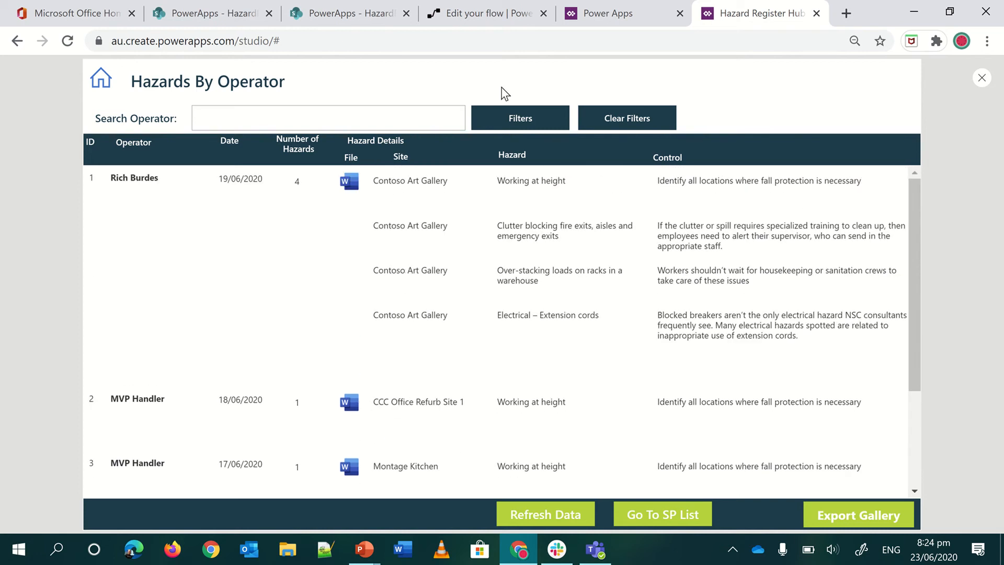
{"action": "mouse_move", "coordinate": [874, 103]}
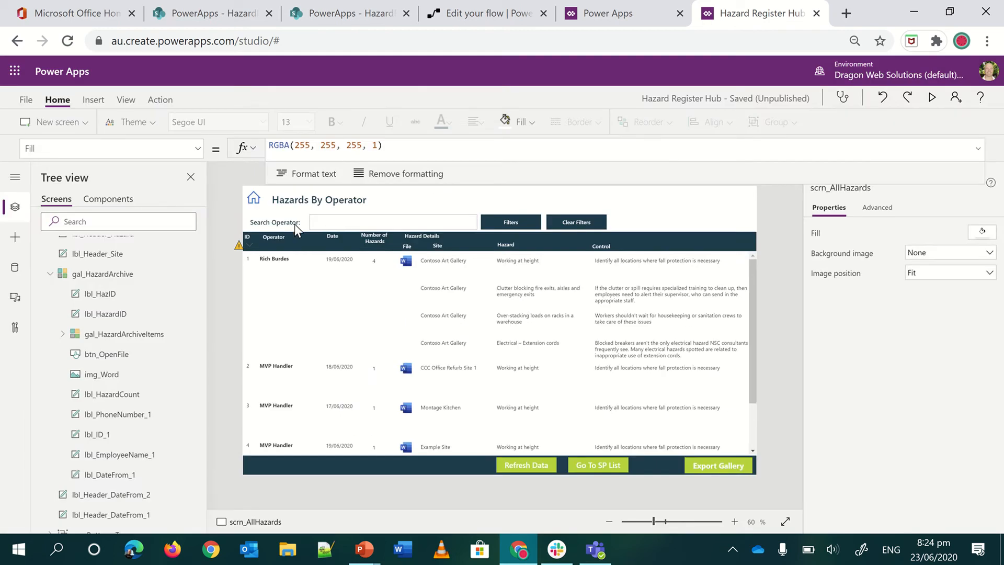
{"action": "mouse_move", "coordinate": [140, 338]}
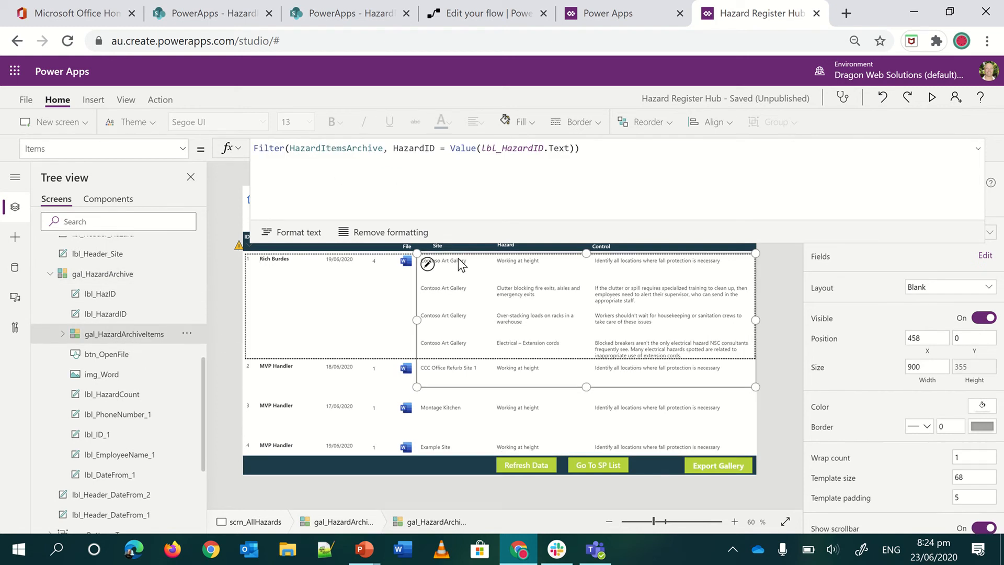
{"action": "mouse_move", "coordinate": [457, 265]}
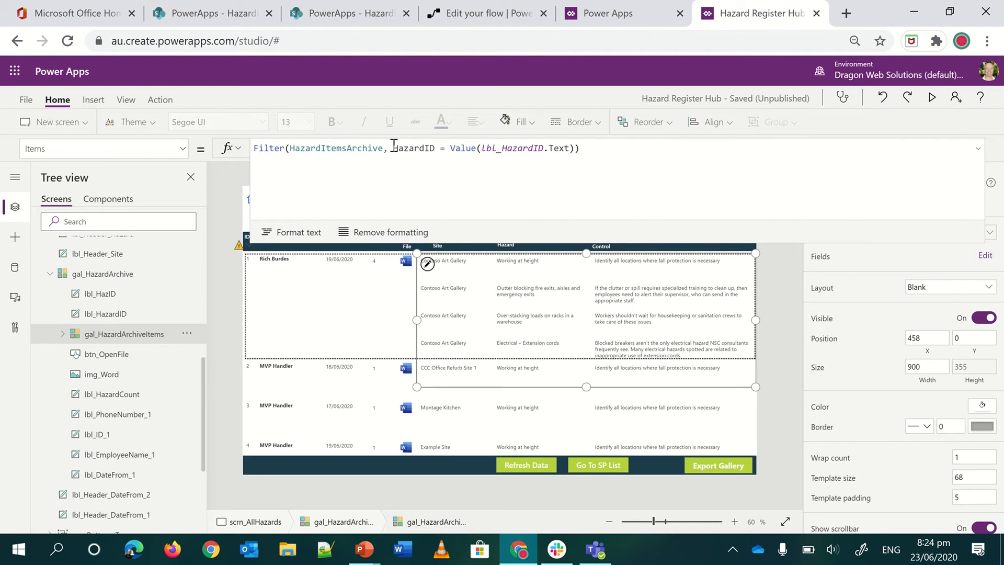
{"action": "mouse_move", "coordinate": [350, 280]}
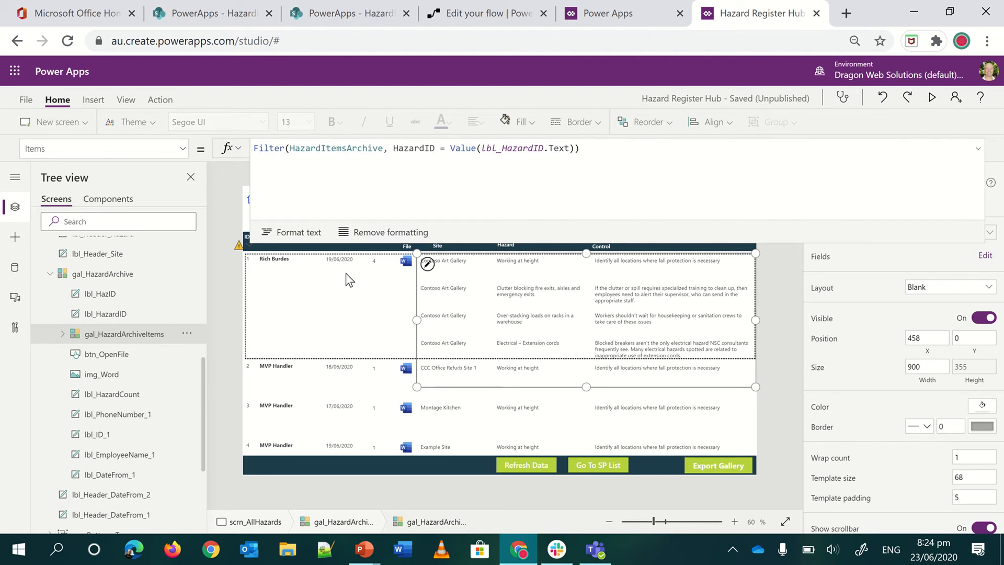
{"action": "mouse_move", "coordinate": [338, 267]}
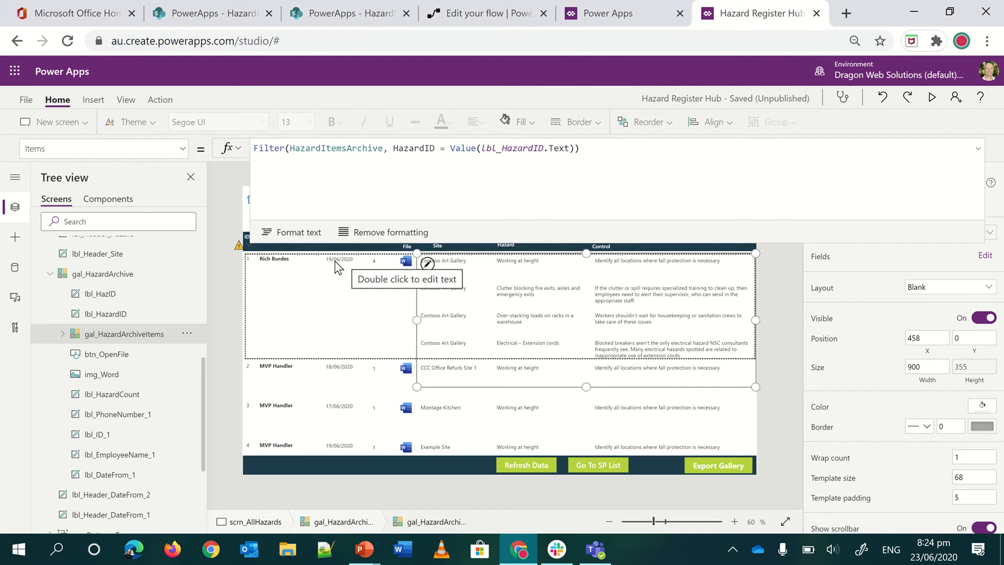
Inspect the operator row's hazard ID label, then switch over to the SharePoint lists
{"action": "left_click", "coordinate": [100, 292]}
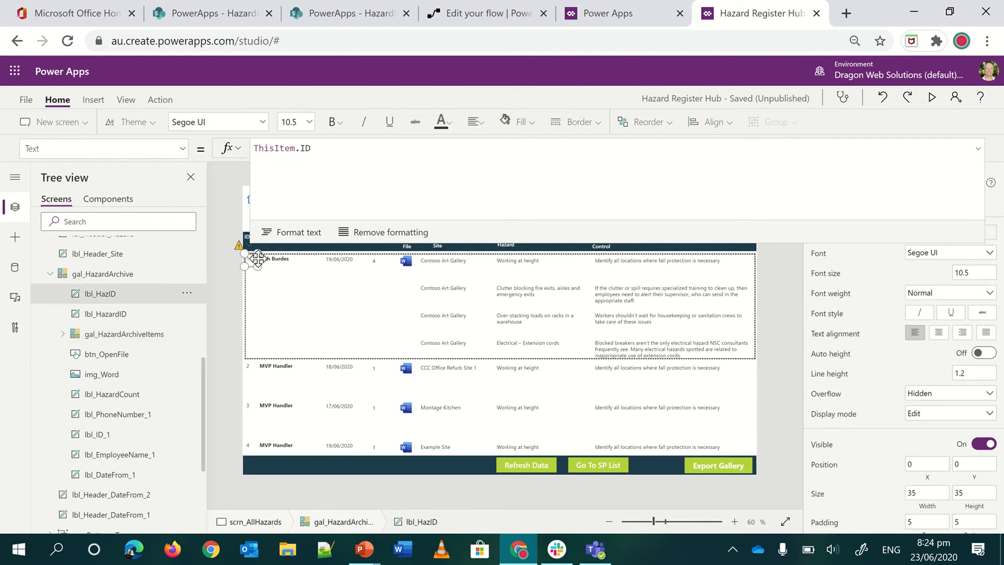
{"action": "mouse_move", "coordinate": [518, 300]}
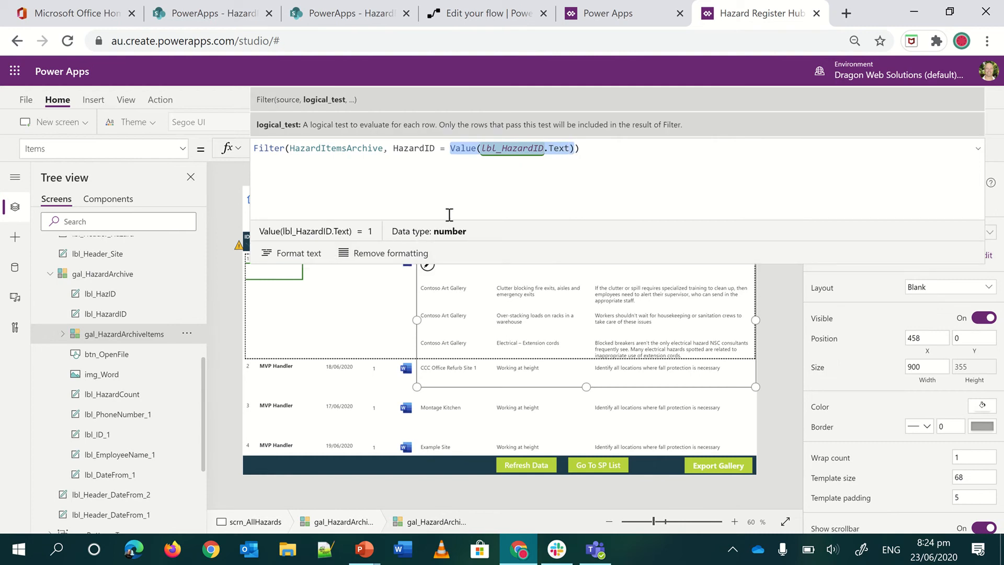
{"action": "mouse_move", "coordinate": [484, 326]}
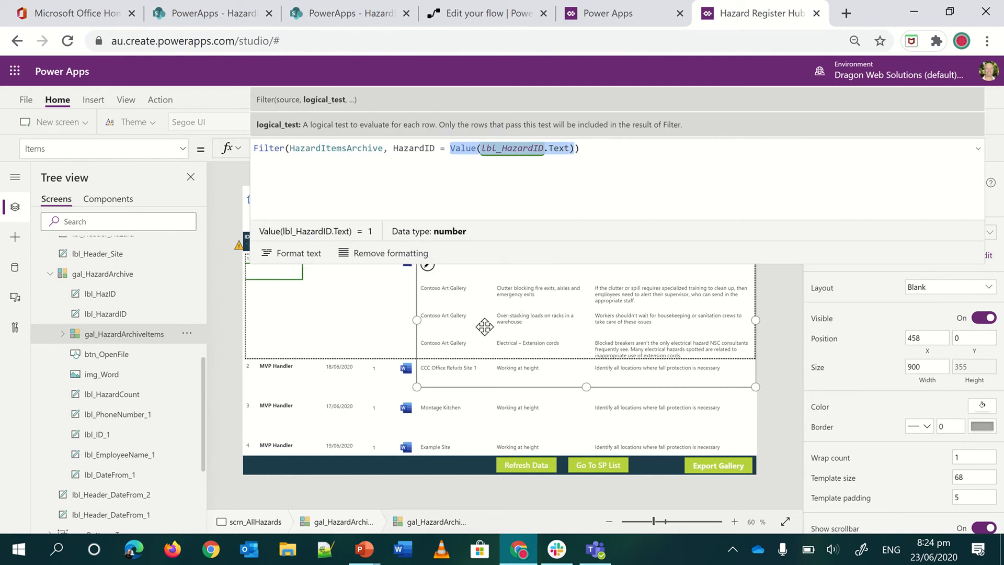
{"action": "mouse_move", "coordinate": [410, 78]}
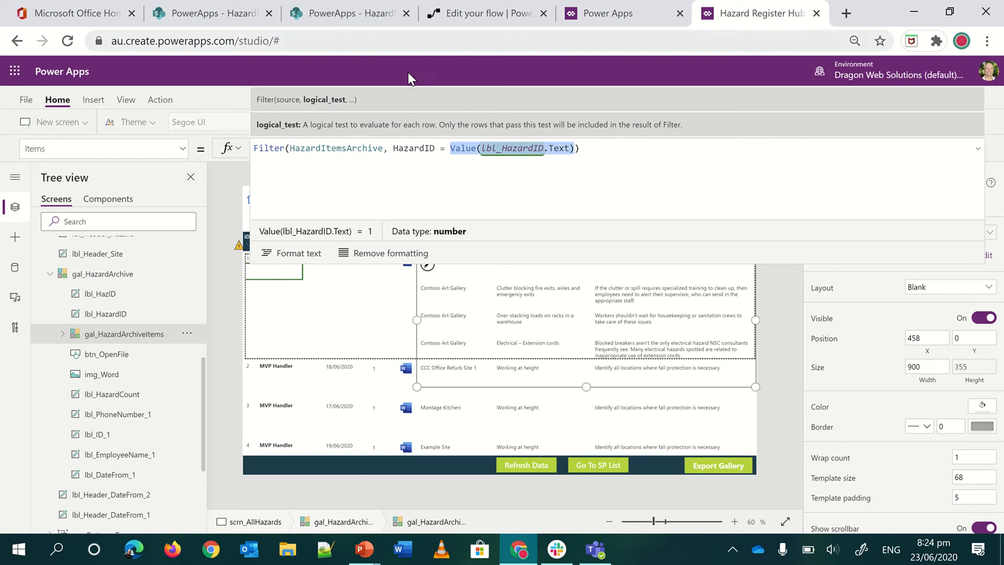
{"action": "left_click", "coordinate": [349, 12]}
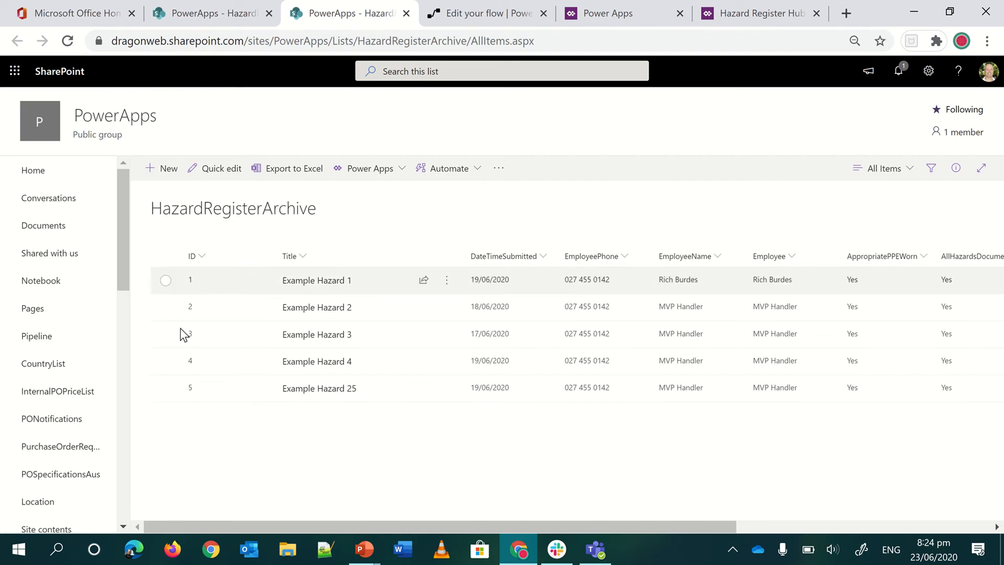
View the HazardItemsArchive list sorted by HazardID, then return to the running app
{"action": "left_click", "coordinate": [211, 12]}
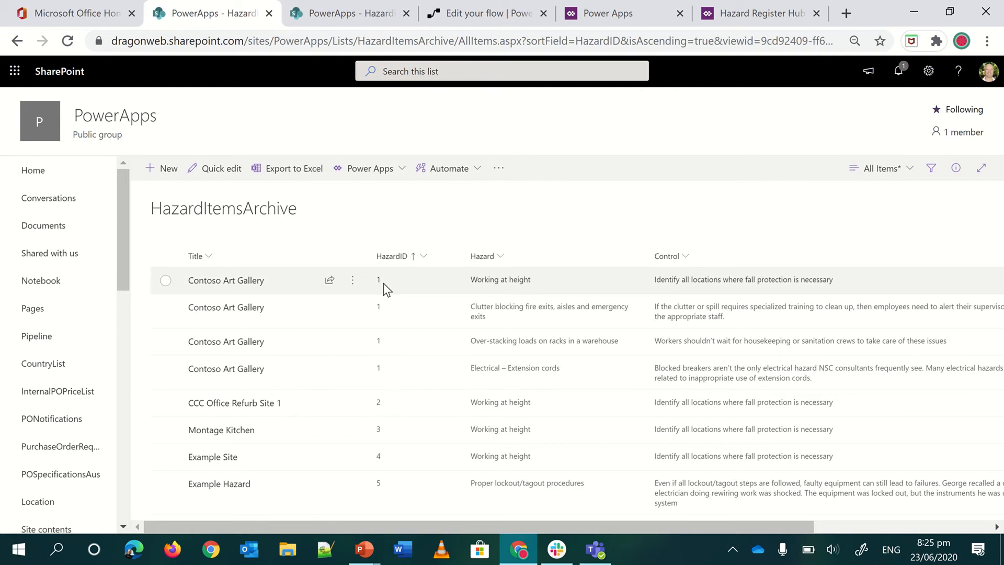
{"action": "mouse_move", "coordinate": [391, 354]}
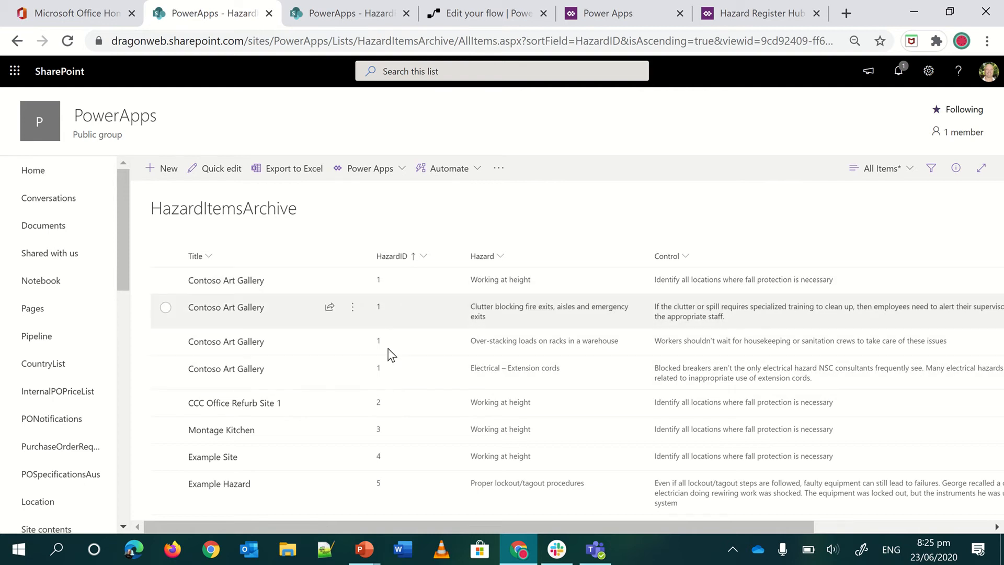
{"action": "mouse_move", "coordinate": [615, 374]}
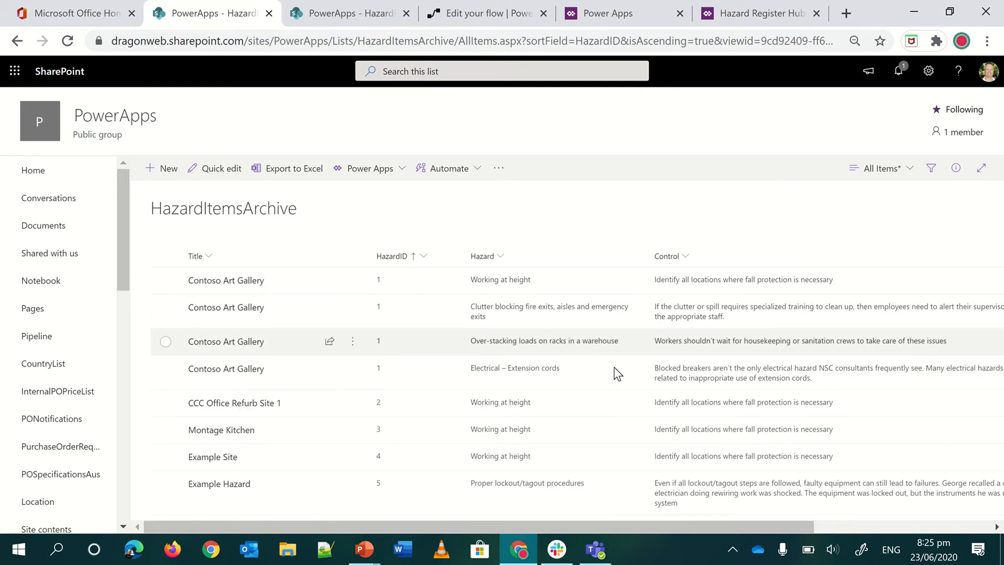
{"action": "mouse_move", "coordinate": [392, 457]}
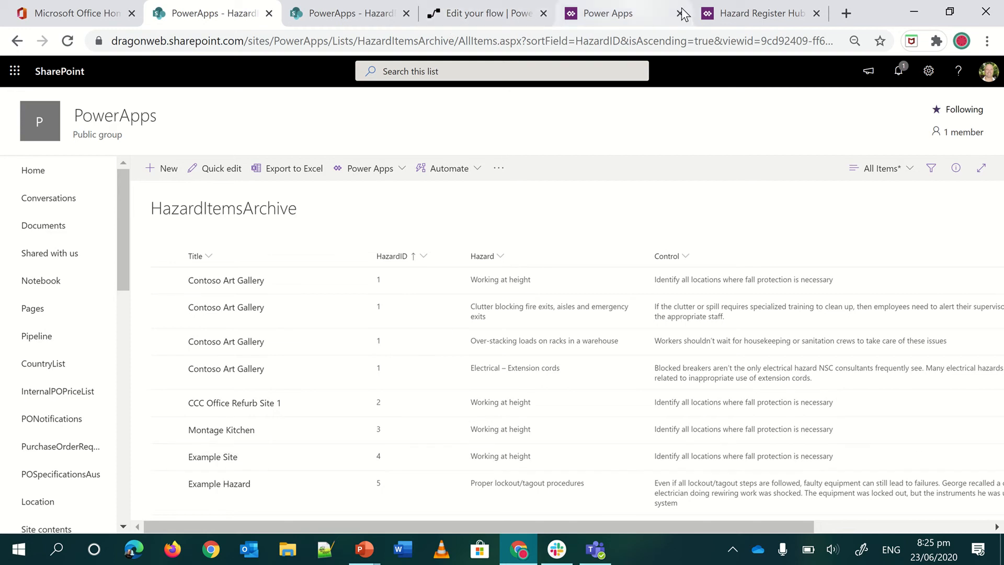
{"action": "left_click", "coordinate": [755, 13]}
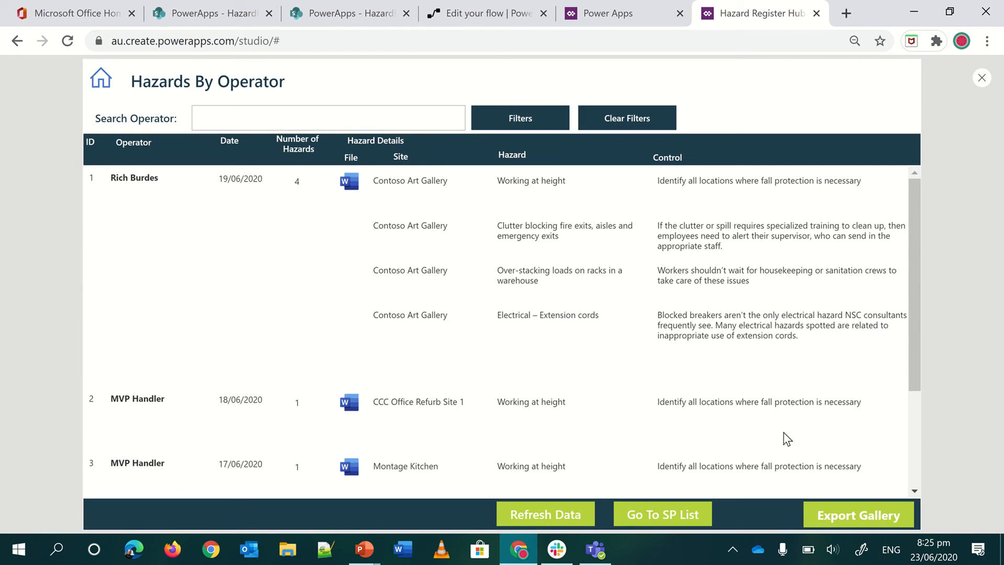
{"action": "mouse_move", "coordinate": [854, 456]}
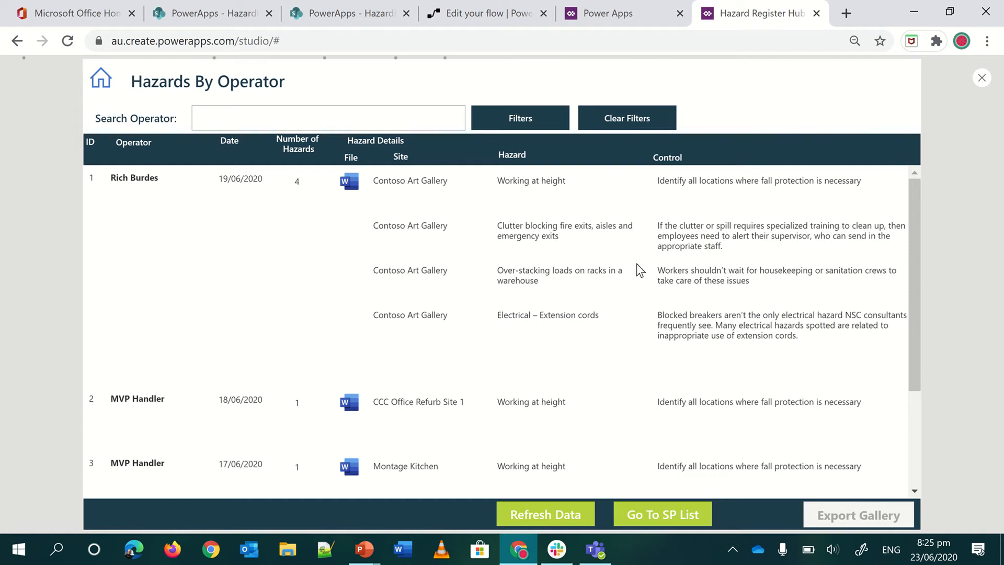
Export the gallery with Export Gallery and open the downloaded Trace-Hazards CSV
{"action": "left_click", "coordinate": [858, 515]}
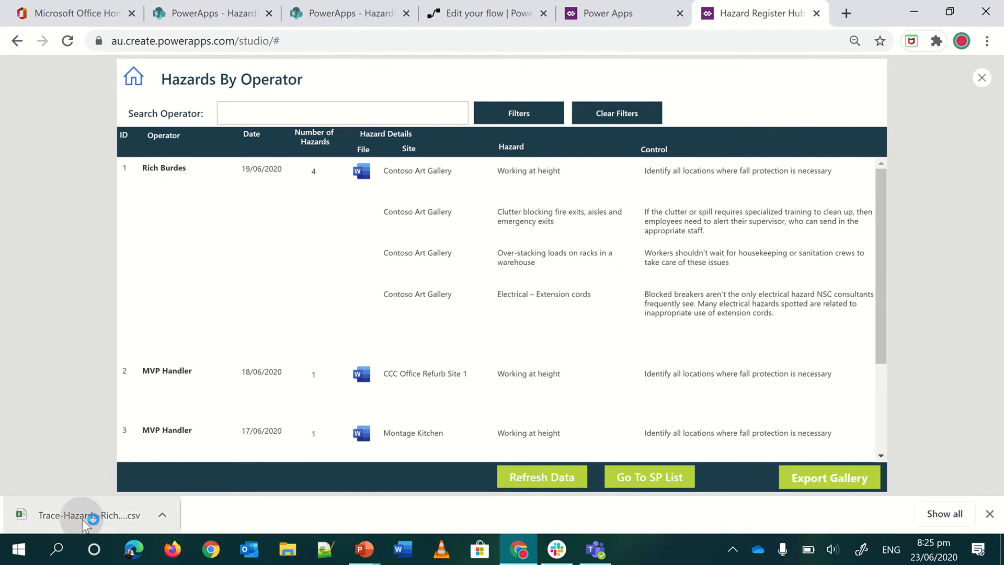
{"action": "left_click", "coordinate": [89, 514]}
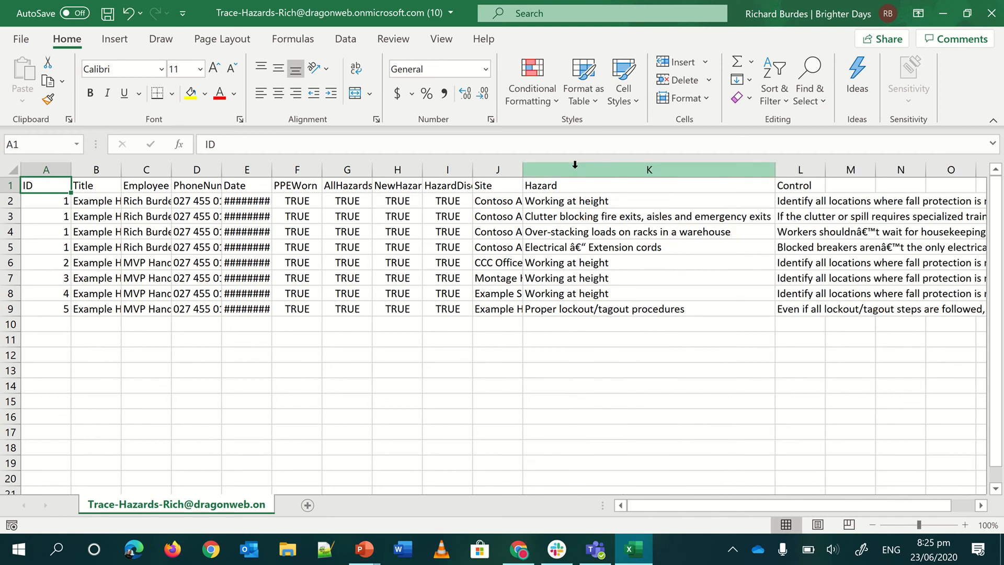
Inspect the garbled dash and Control text in K5 and M4, then close the workbook without saving
{"action": "left_click", "coordinate": [648, 246]}
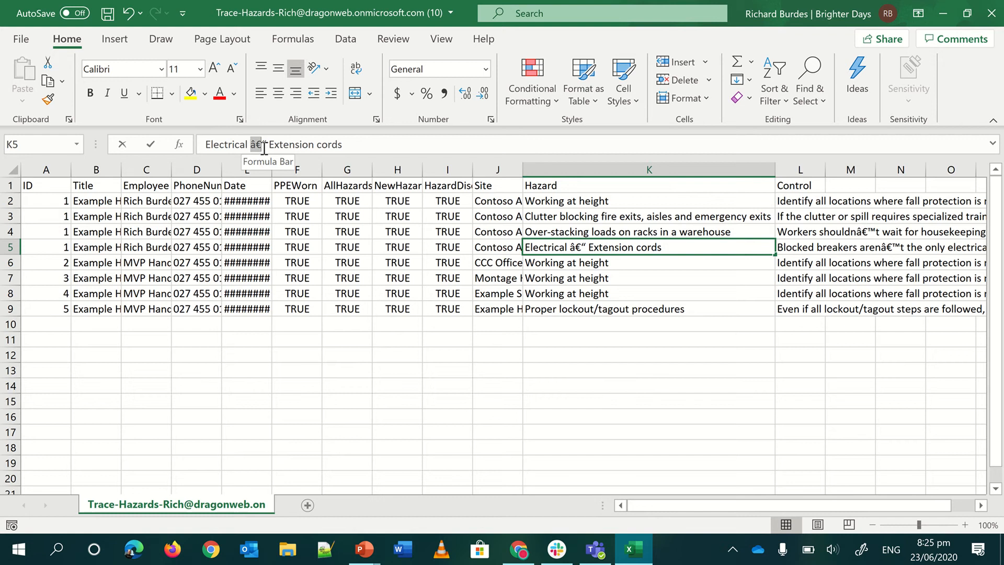
{"action": "left_click", "coordinate": [850, 232]}
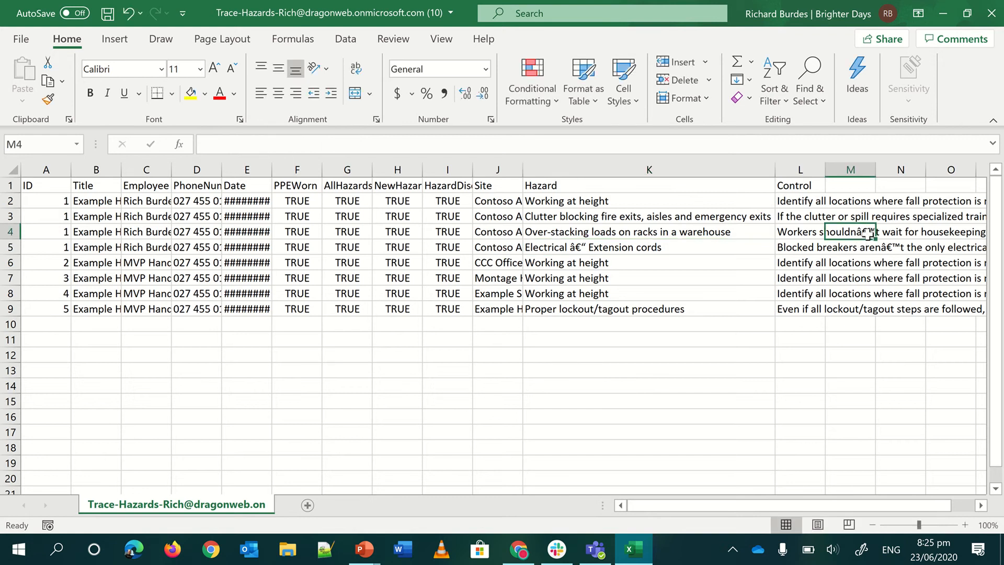
{"action": "mouse_move", "coordinate": [762, 247]}
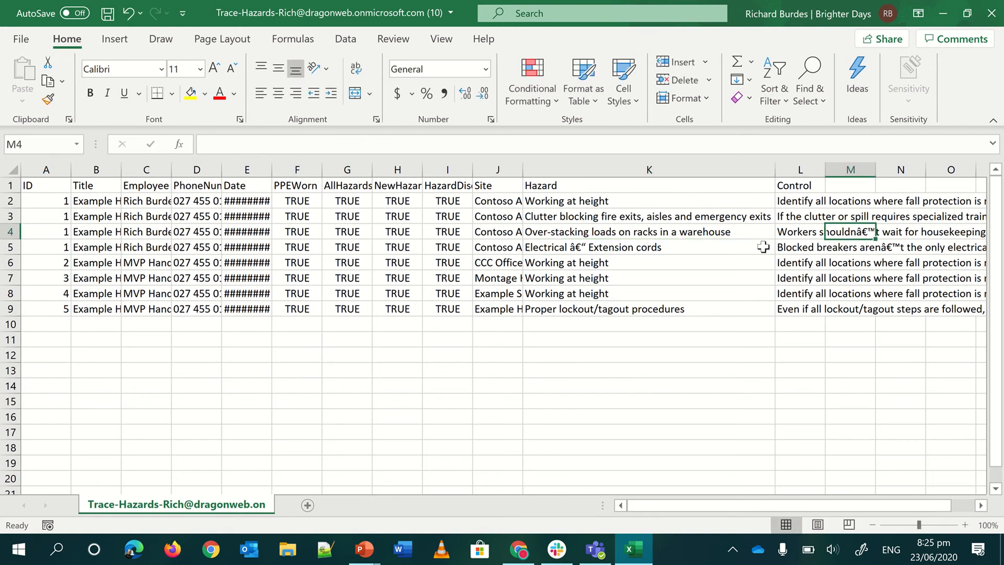
{"action": "mouse_move", "coordinate": [943, 64]}
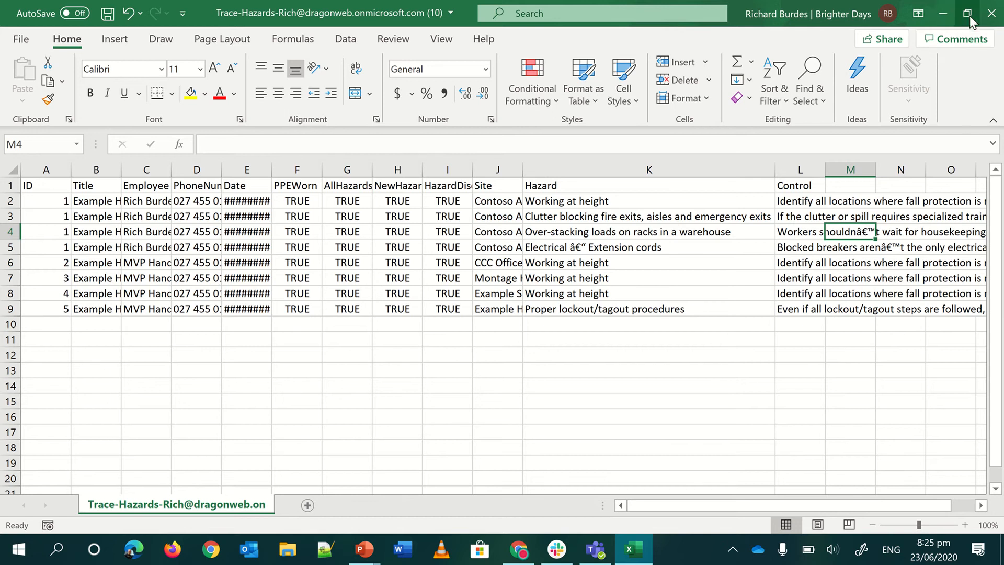
{"action": "left_click", "coordinate": [991, 13]}
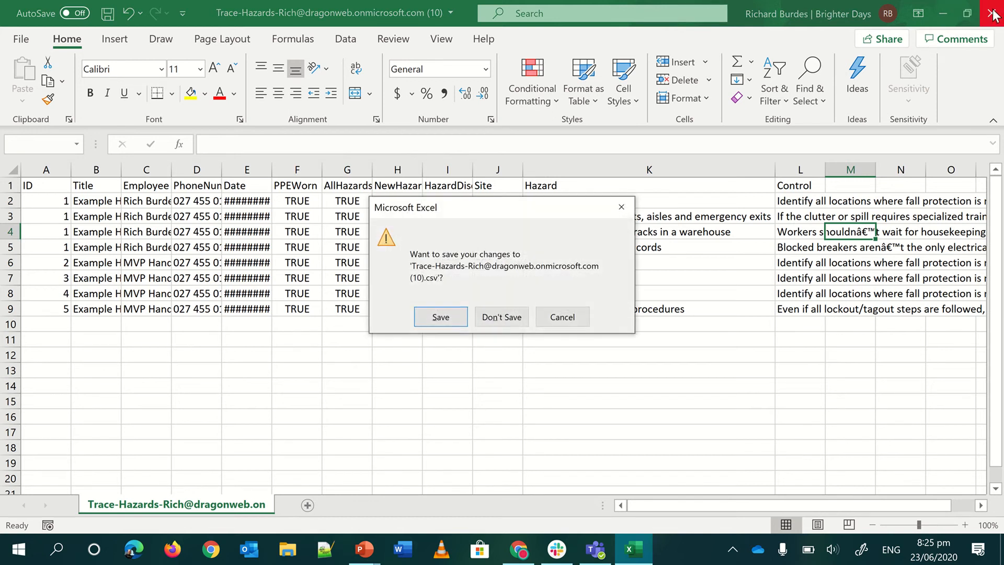
{"action": "left_click", "coordinate": [501, 316]}
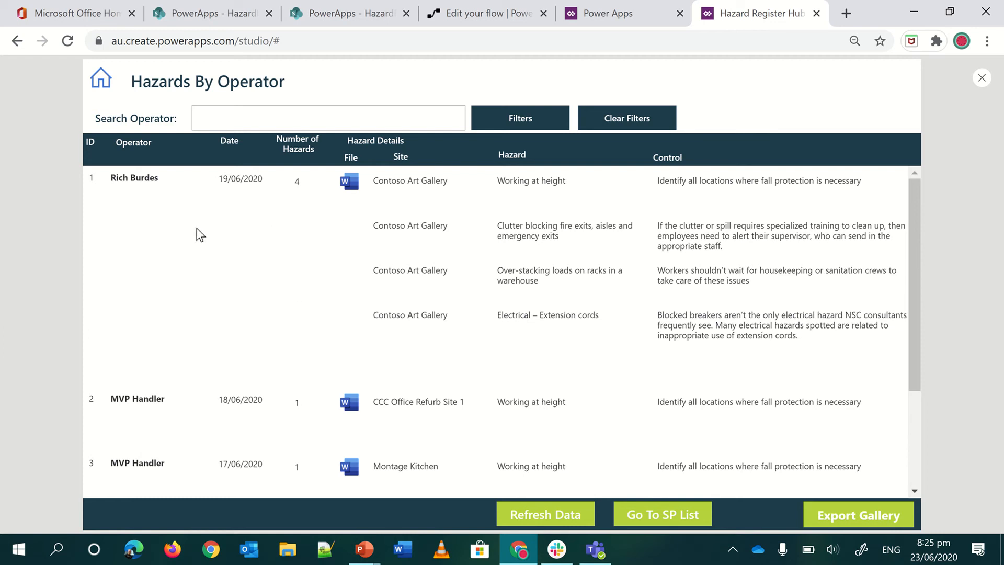
{"action": "mouse_move", "coordinate": [152, 170]}
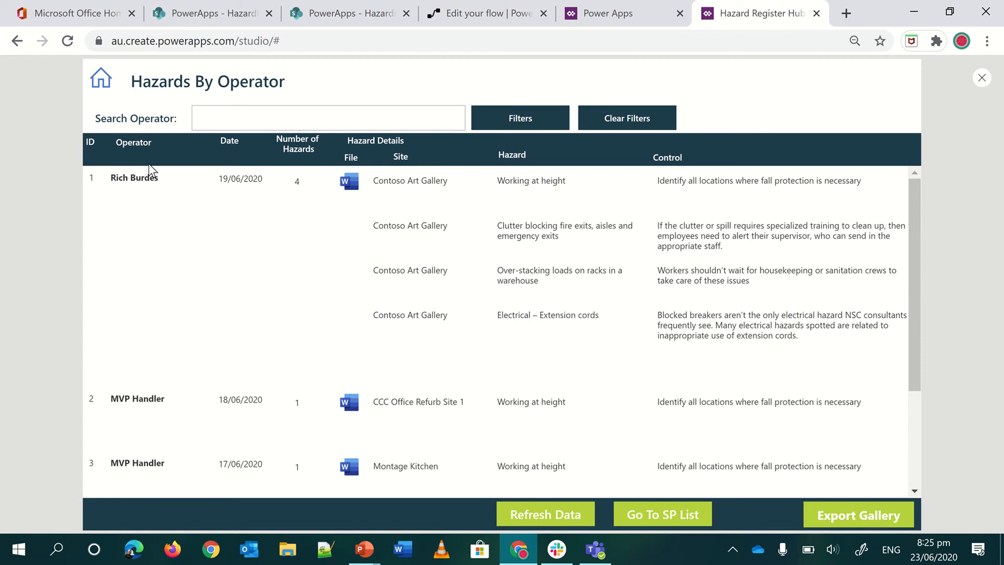
{"action": "mouse_move", "coordinate": [268, 200]}
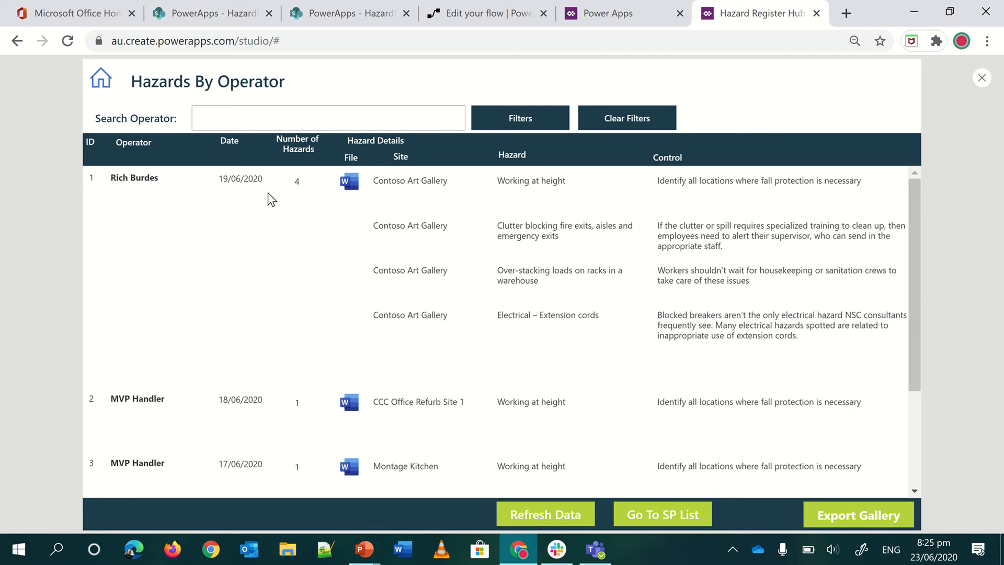
{"action": "mouse_move", "coordinate": [408, 388]}
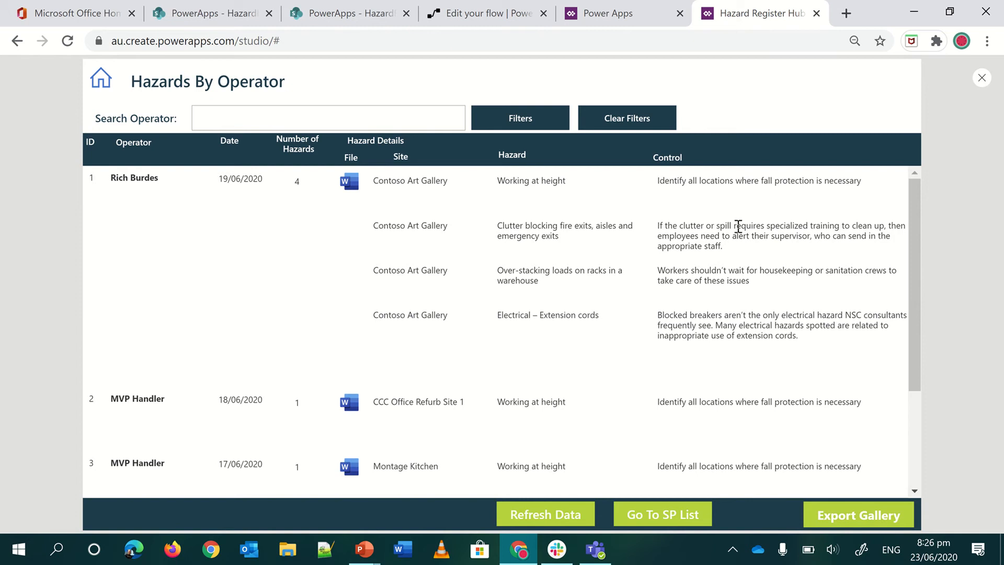
Expand the HazardItems Initialize variable step, add a trial Increment variable step and delete it
{"action": "left_click", "coordinate": [484, 12]}
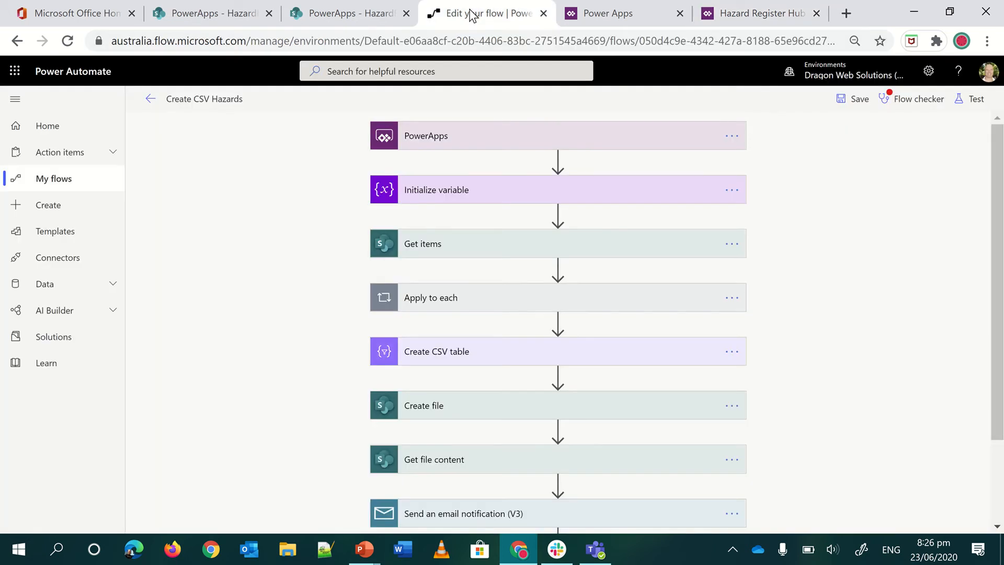
{"action": "mouse_move", "coordinate": [803, 108]}
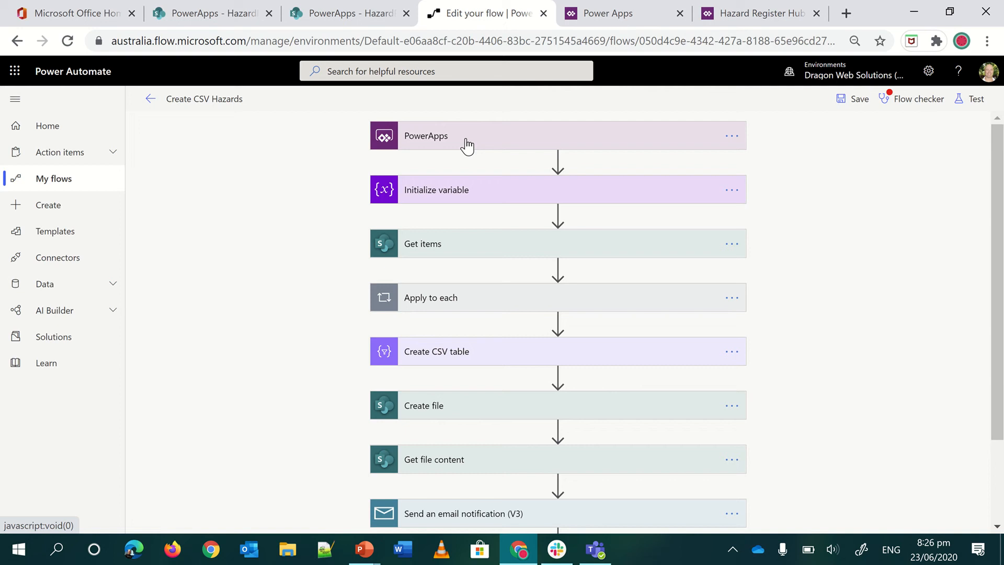
{"action": "mouse_move", "coordinate": [458, 187]}
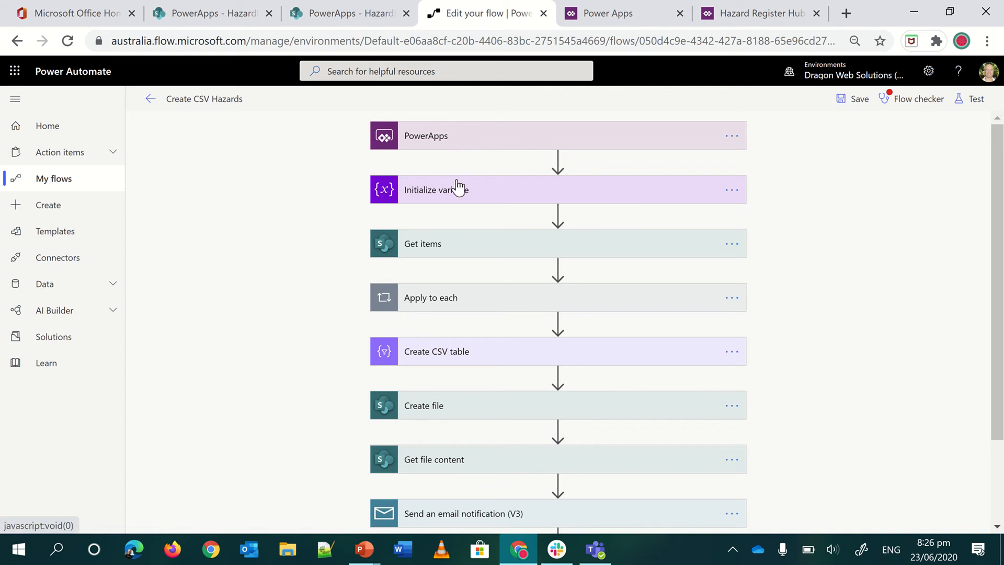
{"action": "left_click", "coordinate": [436, 190]}
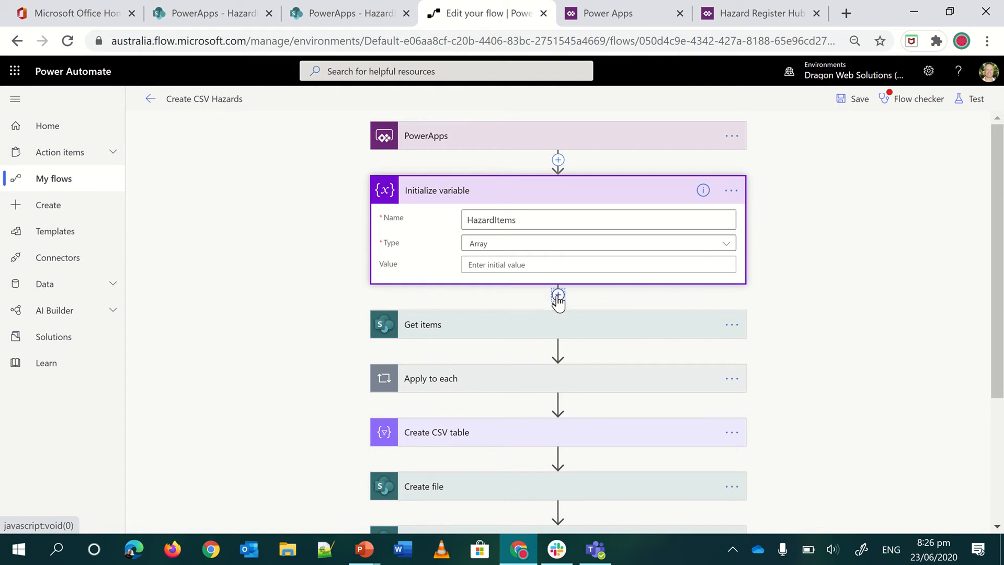
{"action": "left_click", "coordinate": [557, 295]}
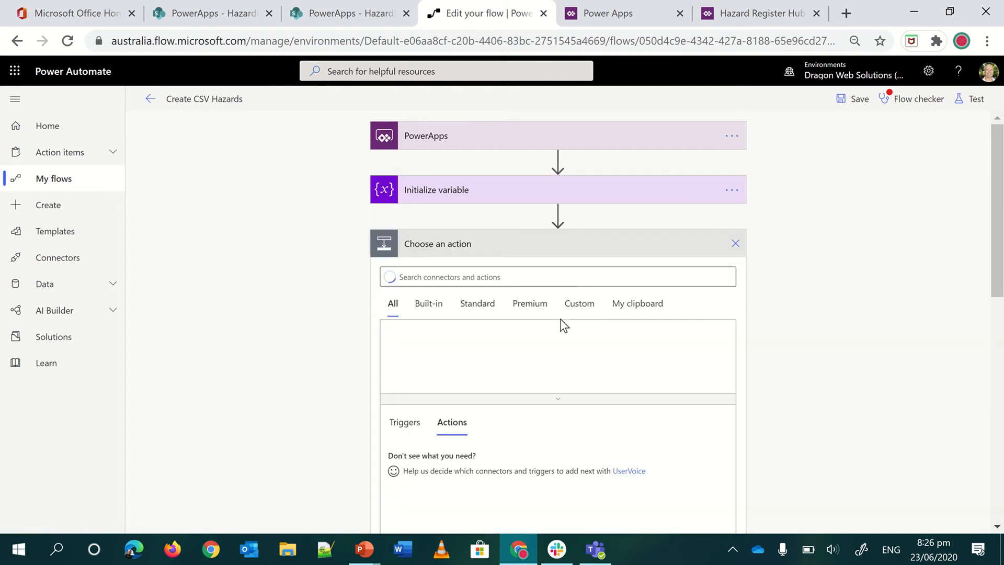
{"action": "left_click", "coordinate": [557, 276]}
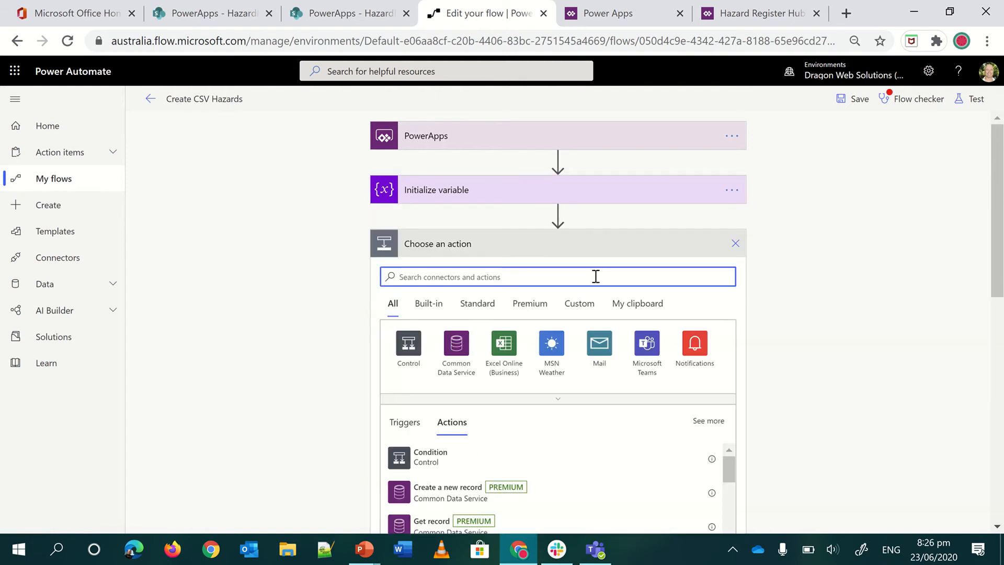
{"action": "type", "text": "varia"}
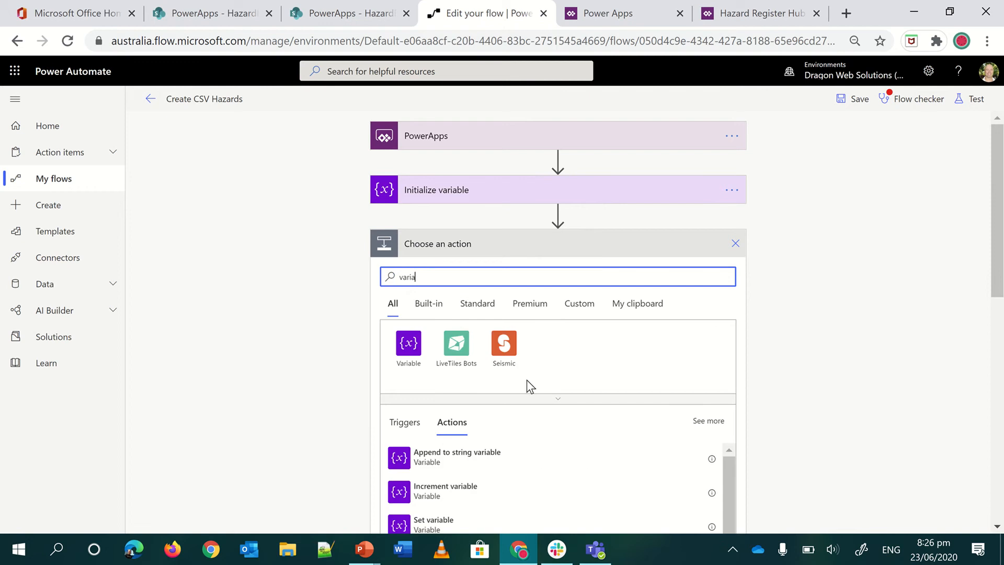
{"action": "scroll", "scroll_direction": "down", "scroll_amount": 3}
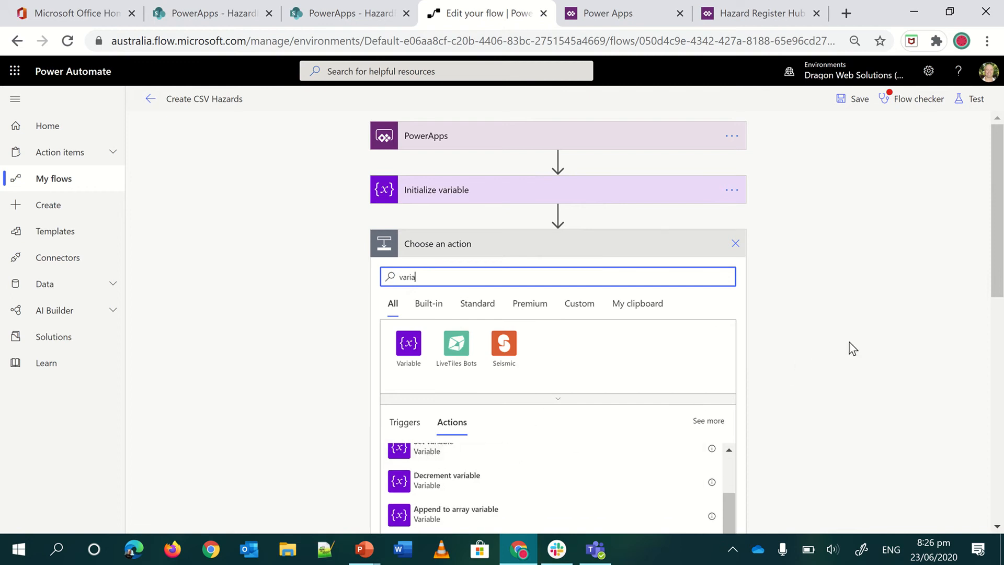
{"action": "scroll", "scroll_direction": "down", "scroll_amount": 3}
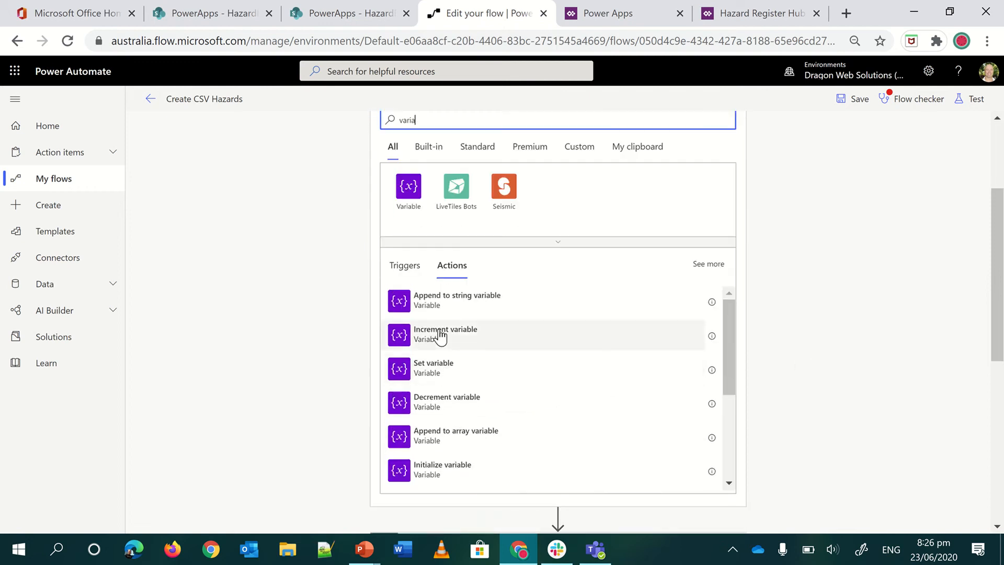
{"action": "left_click", "coordinate": [446, 333]}
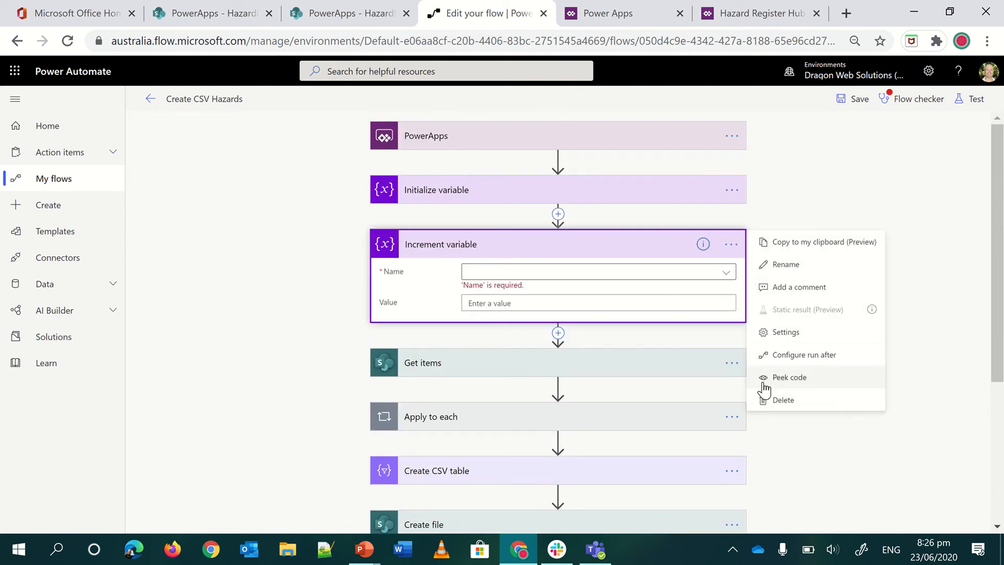
{"action": "left_click", "coordinate": [782, 399]}
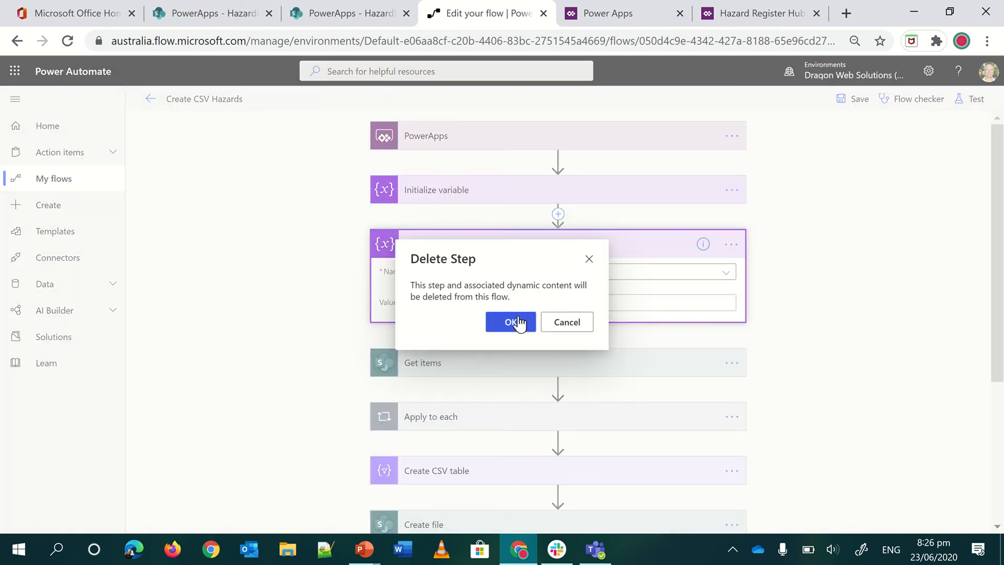
{"action": "left_click", "coordinate": [511, 322]}
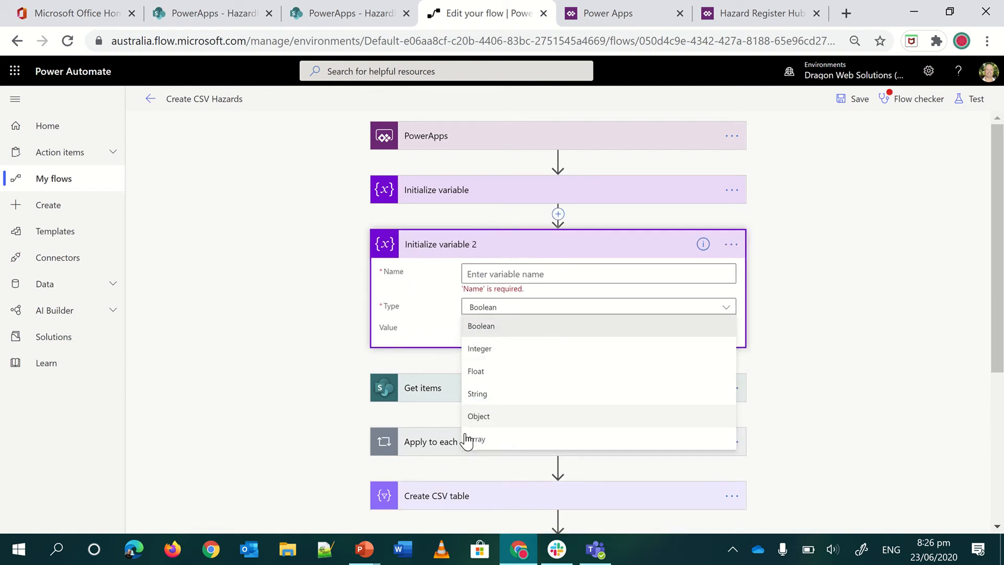
Set a second Initialize variable step's type to Array, then delete that trial step too
{"action": "left_click", "coordinate": [475, 439]}
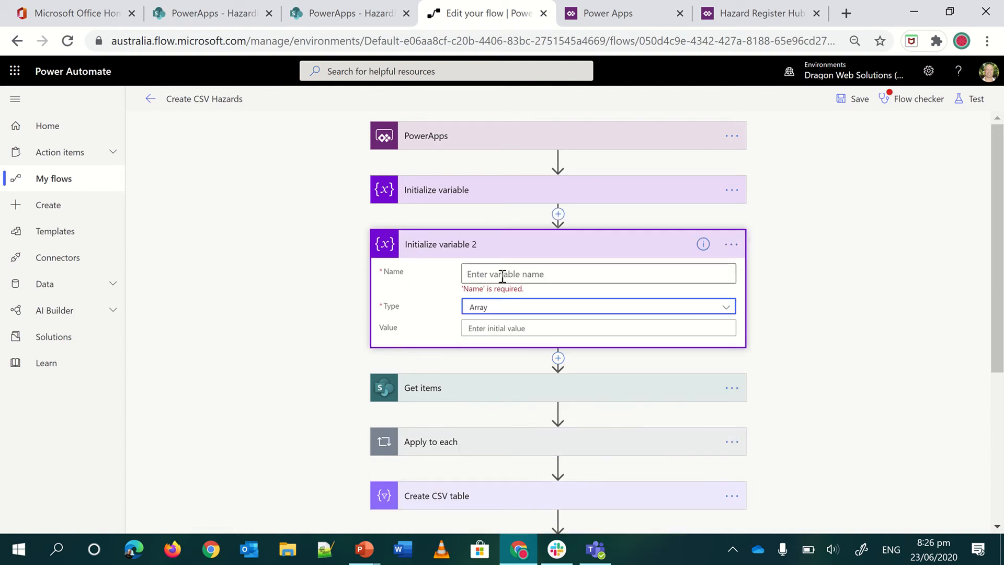
{"action": "left_click", "coordinate": [731, 244]}
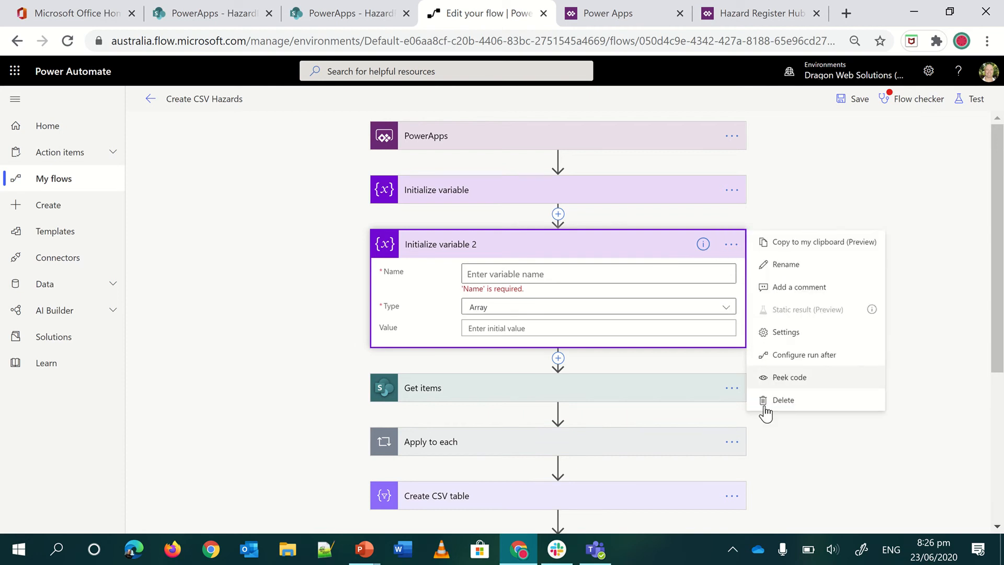
{"action": "left_click", "coordinate": [781, 399]}
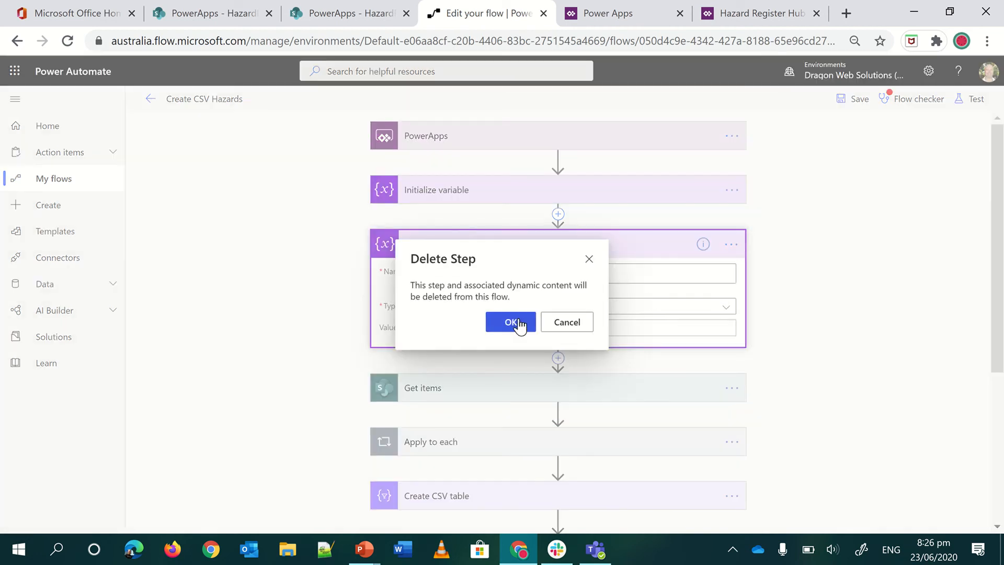
{"action": "left_click", "coordinate": [509, 322]}
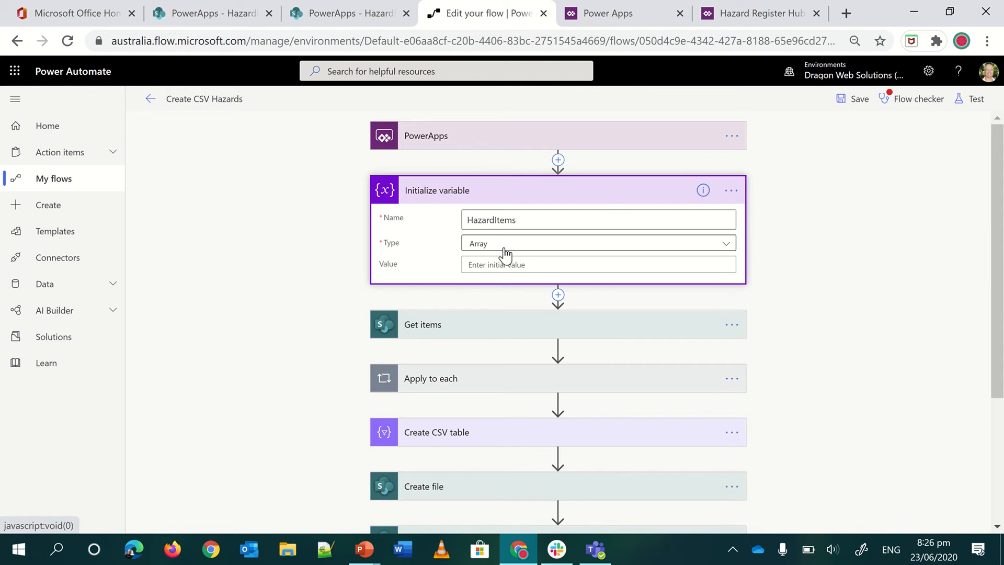
Expand Get items and show its advanced options with the Filter Query from Power Apps
{"action": "left_click", "coordinate": [422, 324]}
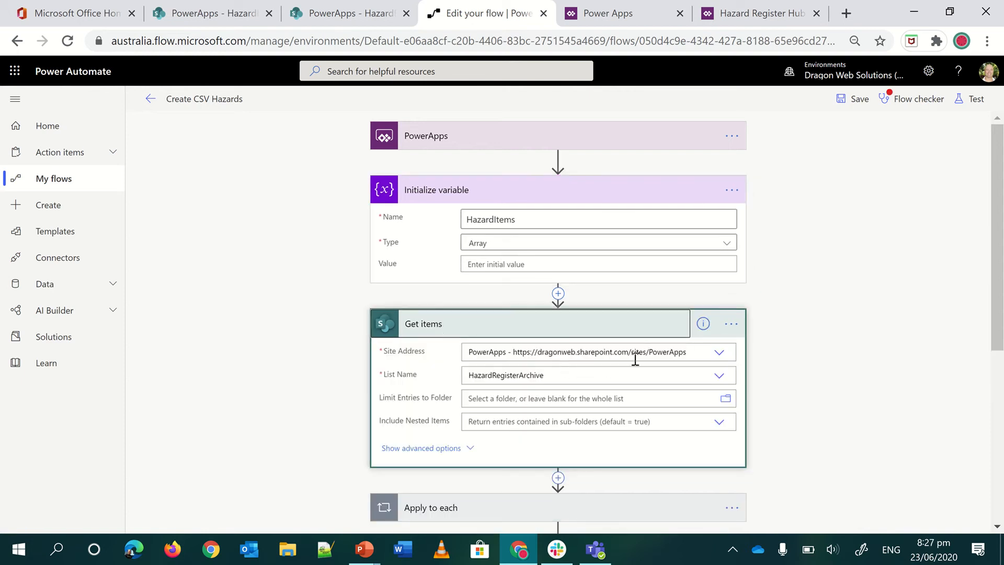
{"action": "mouse_move", "coordinate": [614, 372]}
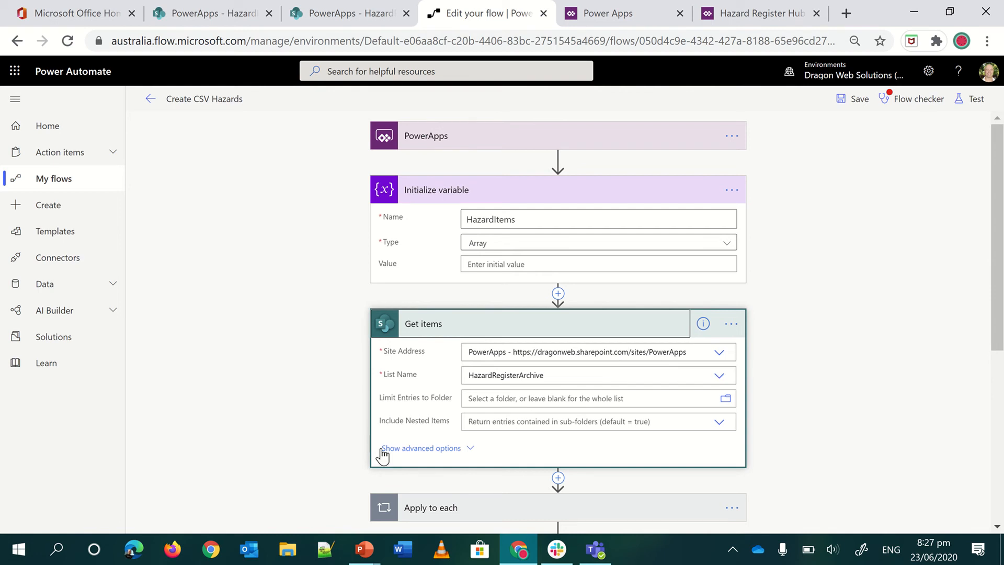
{"action": "left_click", "coordinate": [420, 447]}
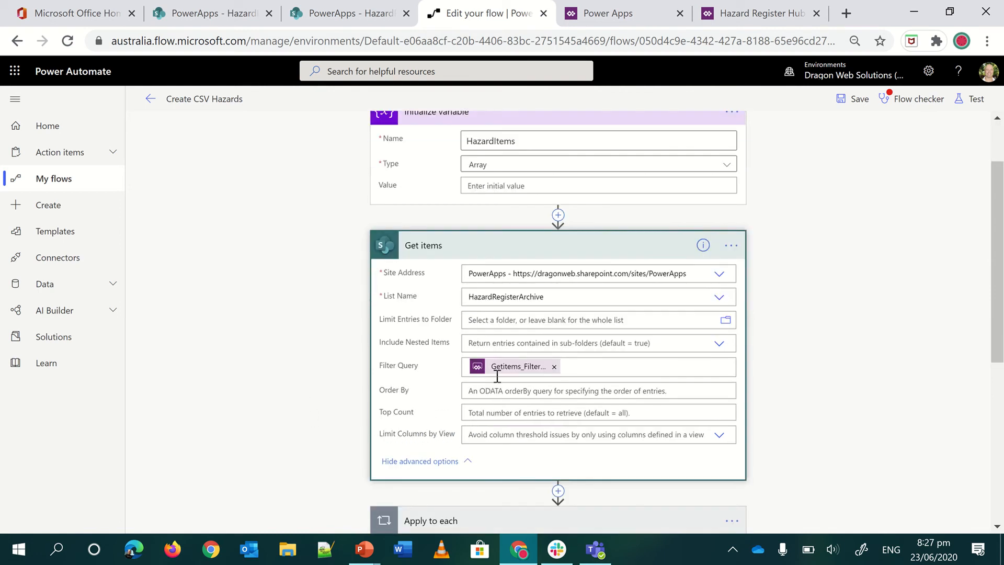
{"action": "mouse_move", "coordinate": [518, 366]}
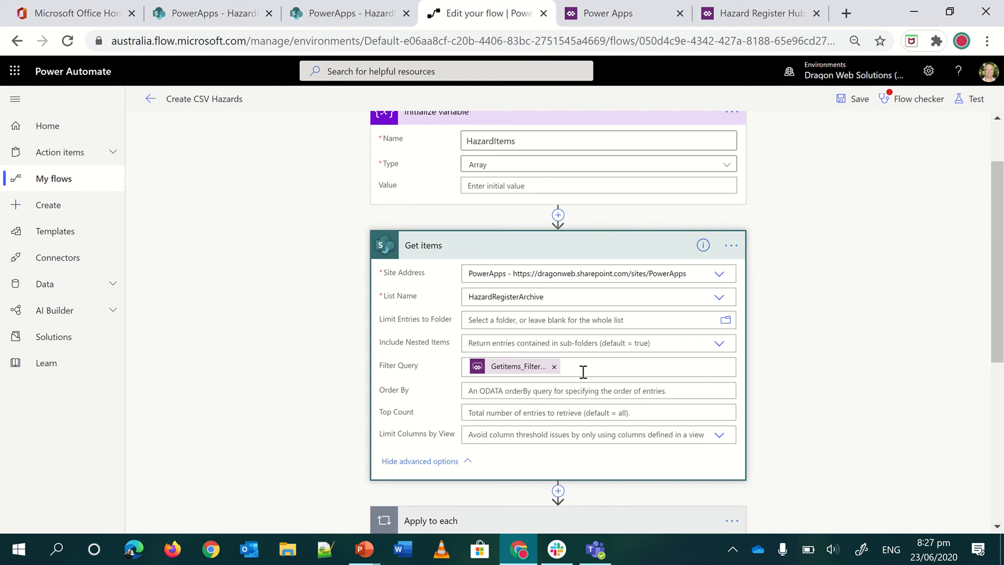
{"action": "mouse_move", "coordinate": [608, 372]}
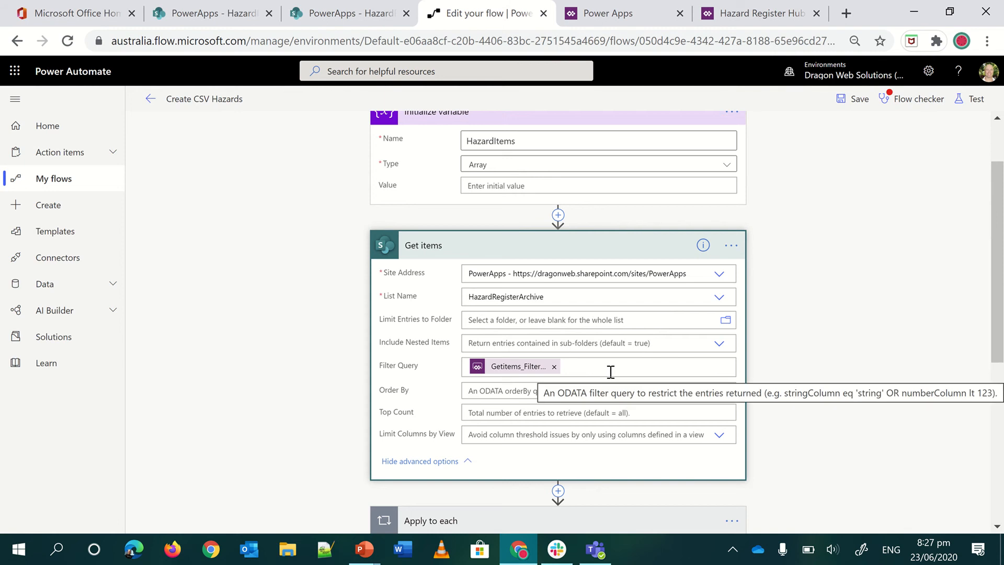
{"action": "mouse_move", "coordinate": [460, 247]}
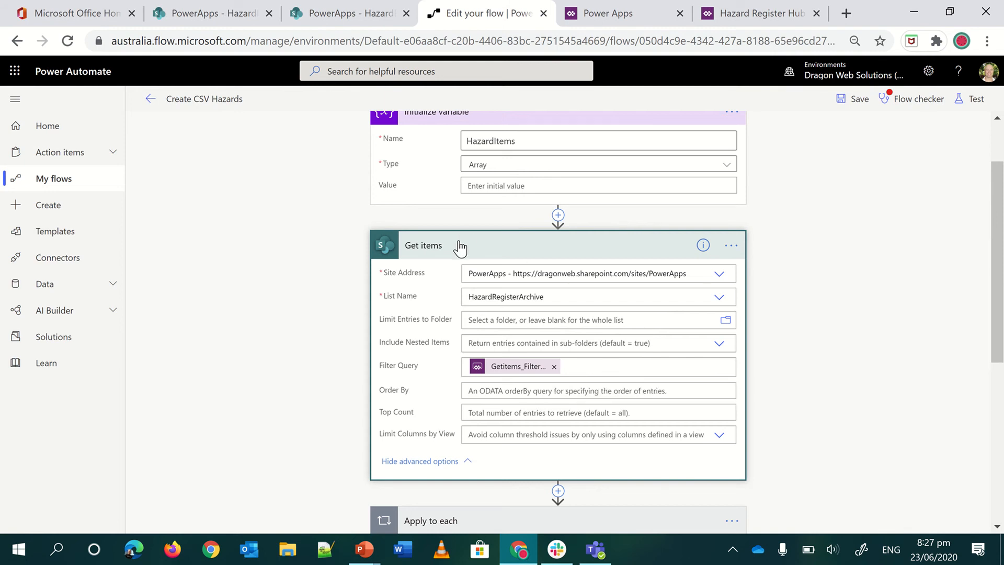
{"action": "scroll", "scroll_direction": "down", "scroll_amount": 3}
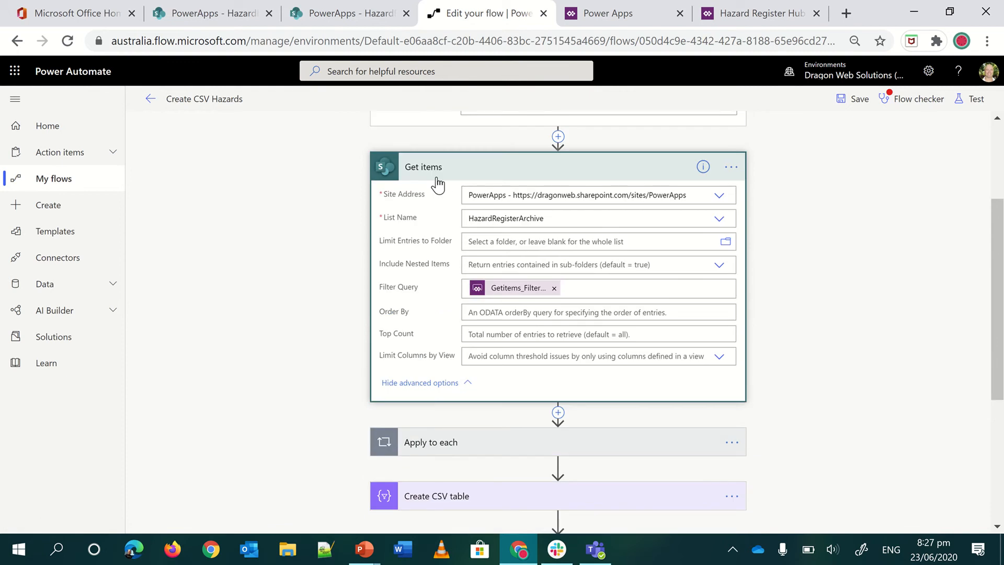
{"action": "mouse_move", "coordinate": [452, 455]}
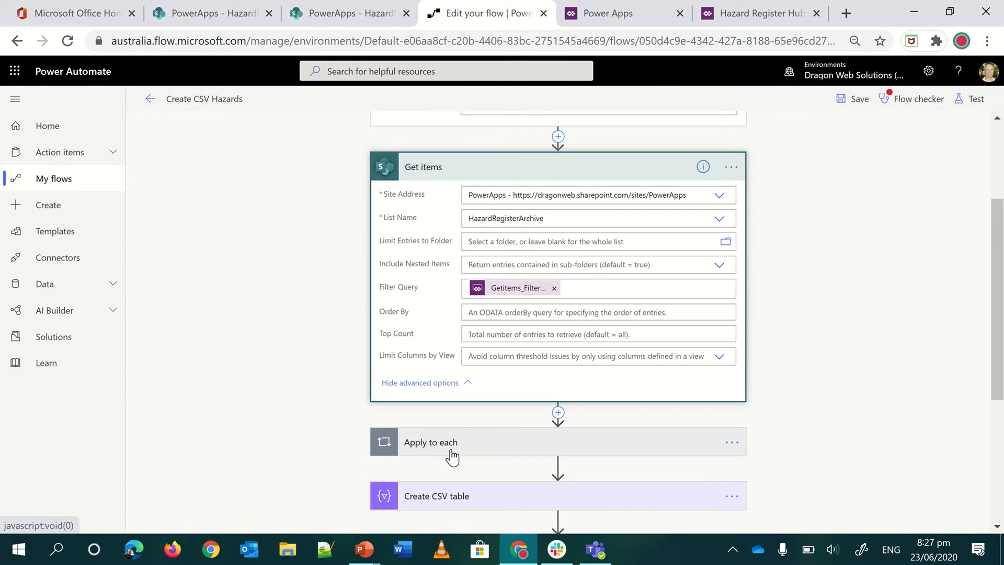
Expand Apply to each and the Get Hazard Items step filtering HazardID eq the current HazardID
{"action": "left_click", "coordinate": [453, 441]}
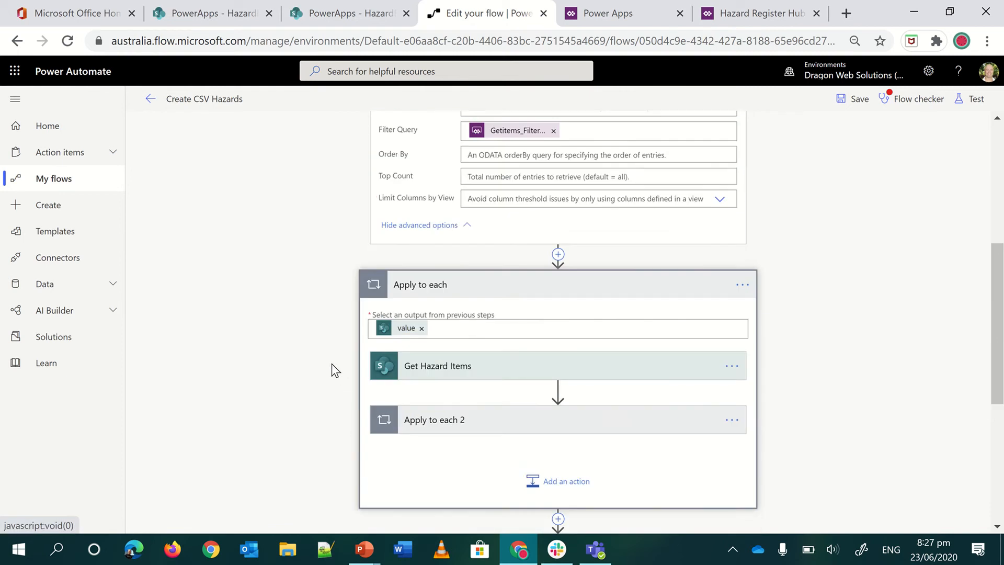
{"action": "left_click", "coordinate": [437, 366]}
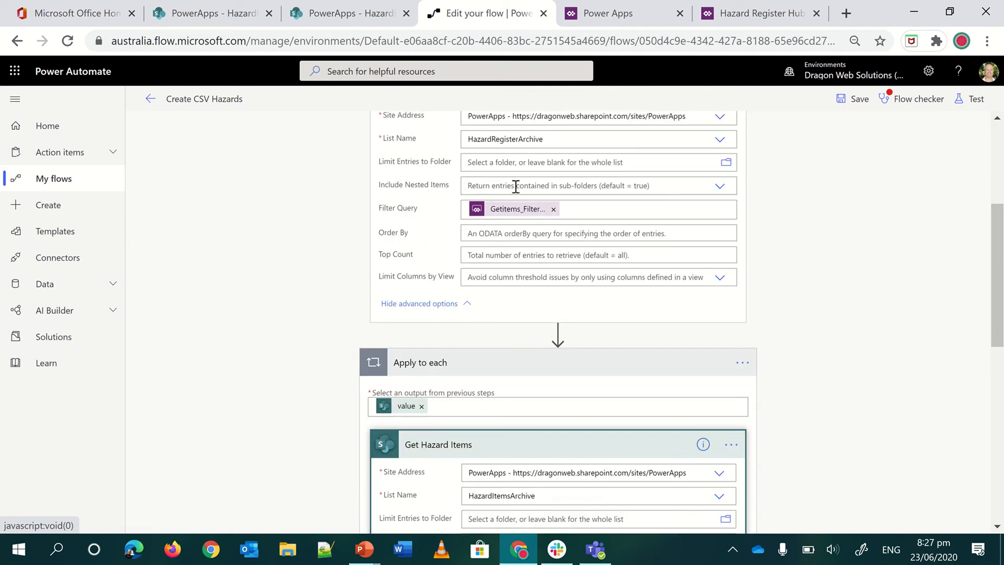
{"action": "scroll", "scroll_direction": "down", "scroll_amount": 3}
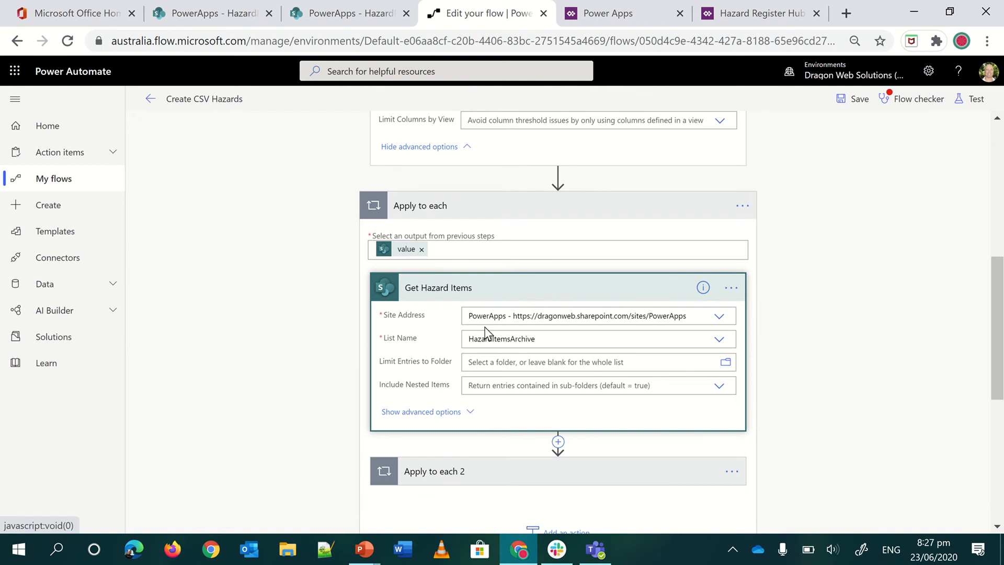
{"action": "mouse_move", "coordinate": [543, 338]}
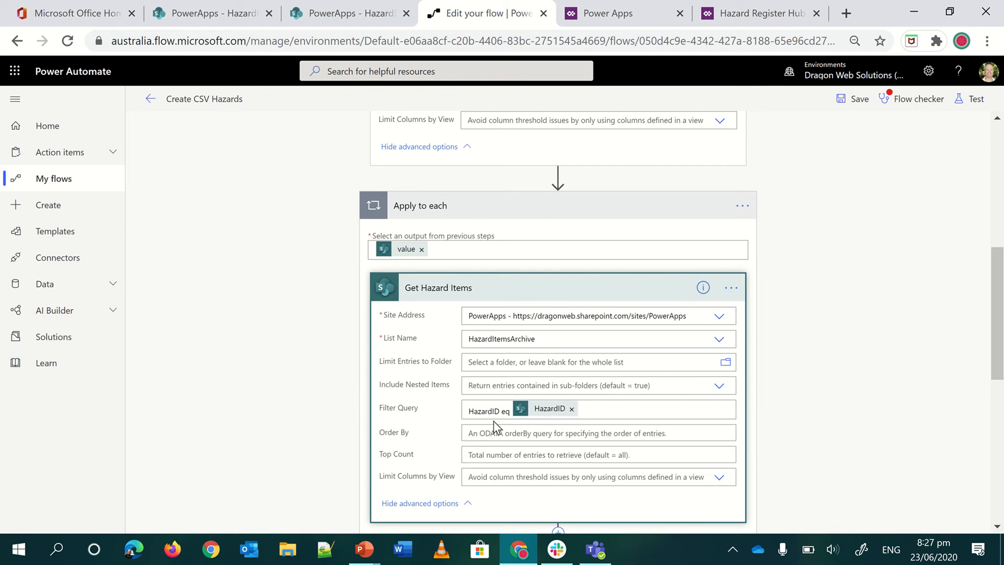
{"action": "mouse_move", "coordinate": [576, 198]}
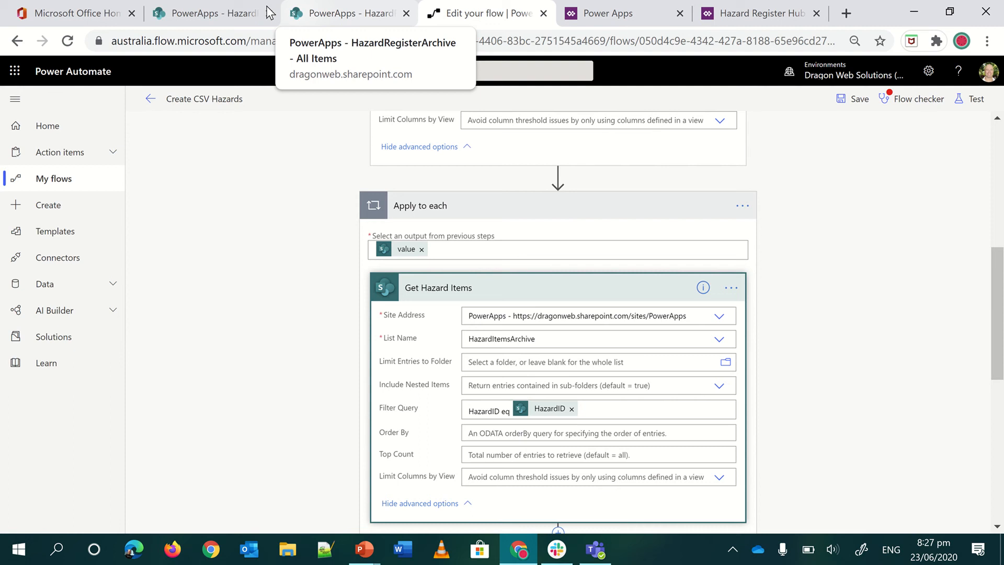
Add the HazardID column to the HazardRegisterArchive view via Show/hide columns and apply it
{"action": "left_click", "coordinate": [212, 13]}
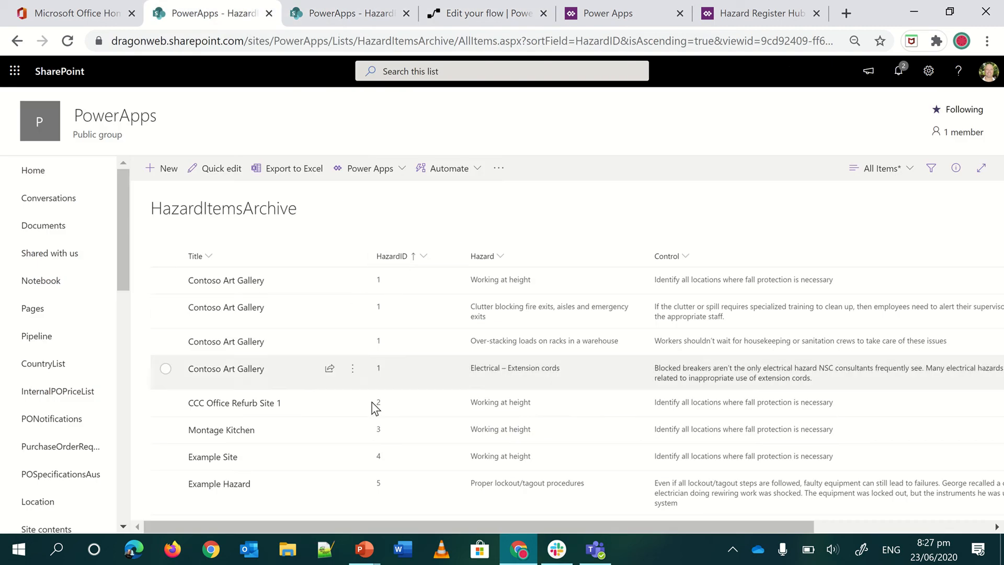
{"action": "left_click", "coordinate": [349, 13]}
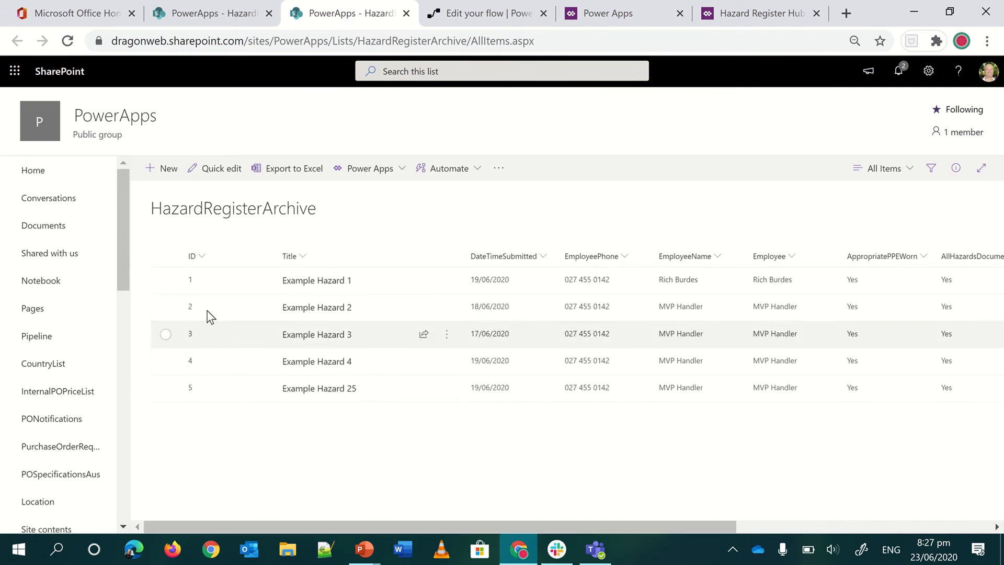
{"action": "mouse_move", "coordinate": [201, 320]}
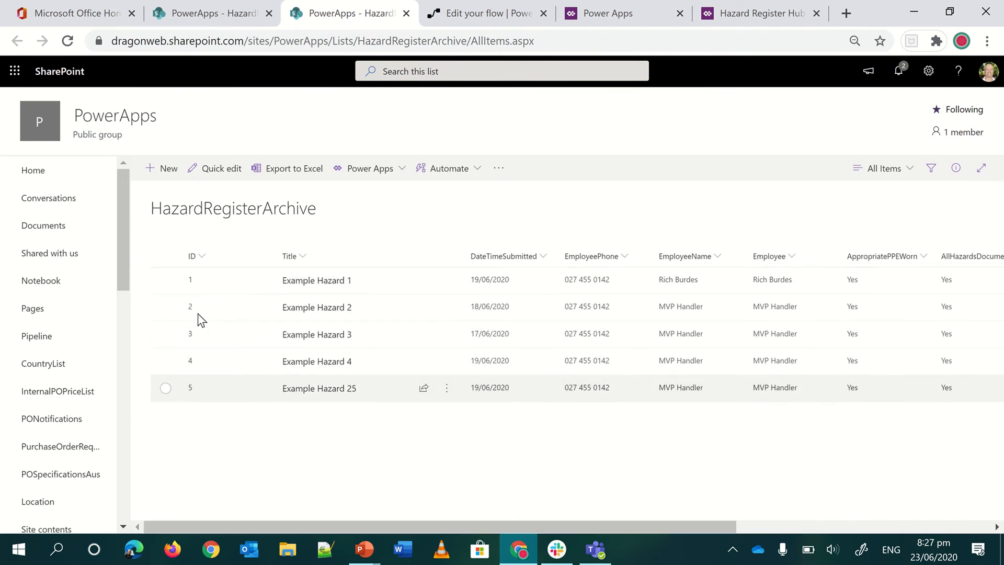
{"action": "left_click", "coordinate": [198, 255]}
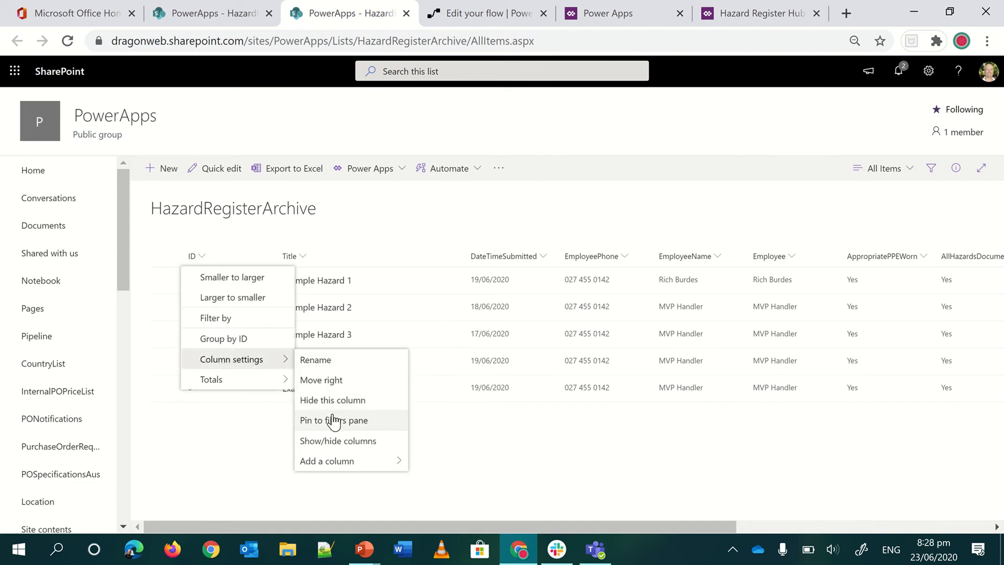
{"action": "left_click", "coordinate": [337, 440]}
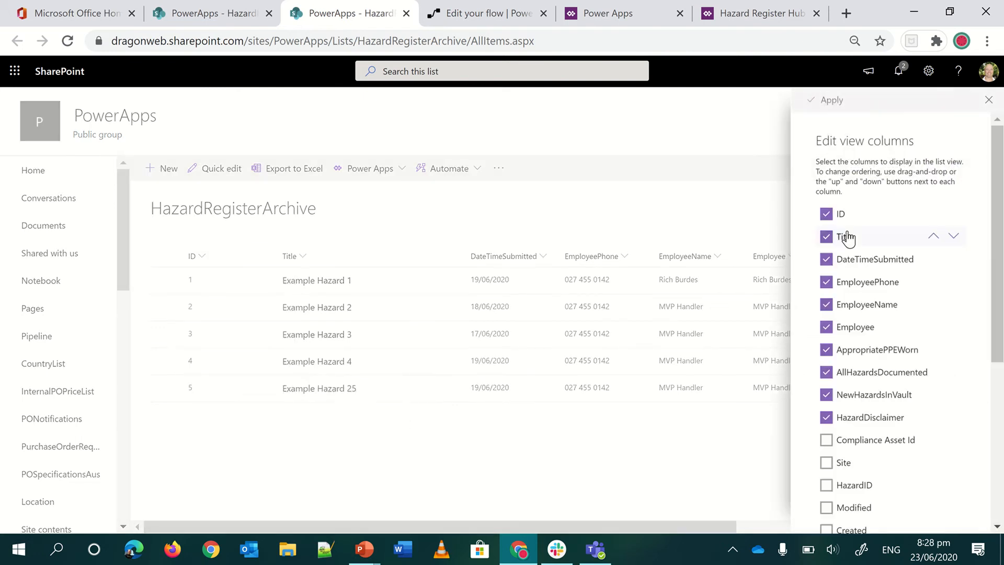
{"action": "left_click", "coordinate": [826, 484]}
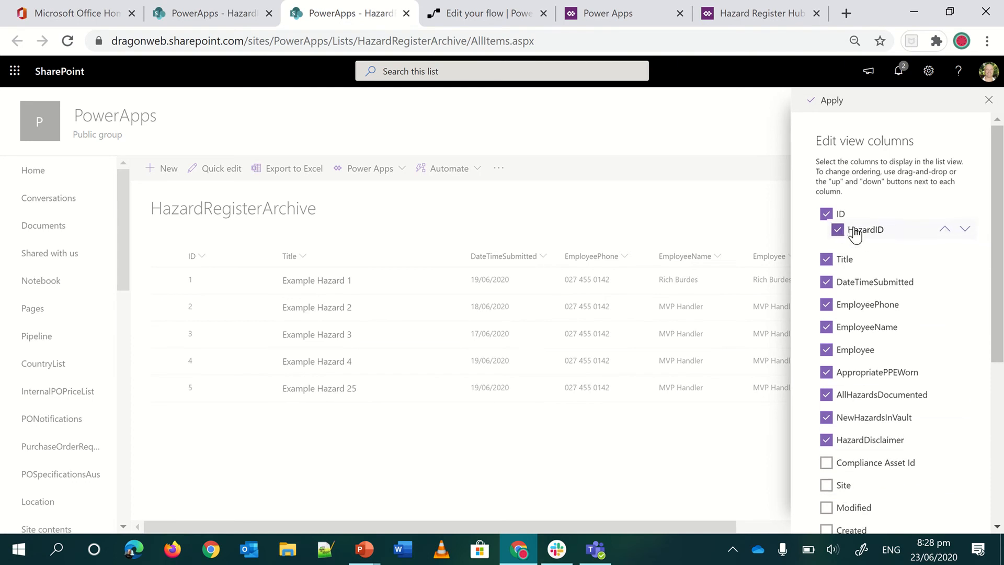
{"action": "left_click", "coordinate": [829, 100]}
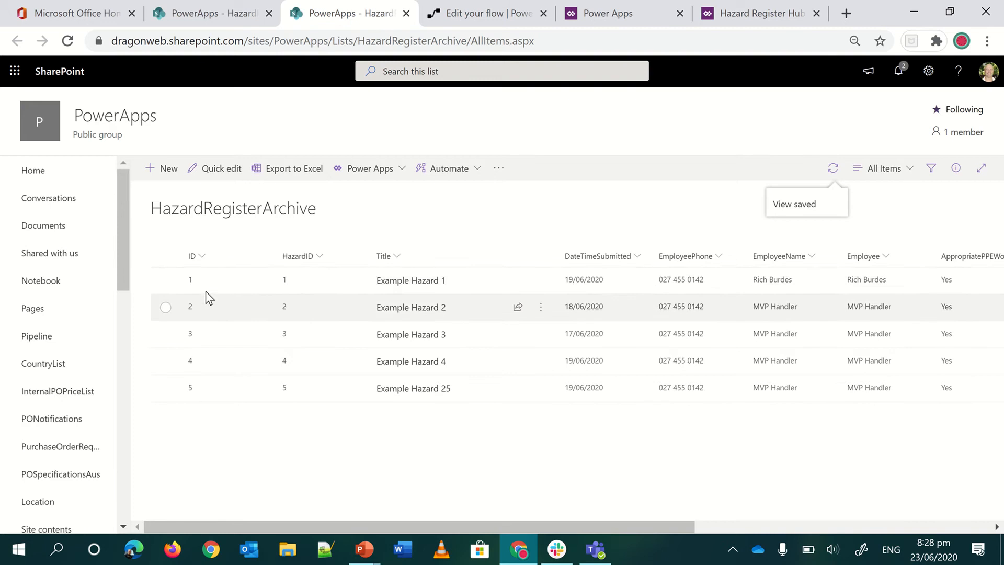
{"action": "mouse_move", "coordinate": [197, 253]}
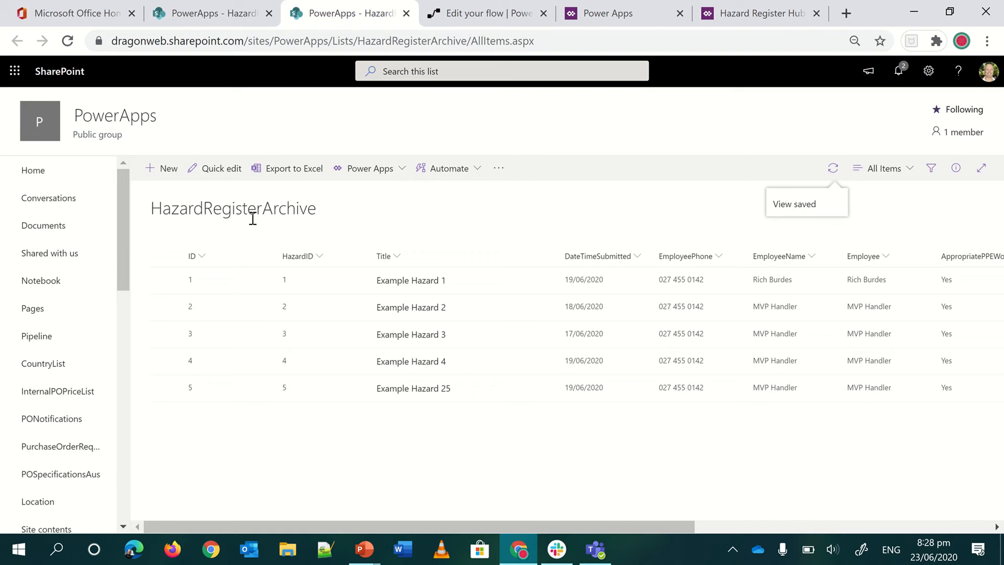
{"action": "mouse_move", "coordinate": [187, 371]}
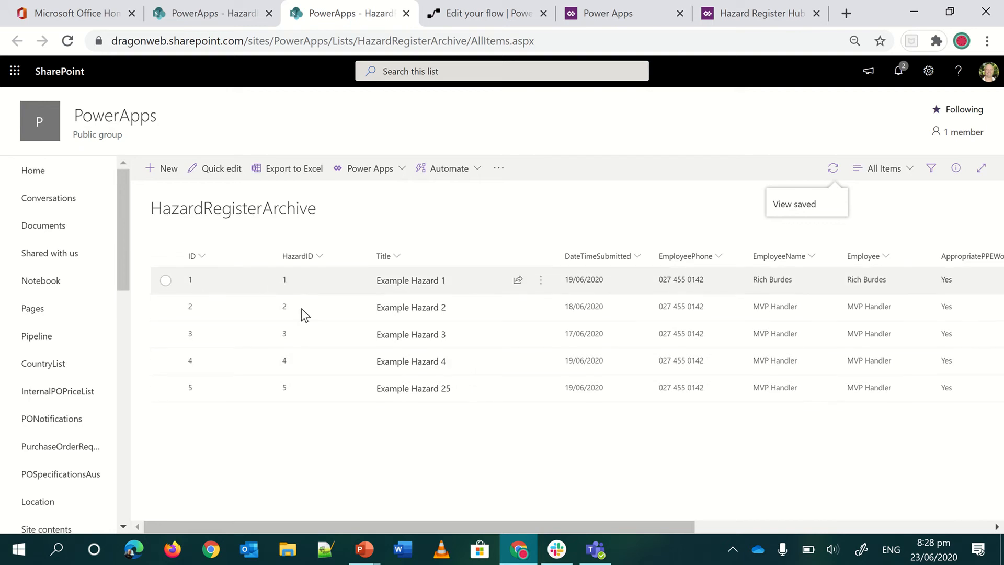
{"action": "mouse_move", "coordinate": [662, 90]}
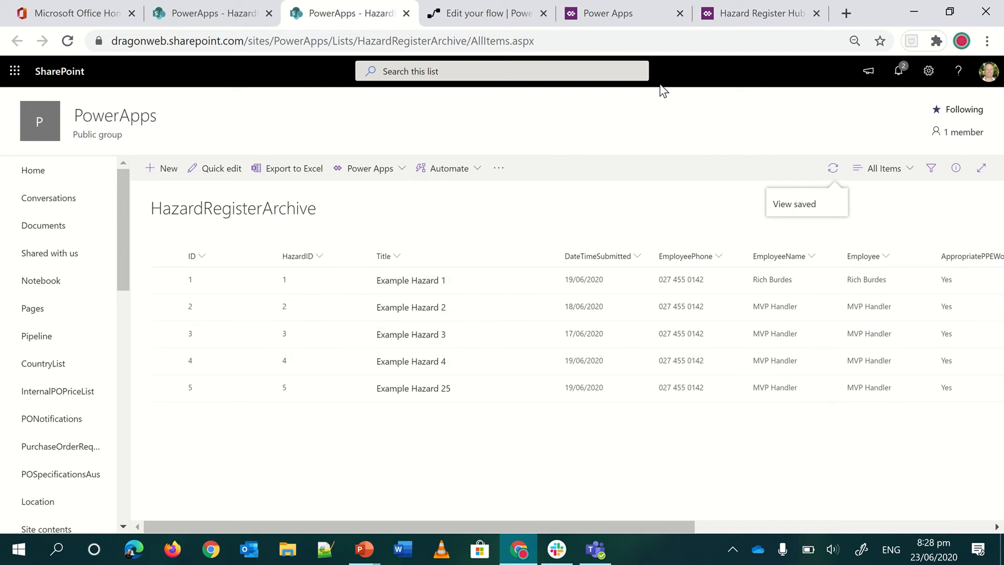
{"action": "left_click", "coordinate": [486, 13]}
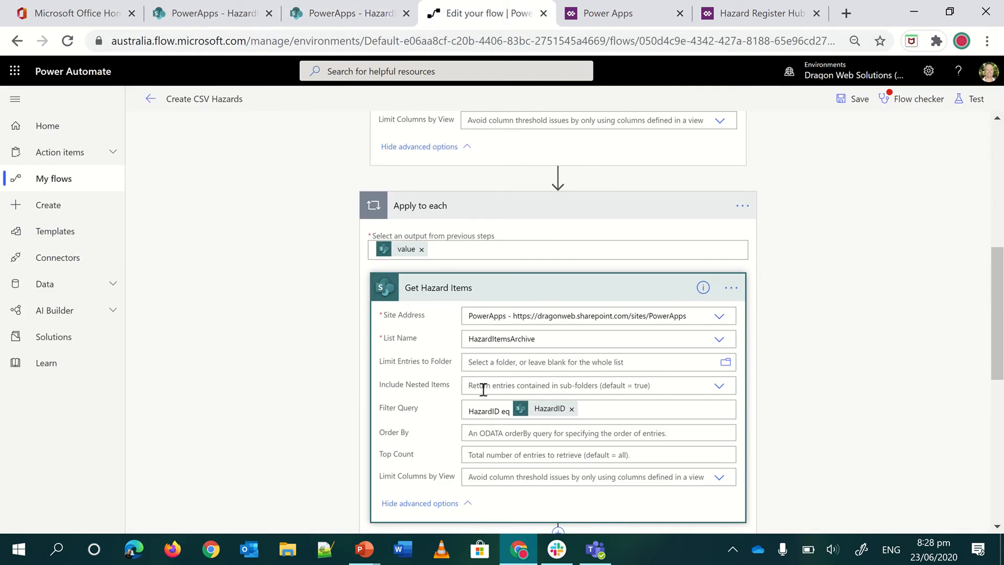
{"action": "mouse_move", "coordinate": [474, 339]}
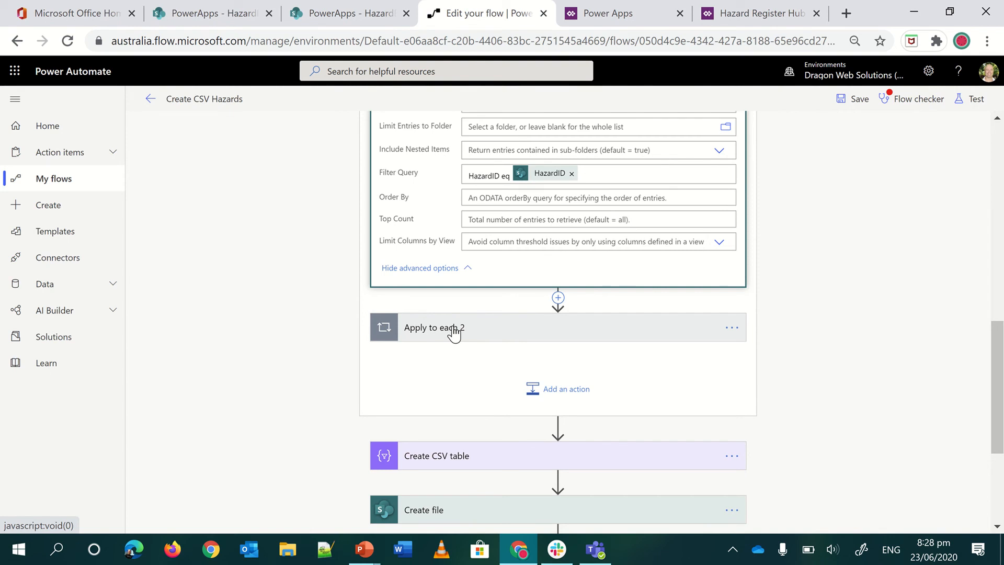
Expand Apply to each 2 to reveal its Append to array variable action
{"action": "left_click", "coordinate": [434, 327]}
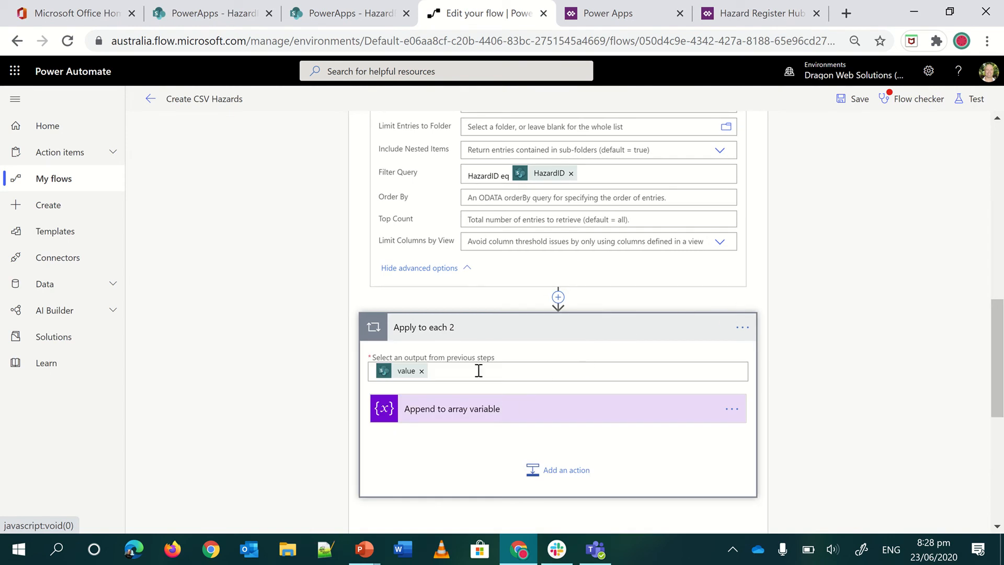
{"action": "mouse_move", "coordinate": [417, 421]}
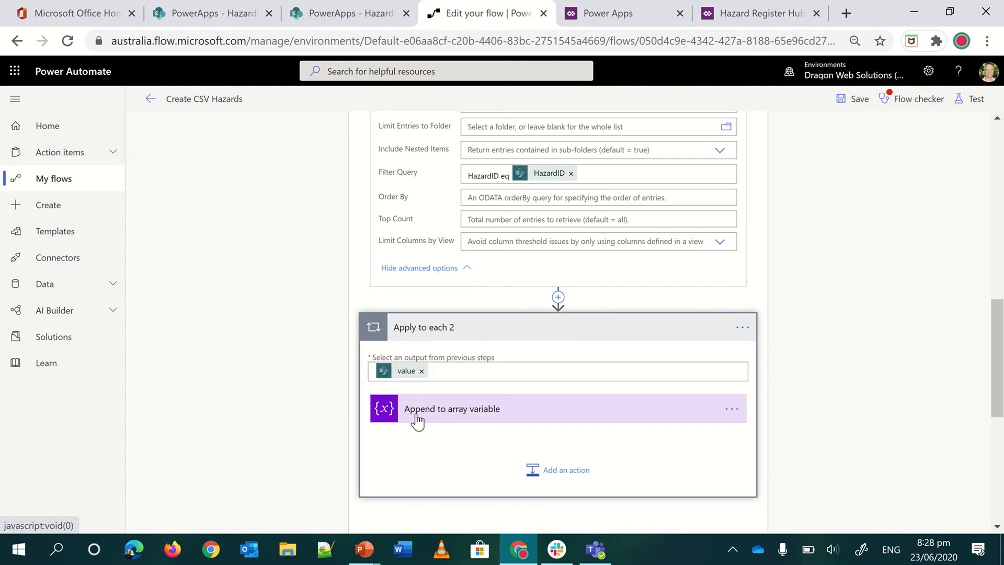
{"action": "mouse_move", "coordinate": [438, 420]}
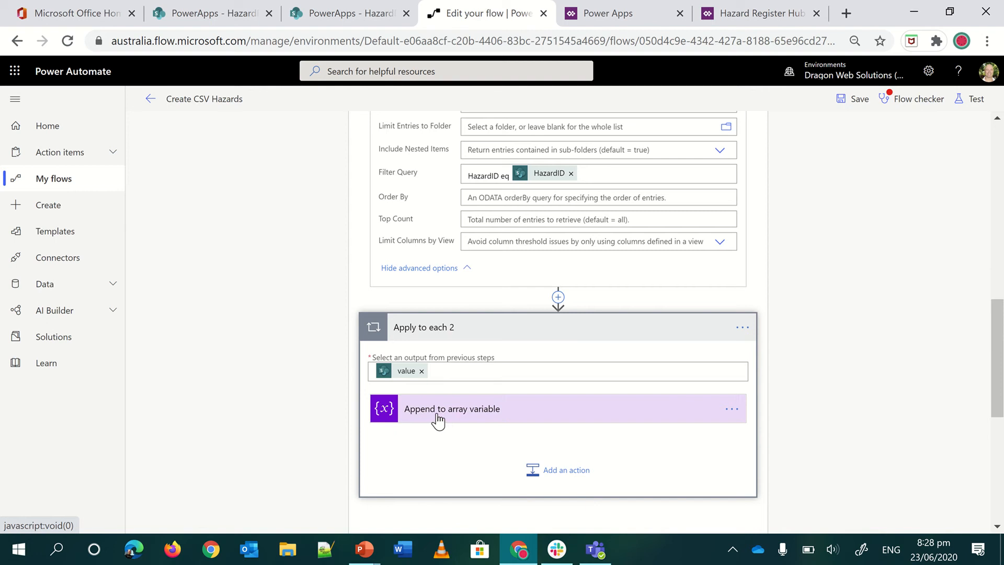
Expand the Append to array variable step and bring up its dynamic content choices at a readable zoom
{"action": "left_click", "coordinate": [452, 409]}
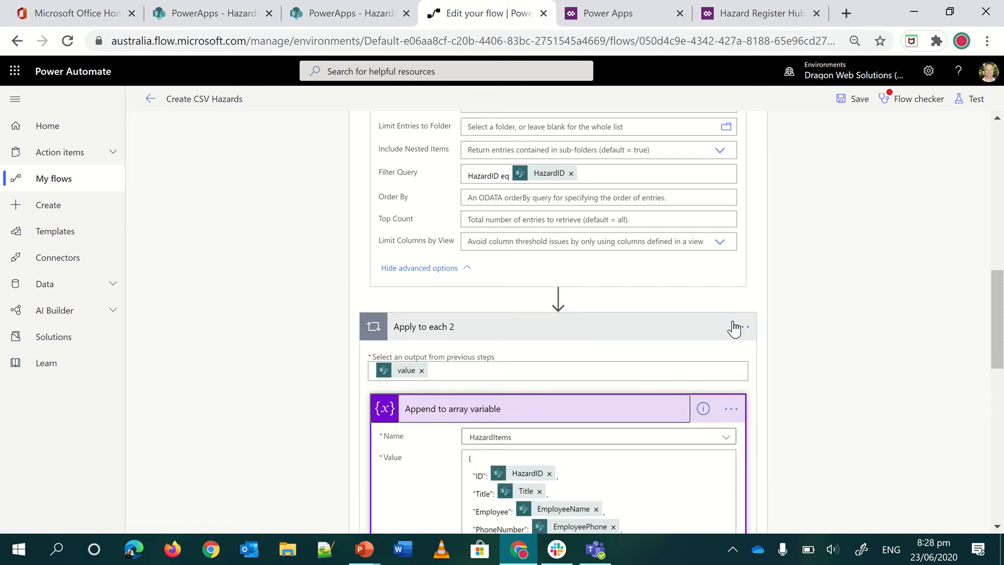
{"action": "scroll", "scroll_direction": "down", "scroll_amount": 3}
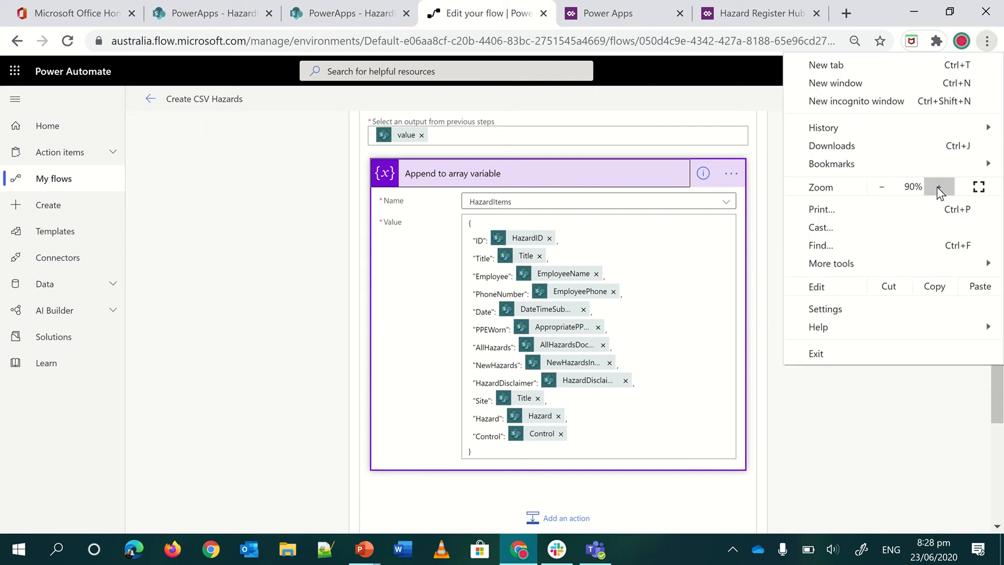
{"action": "left_click", "coordinate": [939, 186]}
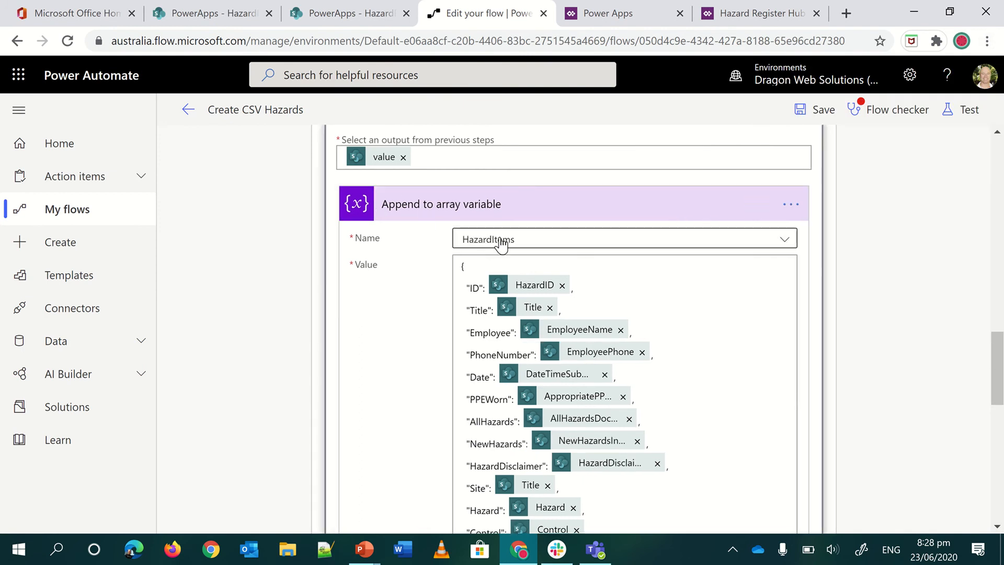
{"action": "mouse_move", "coordinate": [570, 232]}
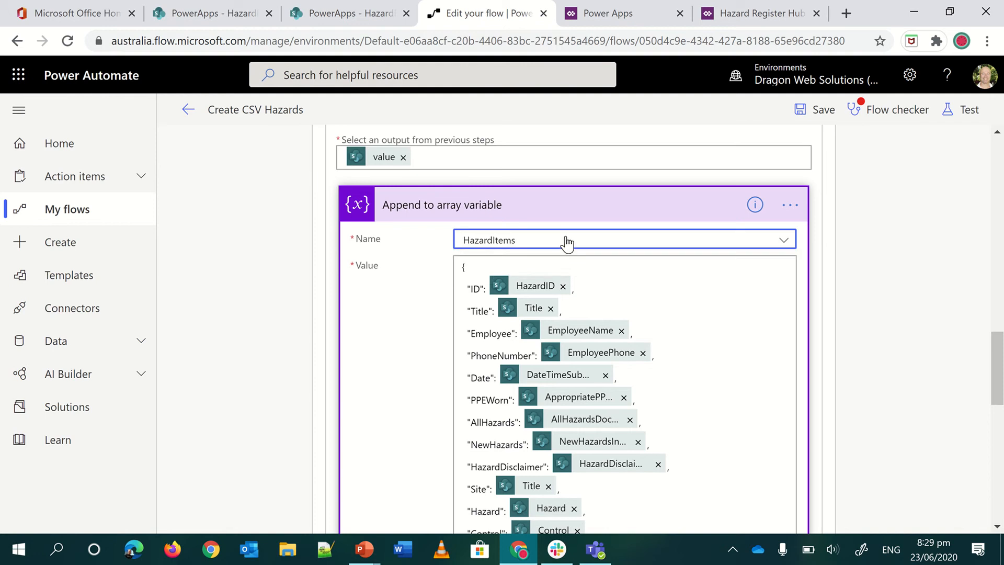
{"action": "left_click", "coordinate": [462, 268]}
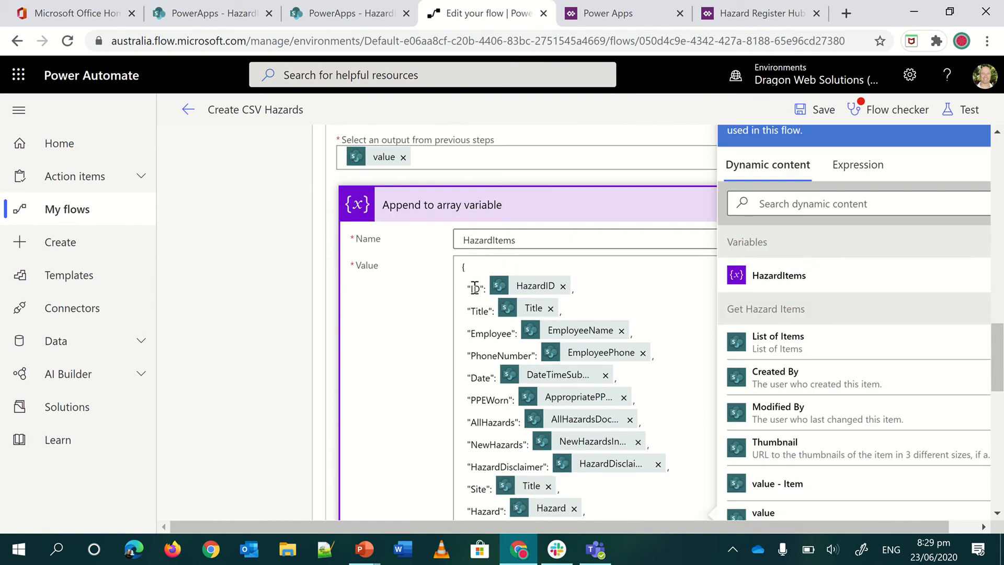
{"action": "mouse_move", "coordinate": [474, 287]}
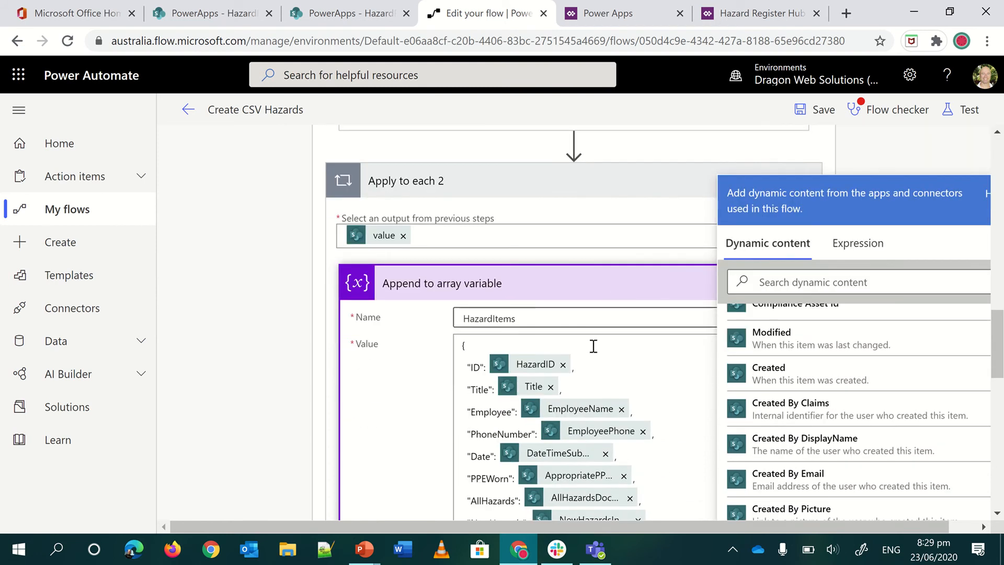
Review the HazardItems object mapping ID, Title, Site, Hazard and Control, then switch to the HazardItemsArchive list
{"action": "scroll", "scroll_direction": "down", "scroll_amount": 3}
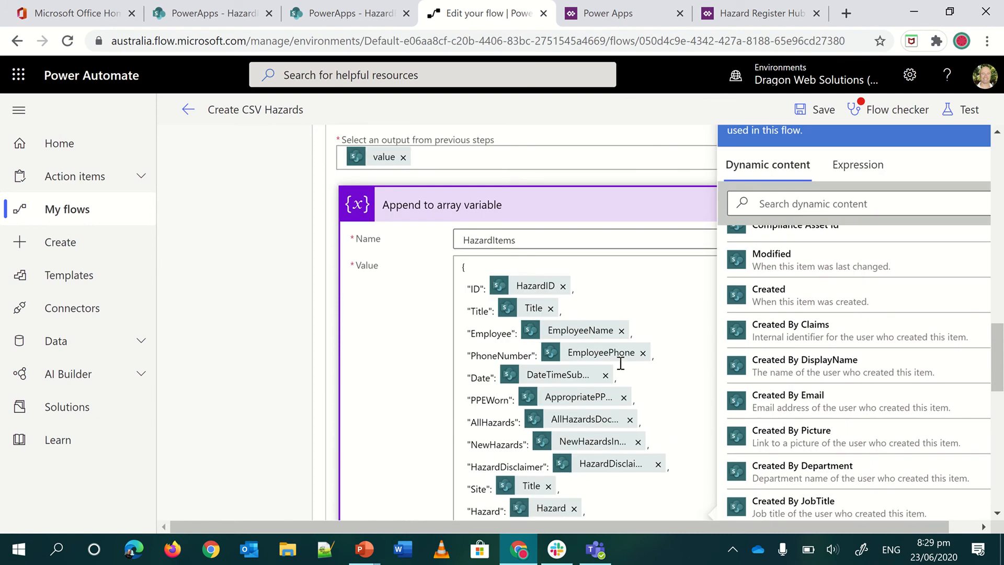
{"action": "scroll", "scroll_direction": "down", "scroll_amount": 3}
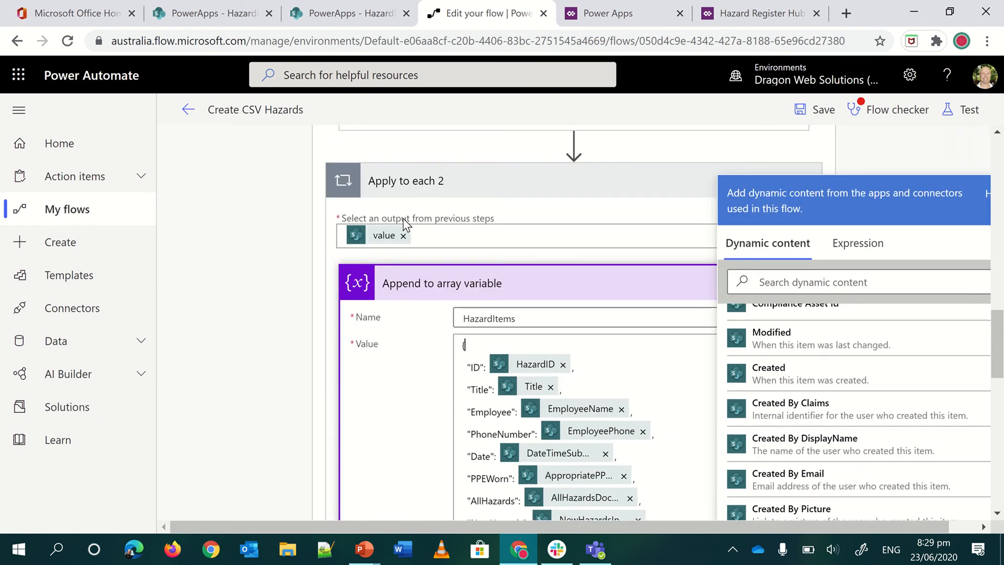
{"action": "mouse_move", "coordinate": [400, 236]}
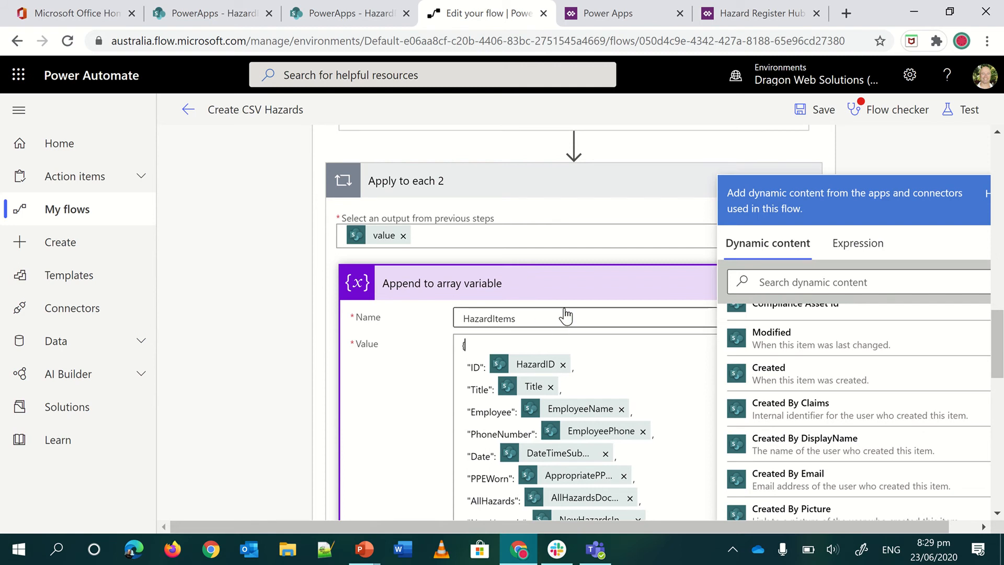
{"action": "scroll", "scroll_direction": "down", "scroll_amount": 3}
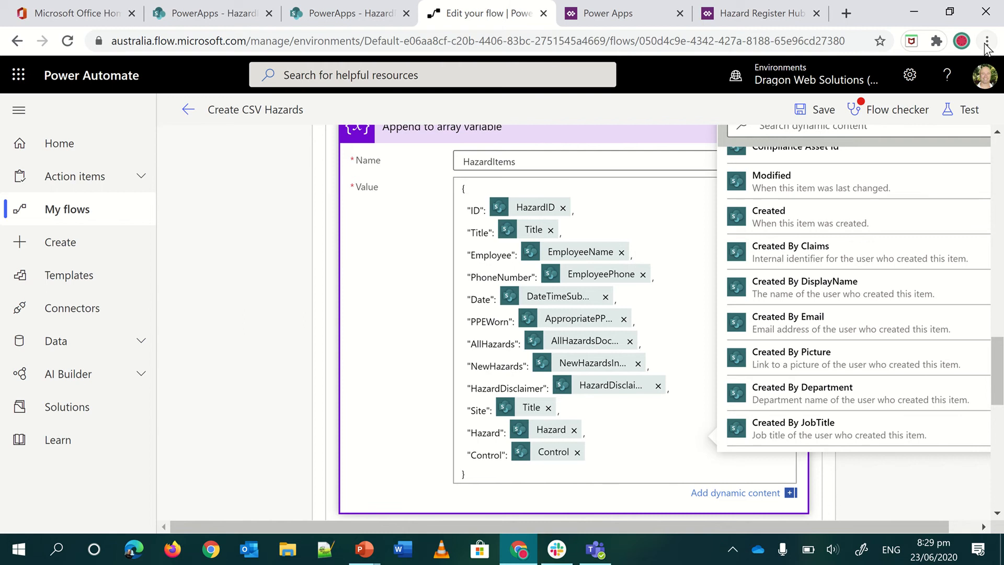
{"action": "left_click", "coordinate": [986, 40]}
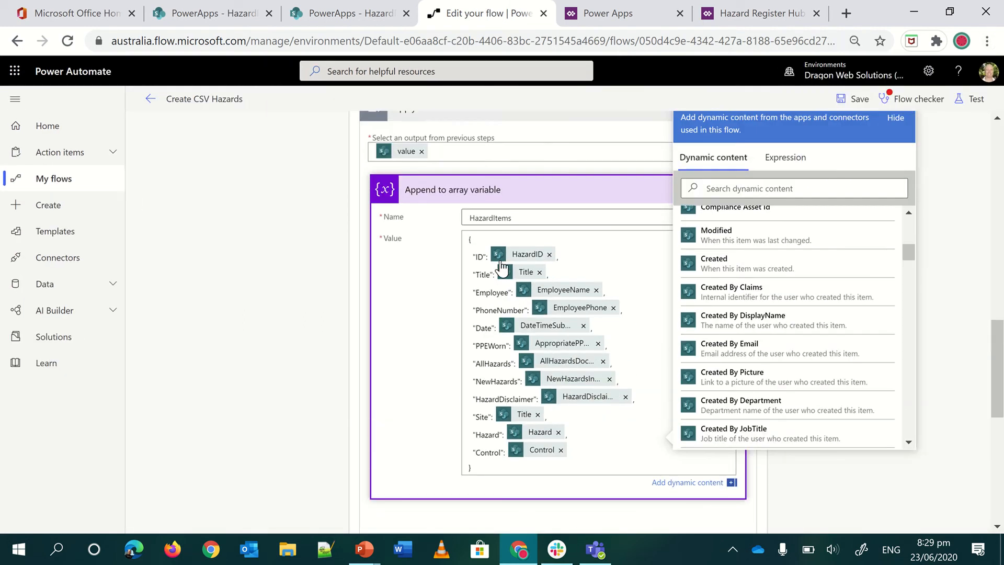
{"action": "scroll", "scroll_direction": "down", "scroll_amount": 3}
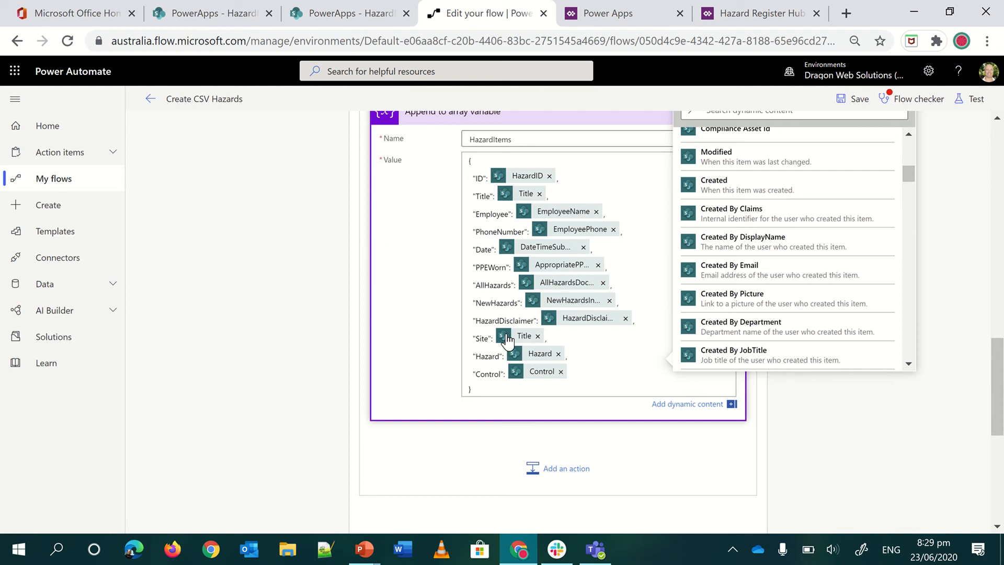
{"action": "mouse_move", "coordinate": [525, 336]}
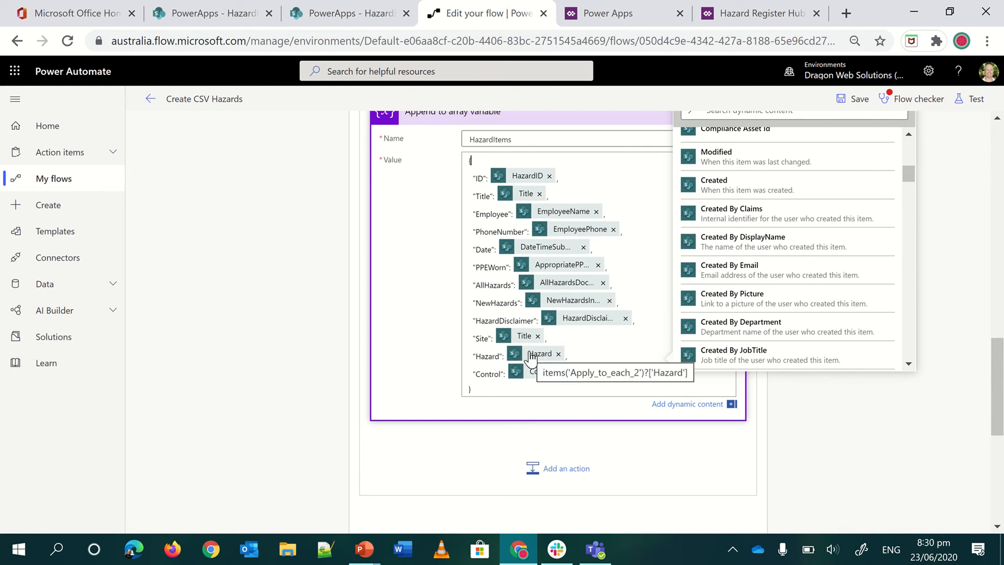
{"action": "left_click", "coordinate": [340, 13]}
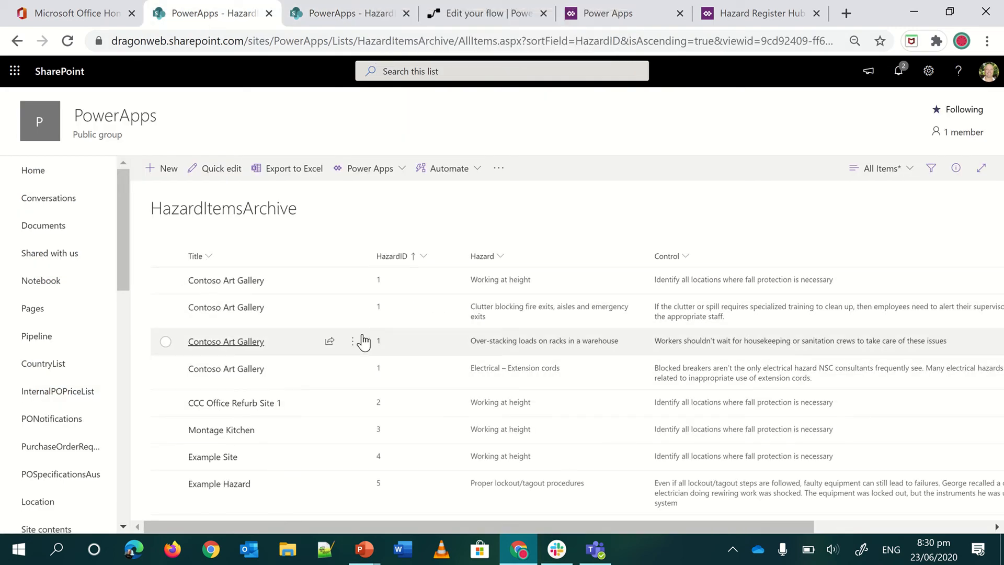
View the HazardRegisterArchive list's example hazards, then return to the Create CSV Hazards flow
{"action": "left_click", "coordinate": [346, 13]}
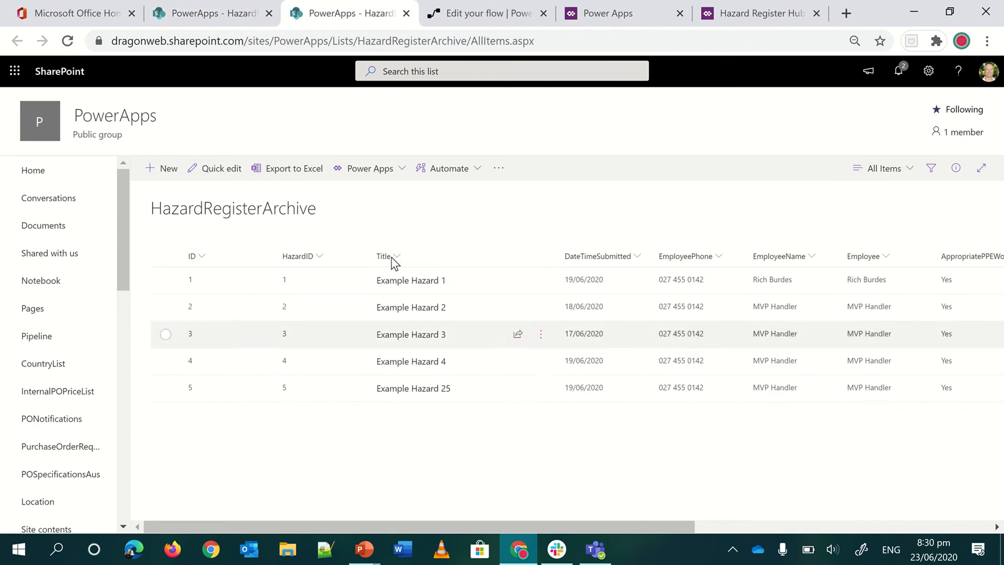
{"action": "mouse_move", "coordinate": [783, 285]}
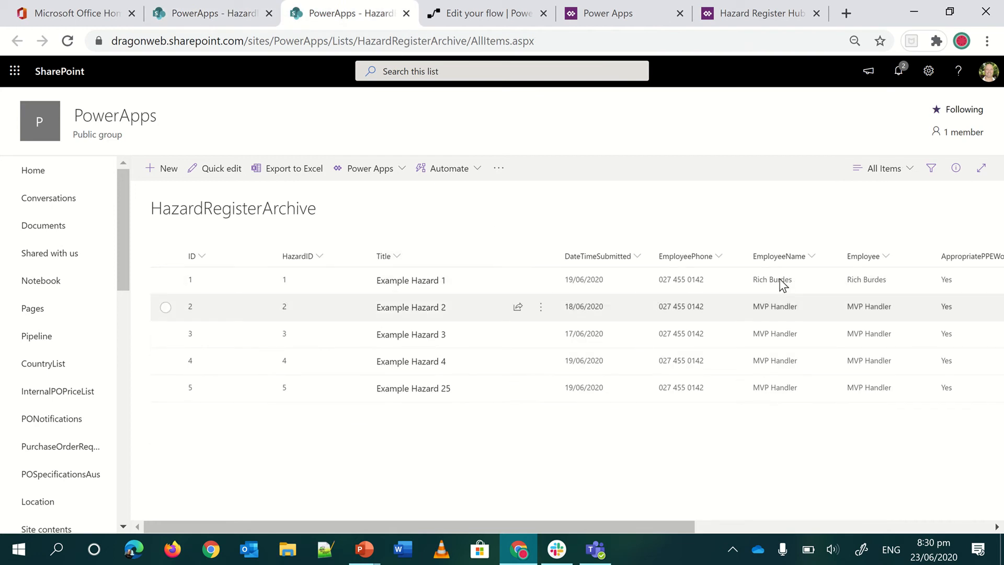
{"action": "left_click", "coordinate": [483, 12]}
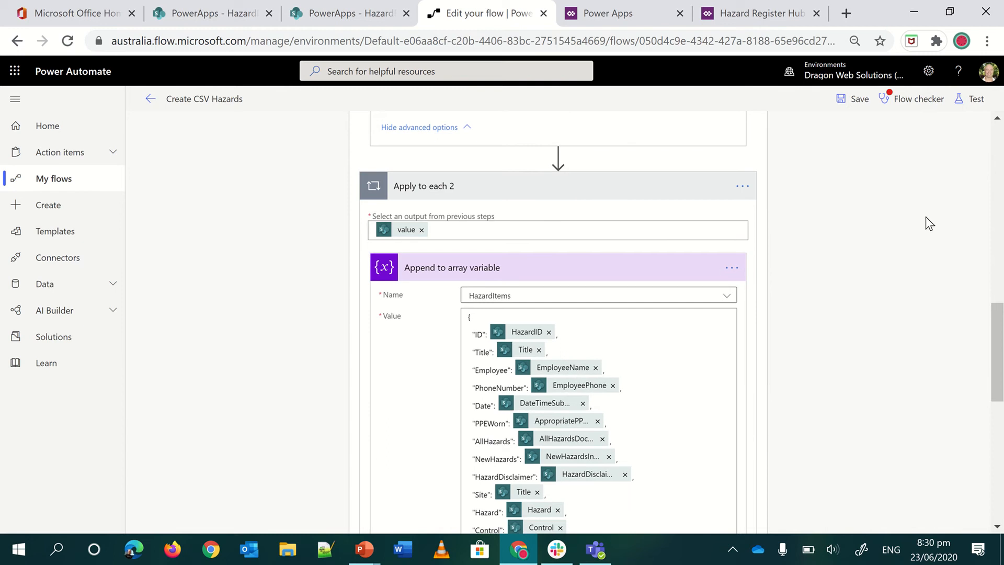
{"action": "scroll", "scroll_direction": "down", "scroll_amount": 3}
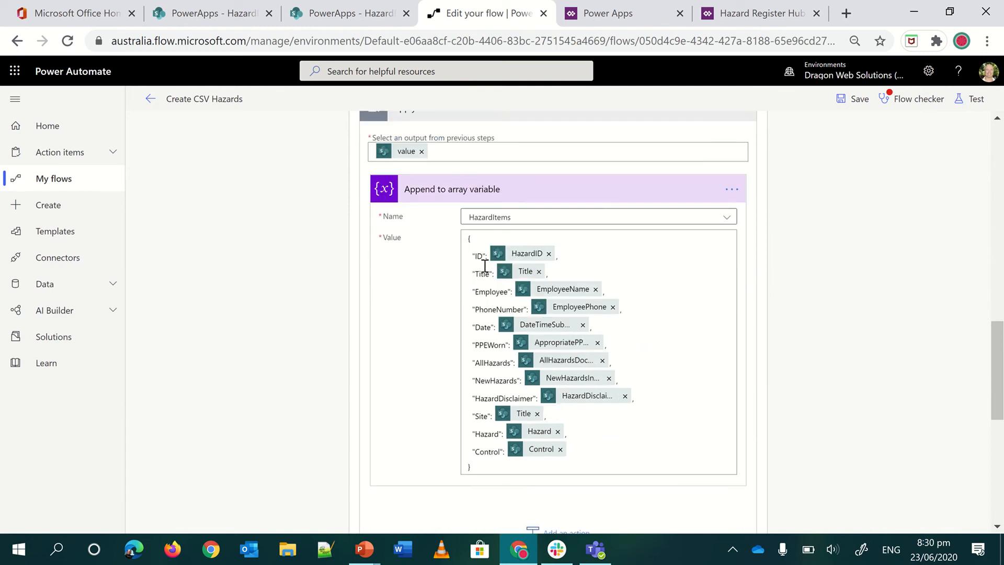
{"action": "mouse_move", "coordinate": [563, 289]}
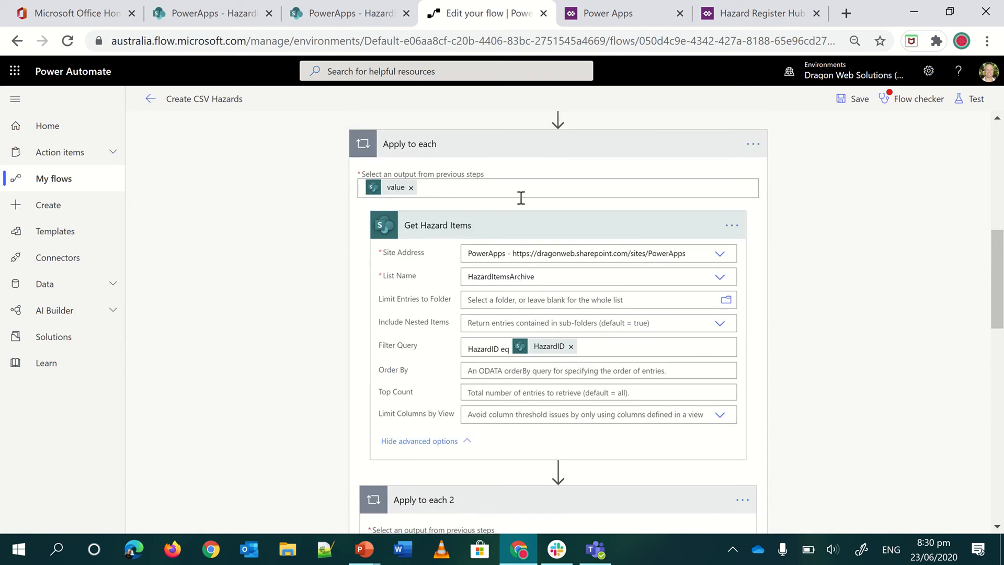
{"action": "scroll", "scroll_direction": "down", "scroll_amount": 3}
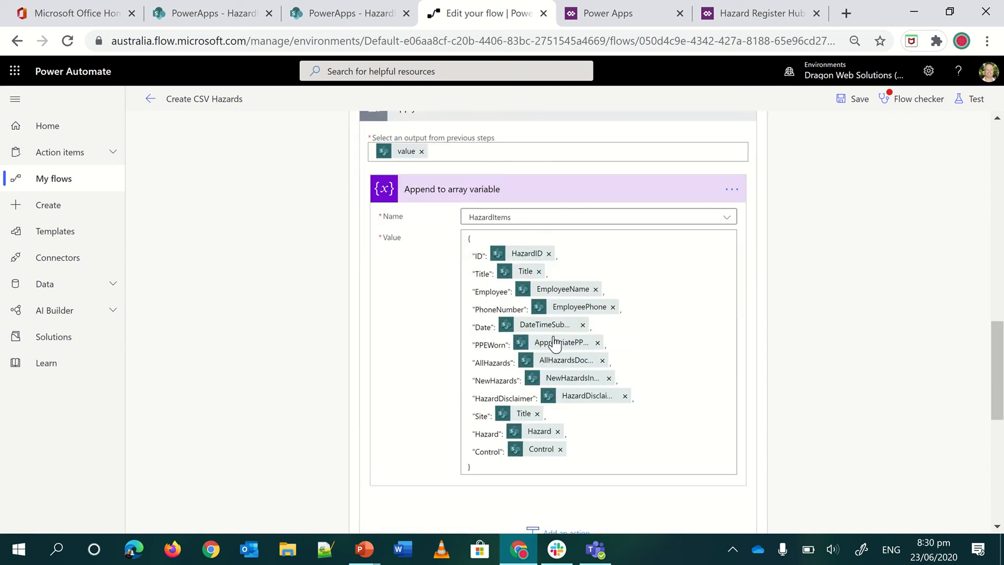
{"action": "scroll", "scroll_direction": "down", "scroll_amount": 3}
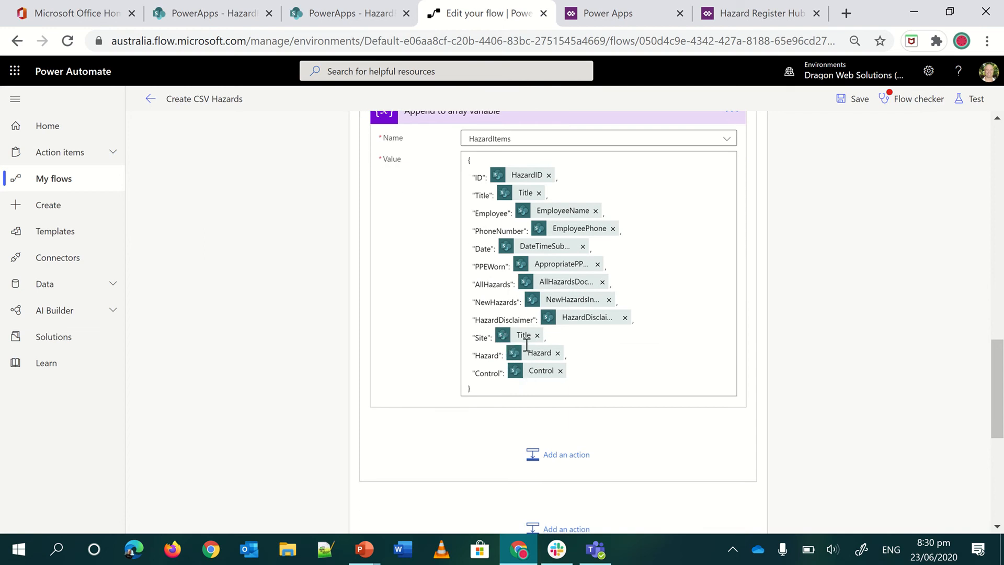
{"action": "mouse_move", "coordinate": [512, 310]}
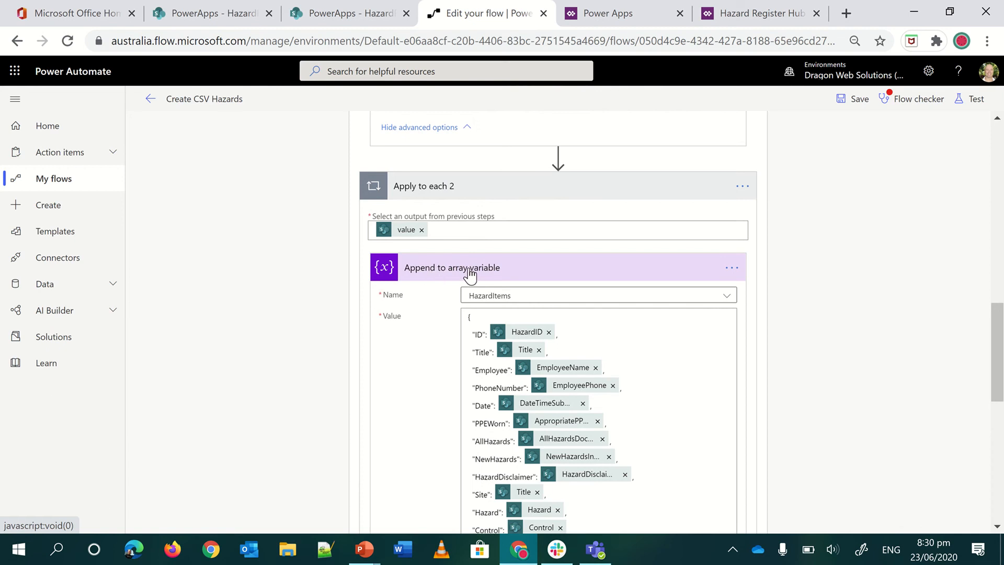
{"action": "mouse_move", "coordinate": [524, 298]}
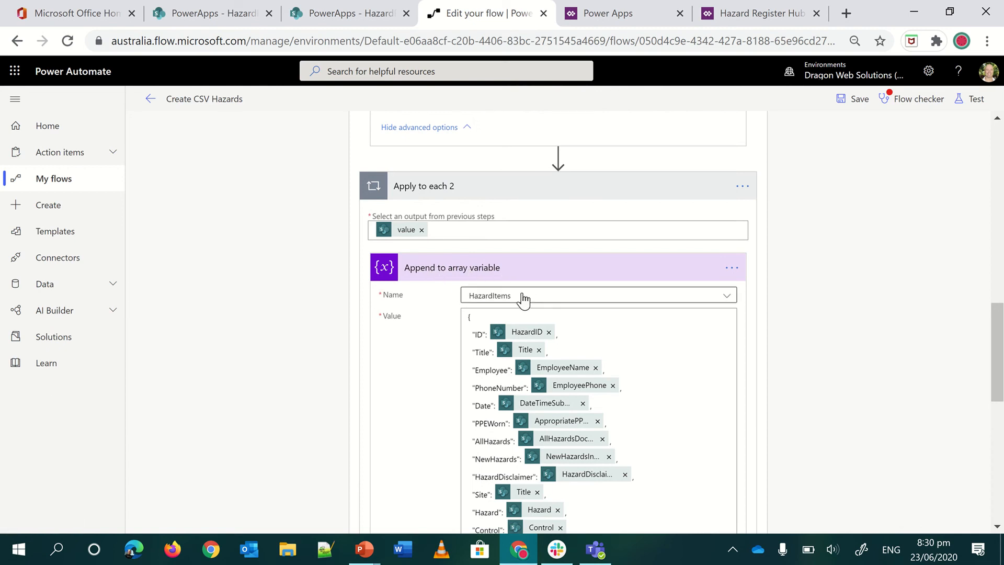
{"action": "scroll", "scroll_direction": "down", "scroll_amount": 3}
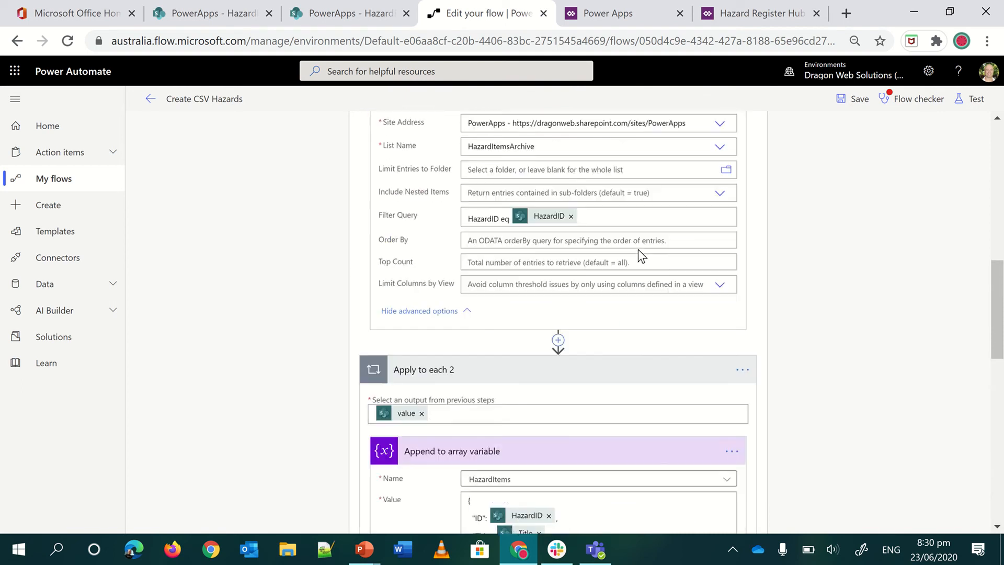
{"action": "scroll", "scroll_direction": "down", "scroll_amount": 3}
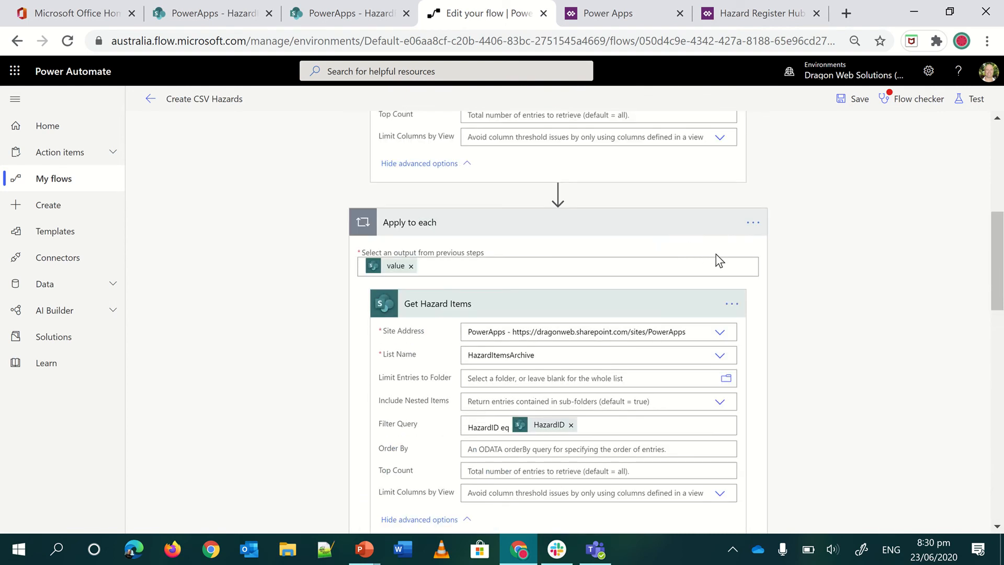
{"action": "left_click", "coordinate": [733, 261]}
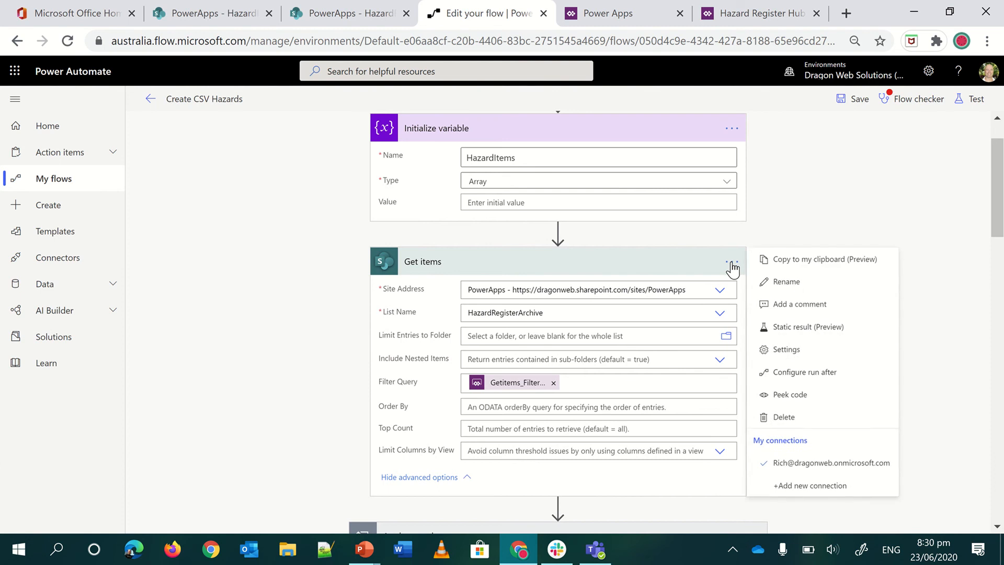
{"action": "mouse_move", "coordinate": [787, 350]}
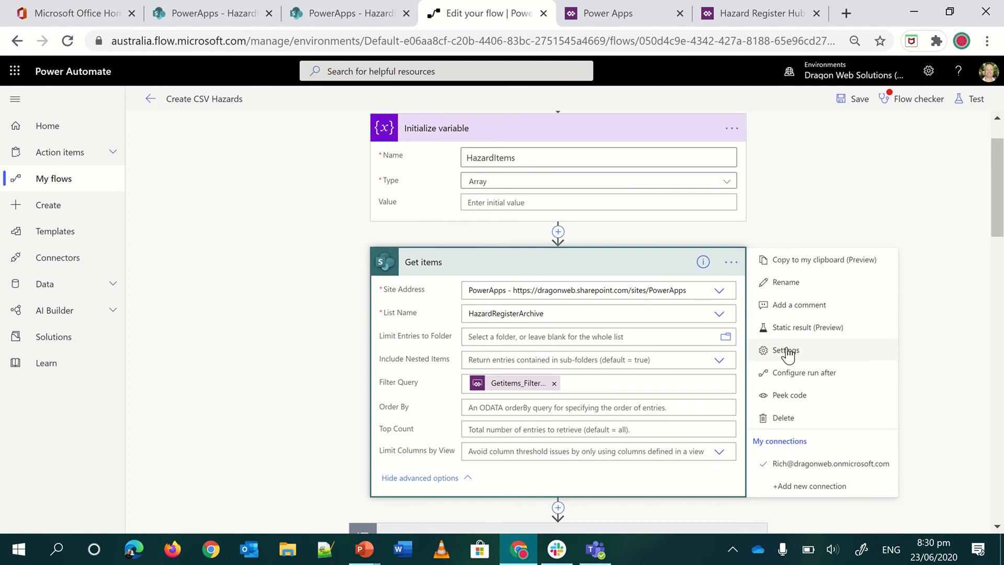
{"action": "left_click", "coordinate": [785, 350]}
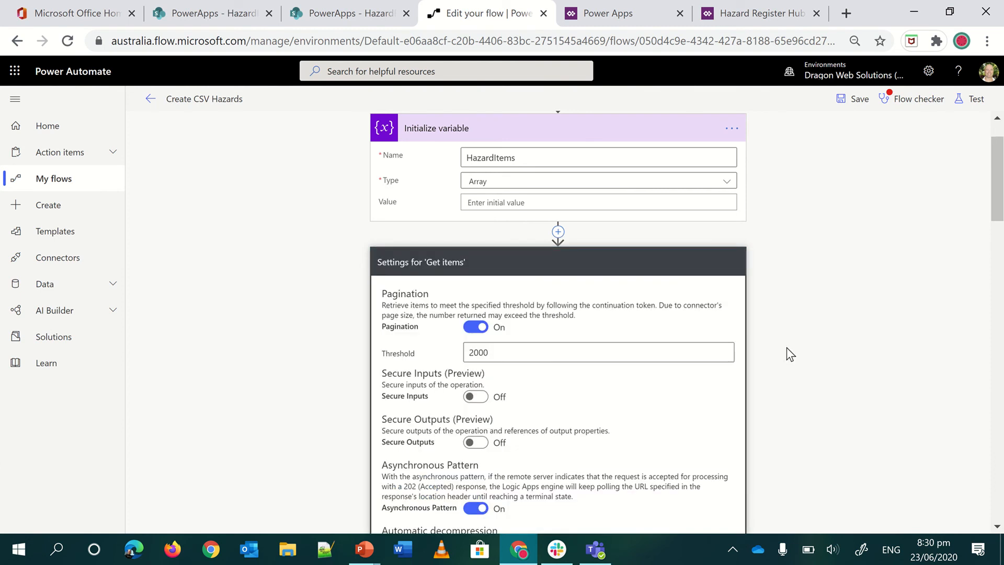
{"action": "mouse_move", "coordinate": [490, 371]}
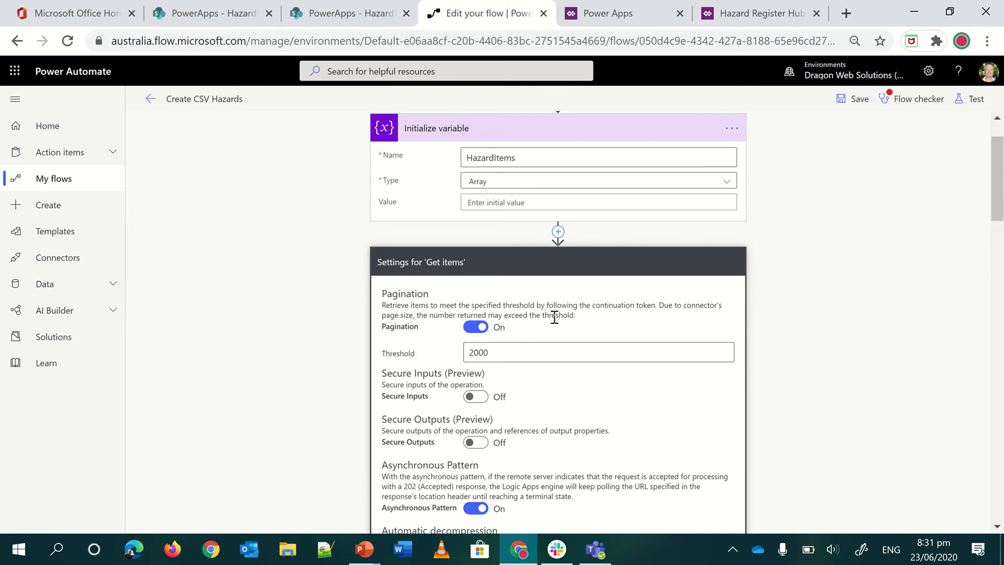
{"action": "mouse_move", "coordinate": [595, 324]}
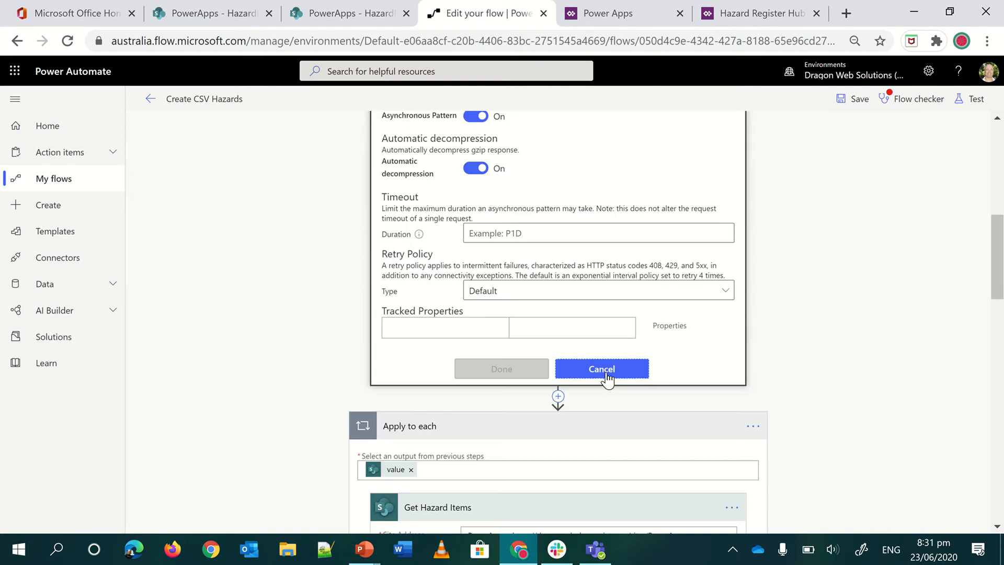
{"action": "left_click", "coordinate": [600, 369]}
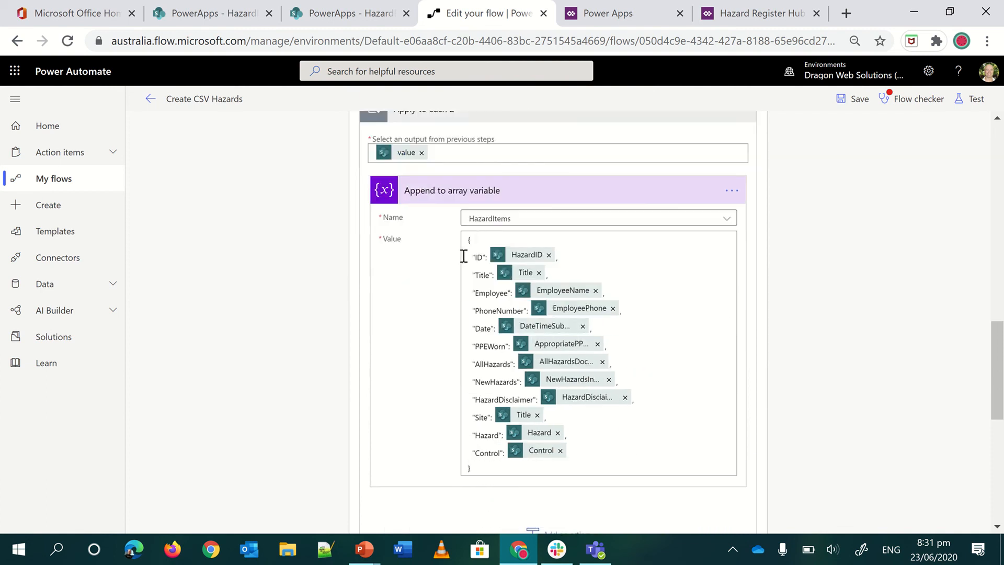
Add a Create CSV table action after the Apply to each loop, built from the HazardItems array
{"action": "scroll", "scroll_direction": "down", "scroll_amount": 3}
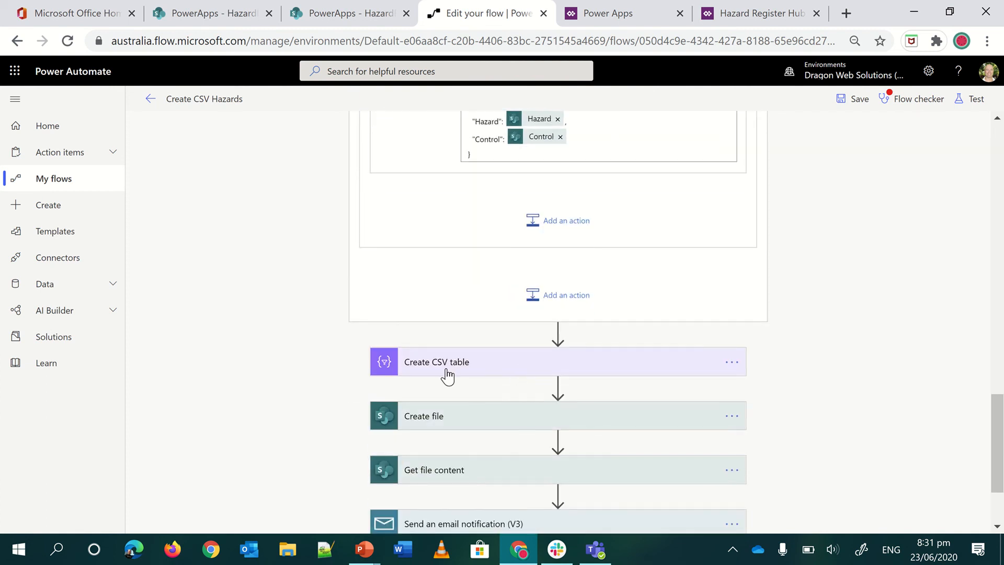
{"action": "mouse_move", "coordinate": [552, 341]}
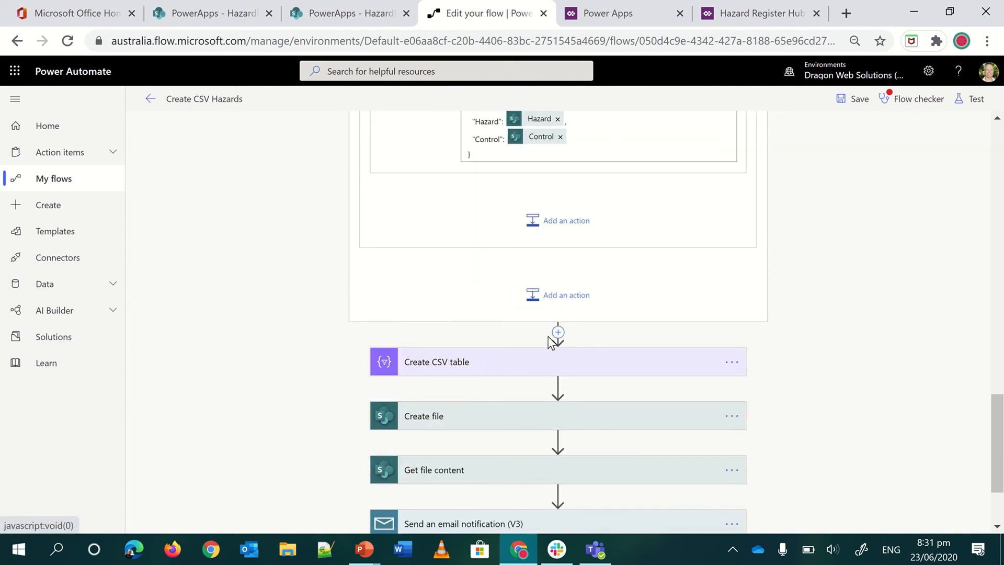
{"action": "left_click", "coordinate": [557, 333]}
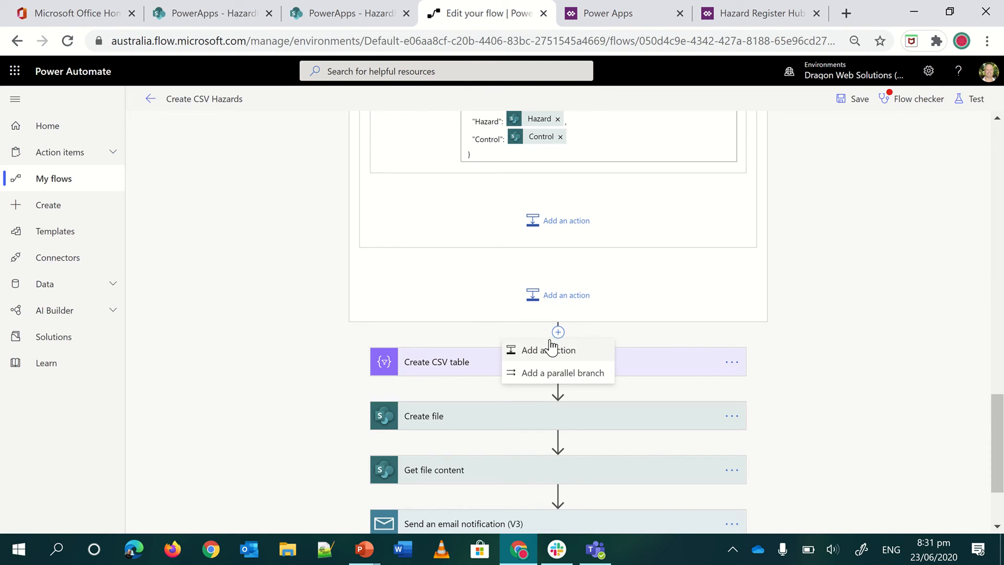
{"action": "left_click", "coordinate": [544, 349]}
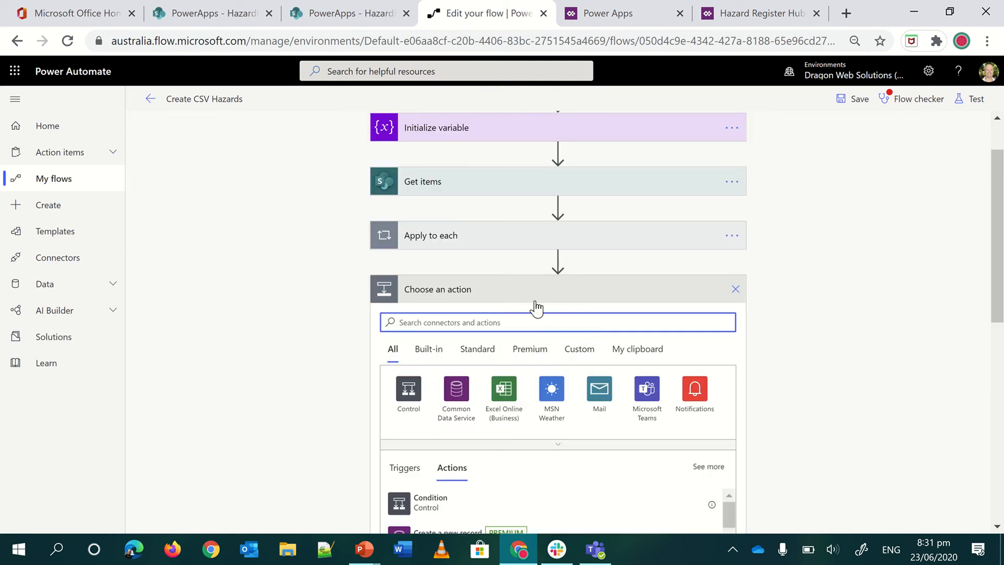
{"action": "type", "text": "csv"}
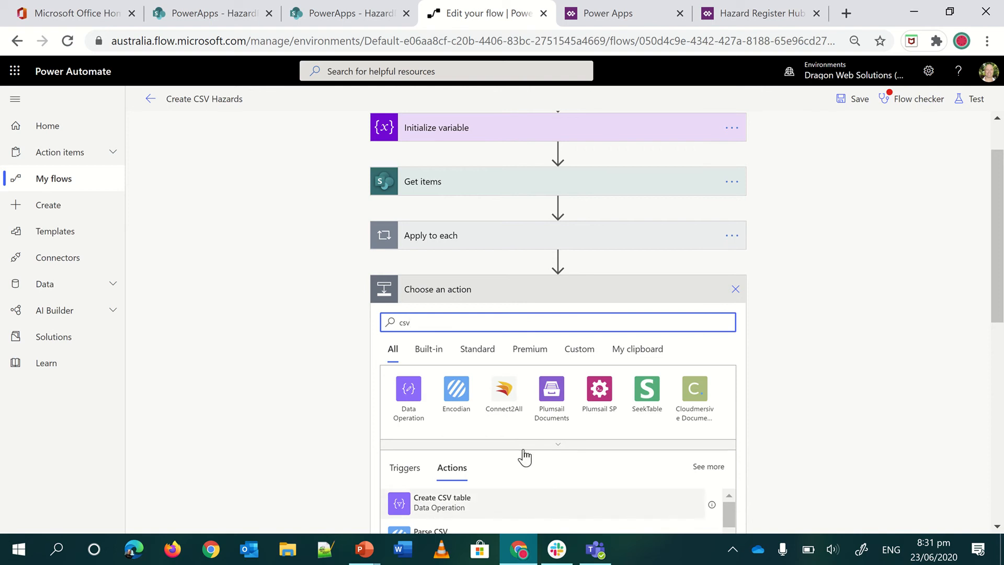
{"action": "left_click", "coordinate": [441, 502]}
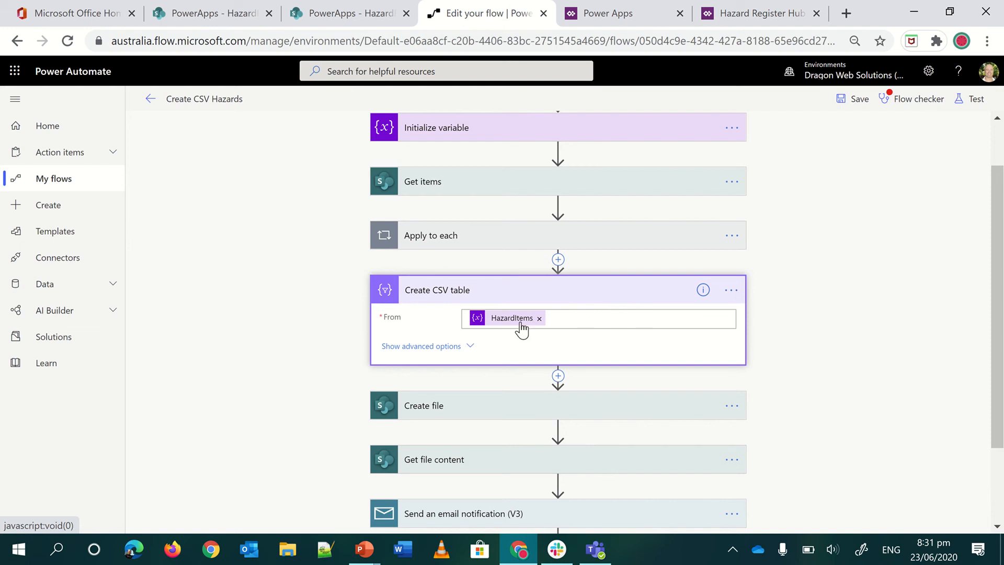
{"action": "mouse_move", "coordinate": [511, 317]}
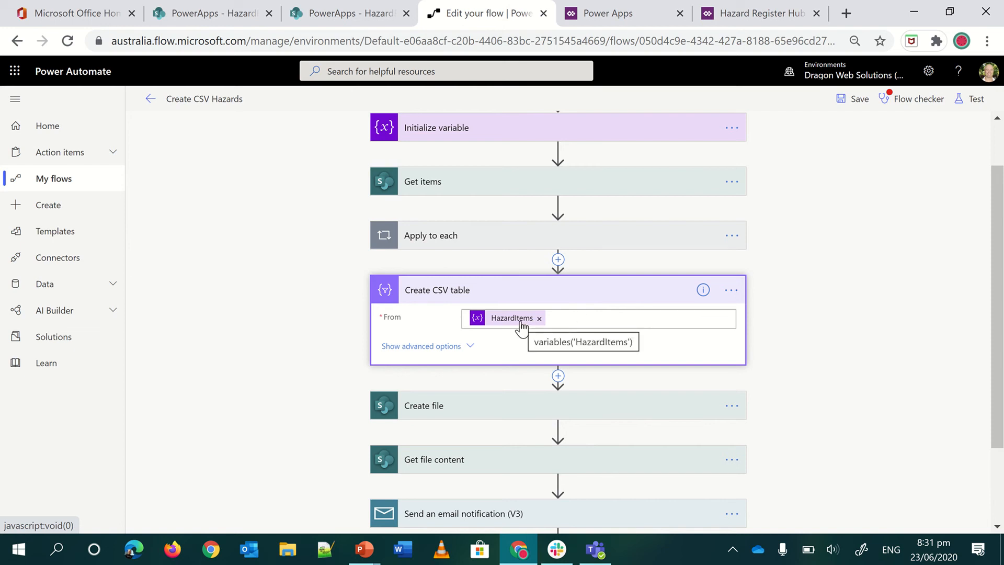
{"action": "mouse_move", "coordinate": [427, 338]}
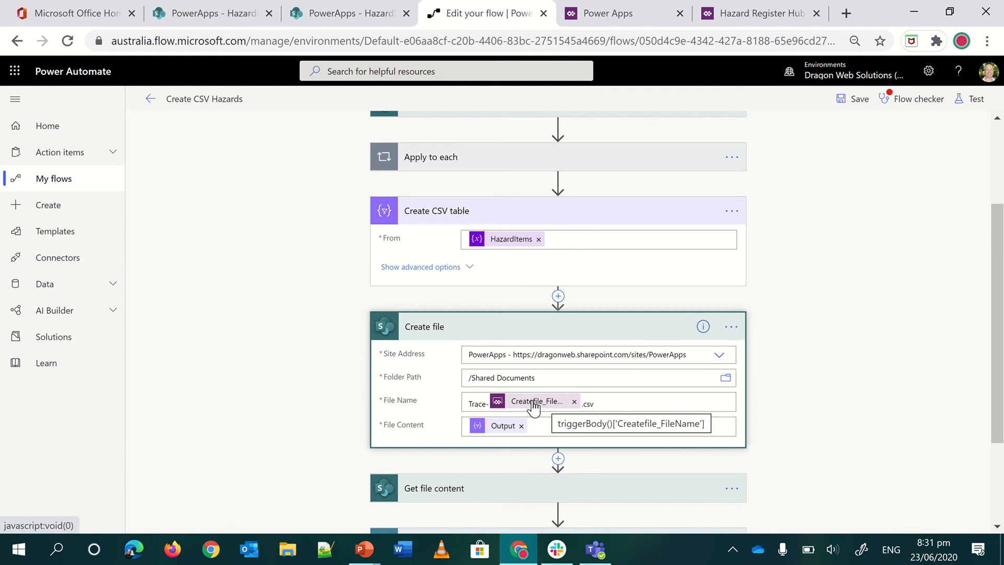
{"action": "mouse_move", "coordinate": [537, 372]}
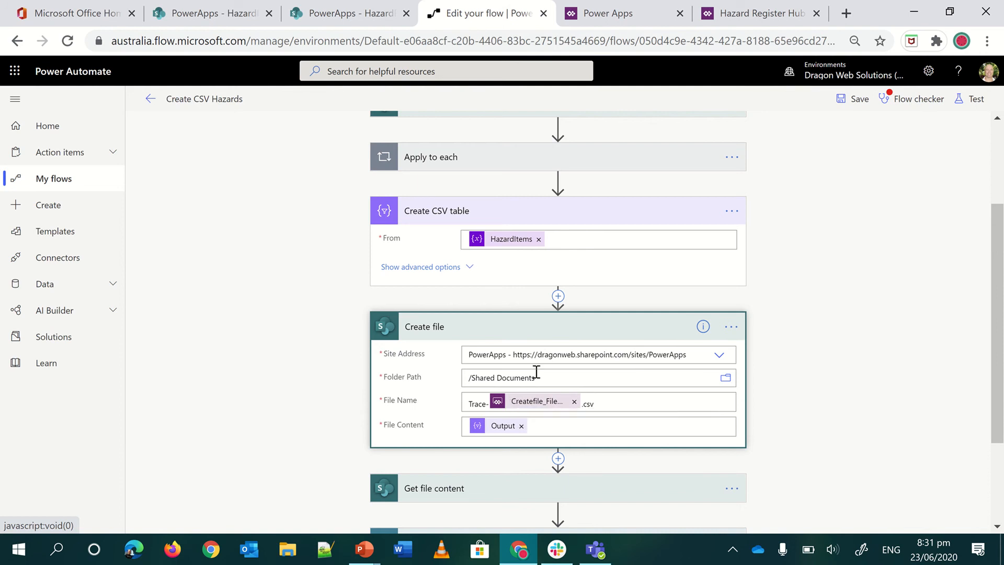
{"action": "mouse_move", "coordinate": [527, 377]}
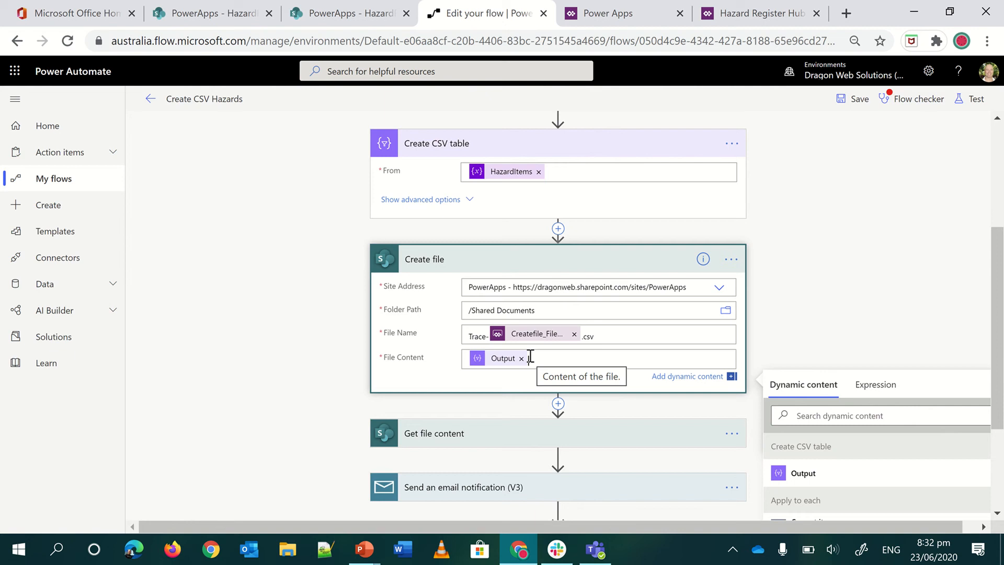
{"action": "mouse_move", "coordinate": [544, 354]}
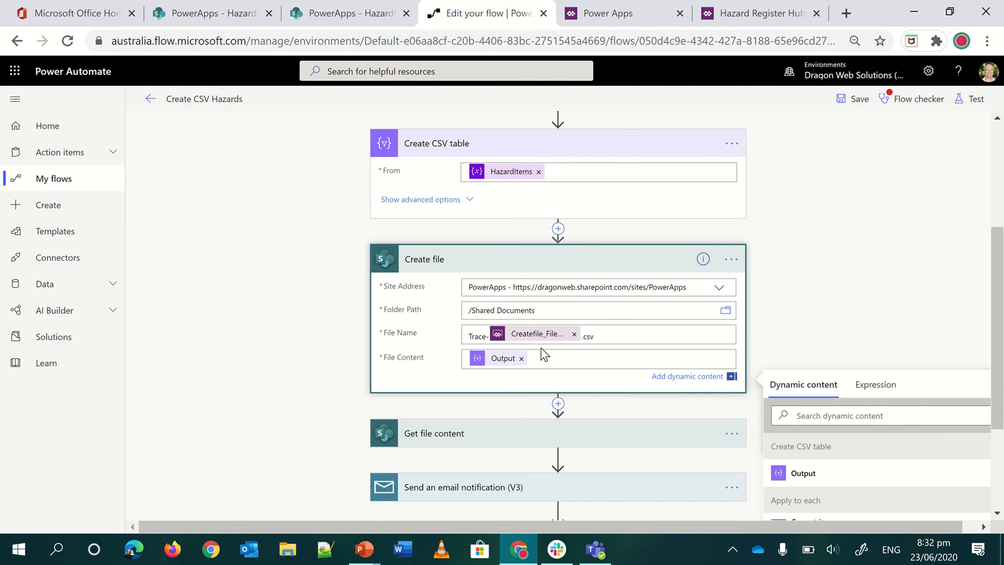
Inspect the Create file step saving Output as a Trace- .csv file in Shared Documents
{"action": "left_click", "coordinate": [594, 334]}
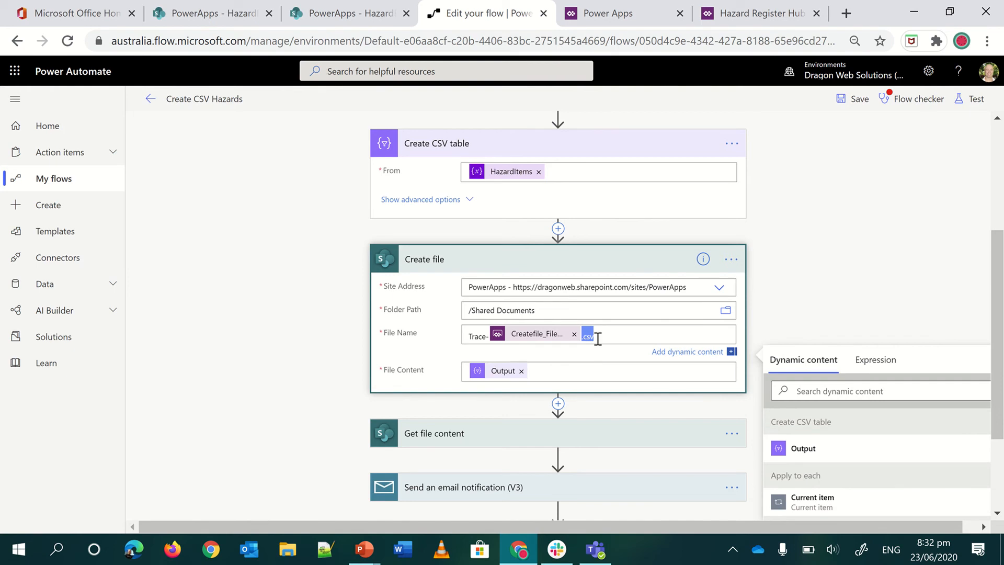
{"action": "scroll", "scroll_direction": "down", "scroll_amount": 3}
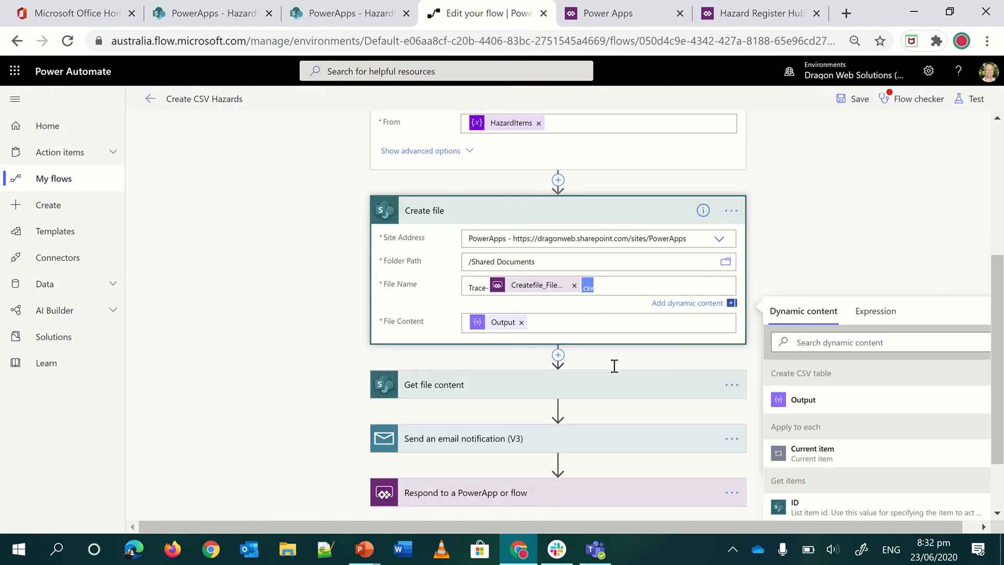
{"action": "scroll", "scroll_direction": "down", "scroll_amount": 3}
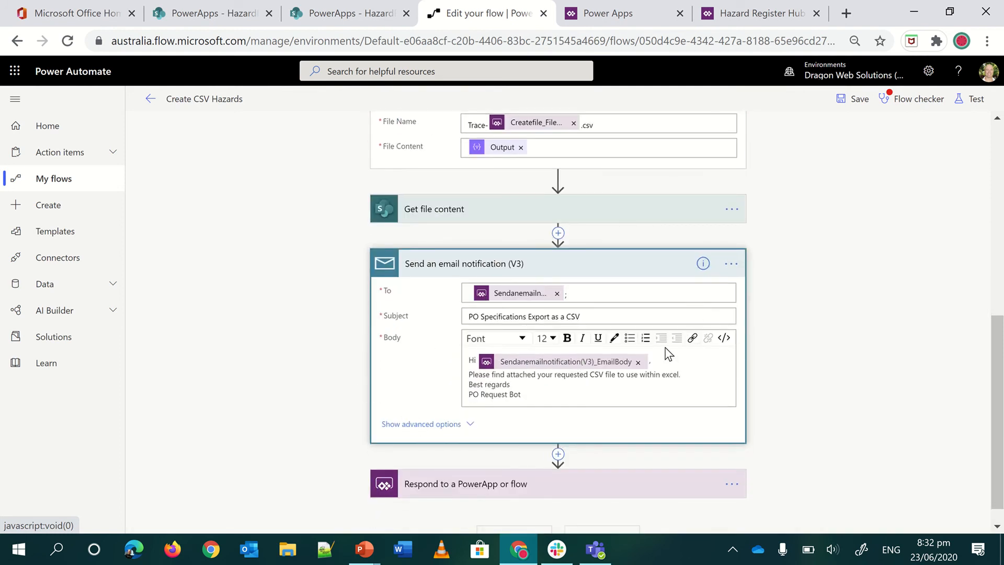
Confirm the email attaches File Content under the created file's Name, then collapse the email step
{"action": "left_click", "coordinate": [420, 423]}
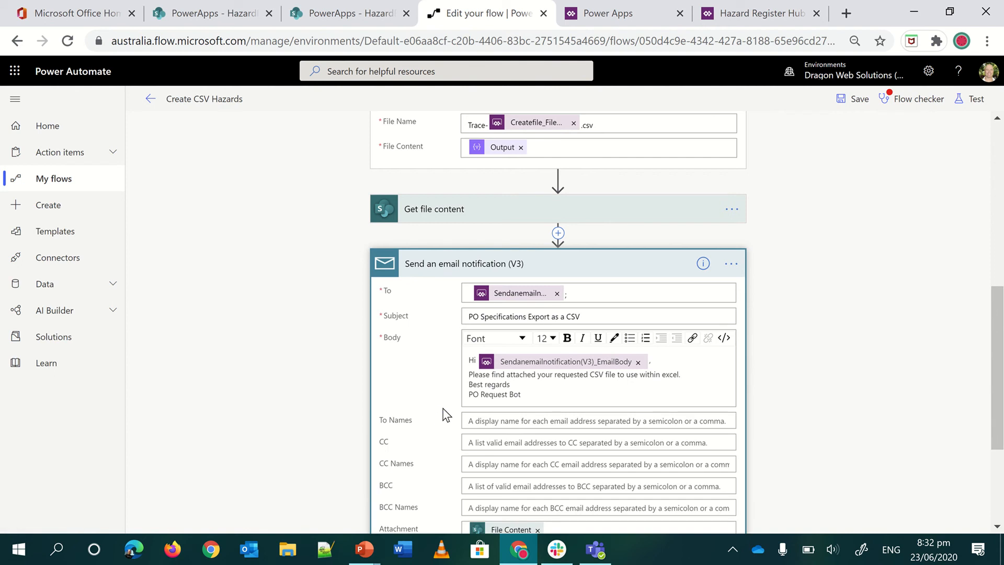
{"action": "scroll", "scroll_direction": "down", "scroll_amount": 3}
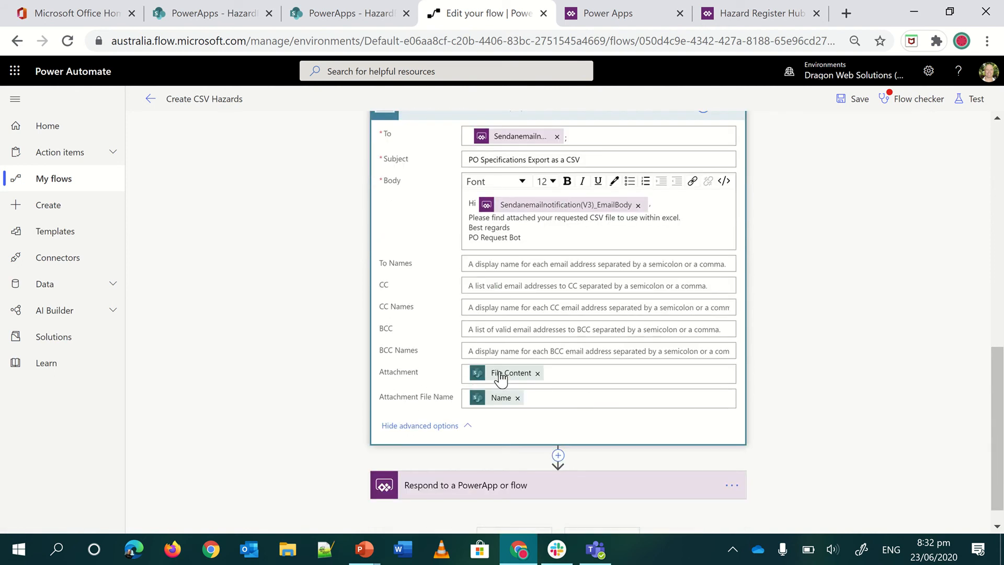
{"action": "left_click", "coordinate": [614, 372]}
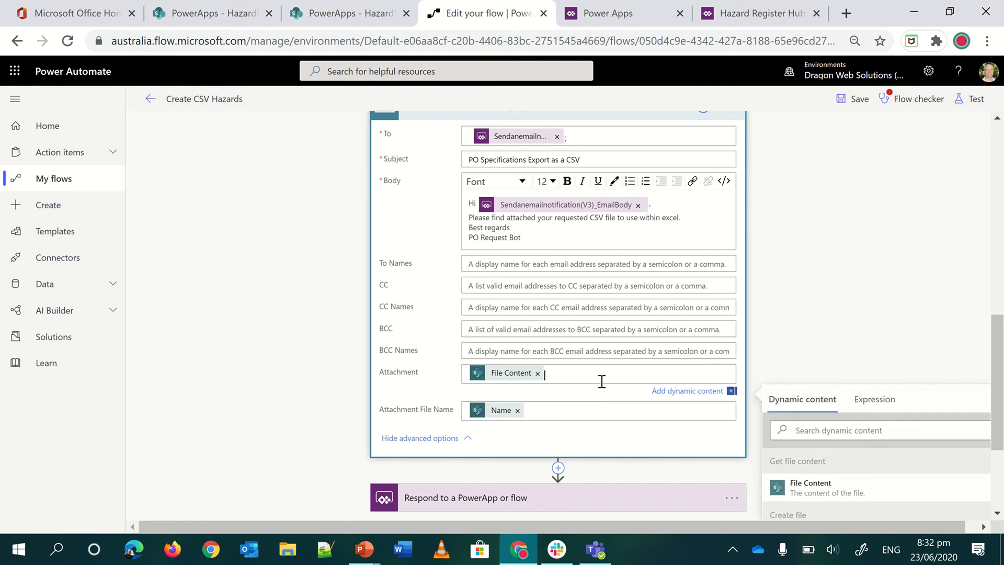
{"action": "scroll", "scroll_direction": "down", "scroll_amount": 3}
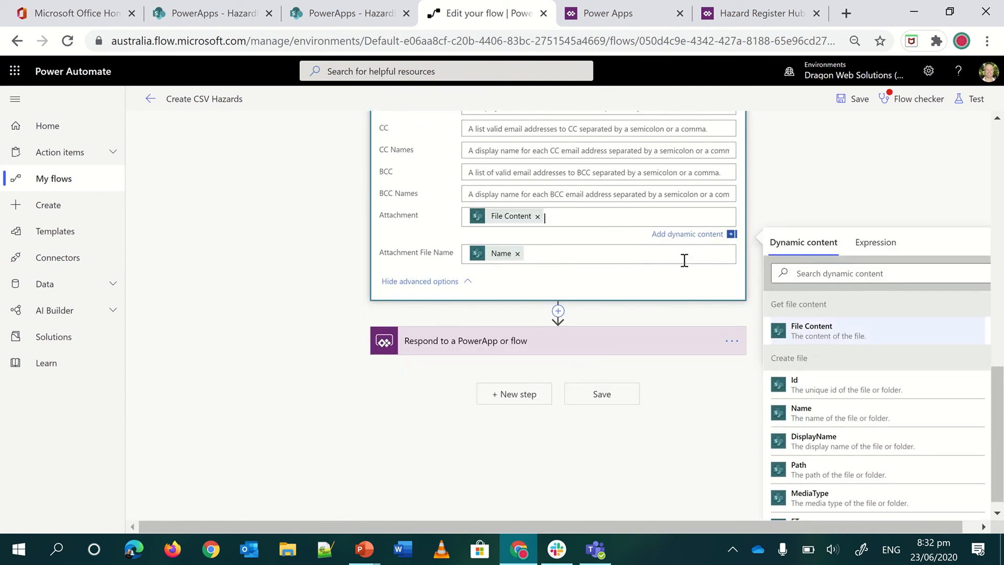
{"action": "mouse_move", "coordinate": [489, 221]}
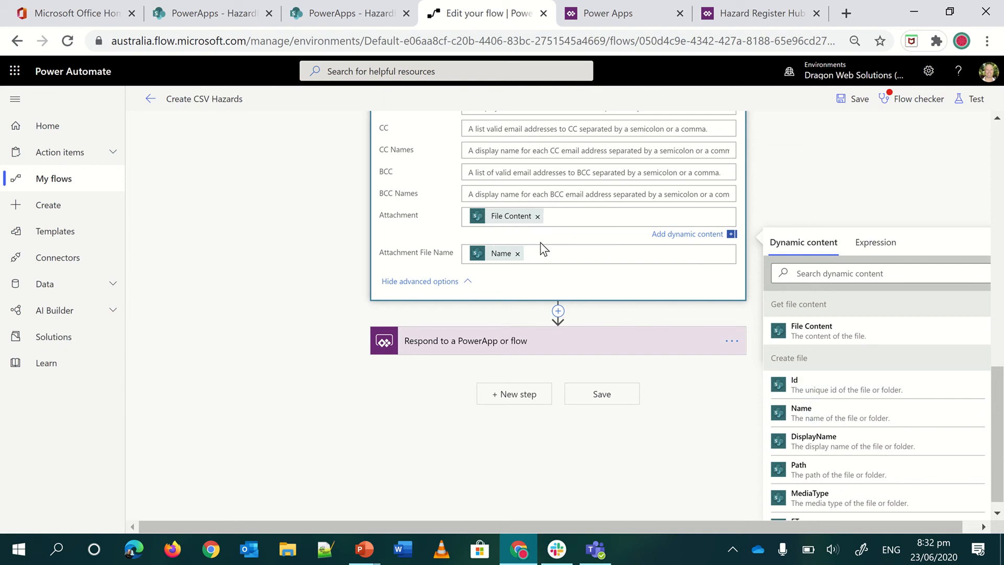
{"action": "mouse_move", "coordinate": [822, 412]}
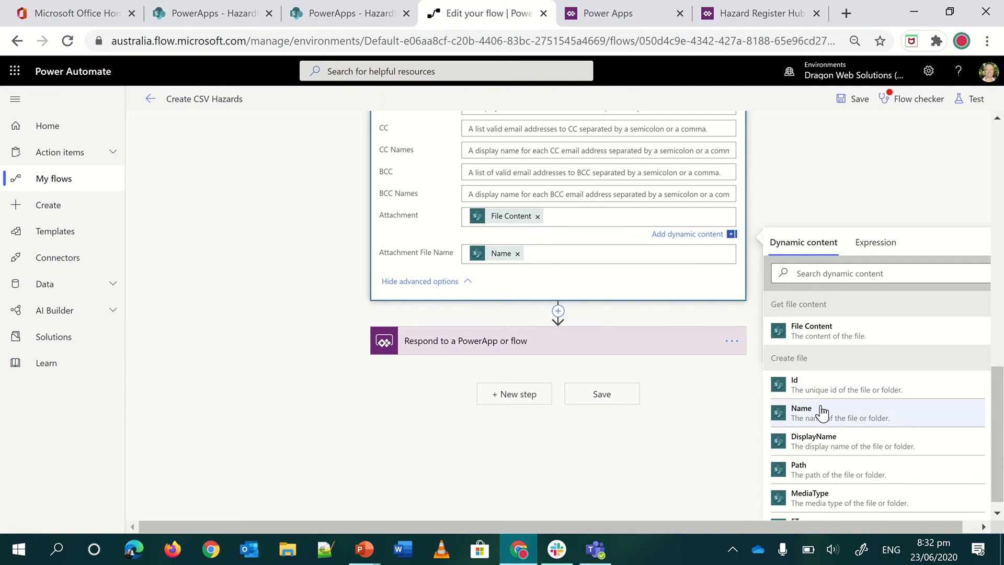
{"action": "mouse_move", "coordinate": [509, 330]}
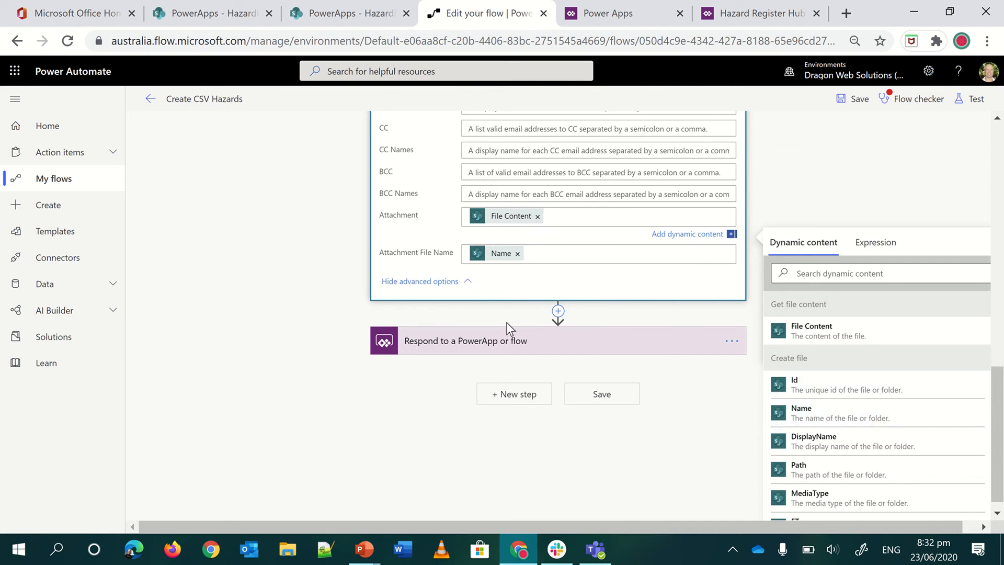
{"action": "left_click", "coordinate": [465, 340]}
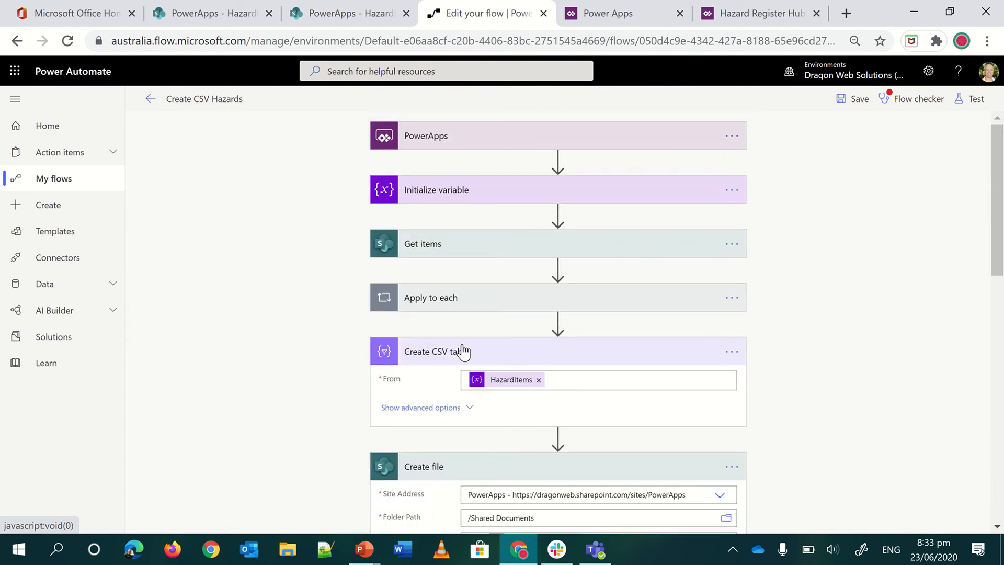
Collapse the Create CSV table step and switch to the Hazard Register Hub app in Power Apps Studio
{"action": "left_click", "coordinate": [436, 351]}
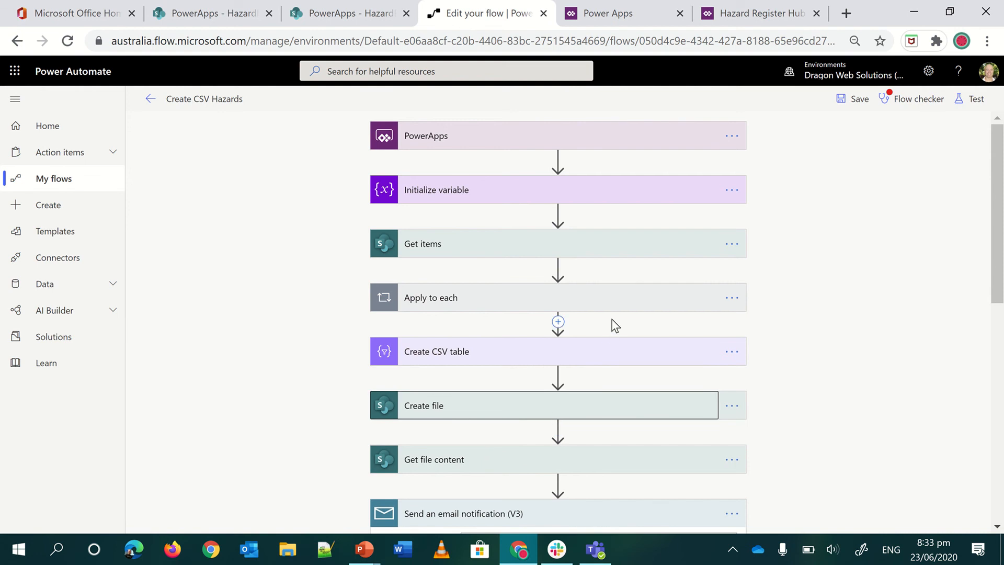
{"action": "mouse_move", "coordinate": [755, 12]}
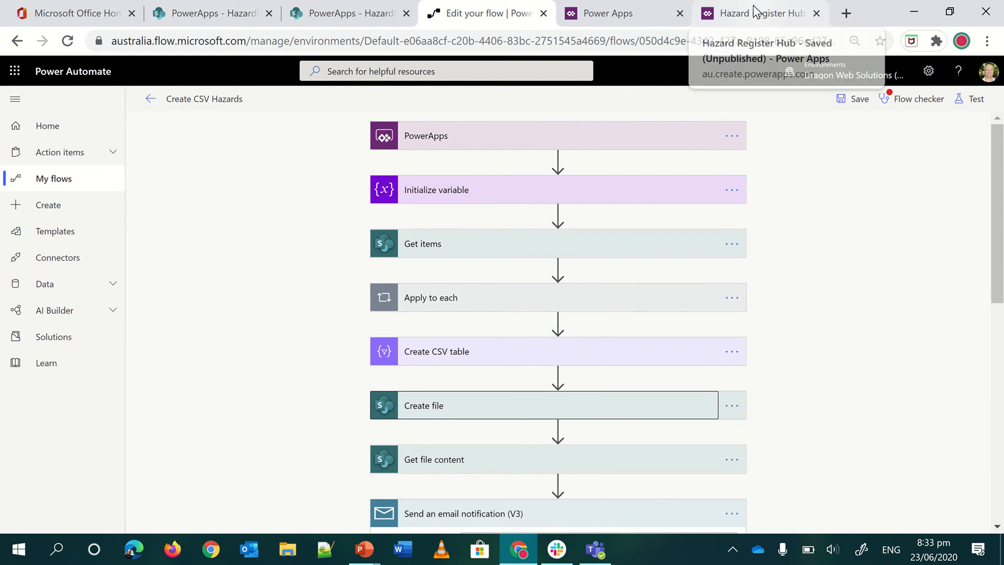
{"action": "left_click", "coordinate": [755, 13]}
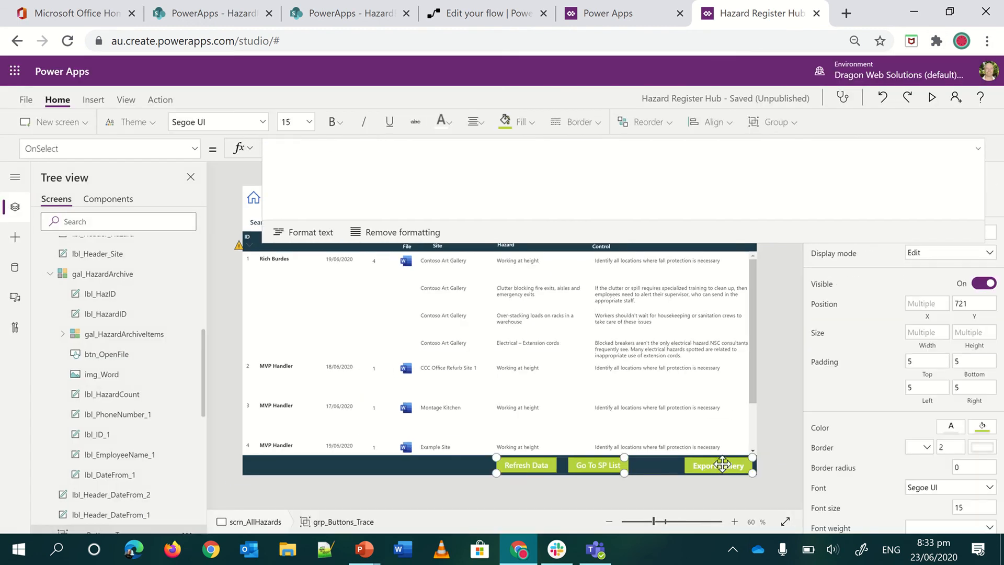
{"action": "left_click", "coordinate": [717, 465]}
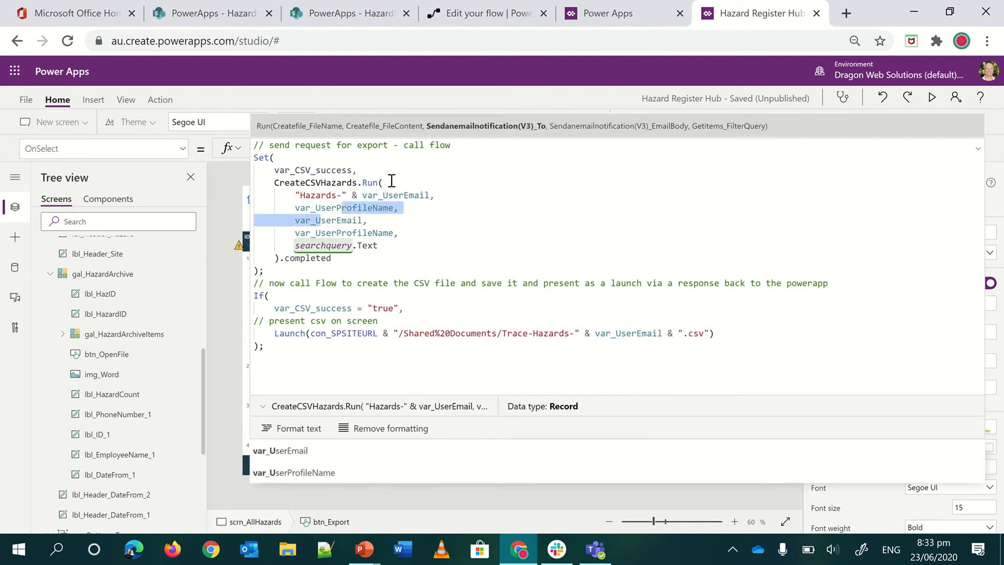
{"action": "mouse_move", "coordinate": [546, 133]}
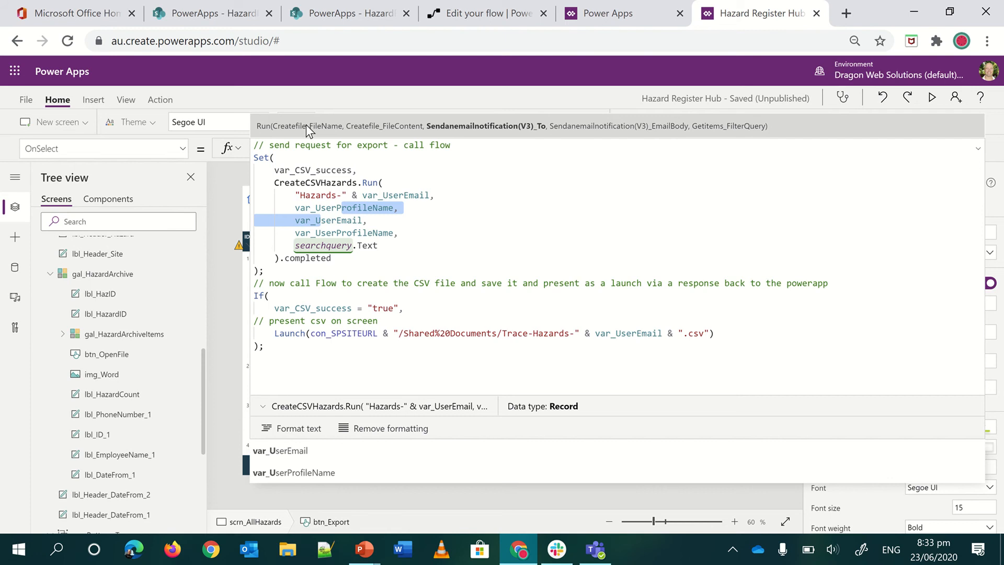
{"action": "mouse_move", "coordinate": [401, 129]}
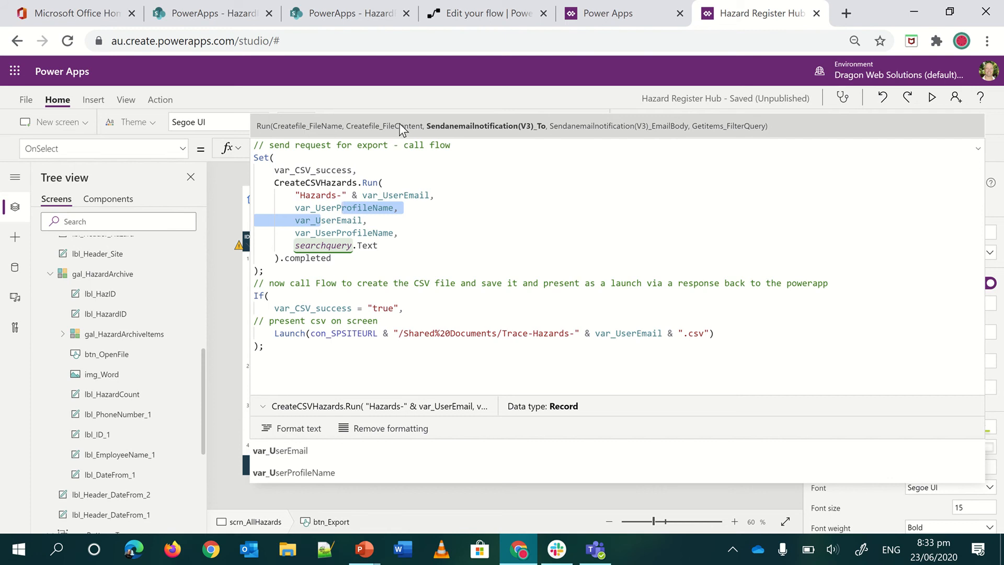
{"action": "mouse_move", "coordinate": [448, 139]}
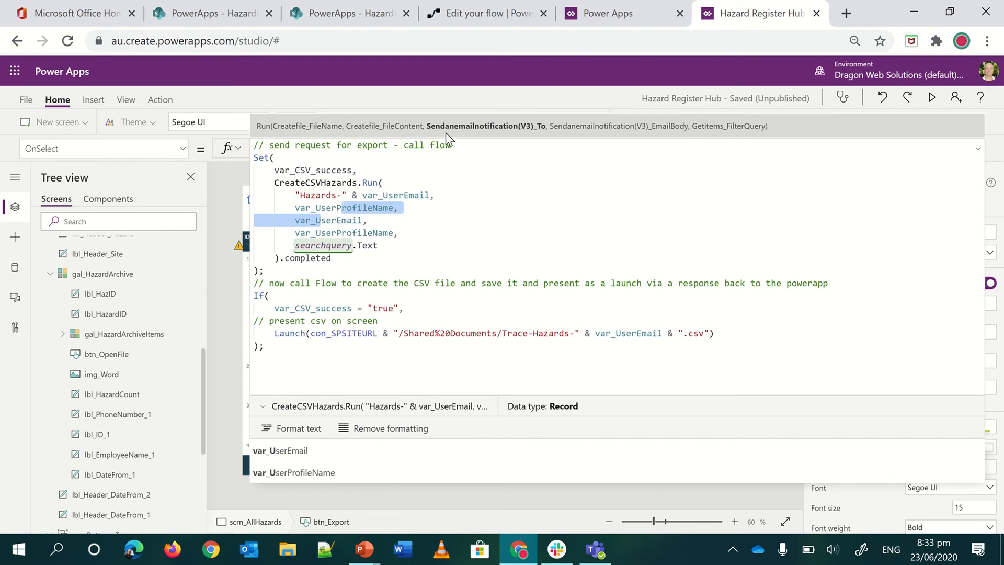
{"action": "mouse_move", "coordinate": [459, 130]}
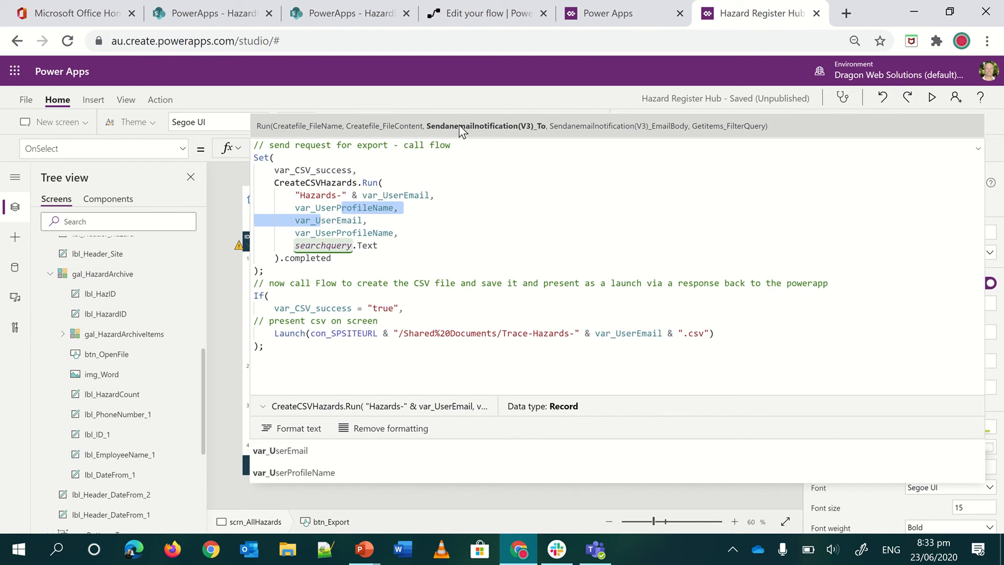
{"action": "mouse_move", "coordinate": [555, 141]}
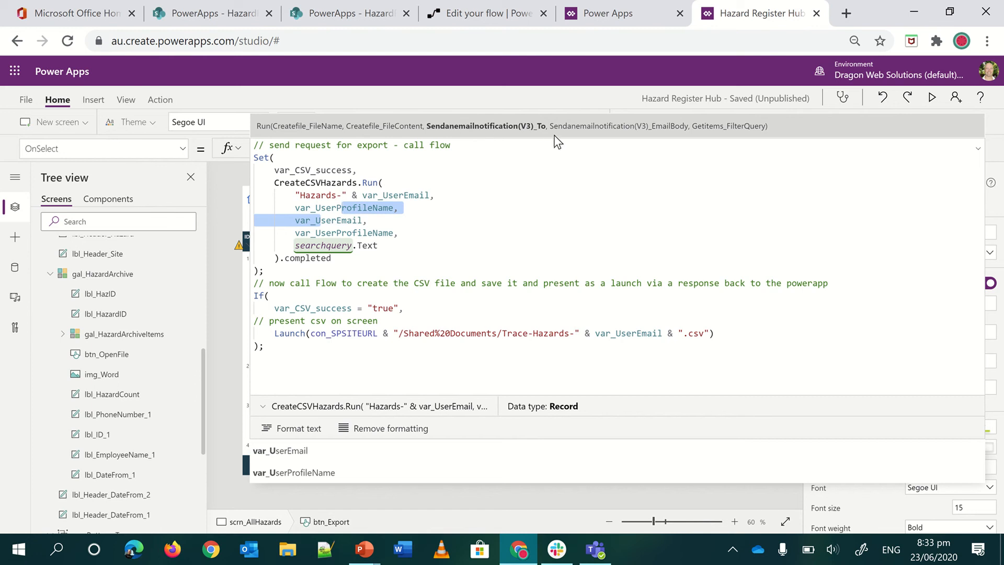
{"action": "mouse_move", "coordinate": [645, 133]}
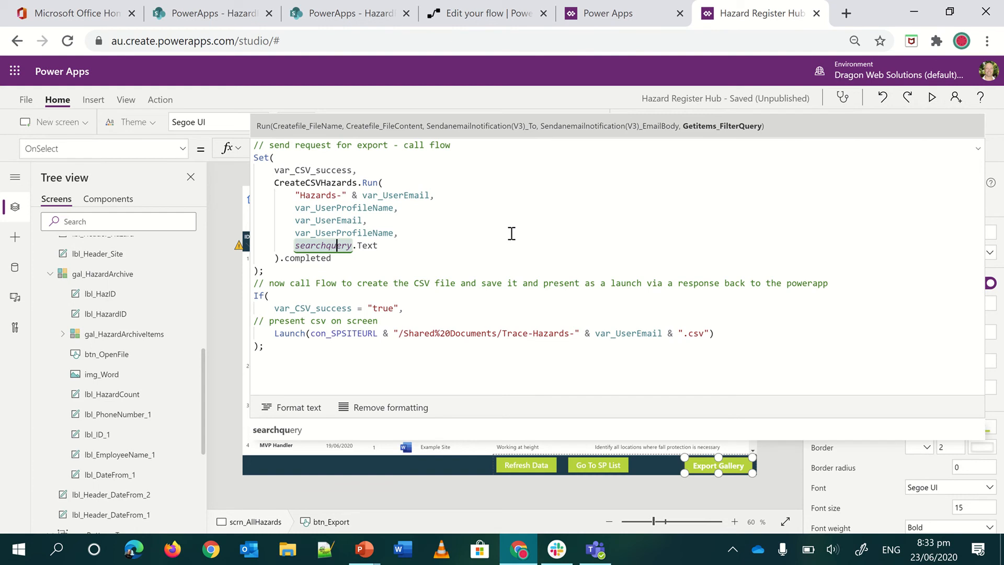
{"action": "mouse_move", "coordinate": [266, 164]}
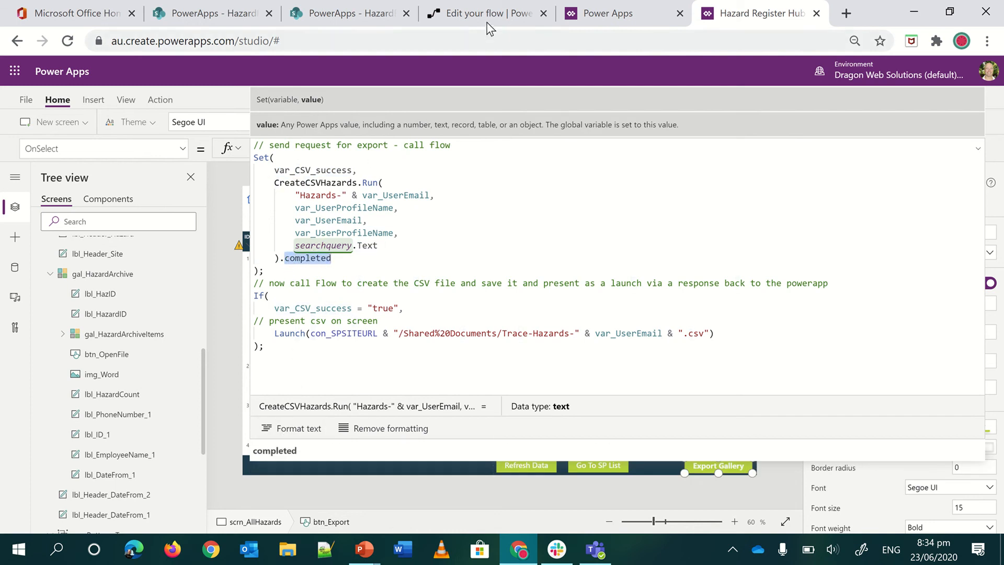
Return from the OnSelect .completed check to the Create CSV Hazards flow
{"action": "left_click", "coordinate": [483, 12]}
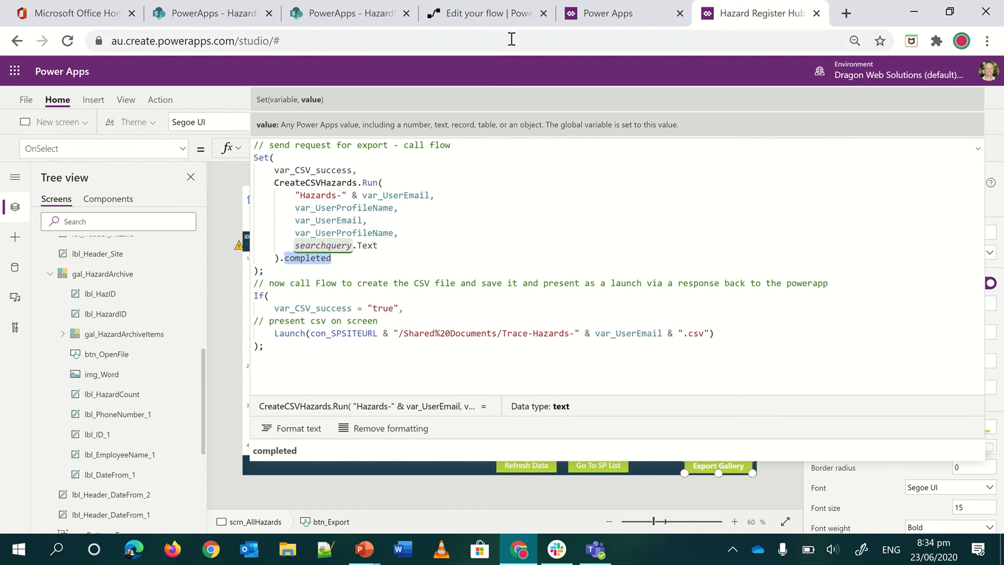
{"action": "left_click", "coordinate": [483, 13]}
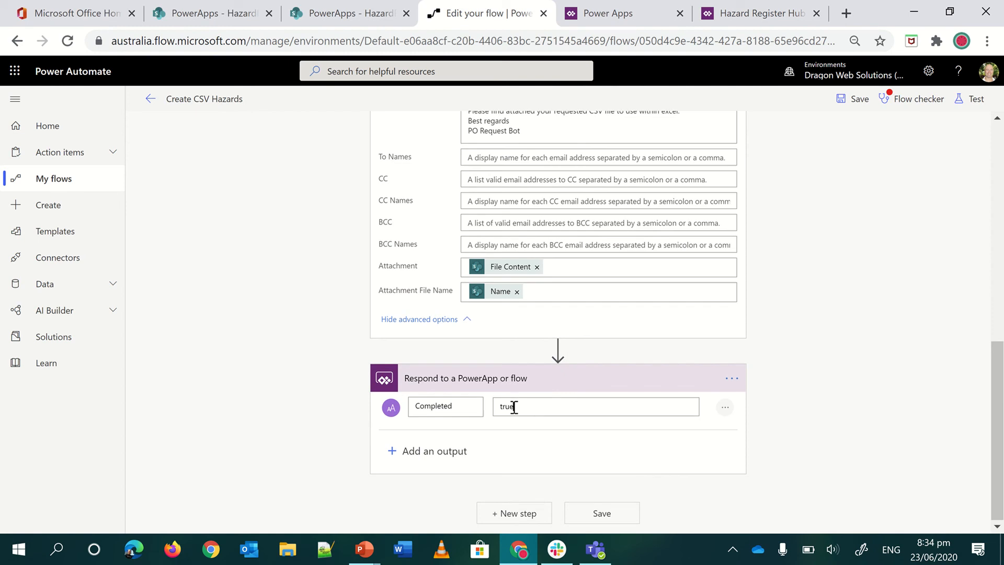
Confirm the Respond to a PowerApp step returns Completed set to true
{"action": "left_click", "coordinate": [594, 407]}
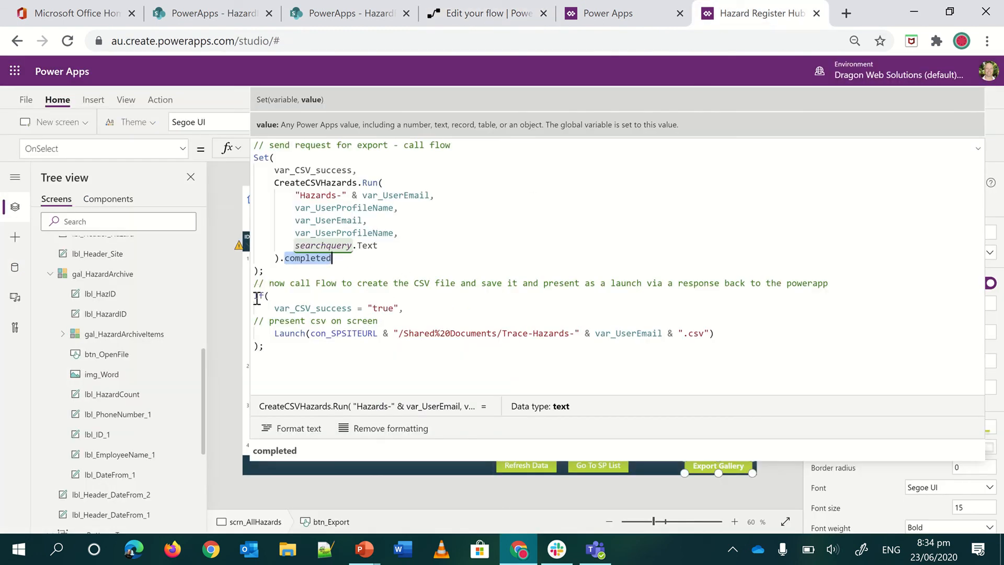
Wrap the export formula in If( so var_CSV_success equal to true launches the Trace-Hazards CSV
{"action": "type", "text": "If("}
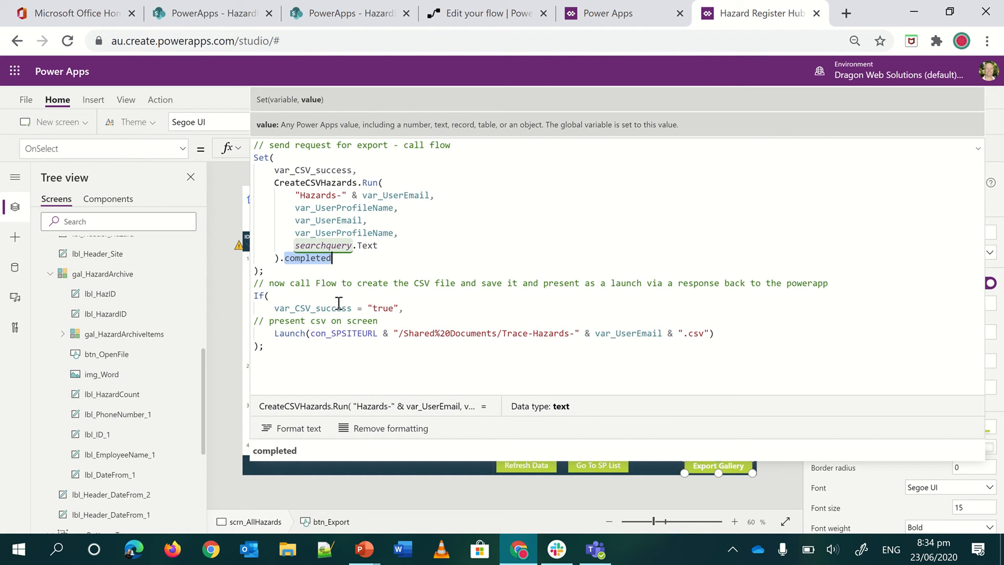
{"action": "mouse_move", "coordinate": [344, 317]}
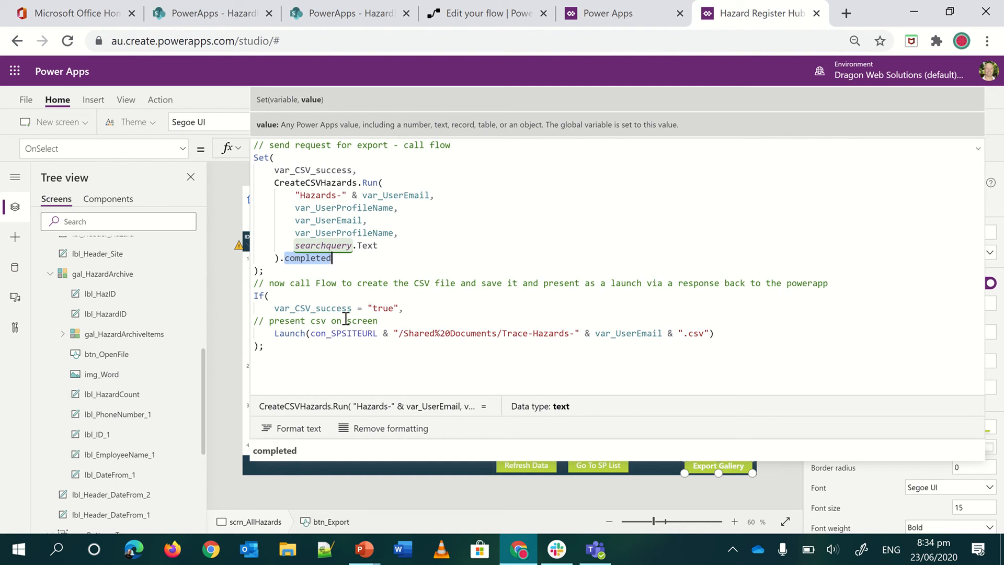
{"action": "mouse_move", "coordinate": [311, 336]}
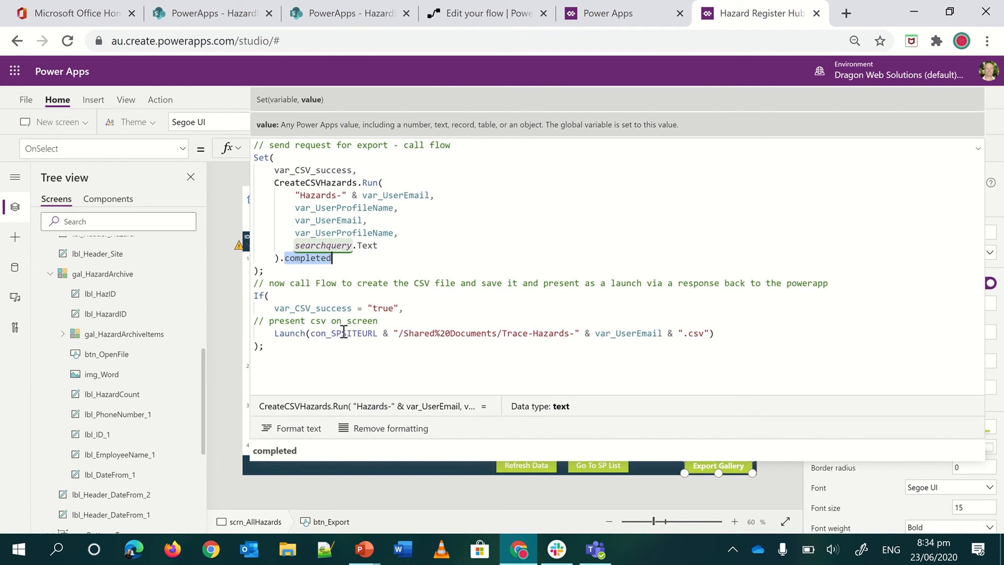
{"action": "mouse_move", "coordinate": [461, 343]}
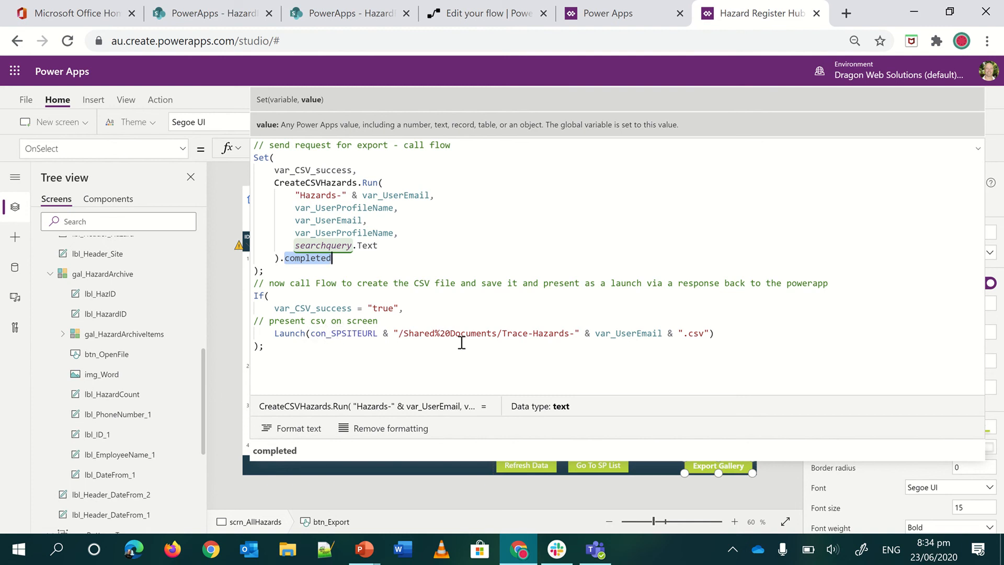
{"action": "mouse_move", "coordinate": [489, 337]}
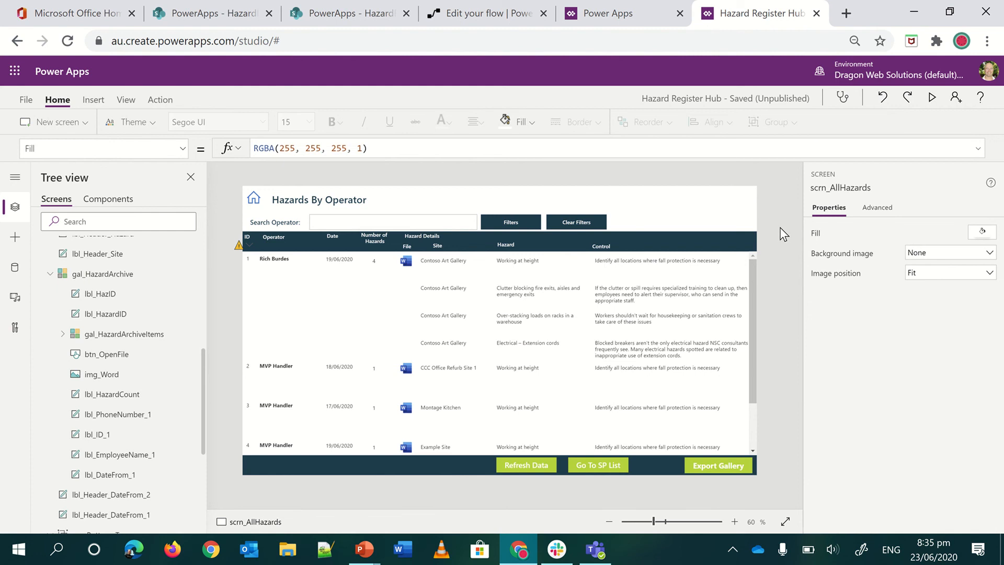
{"action": "mouse_move", "coordinate": [527, 315]}
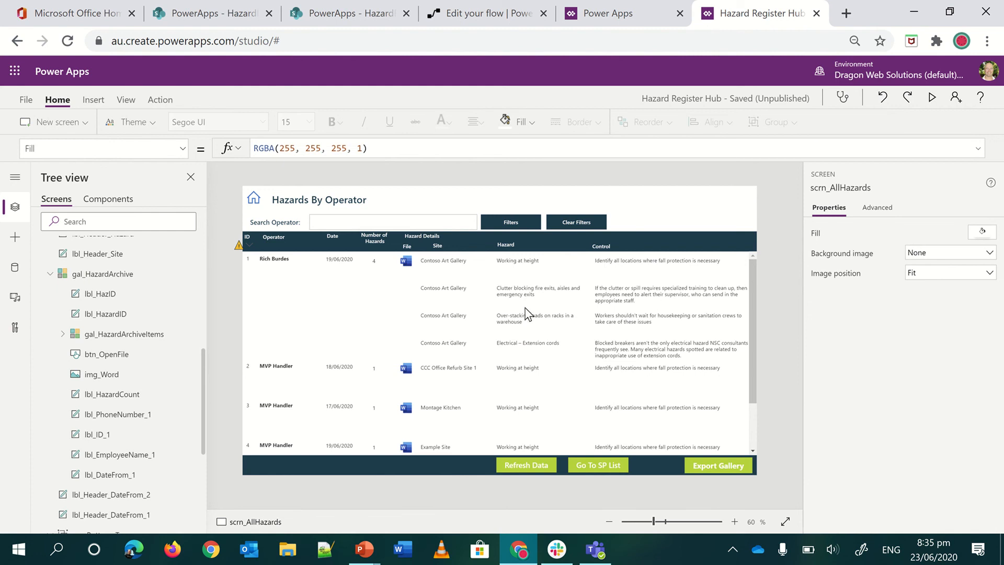
{"action": "mouse_move", "coordinate": [930, 97]}
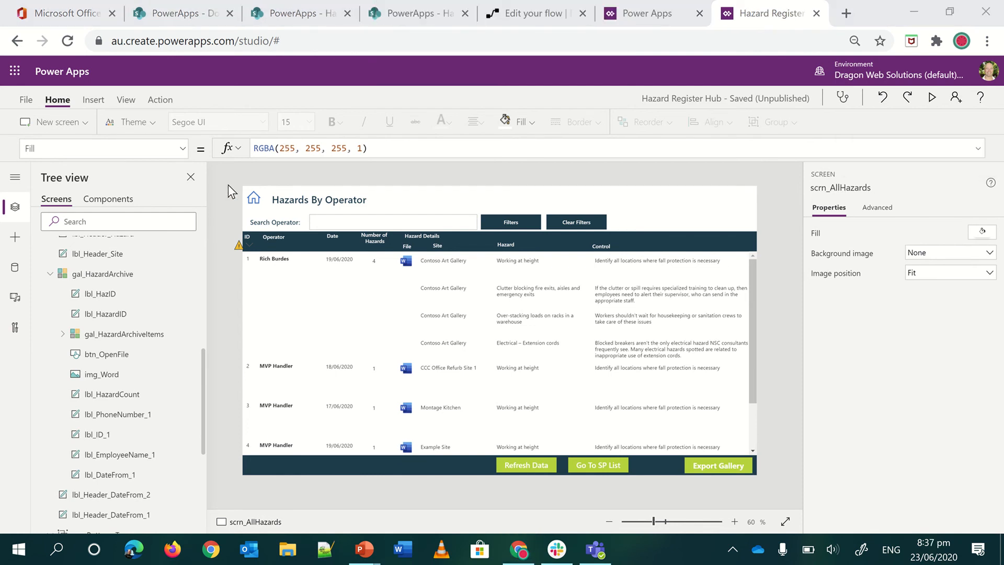
{"action": "mouse_move", "coordinate": [657, 181]}
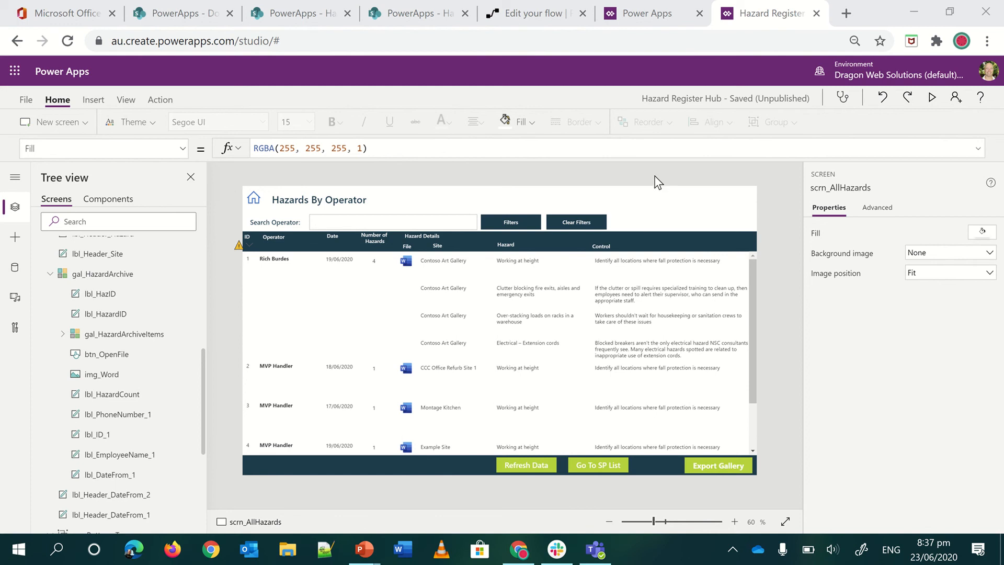
{"action": "mouse_move", "coordinate": [637, 192]}
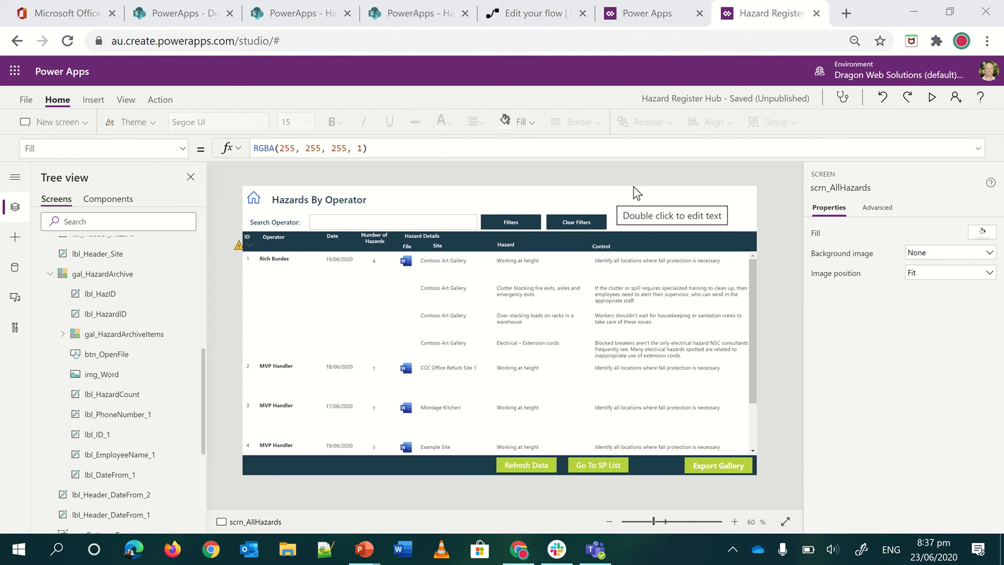
{"action": "mouse_move", "coordinate": [397, 227]}
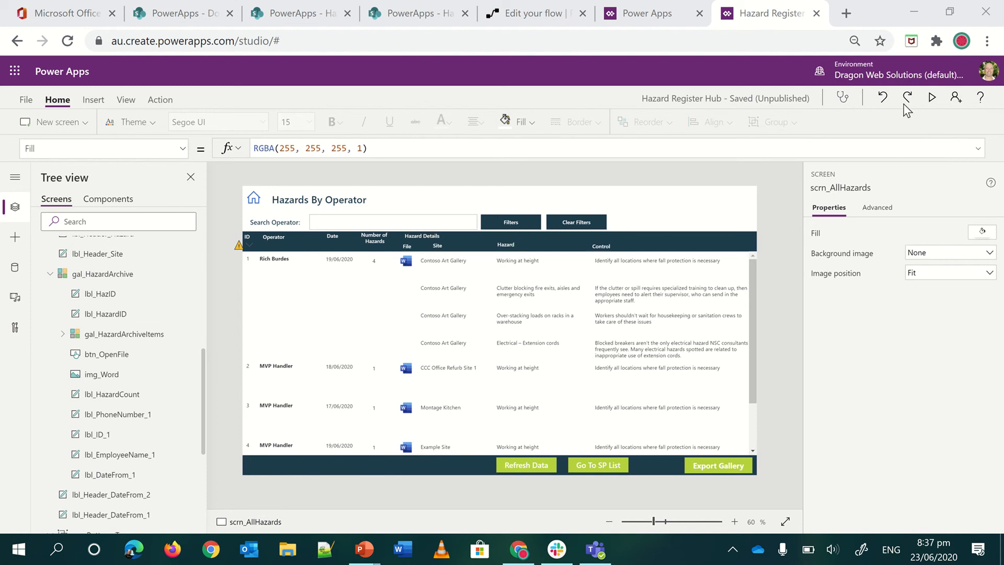
{"action": "left_click", "coordinate": [510, 221]}
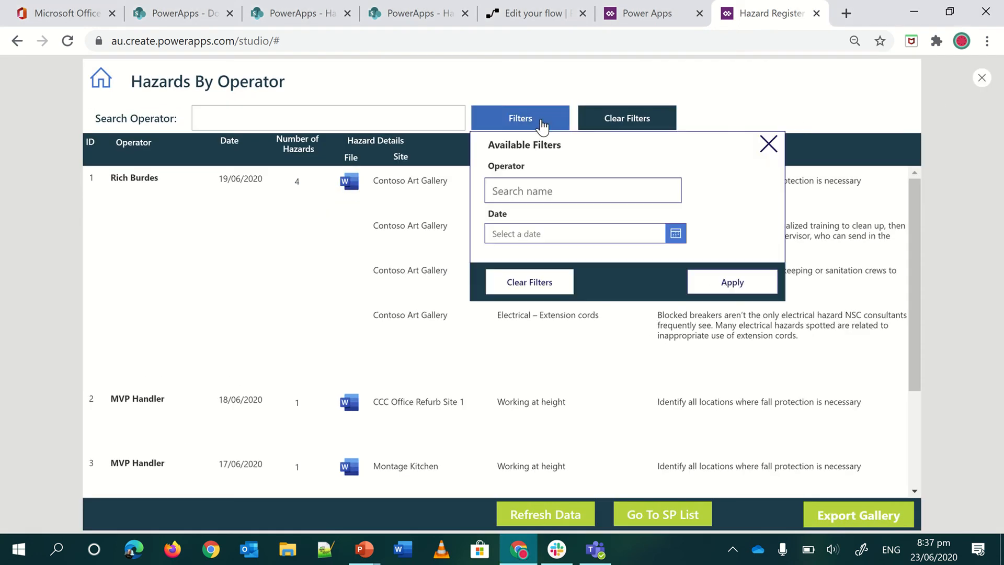
{"action": "left_click", "coordinate": [581, 191]}
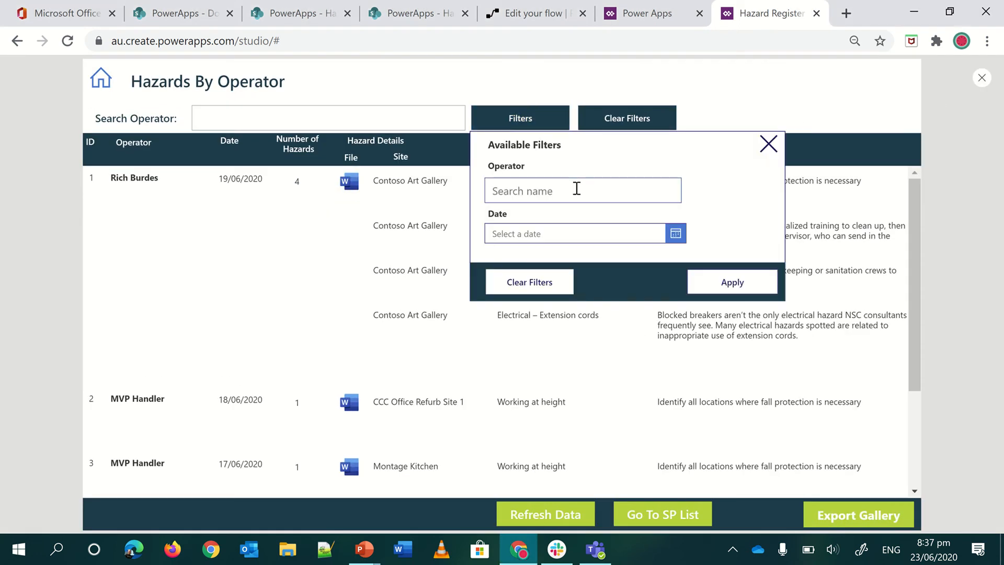
{"action": "left_click", "coordinate": [582, 190]}
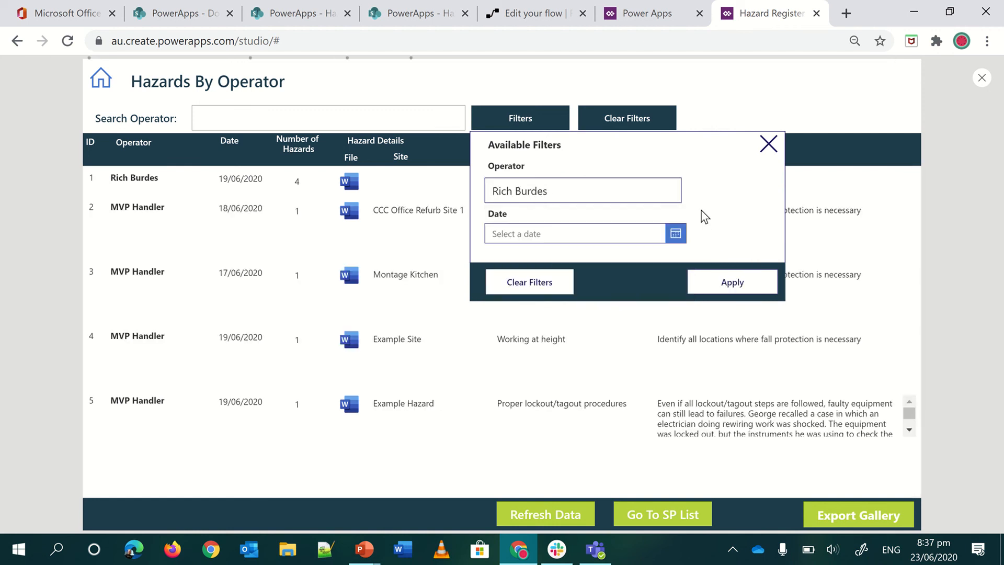
{"action": "mouse_move", "coordinate": [712, 207]}
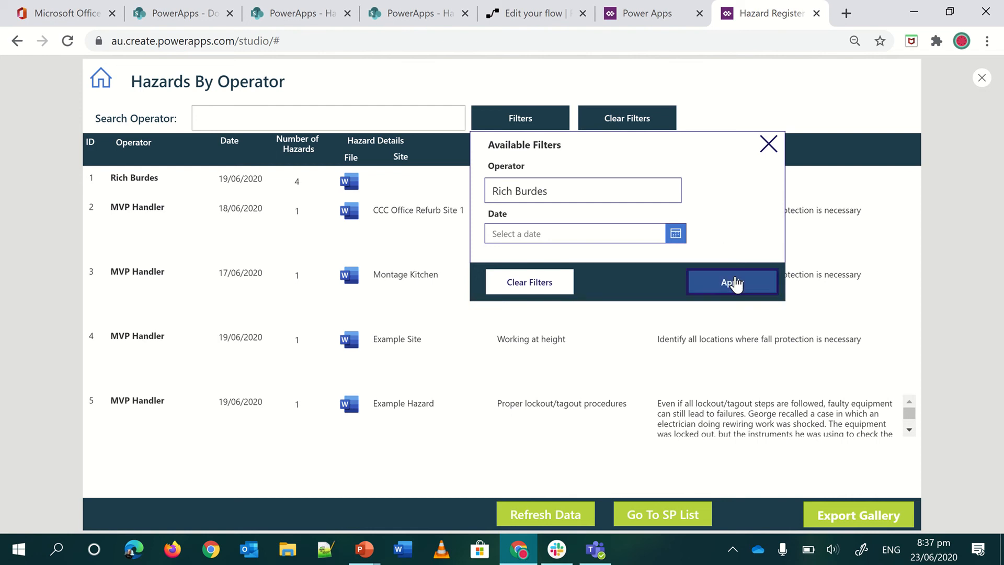
{"action": "left_click", "coordinate": [732, 281]}
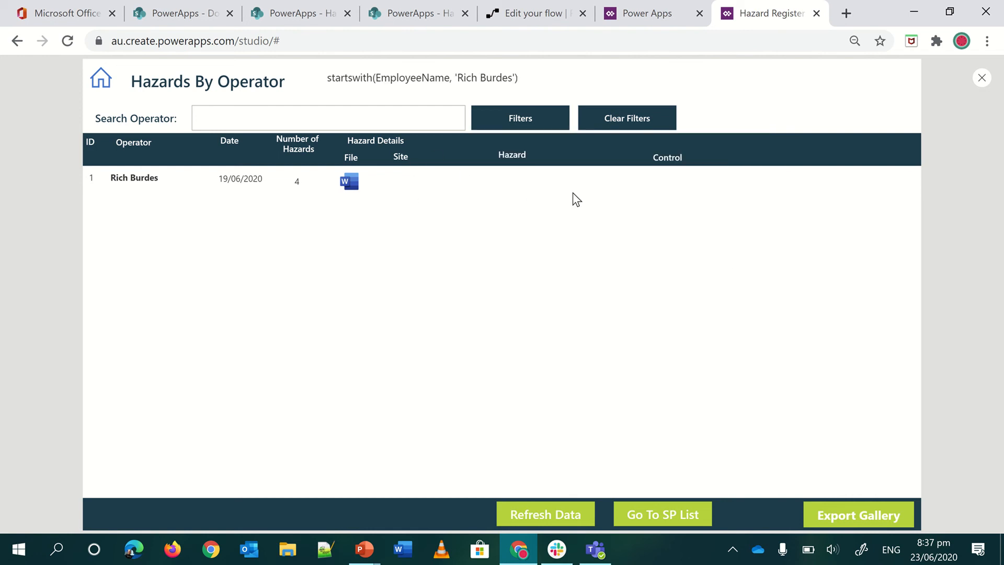
{"action": "mouse_move", "coordinate": [982, 77]}
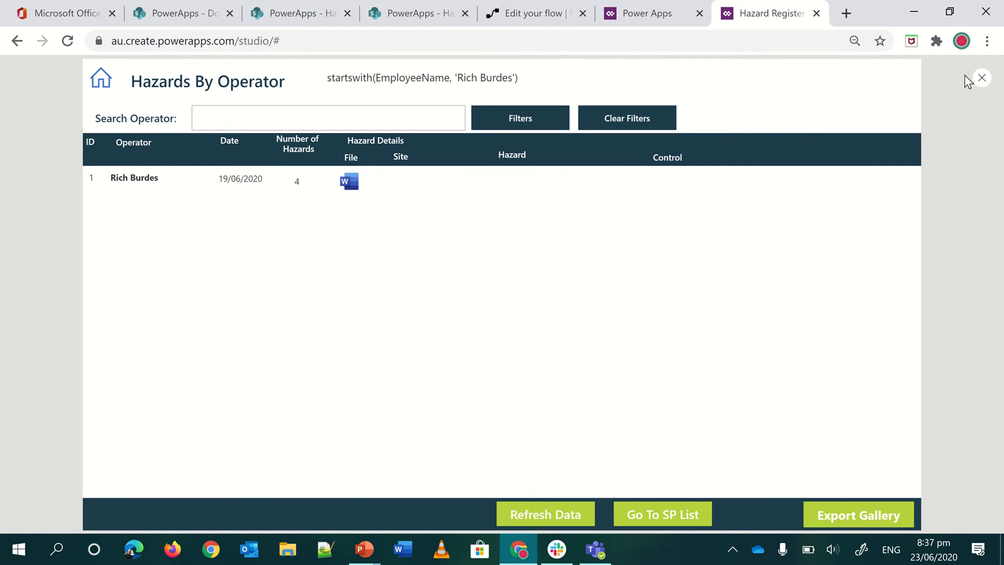
{"action": "left_click", "coordinate": [981, 77]}
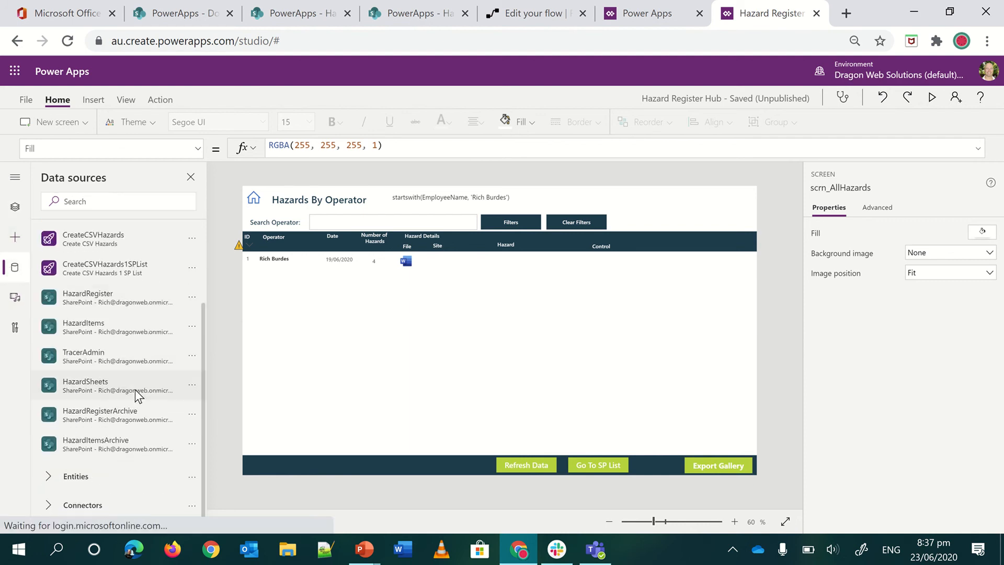
{"action": "left_click", "coordinate": [191, 447]}
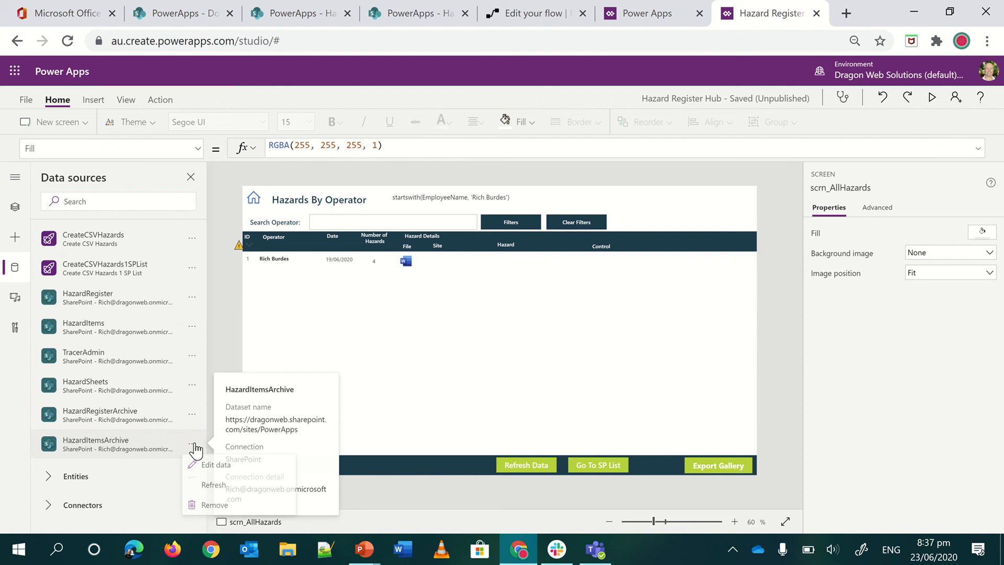
{"action": "left_click", "coordinate": [213, 484]}
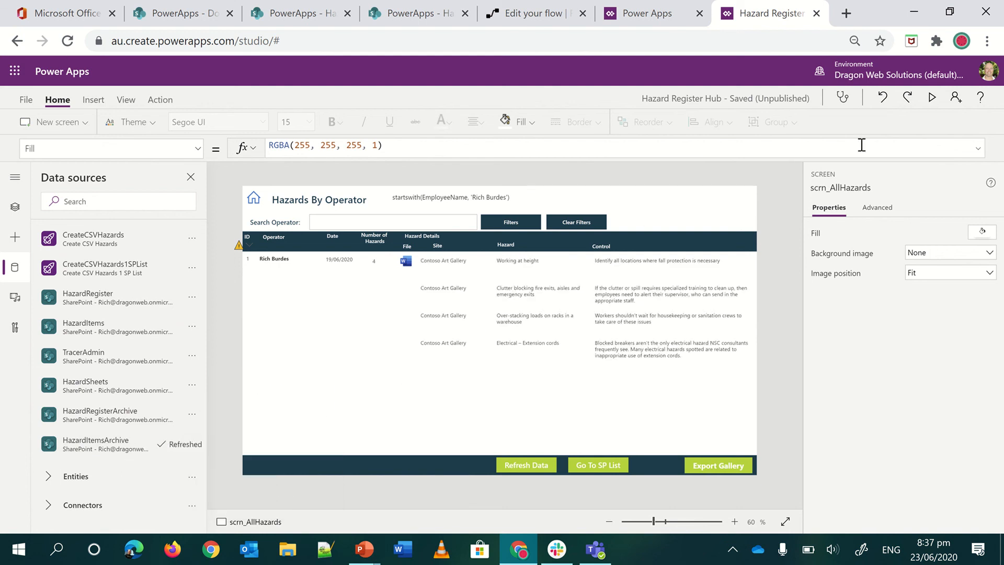
{"action": "left_click", "coordinate": [932, 98]}
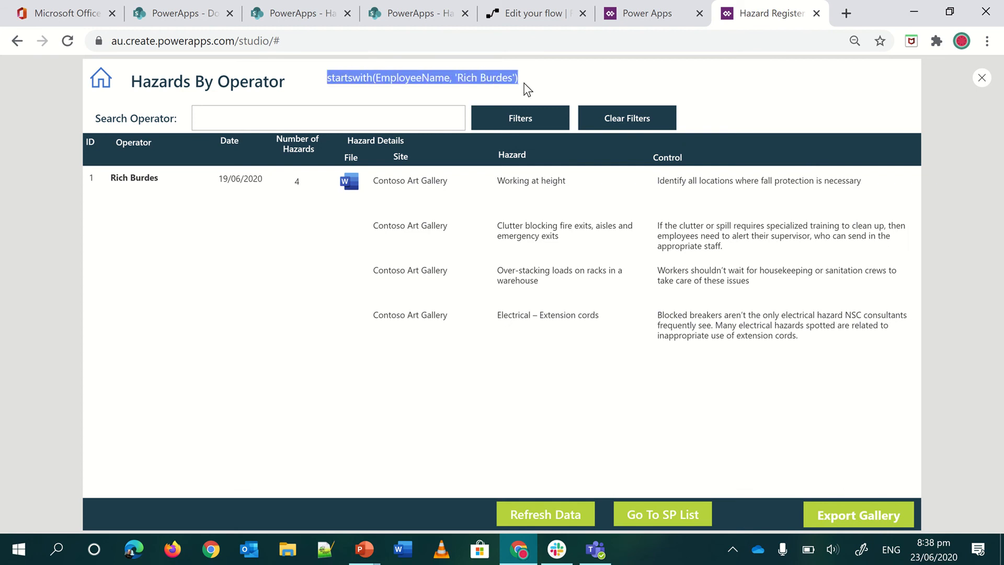
{"action": "mouse_move", "coordinate": [529, 103]}
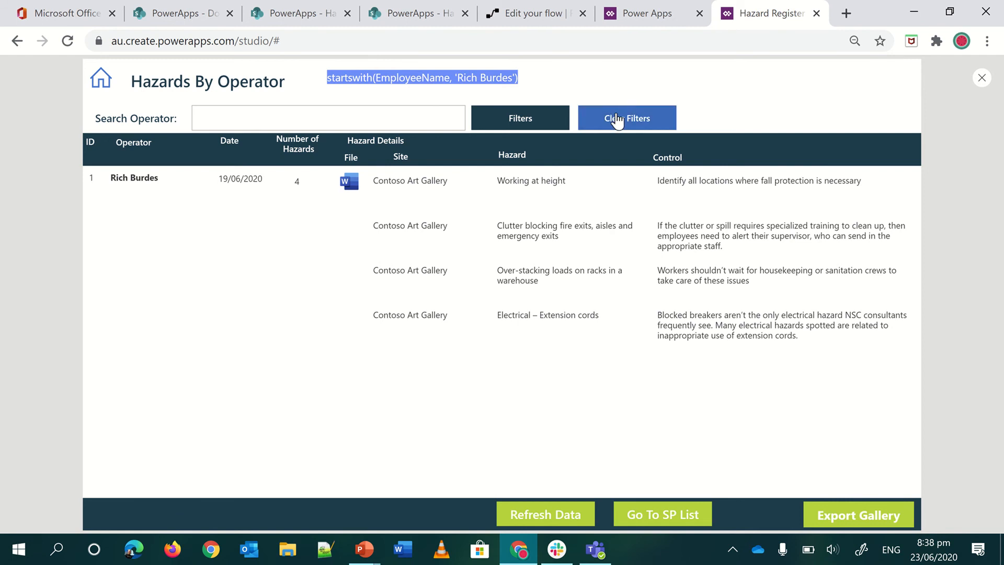
Clear Filters in the preview to restore all operators' hazards, then return to the studio
{"action": "left_click", "coordinate": [627, 118]}
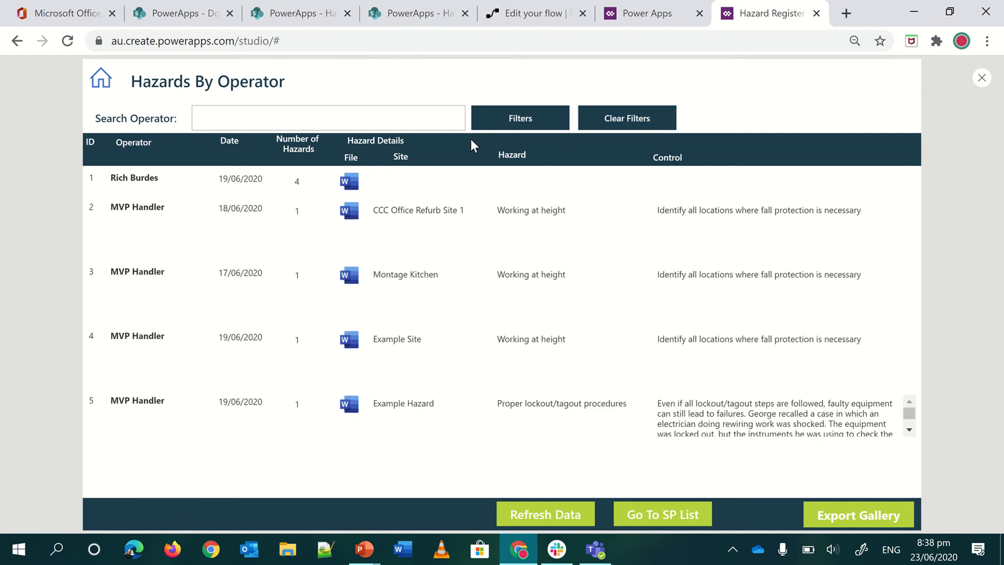
{"action": "mouse_move", "coordinate": [621, 177]}
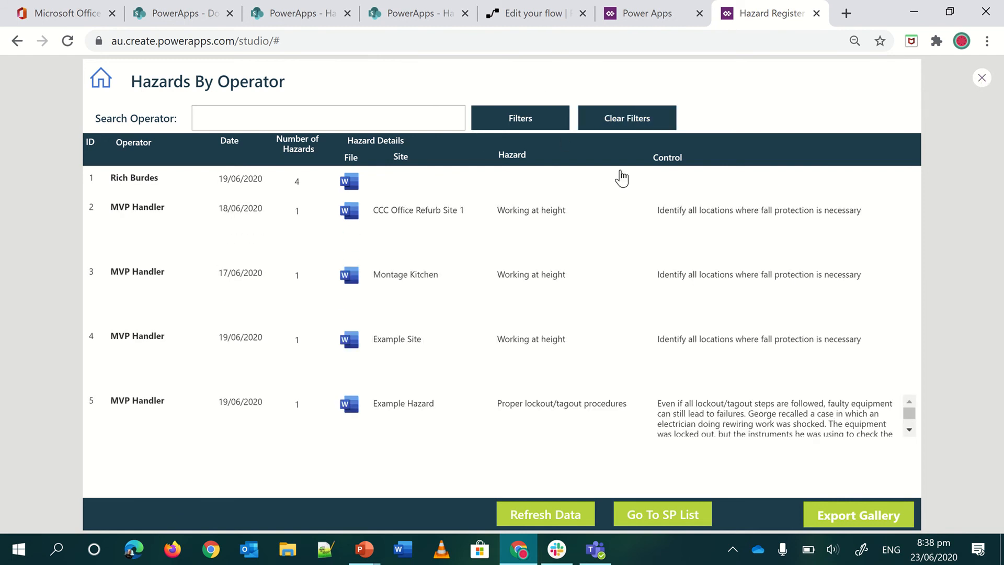
{"action": "left_click", "coordinate": [982, 77]}
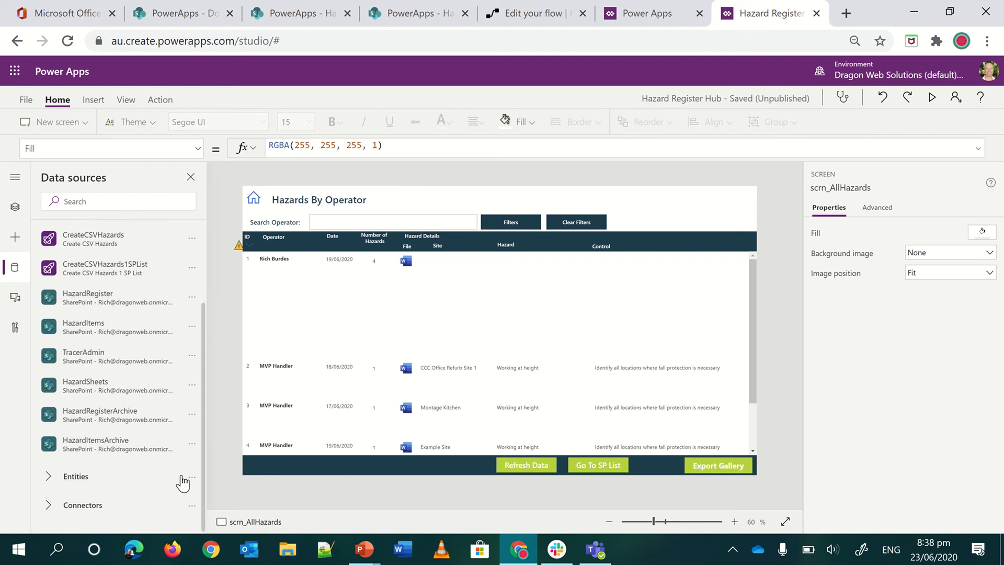
Refresh HazardItemsArchive again, preview the app with the Filters panel shown, then return to editing
{"action": "left_click", "coordinate": [191, 443]}
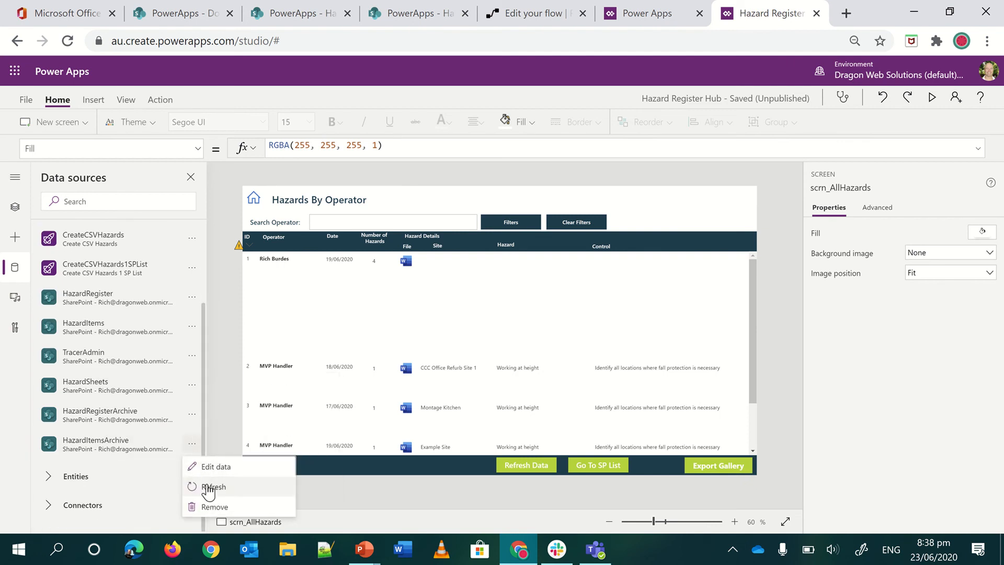
{"action": "left_click", "coordinate": [213, 486]}
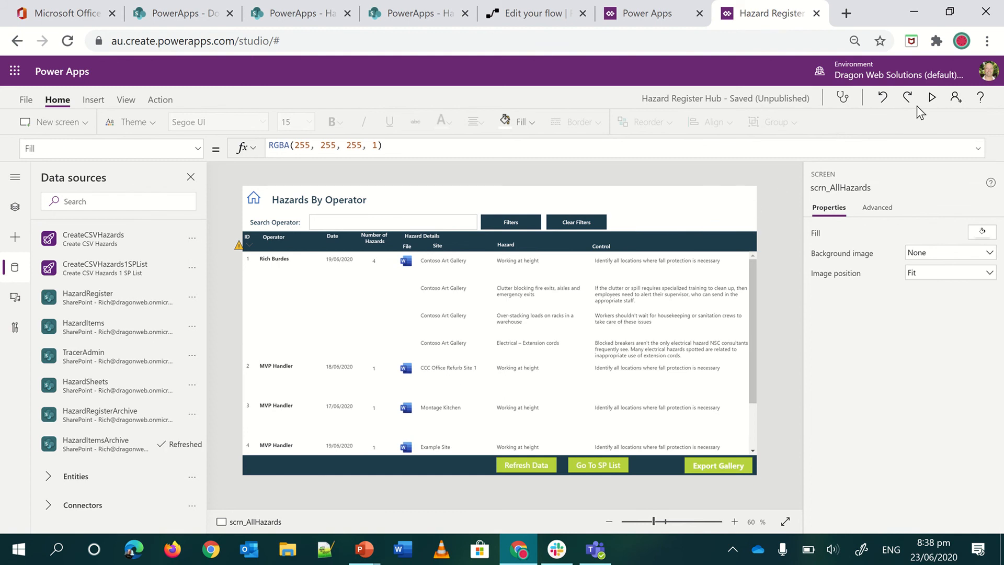
{"action": "left_click", "coordinate": [931, 99]}
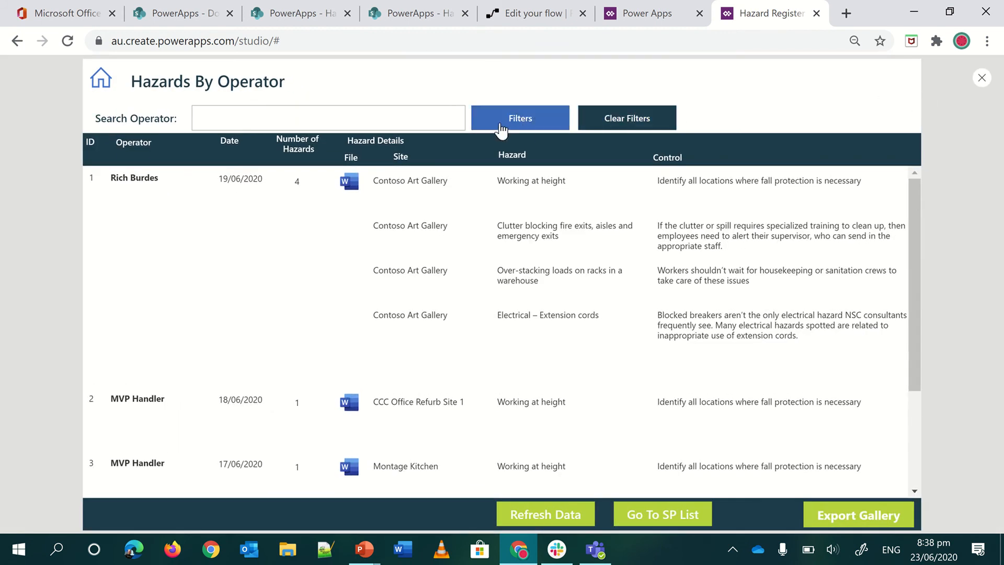
{"action": "left_click", "coordinate": [520, 118]}
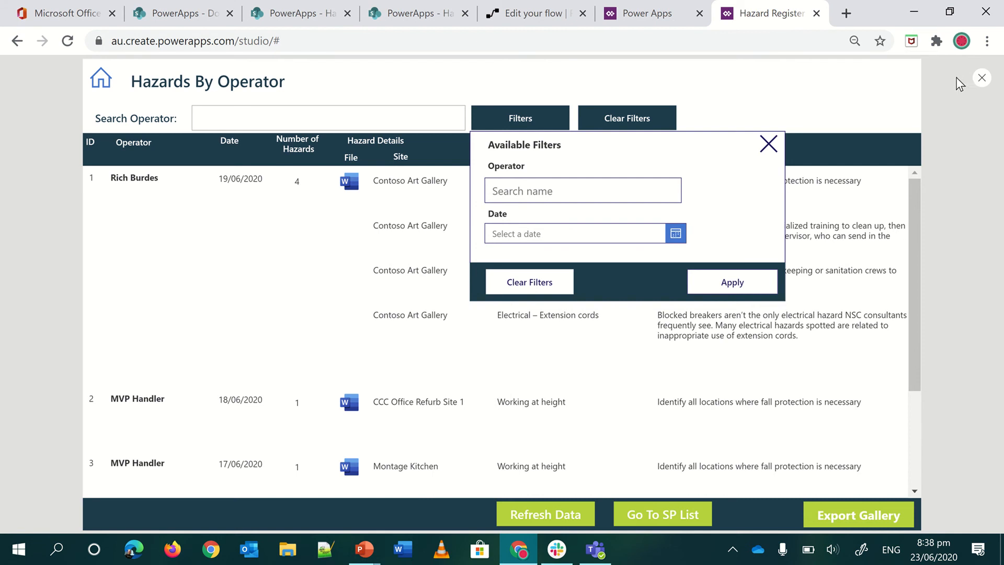
{"action": "left_click", "coordinate": [982, 78]}
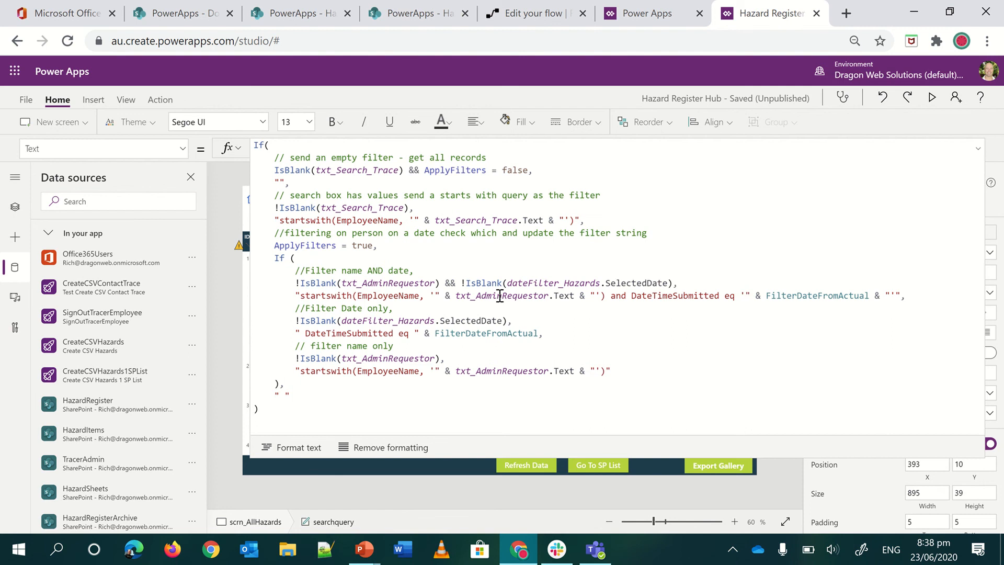
{"action": "mouse_move", "coordinate": [257, 161]}
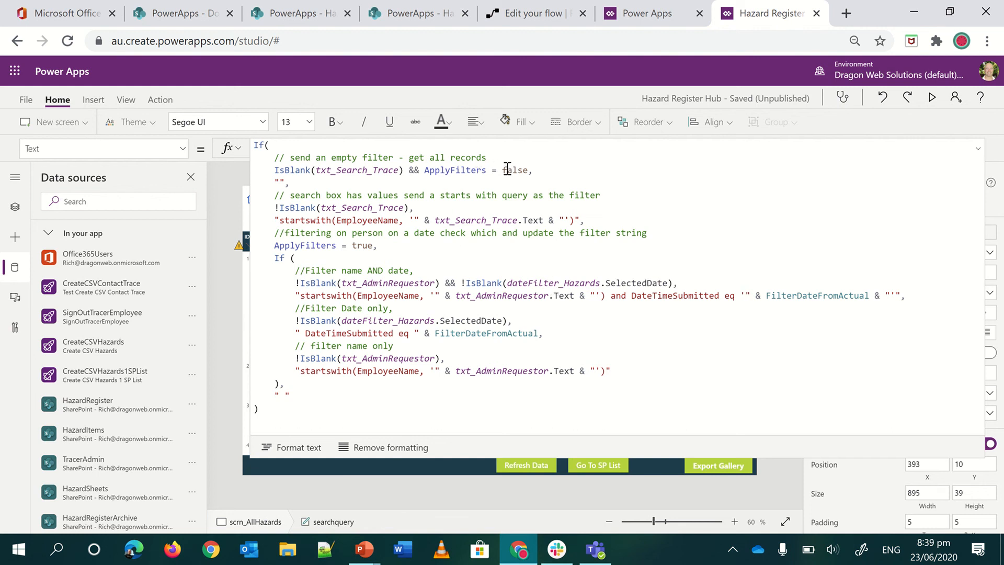
{"action": "mouse_move", "coordinate": [342, 181]}
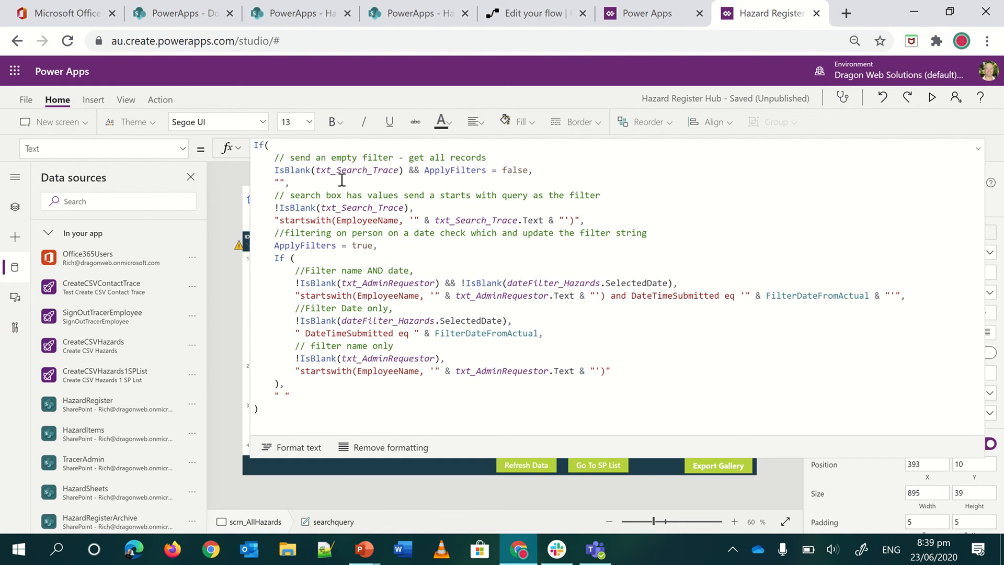
{"action": "mouse_move", "coordinate": [332, 166]}
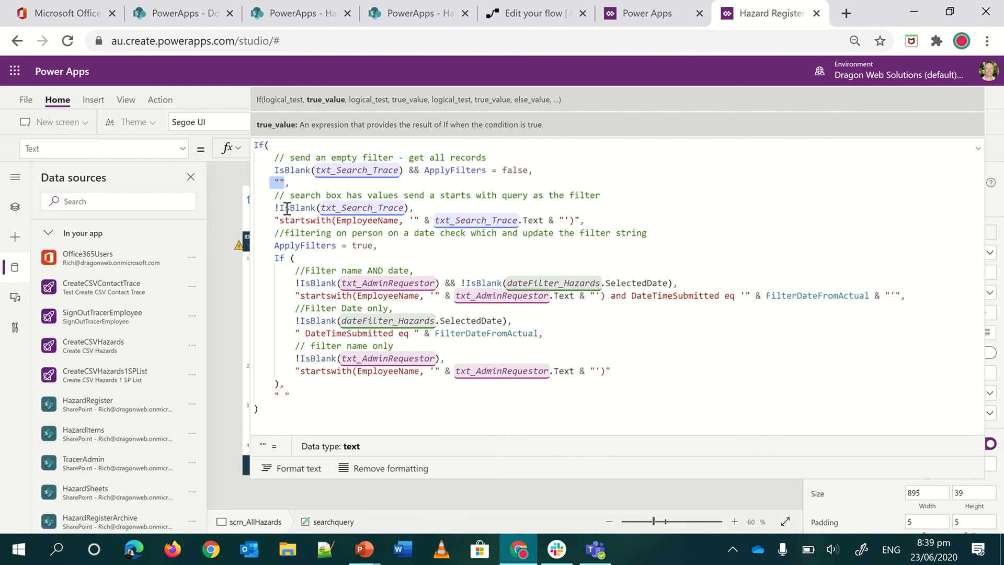
{"action": "mouse_move", "coordinate": [374, 212]}
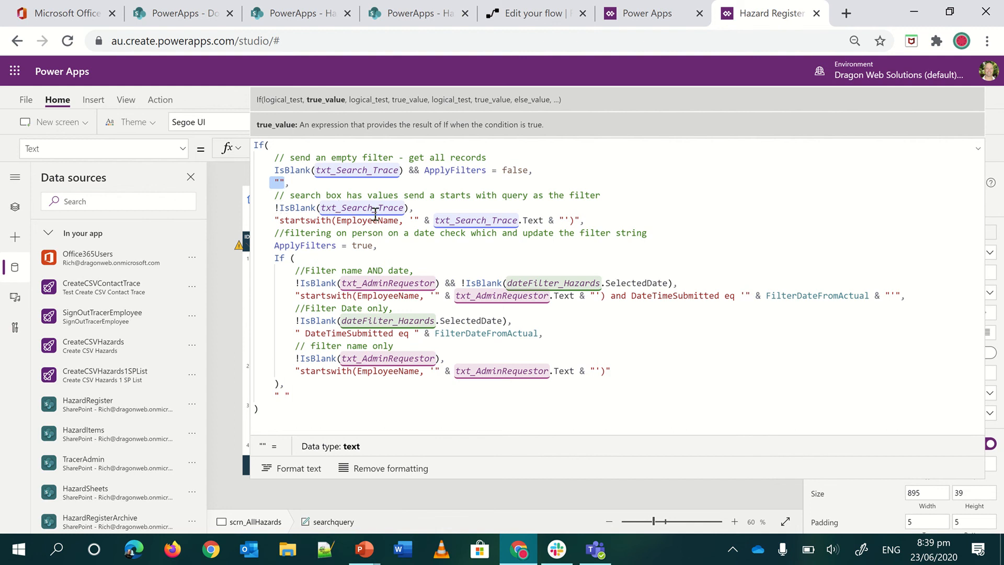
{"action": "mouse_move", "coordinate": [370, 213]}
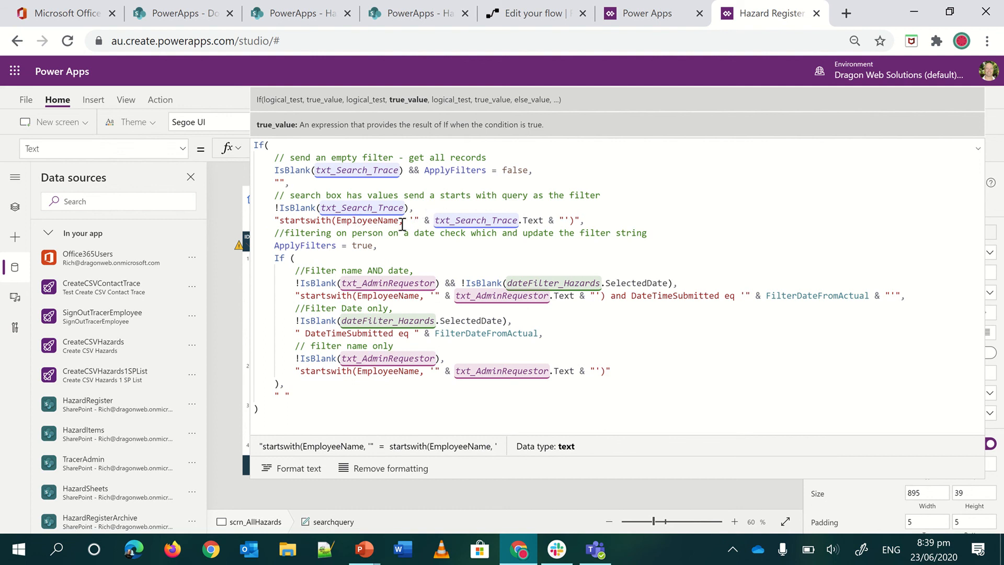
{"action": "mouse_move", "coordinate": [451, 220]}
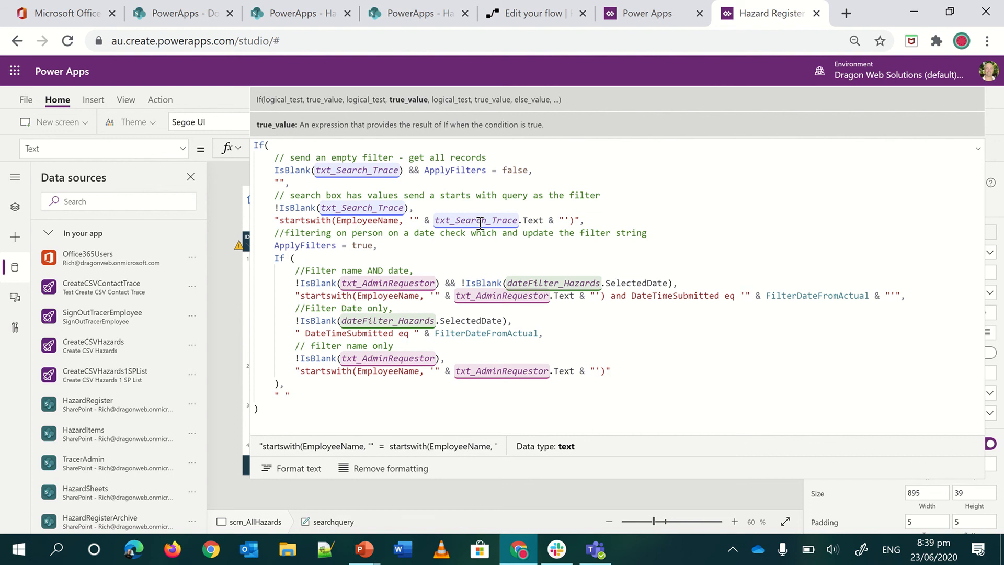
{"action": "mouse_move", "coordinate": [509, 220]}
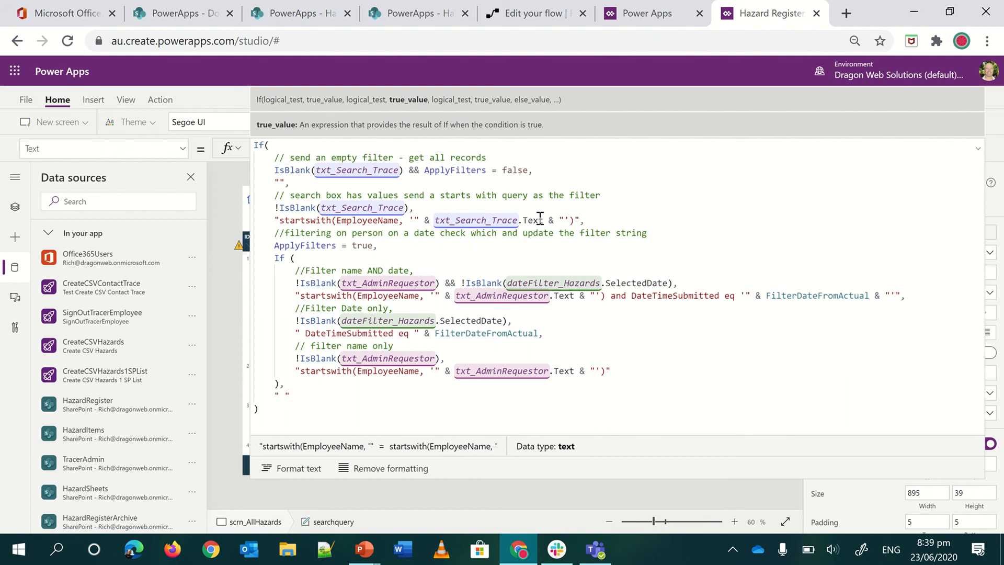
{"action": "mouse_move", "coordinate": [568, 221]}
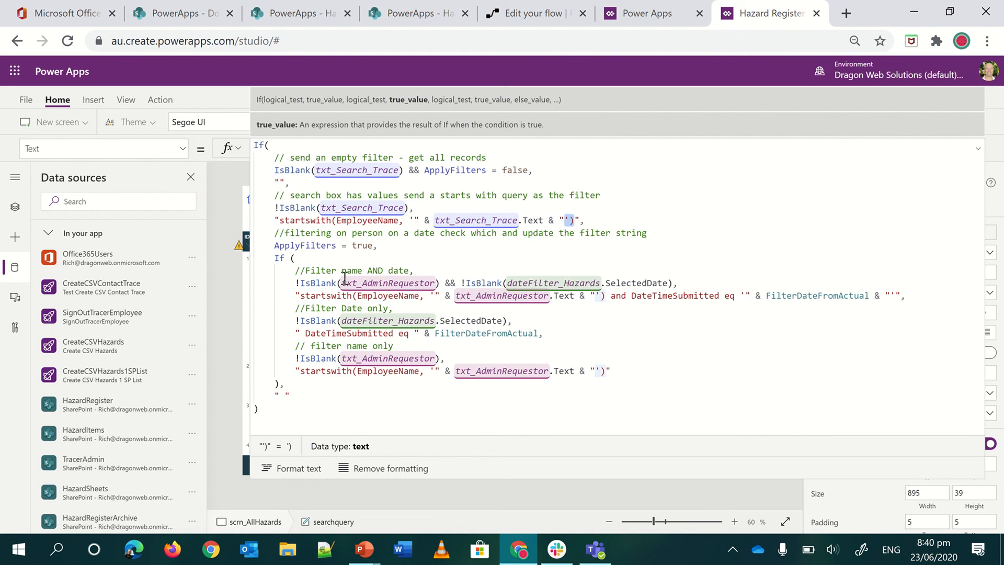
{"action": "mouse_move", "coordinate": [362, 328]}
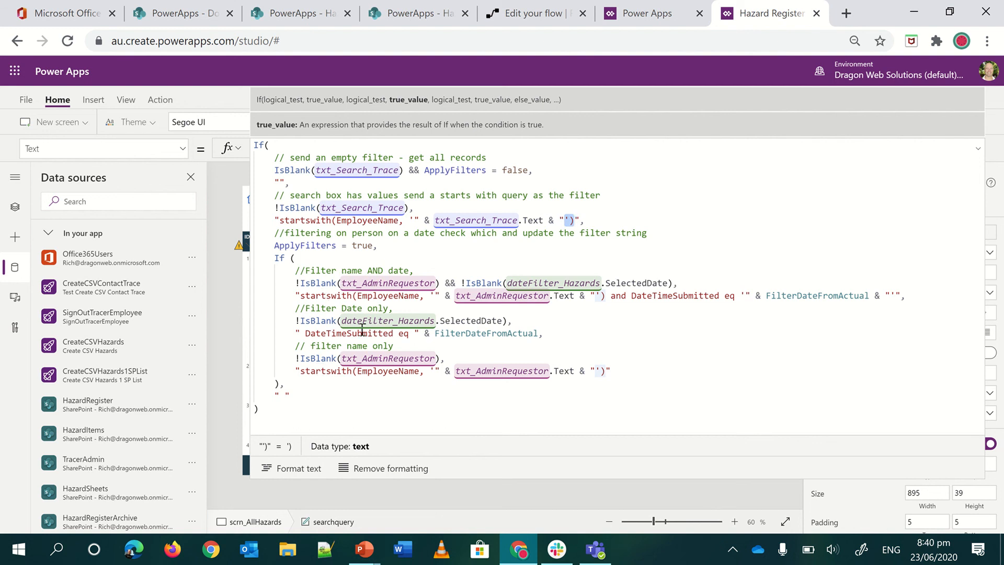
{"action": "mouse_move", "coordinate": [645, 296]}
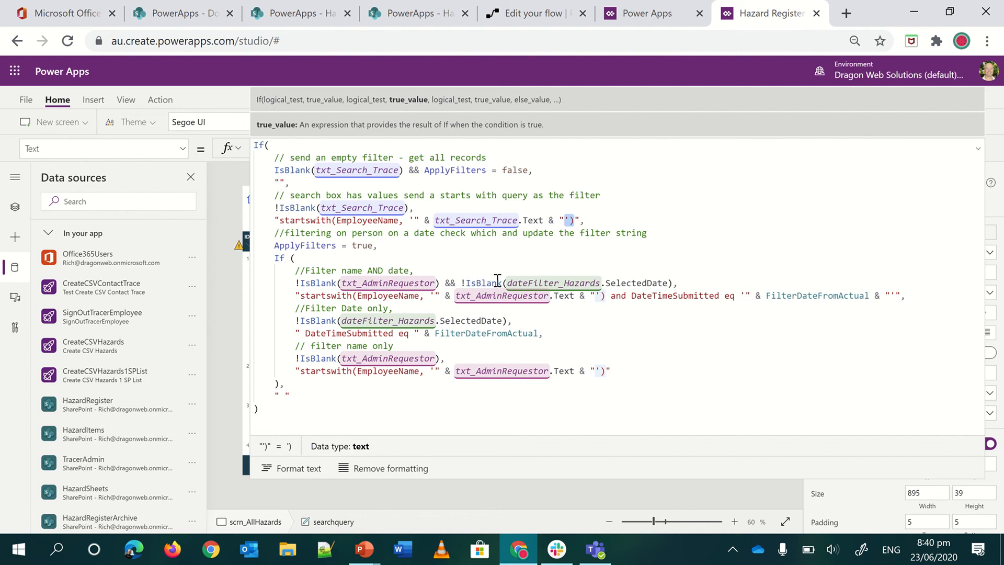
{"action": "mouse_move", "coordinate": [322, 314]}
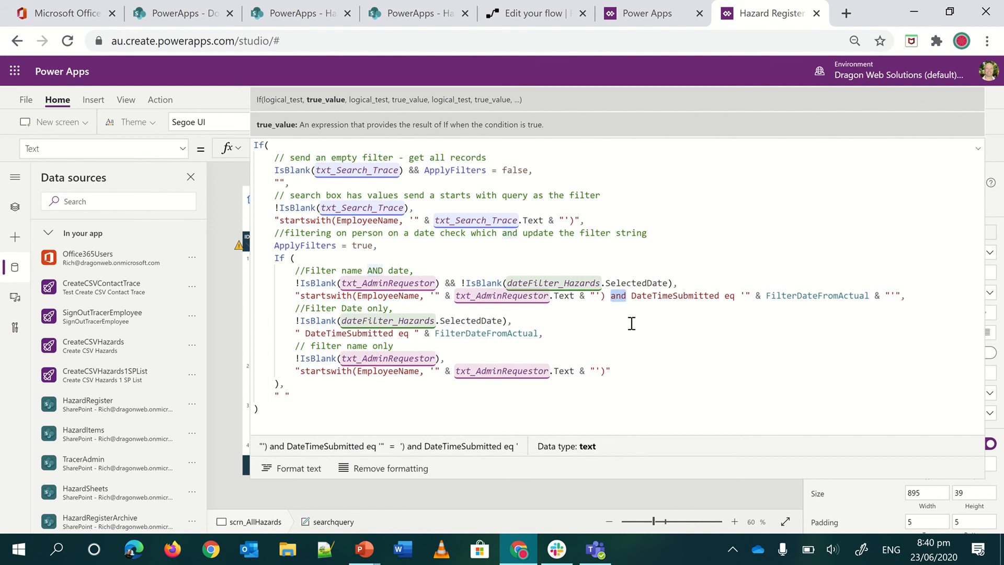
{"action": "mouse_move", "coordinate": [690, 303]}
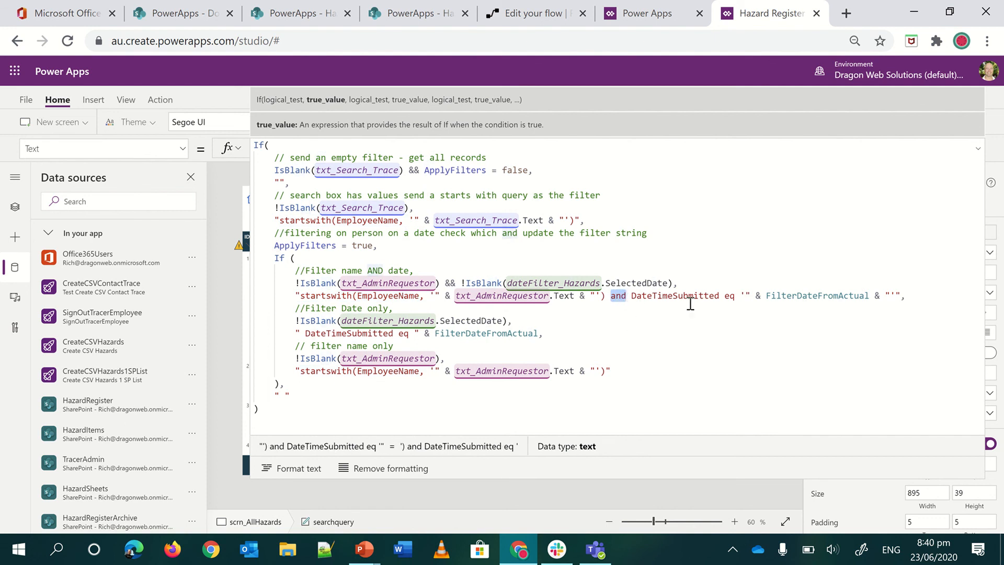
{"action": "mouse_move", "coordinate": [827, 295]}
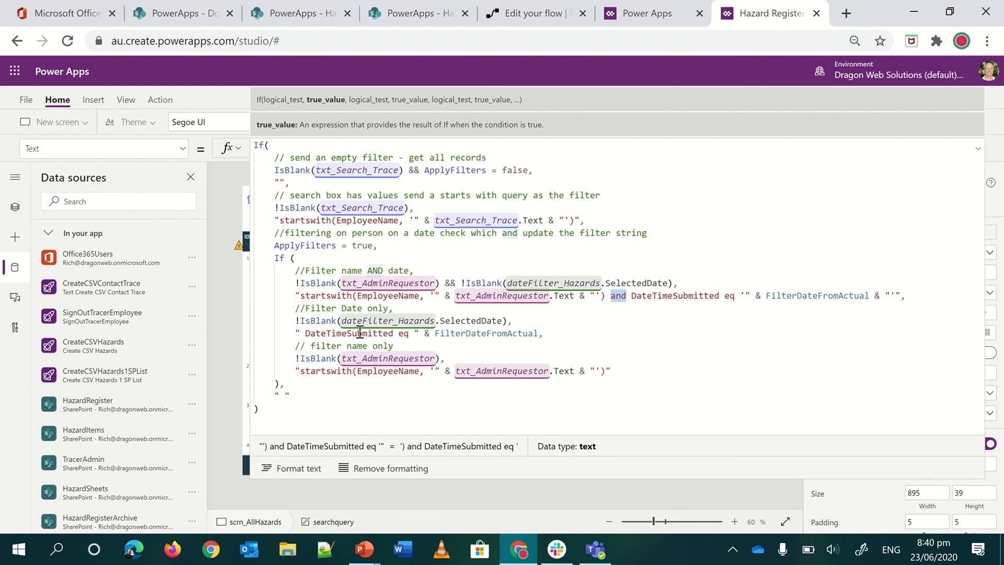
{"action": "mouse_move", "coordinate": [363, 273]}
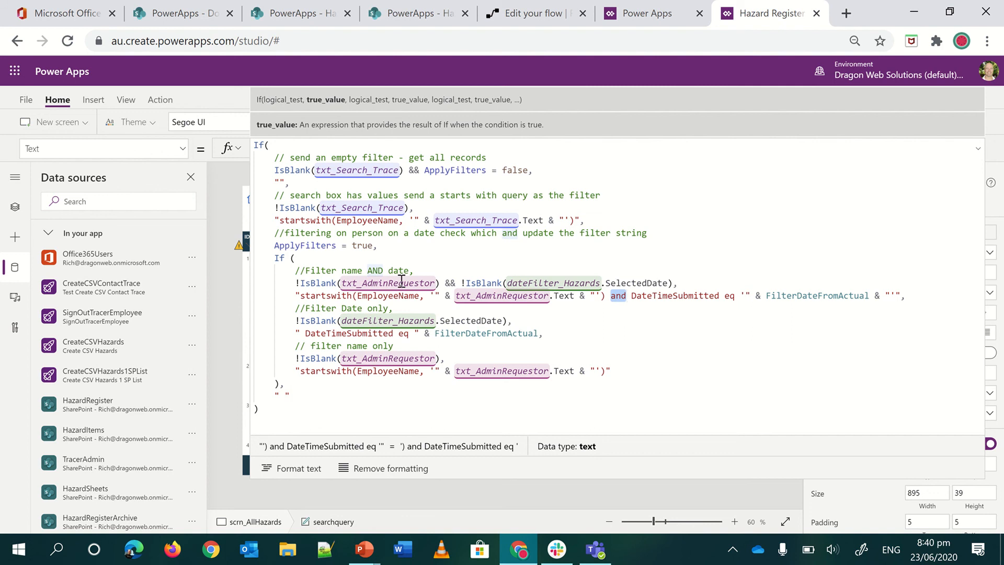
{"action": "mouse_move", "coordinate": [359, 296]}
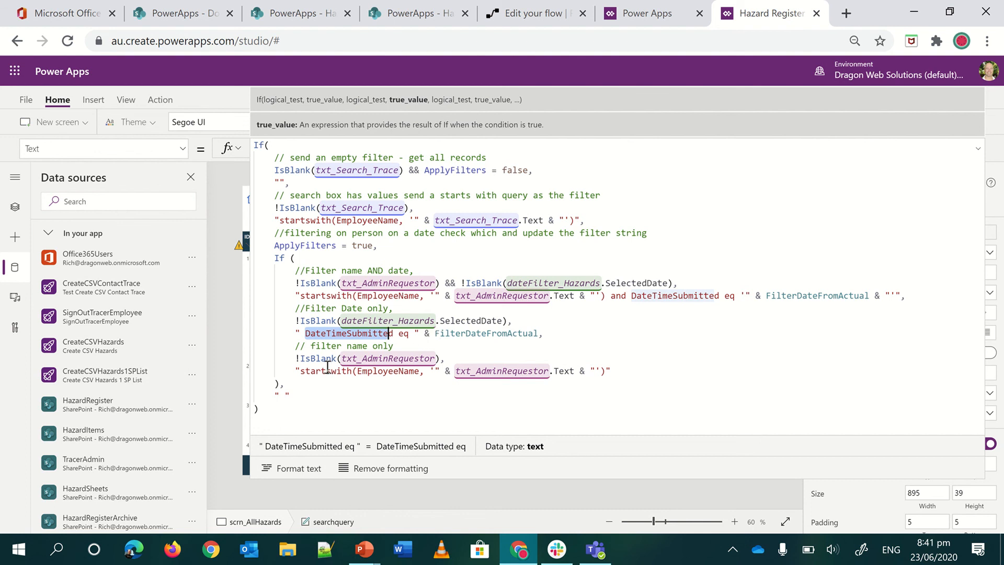
{"action": "mouse_move", "coordinate": [344, 366]}
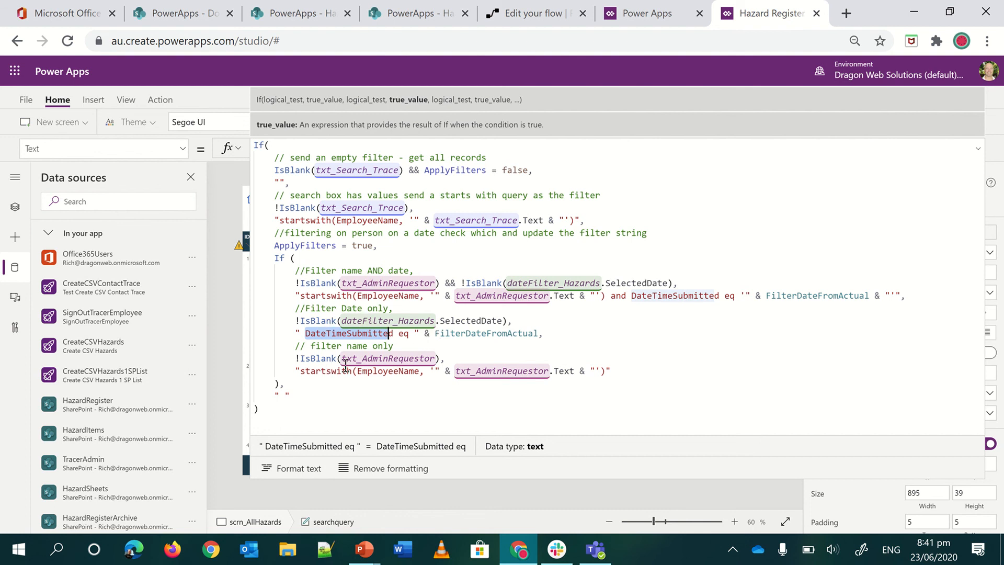
{"action": "mouse_move", "coordinate": [303, 374]}
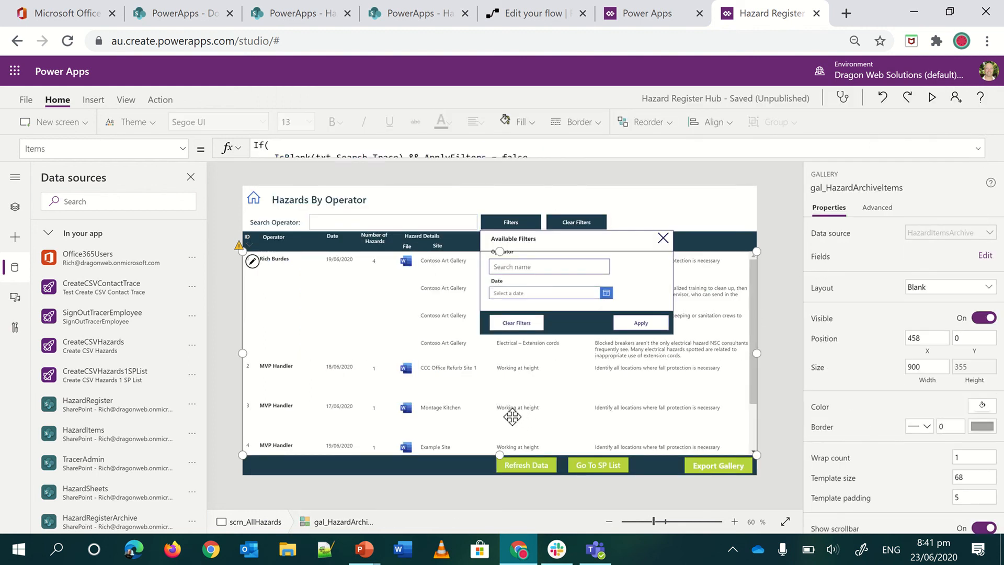
Expand and read the gallery's Items If/Filter/SortByColumns formula over HazardRegisterArchive
{"action": "left_click", "coordinate": [994, 148]}
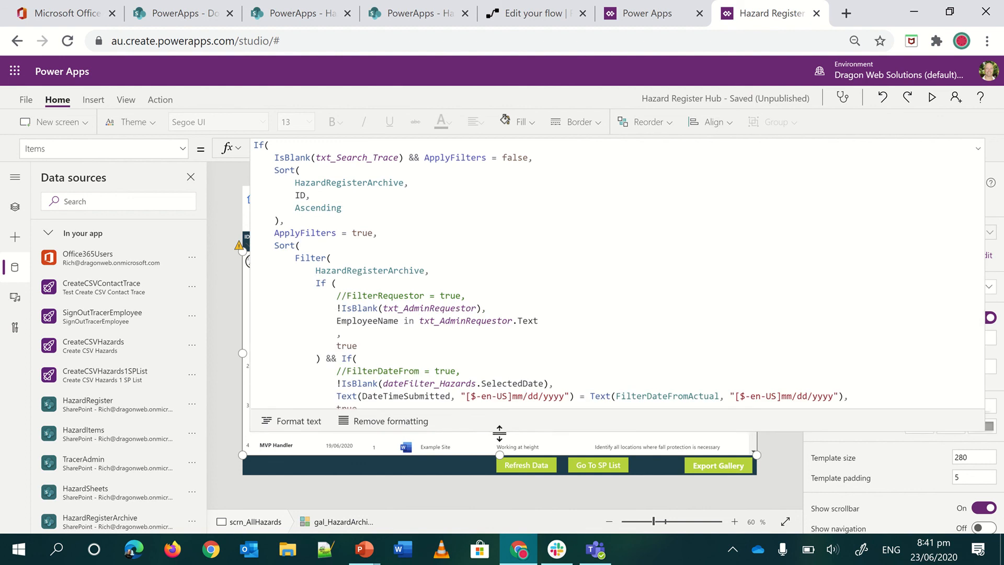
{"action": "scroll", "scroll_direction": "down", "scroll_amount": 3}
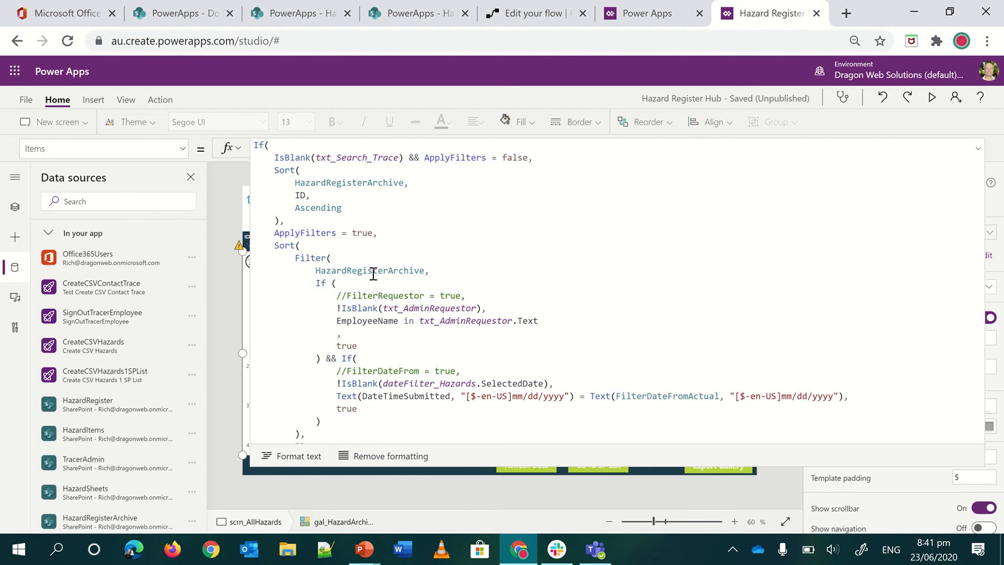
{"action": "mouse_move", "coordinate": [333, 240]}
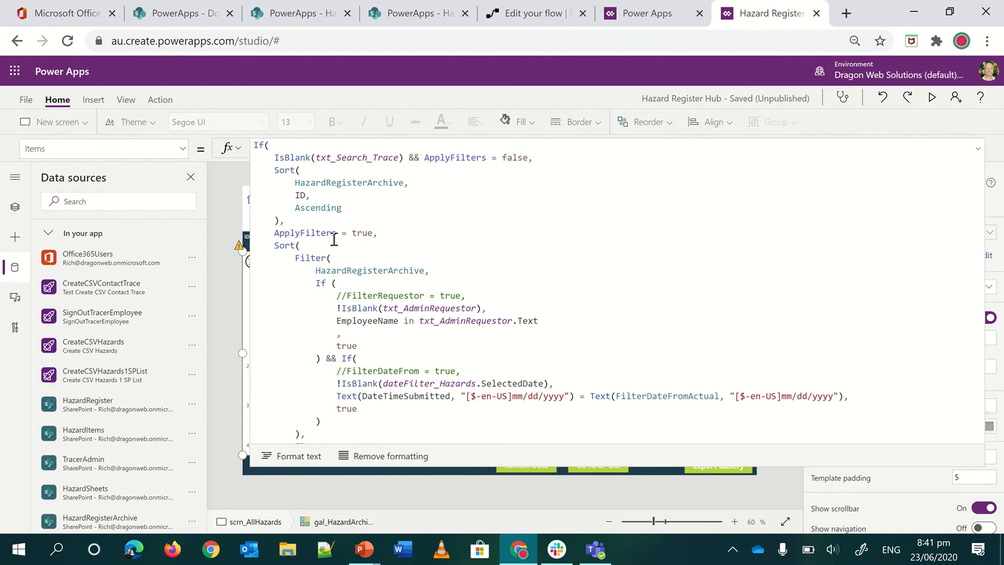
{"action": "mouse_move", "coordinate": [384, 276]}
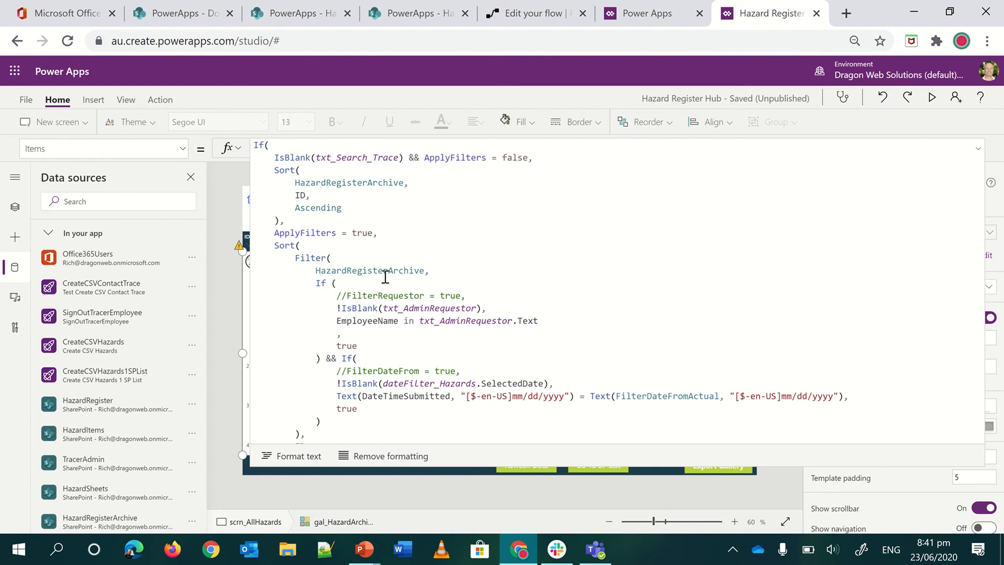
{"action": "scroll", "scroll_direction": "down", "scroll_amount": 3}
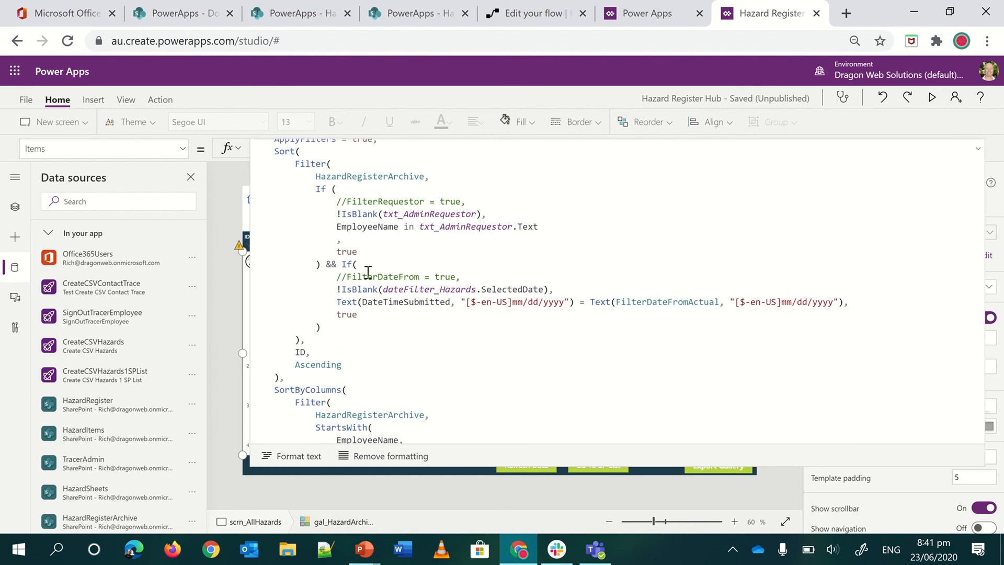
{"action": "scroll", "scroll_direction": "up", "scroll_amount": 3}
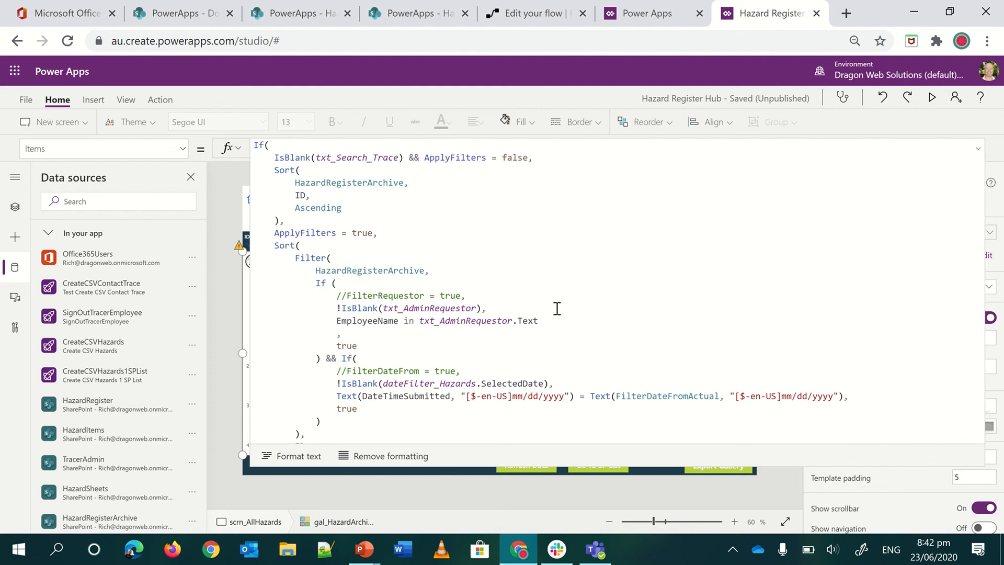
{"action": "mouse_move", "coordinate": [356, 309]}
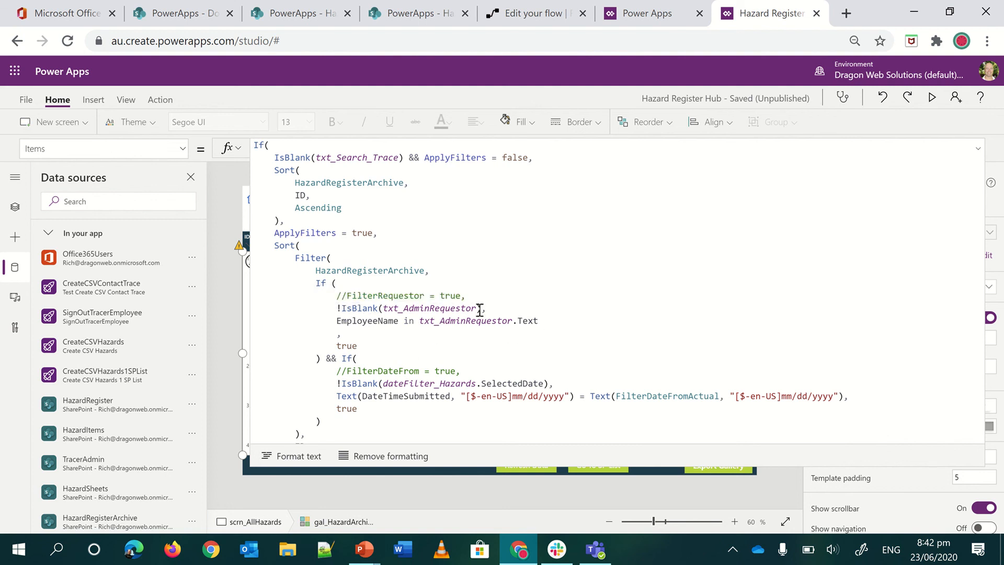
{"action": "mouse_move", "coordinate": [483, 322]}
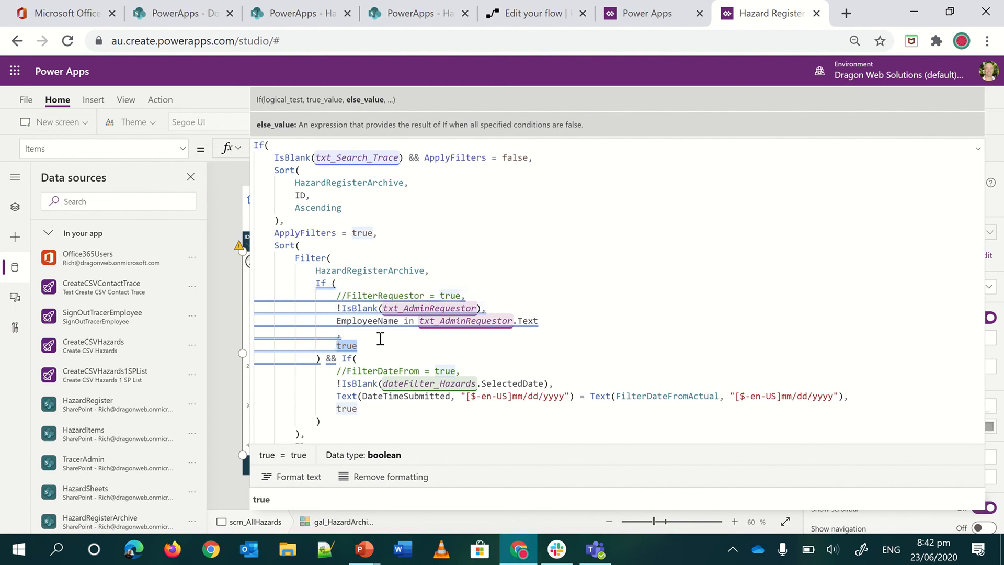
{"action": "scroll", "scroll_direction": "down", "scroll_amount": 3}
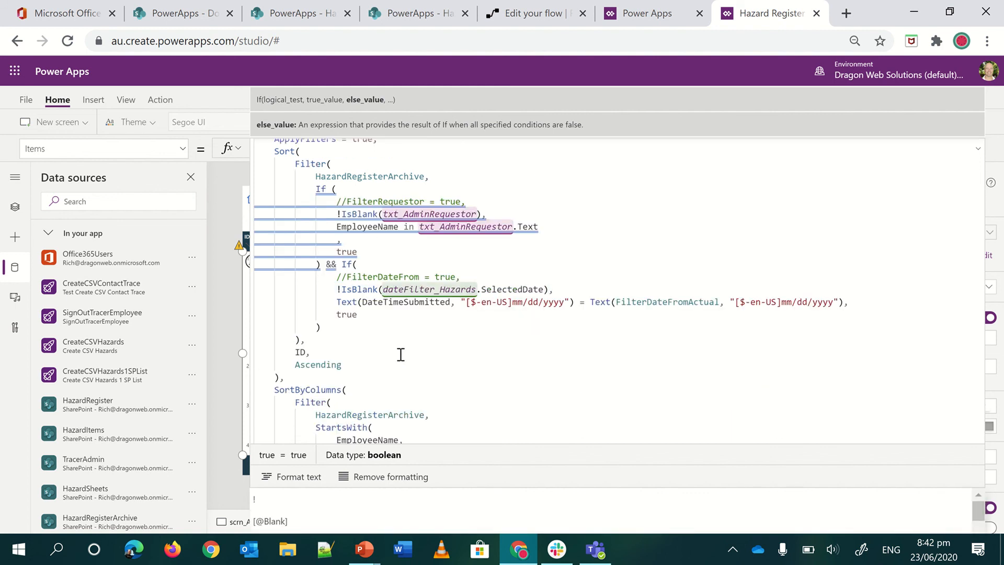
{"action": "mouse_move", "coordinate": [418, 269]}
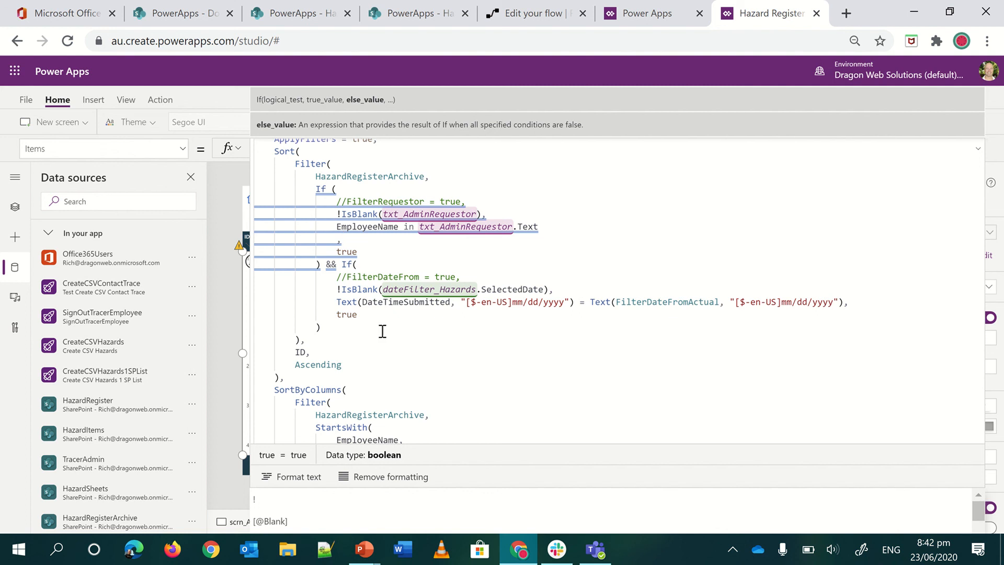
{"action": "scroll", "scroll_direction": "down", "scroll_amount": 3}
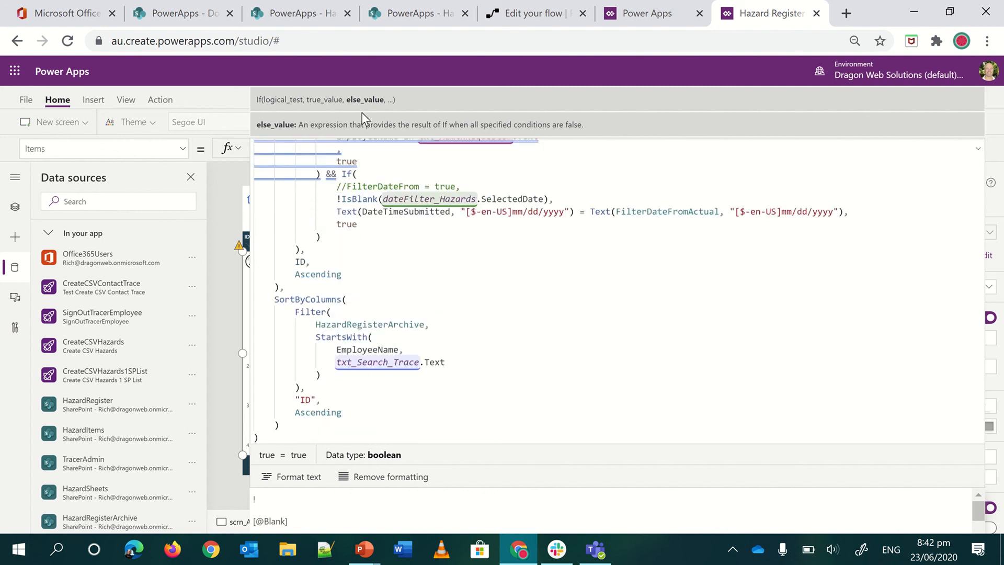
{"action": "mouse_move", "coordinate": [301, 333]}
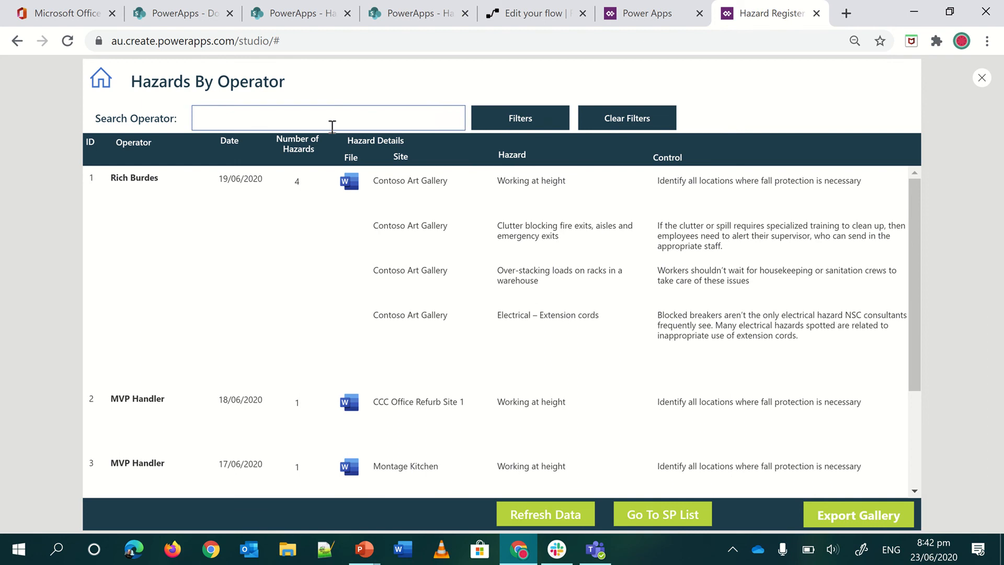
Search the operator field for 'Rich' in the preview
{"action": "type", "text": "R"}
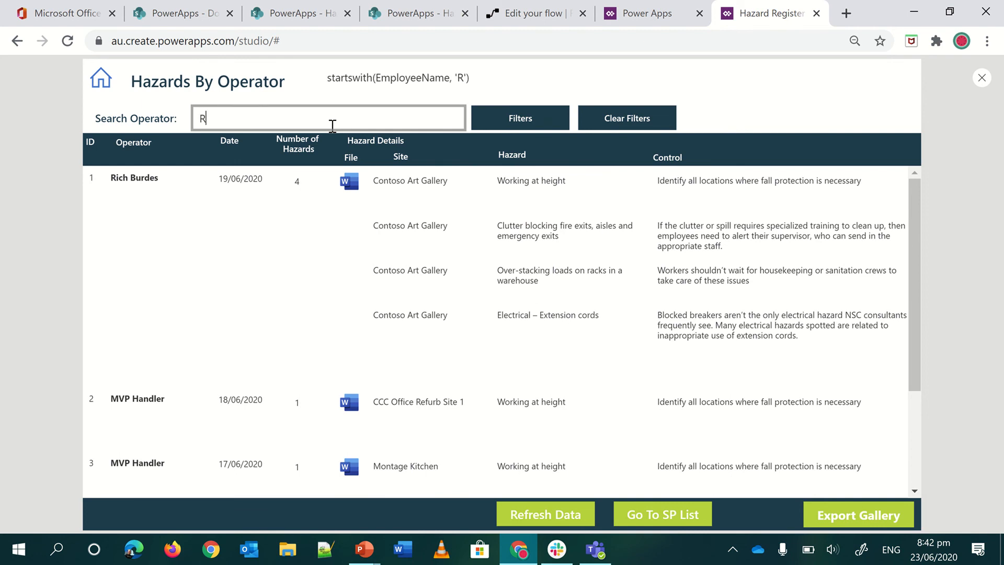
{"action": "type", "text": "ich"}
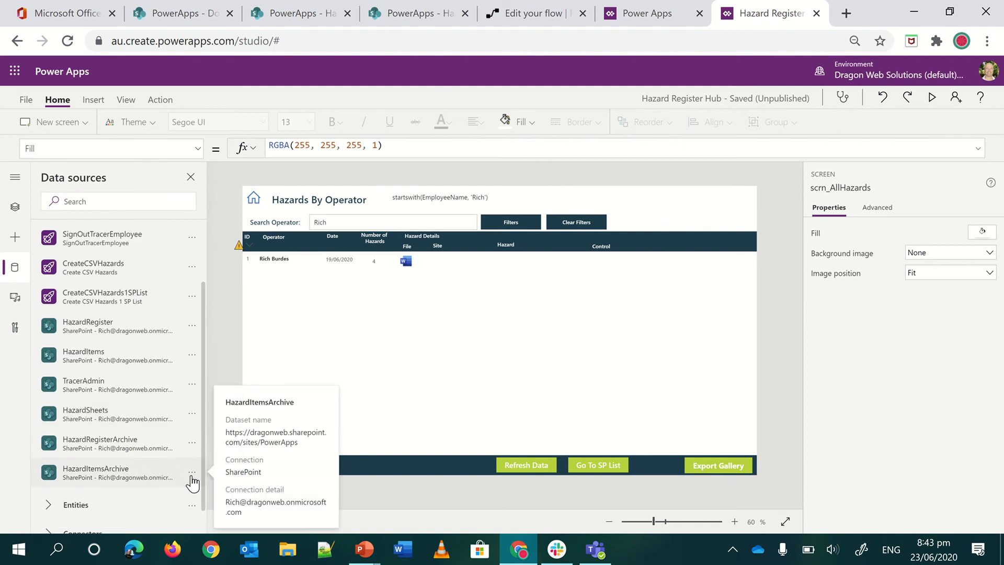
{"action": "left_click", "coordinate": [193, 471]}
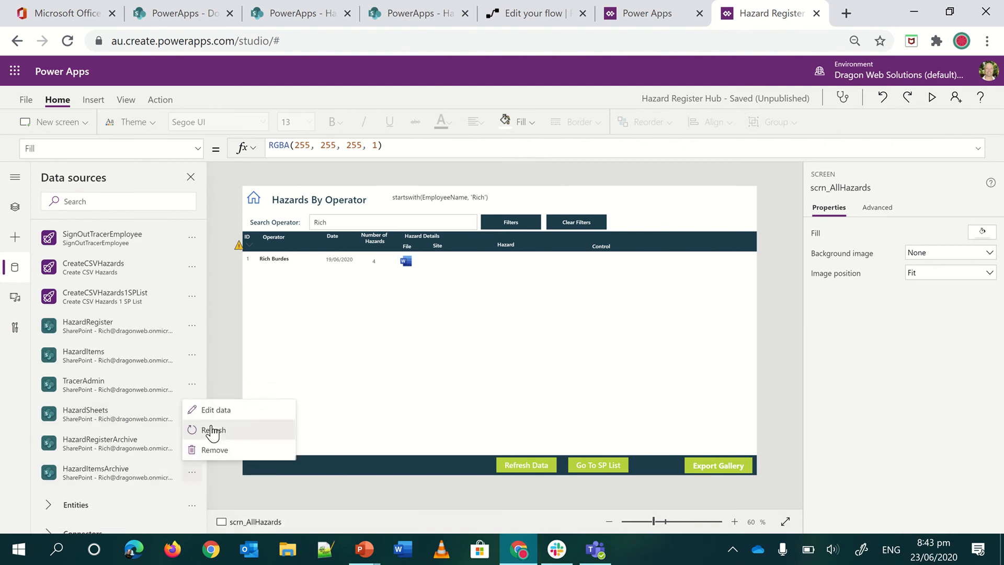
{"action": "left_click", "coordinate": [213, 429]}
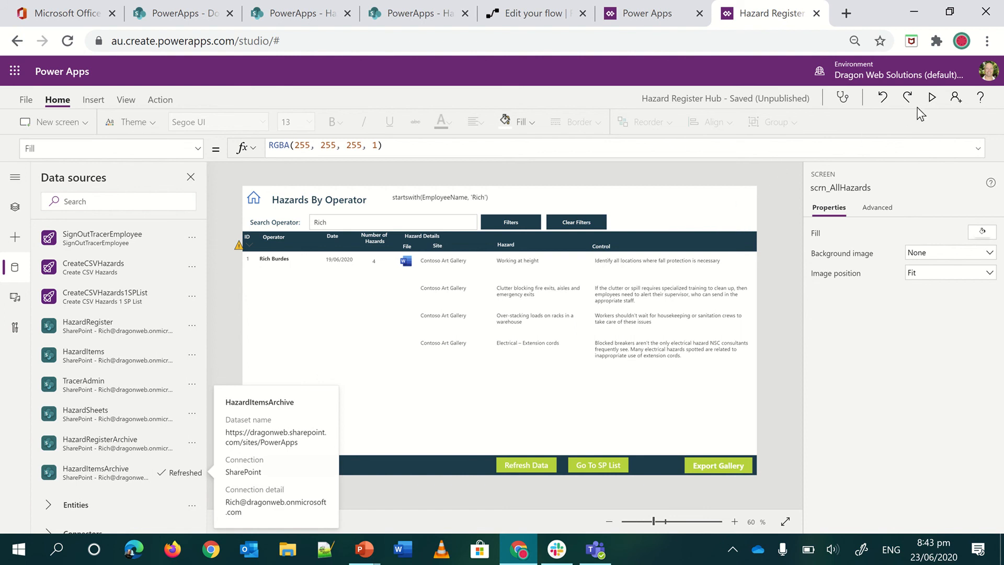
{"action": "left_click", "coordinate": [931, 98]}
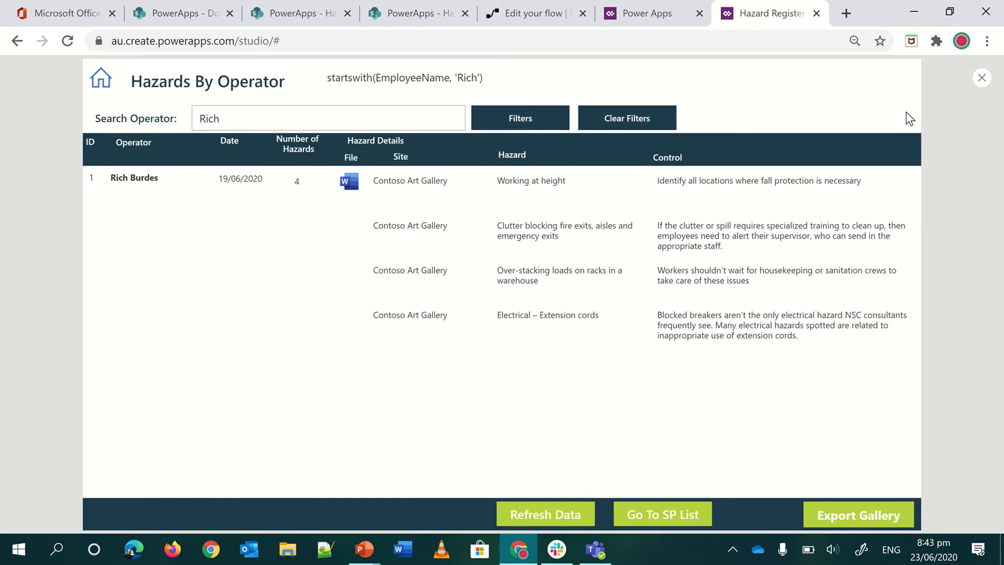
{"action": "mouse_move", "coordinate": [427, 75]}
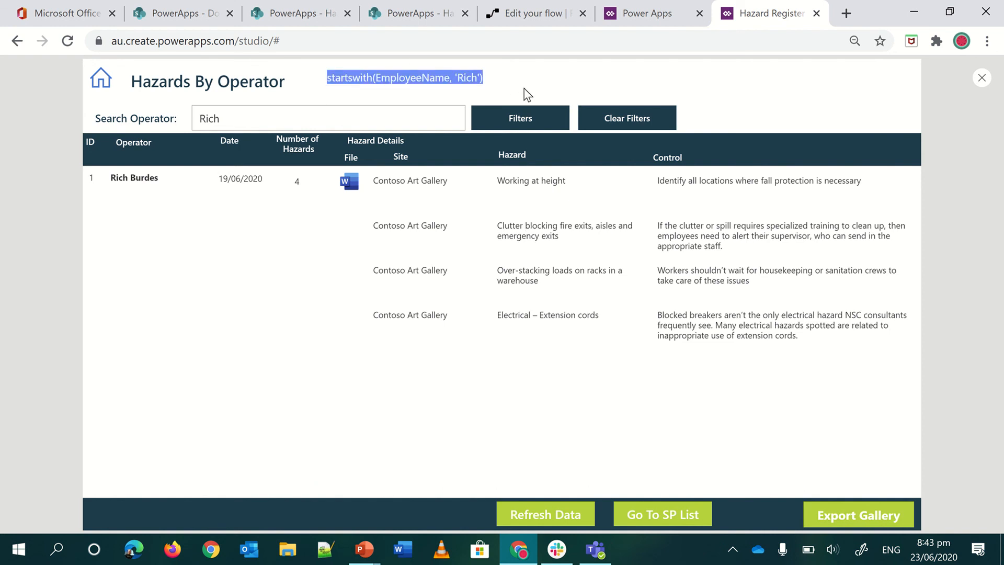
{"action": "left_click", "coordinate": [533, 13]}
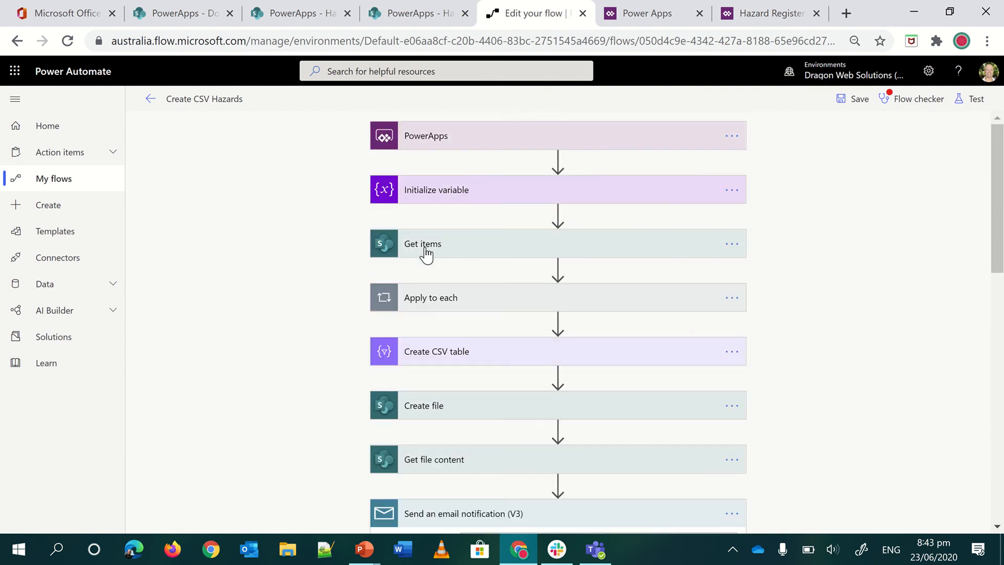
Expand the Get items step showing HazardRegisterArchive's Filter Query from Power Apps
{"action": "left_click", "coordinate": [422, 244]}
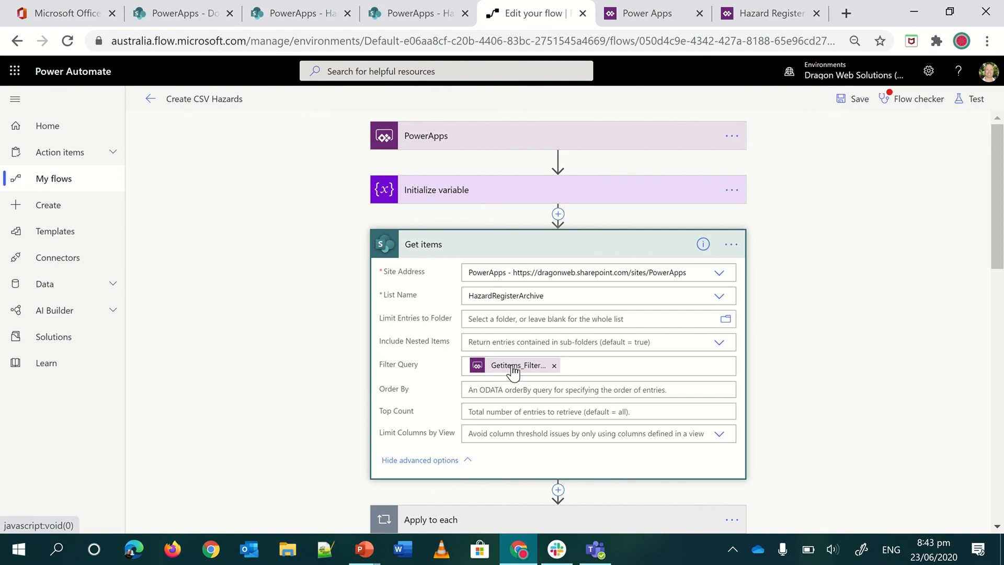
{"action": "mouse_move", "coordinate": [516, 369]}
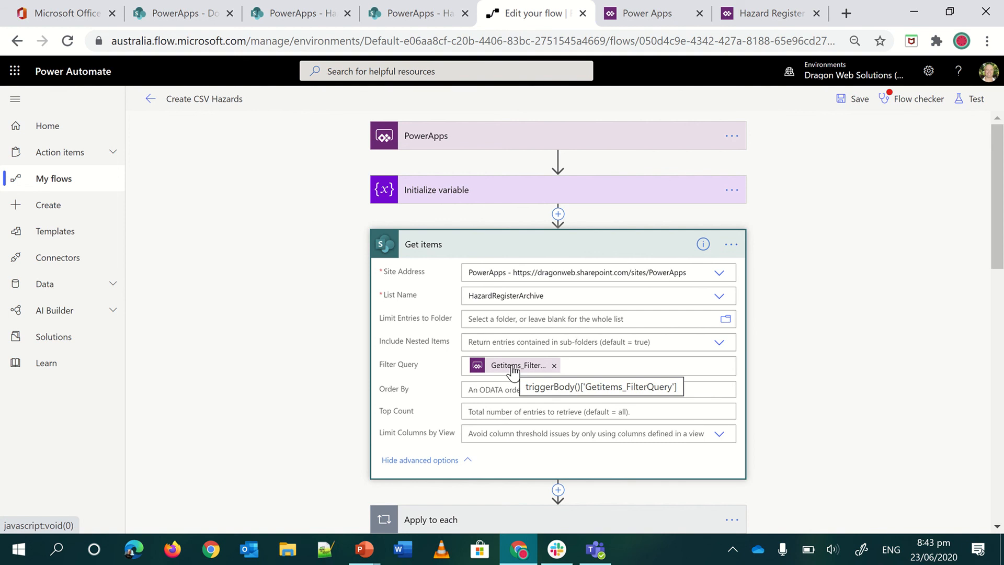
{"action": "mouse_move", "coordinate": [750, 22]}
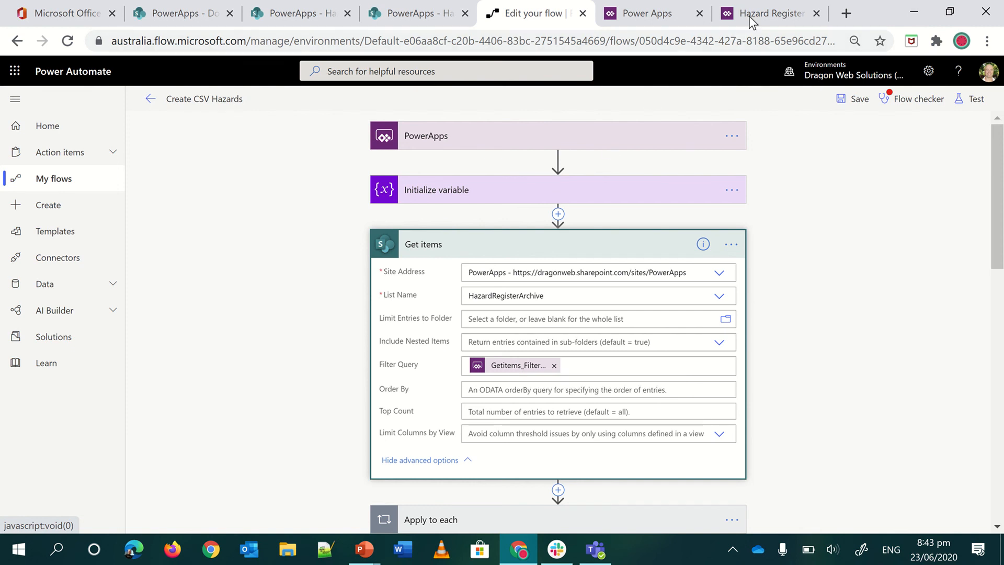
Return to the running hazards app filtered to Rich for the Export Gallery download
{"action": "left_click", "coordinate": [762, 12]}
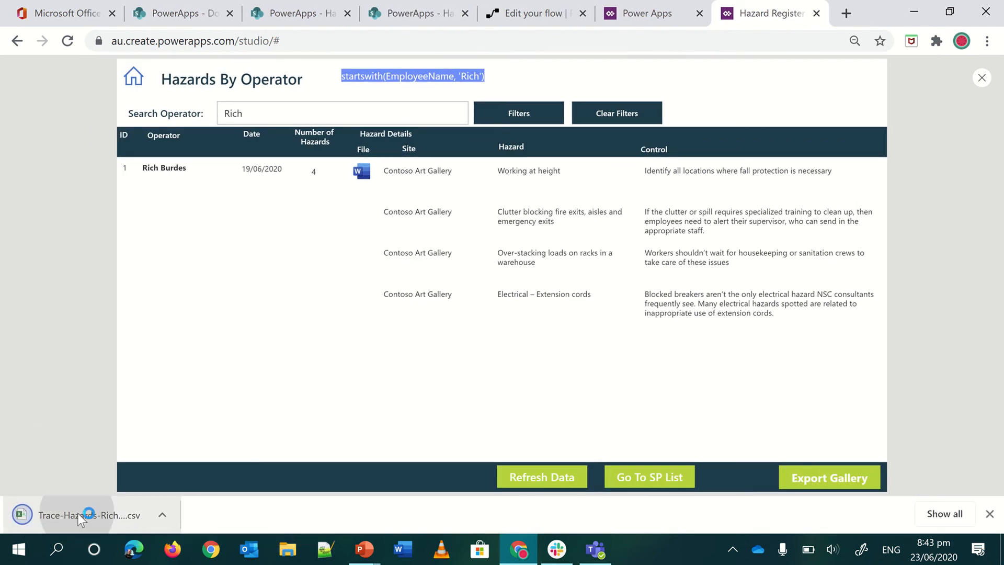
Open the downloaded Trace-Hazards-Rich CSV in Excel and widen columns for readable dates
{"action": "left_click", "coordinate": [90, 514]}
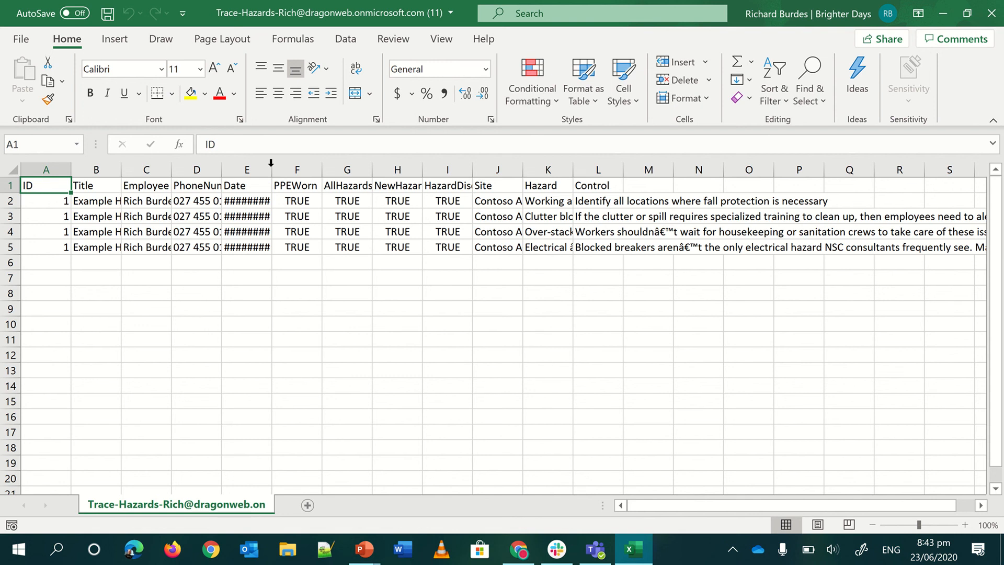
{"action": "left_click_drag", "start_coordinate": [273, 170], "coordinate": [286, 170]}
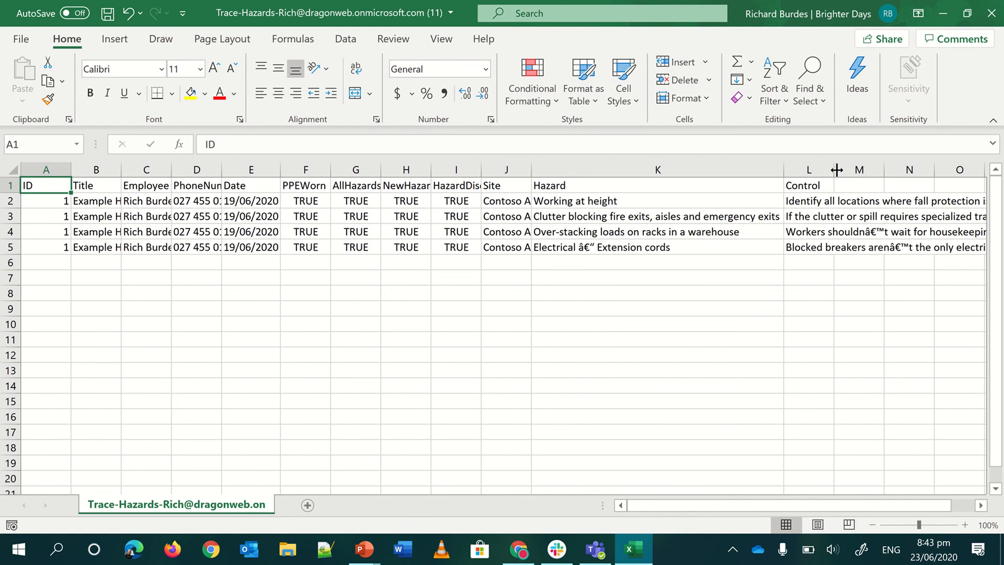
{"action": "mouse_move", "coordinate": [986, 59]}
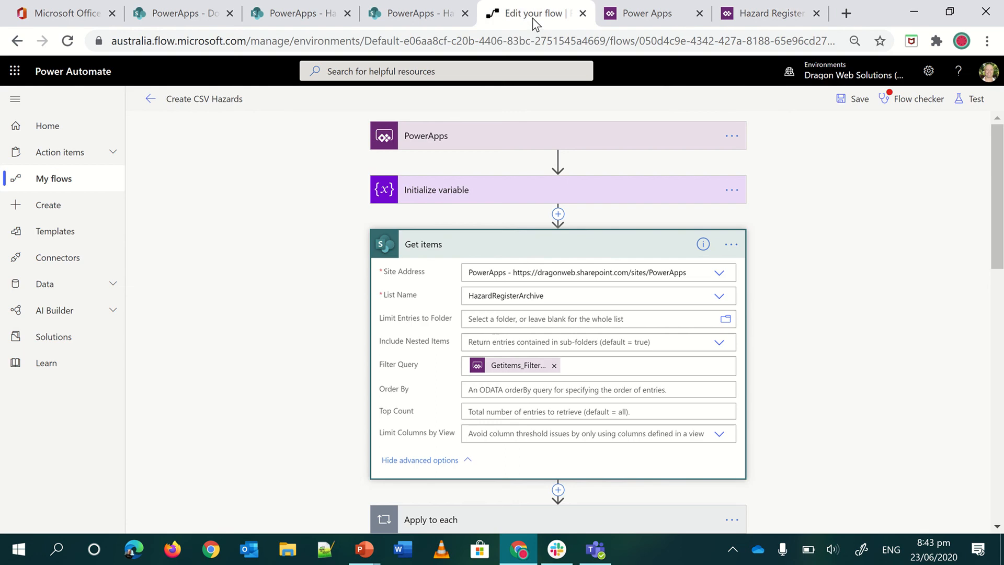
{"action": "mouse_move", "coordinate": [417, 373]}
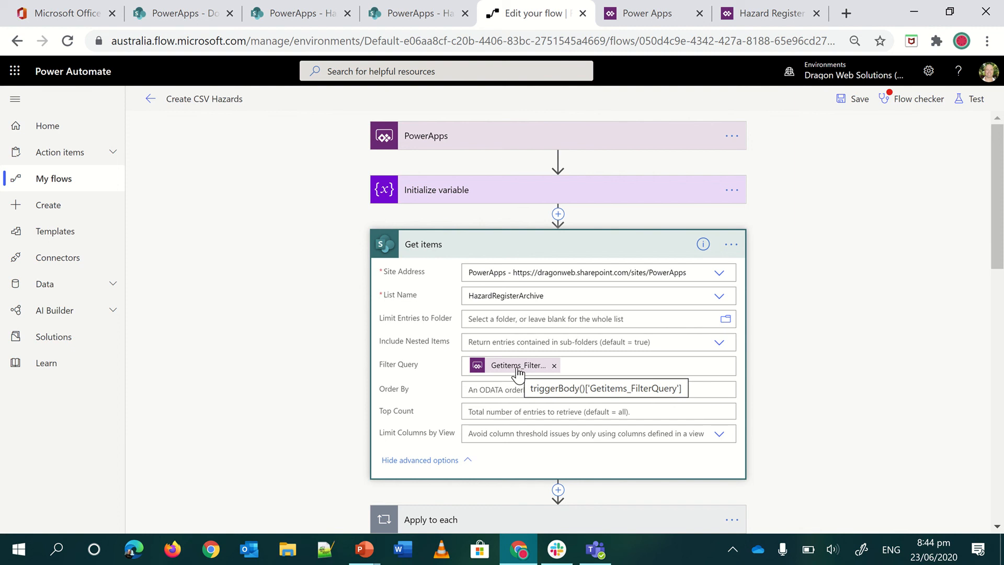
{"action": "mouse_move", "coordinate": [515, 346]}
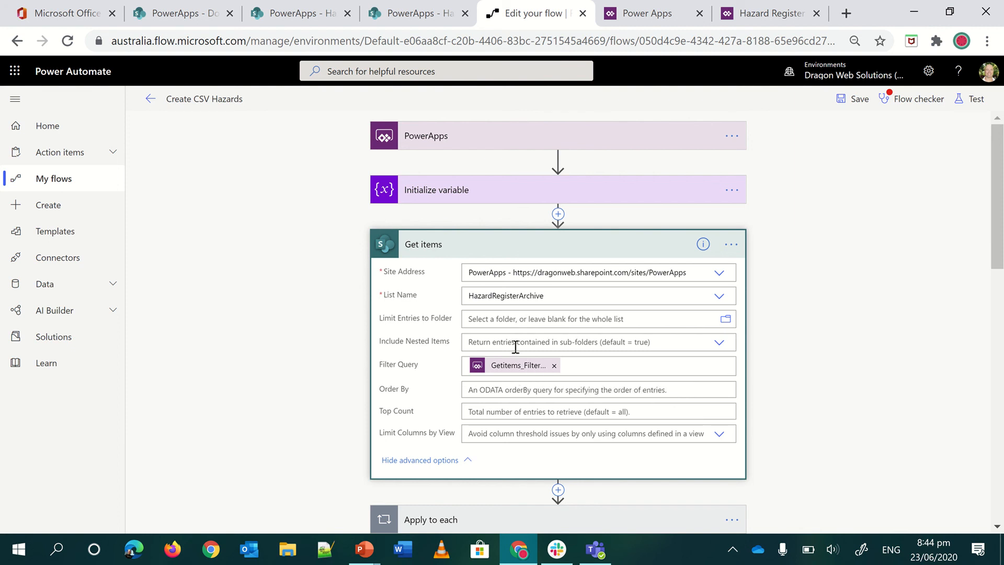
{"action": "mouse_move", "coordinate": [513, 365]}
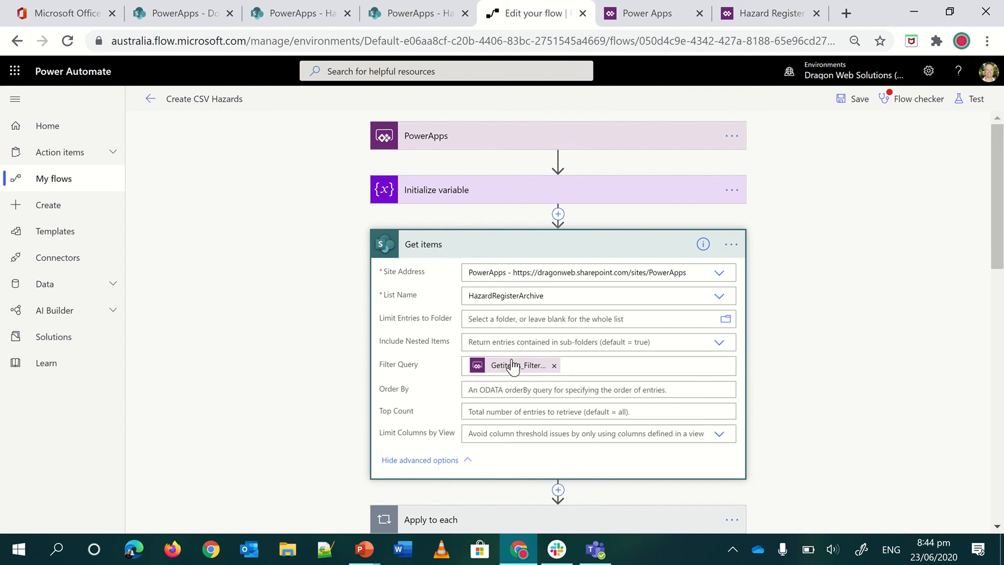
{"action": "mouse_move", "coordinate": [516, 364]}
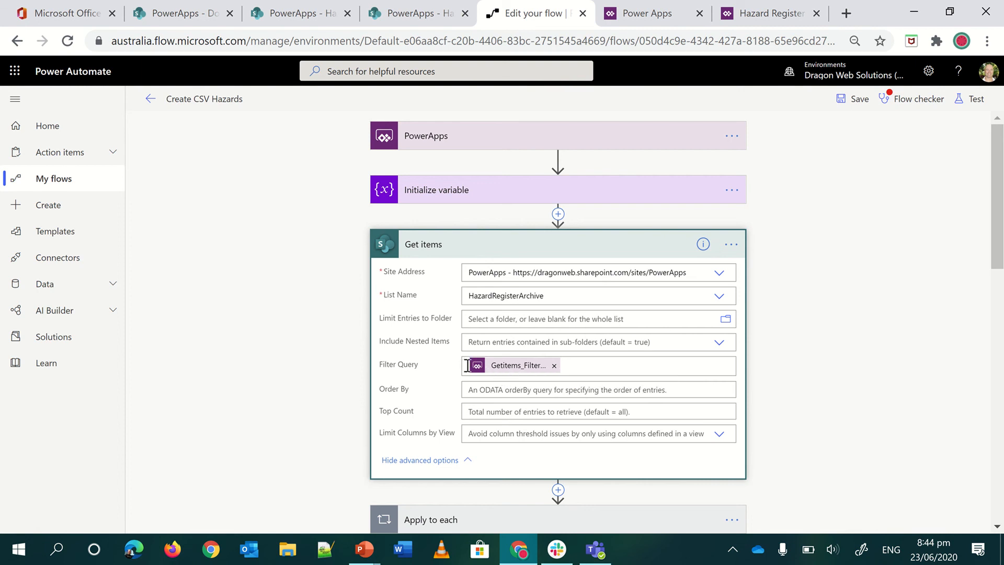
{"action": "mouse_move", "coordinate": [593, 370]}
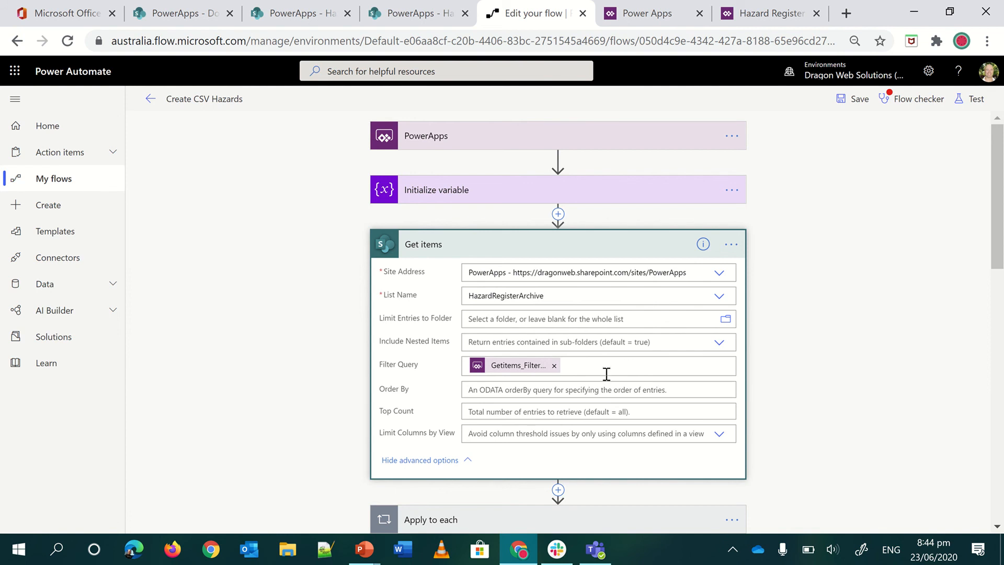
{"action": "mouse_move", "coordinate": [473, 389]}
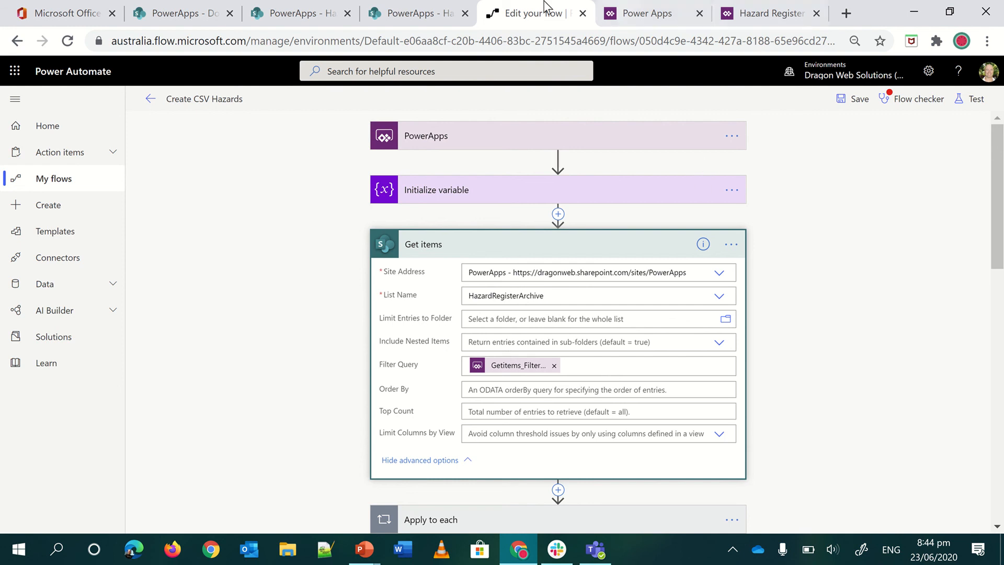
{"action": "mouse_move", "coordinate": [525, 245]}
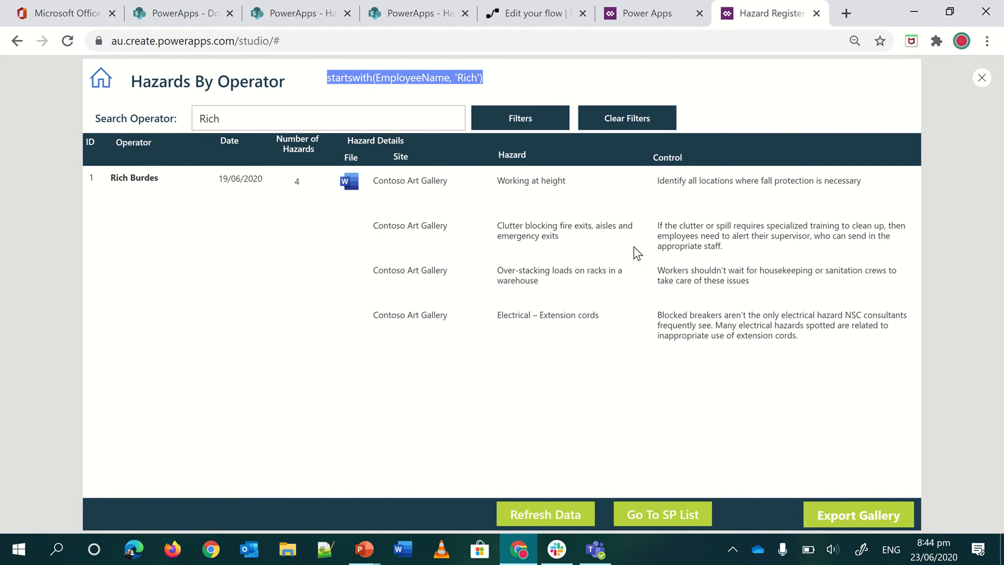
{"action": "mouse_move", "coordinate": [651, 255]}
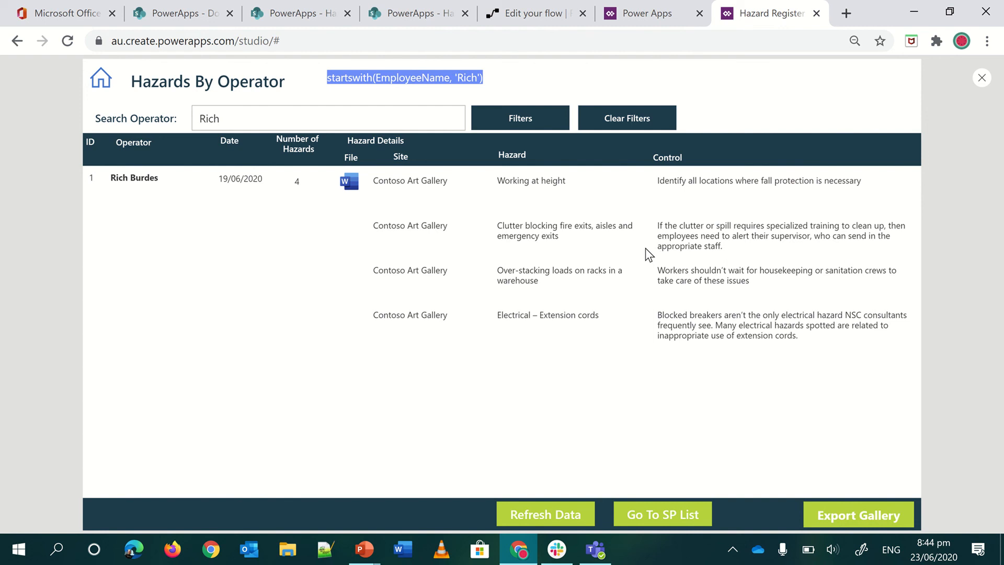
{"action": "mouse_move", "coordinate": [427, 176]}
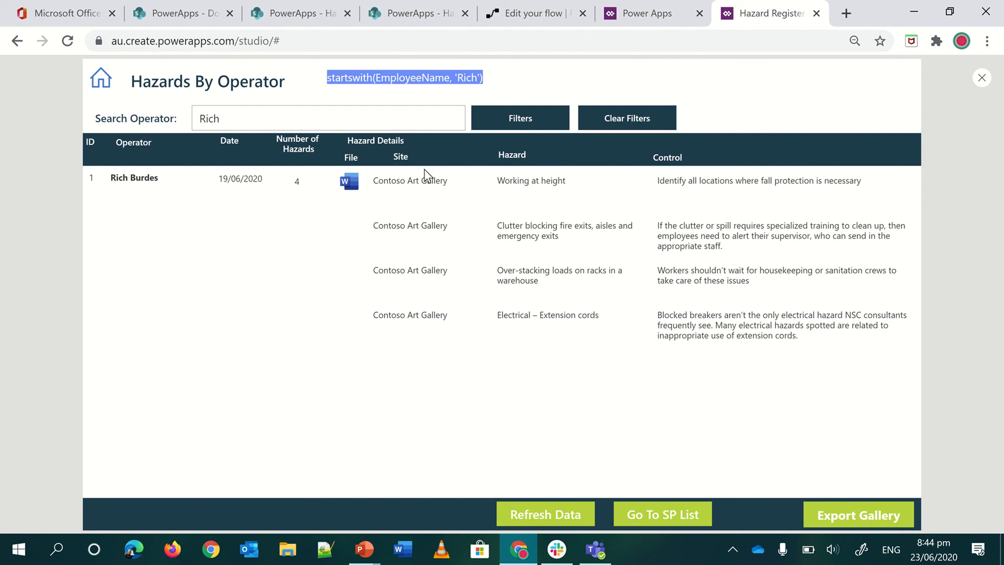
{"action": "mouse_move", "coordinate": [595, 187]}
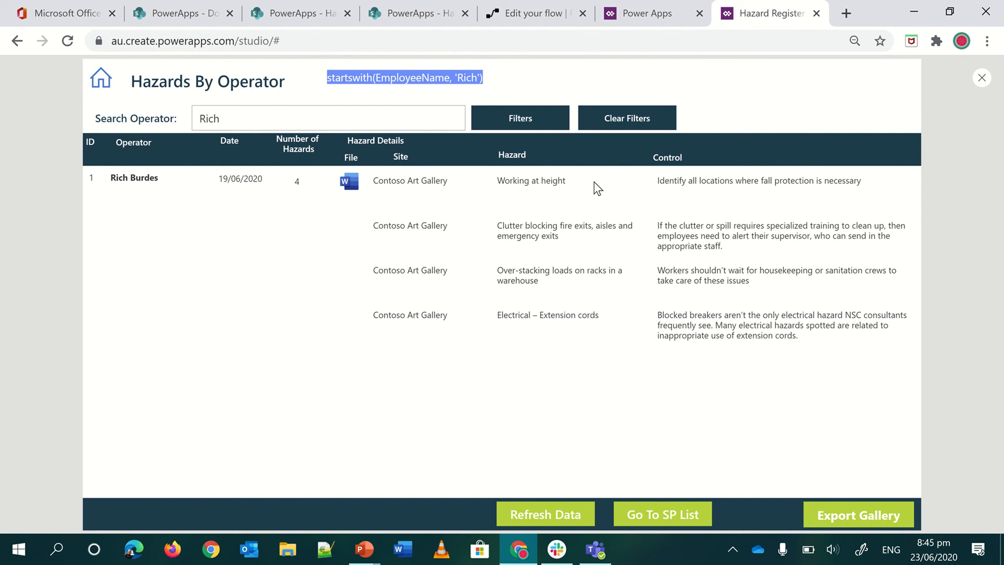
{"action": "mouse_move", "coordinate": [265, 304]}
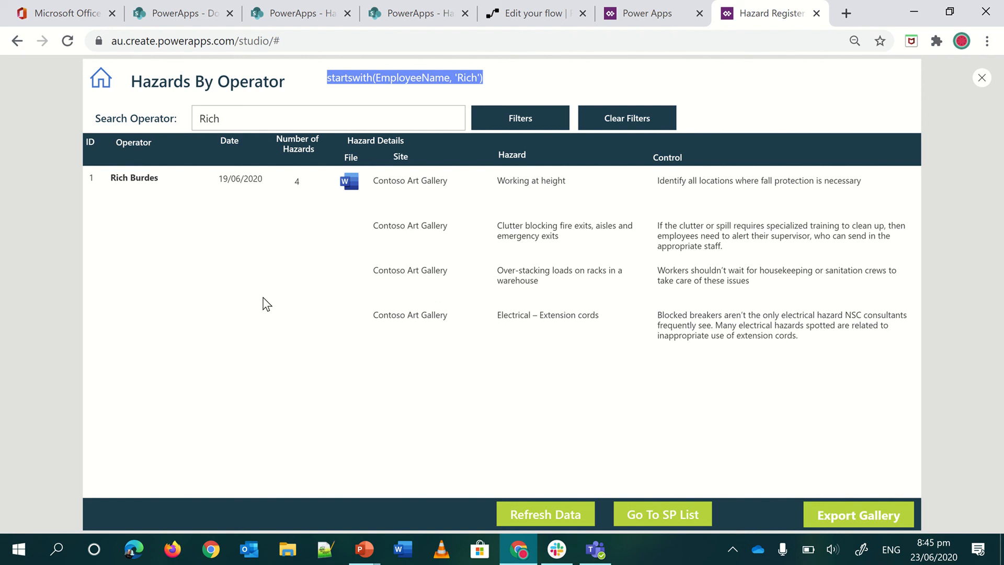
{"action": "mouse_move", "coordinate": [279, 290]}
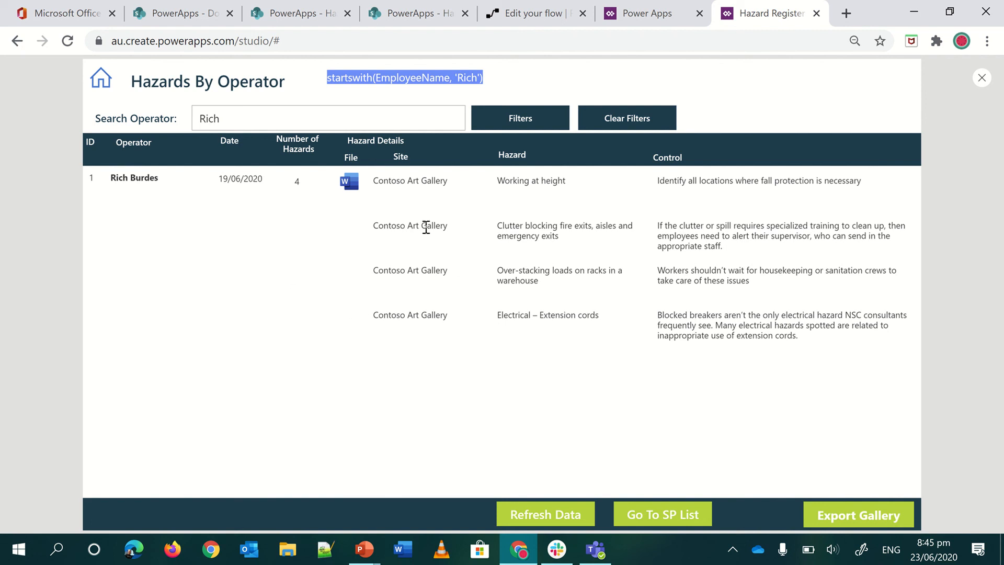
{"action": "mouse_move", "coordinate": [697, 397]}
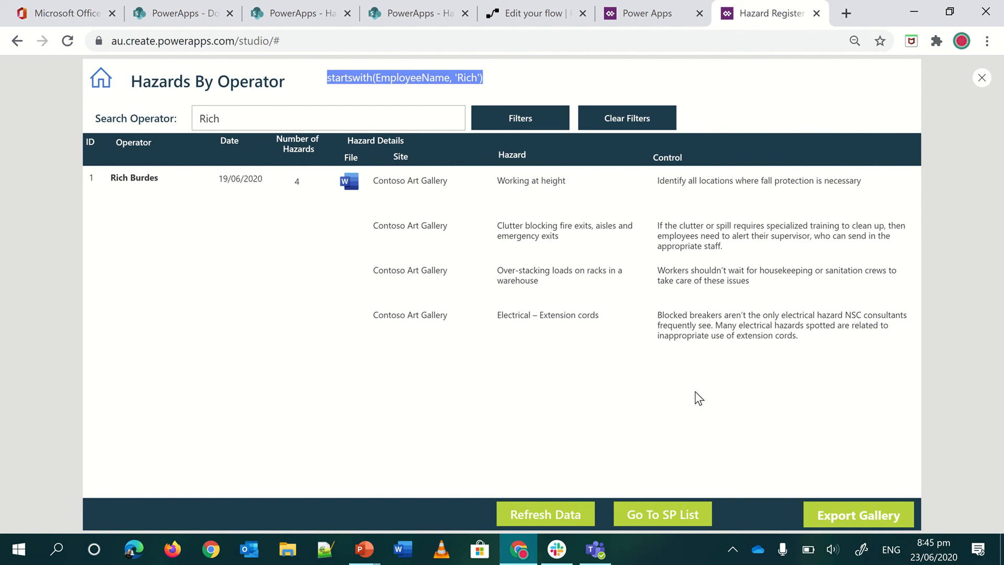
{"action": "mouse_move", "coordinate": [492, 402]}
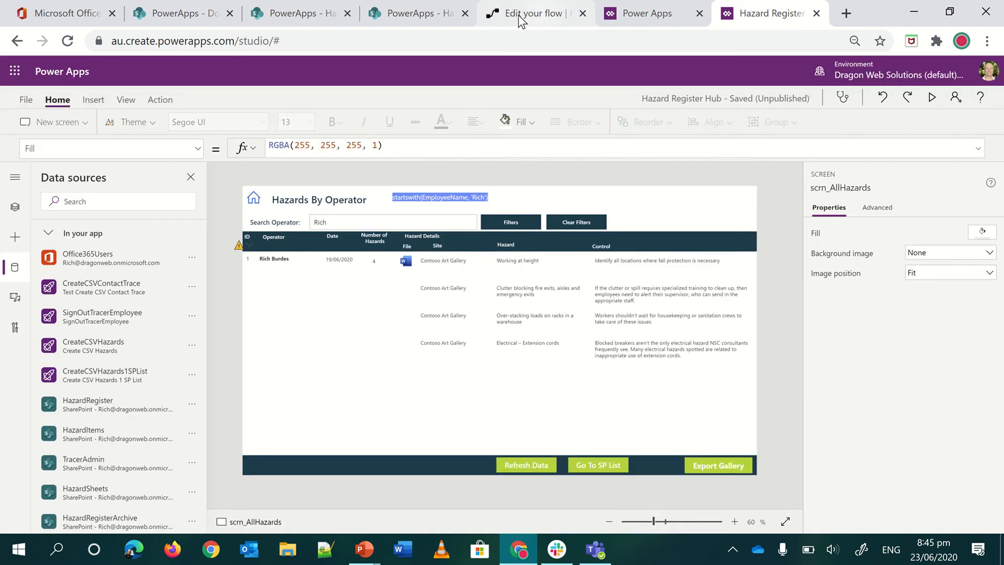
Review the flow's Apply to each HazardItems mapping down to the Respond step returning Completed true
{"action": "left_click", "coordinate": [531, 13]}
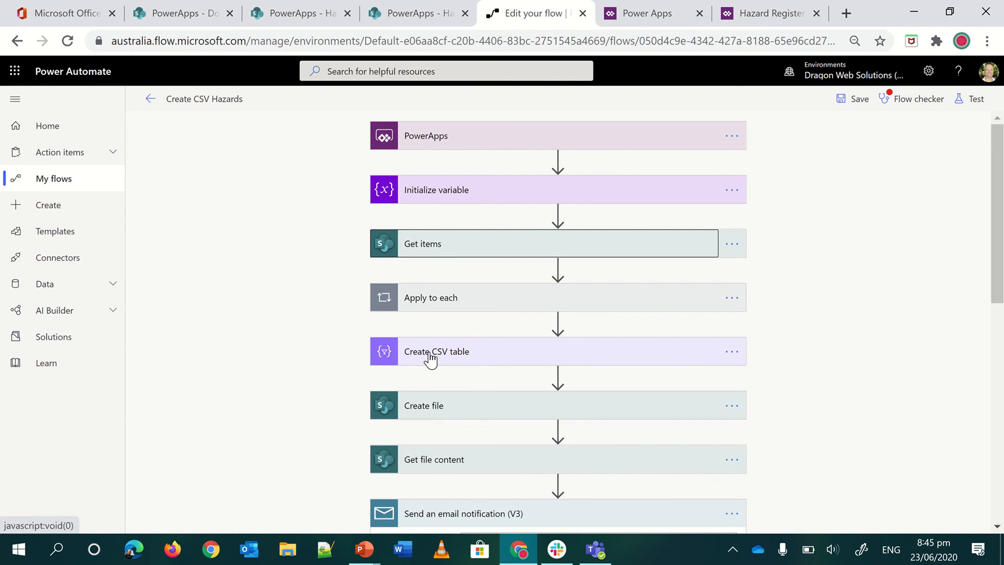
{"action": "mouse_move", "coordinate": [436, 194]}
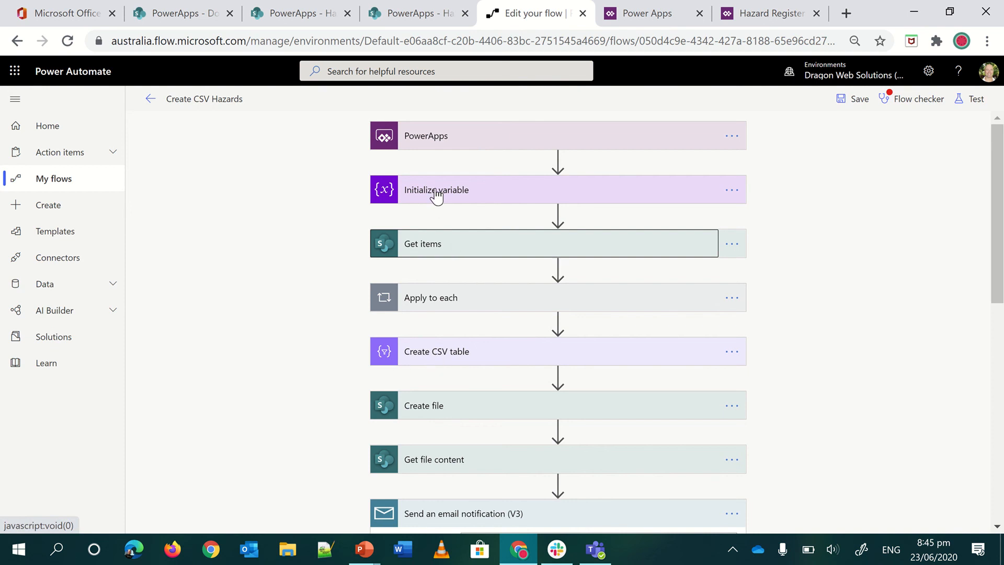
{"action": "left_click", "coordinate": [437, 189]}
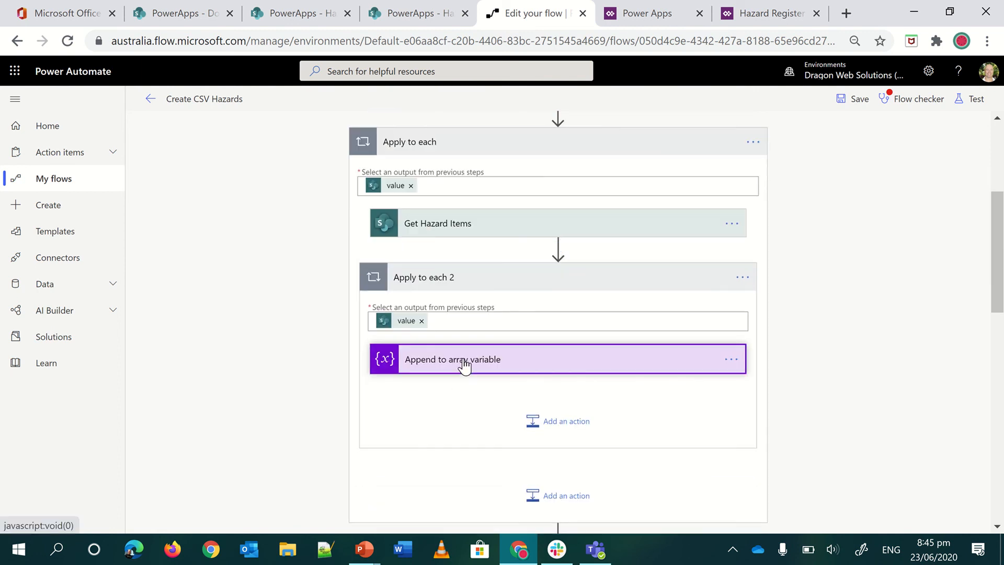
{"action": "left_click", "coordinate": [452, 359]}
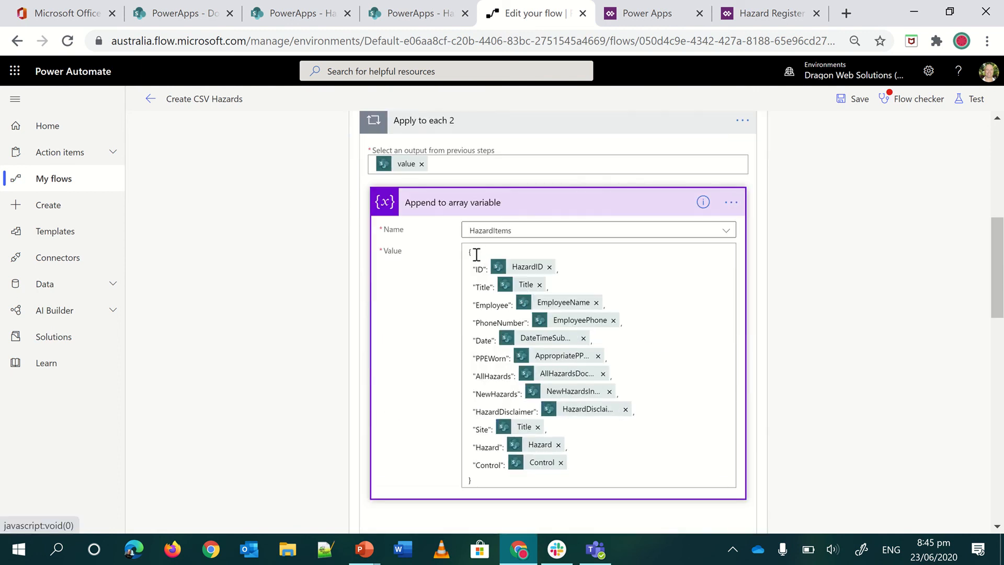
{"action": "mouse_move", "coordinate": [589, 323]}
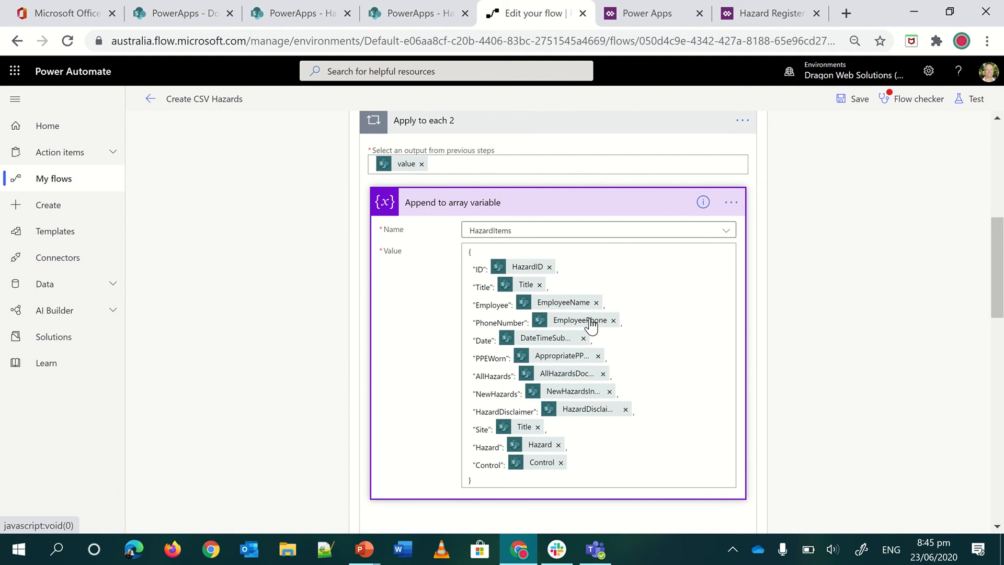
{"action": "scroll", "scroll_direction": "down", "scroll_amount": 3}
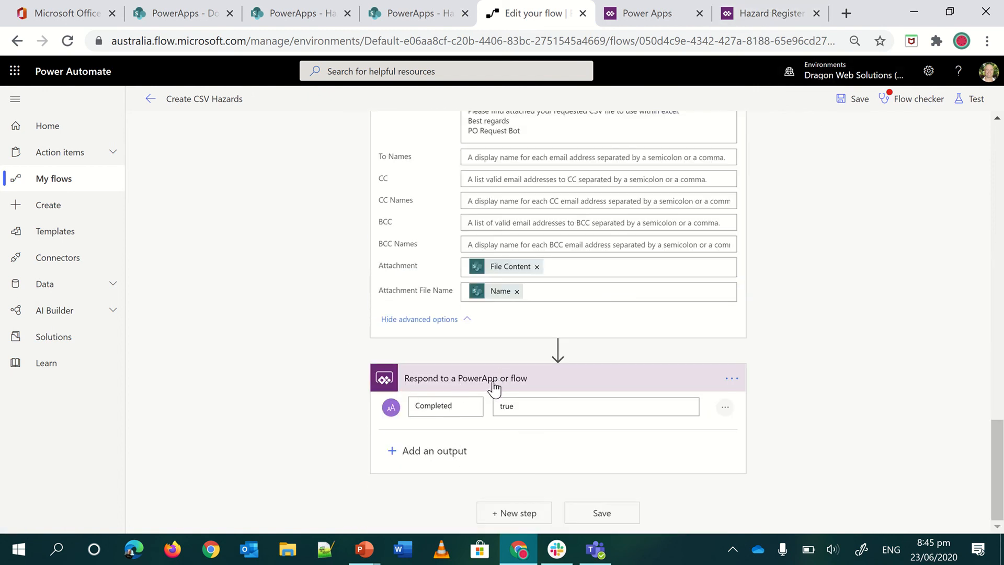
Return to the Hazards By Operator screen in the studio and inspect the Export Gallery button
{"action": "left_click", "coordinate": [766, 12]}
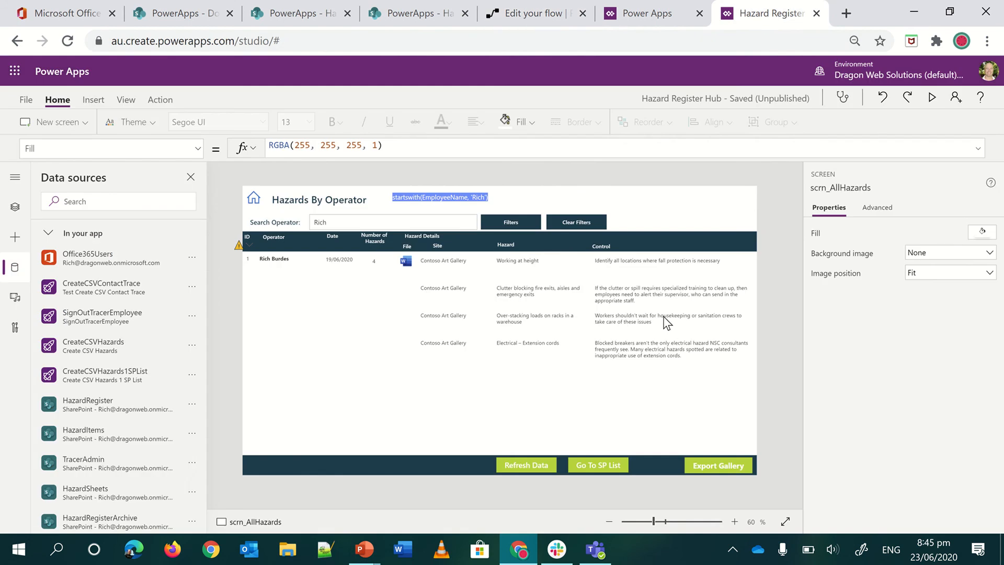
{"action": "mouse_move", "coordinate": [501, 204]}
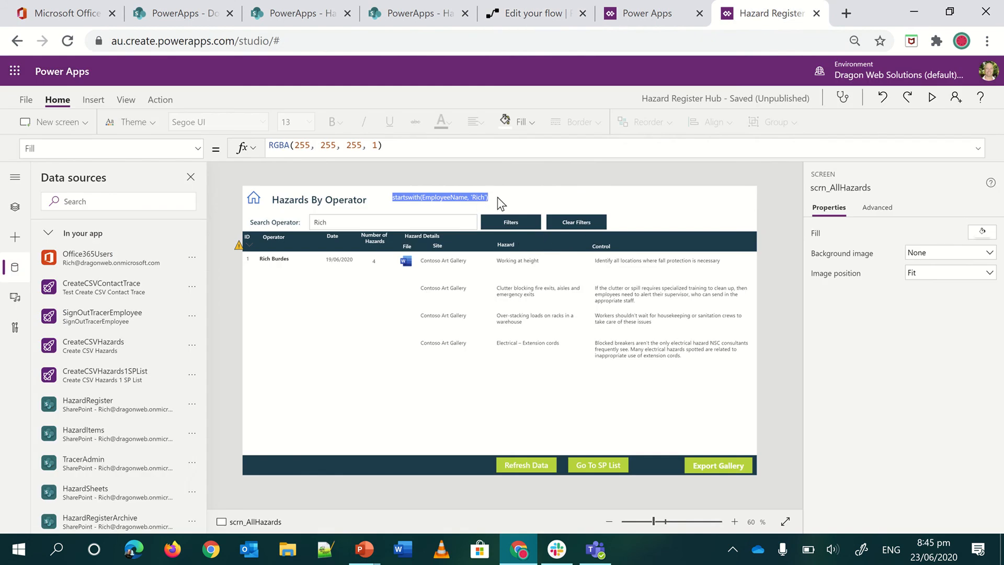
{"action": "mouse_move", "coordinate": [469, 326]}
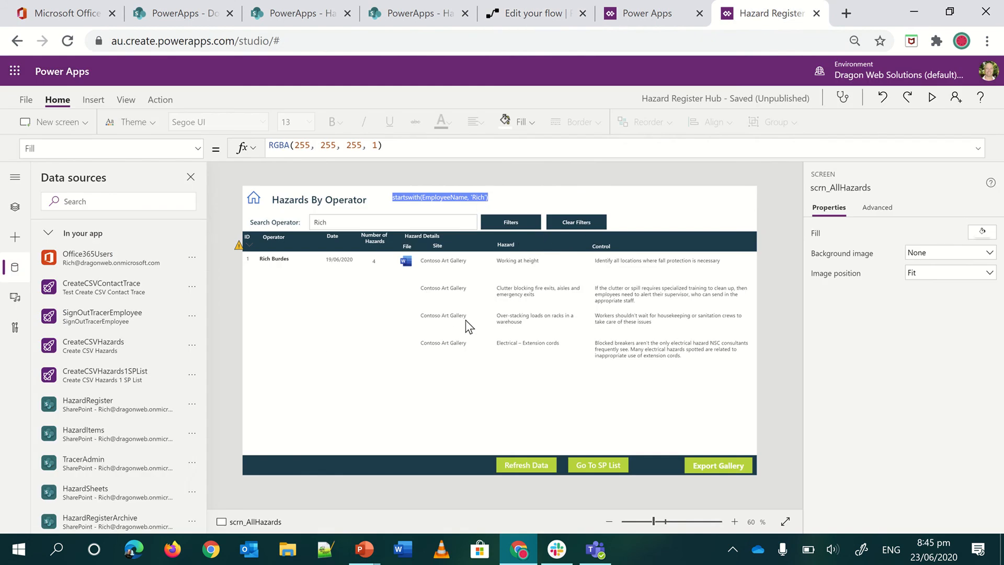
{"action": "mouse_move", "coordinate": [419, 211]}
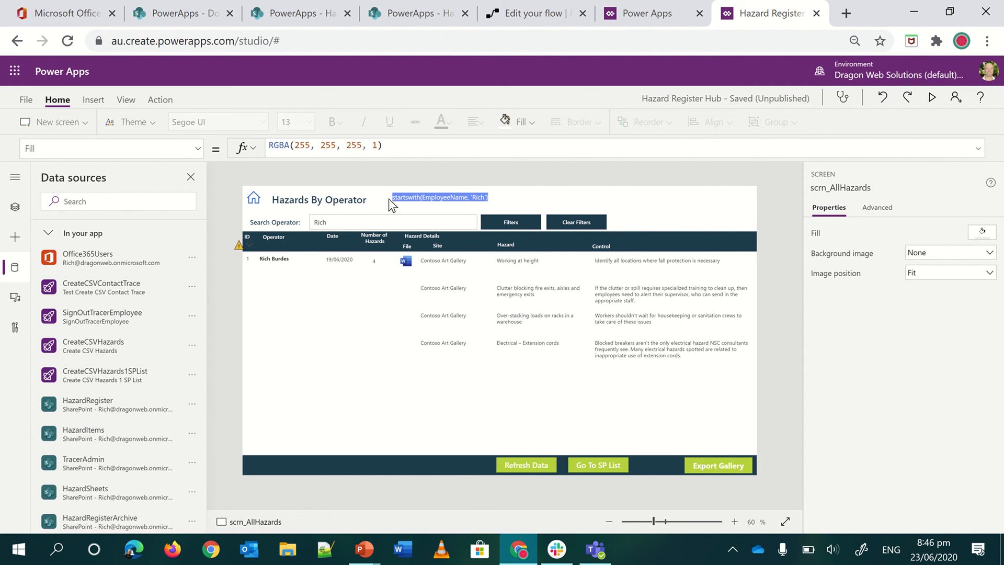
{"action": "mouse_move", "coordinate": [440, 202]}
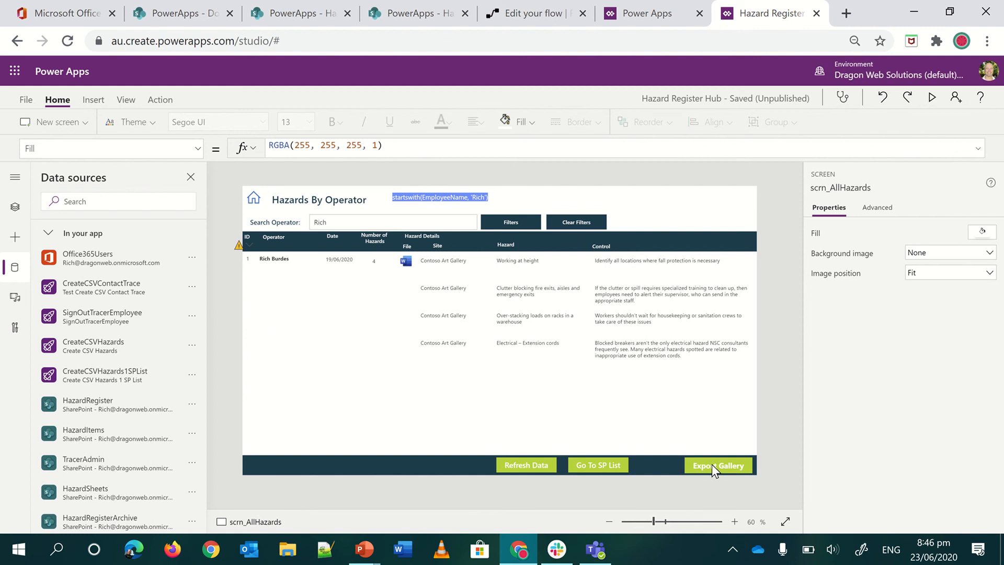
{"action": "left_click", "coordinate": [717, 464]}
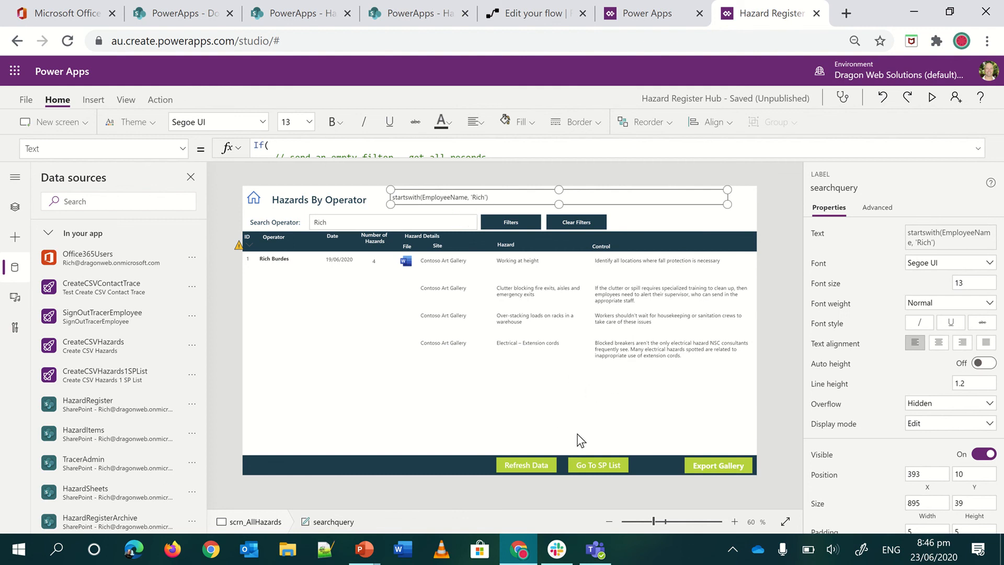
{"action": "mouse_move", "coordinate": [596, 464]}
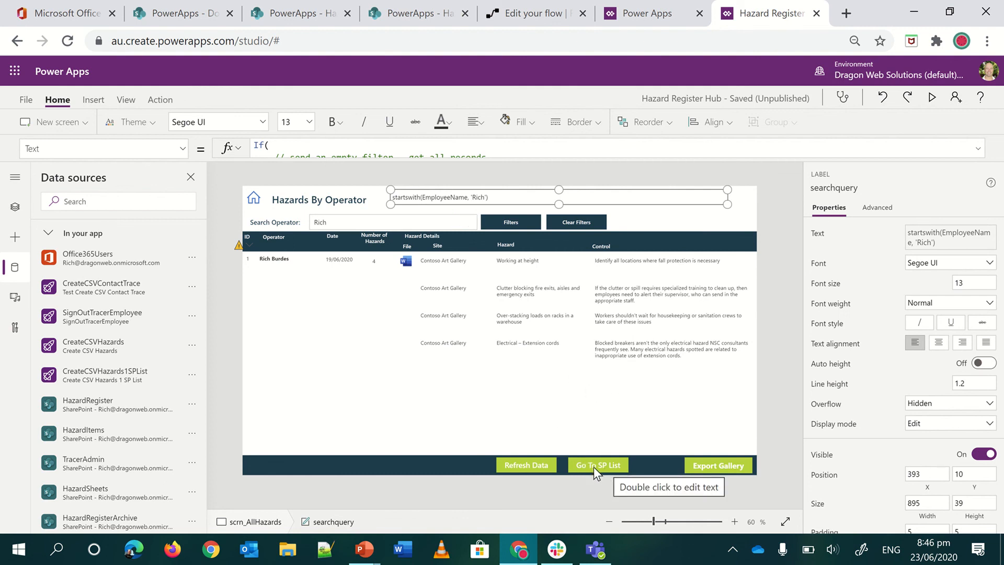
{"action": "mouse_move", "coordinate": [602, 469]}
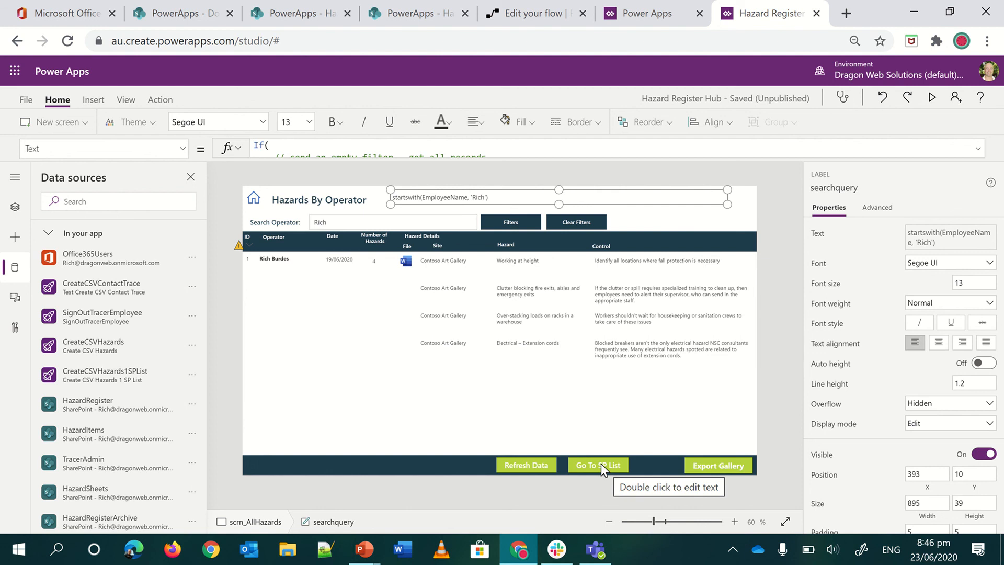
{"action": "mouse_move", "coordinate": [757, 213]}
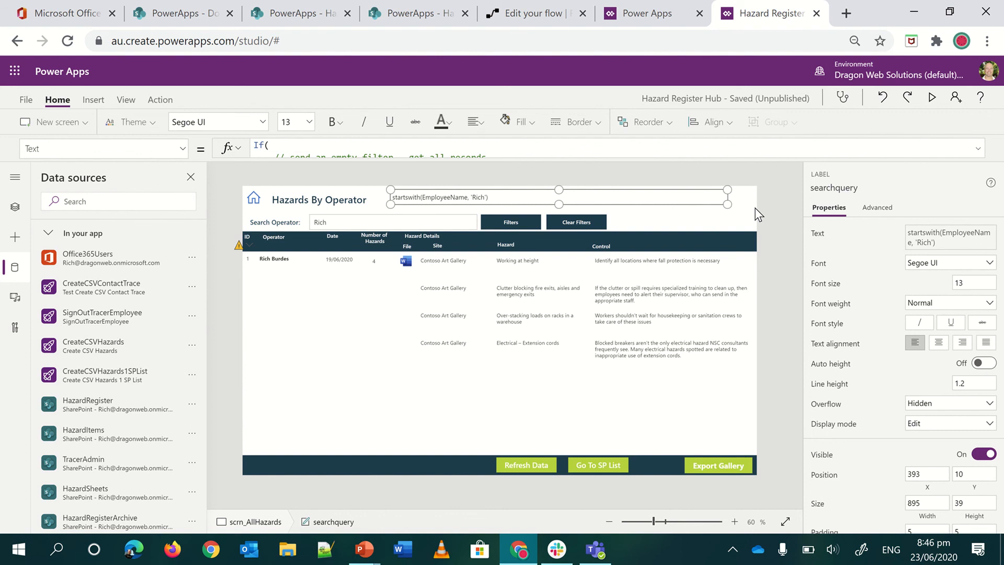
{"action": "mouse_move", "coordinate": [774, 141]}
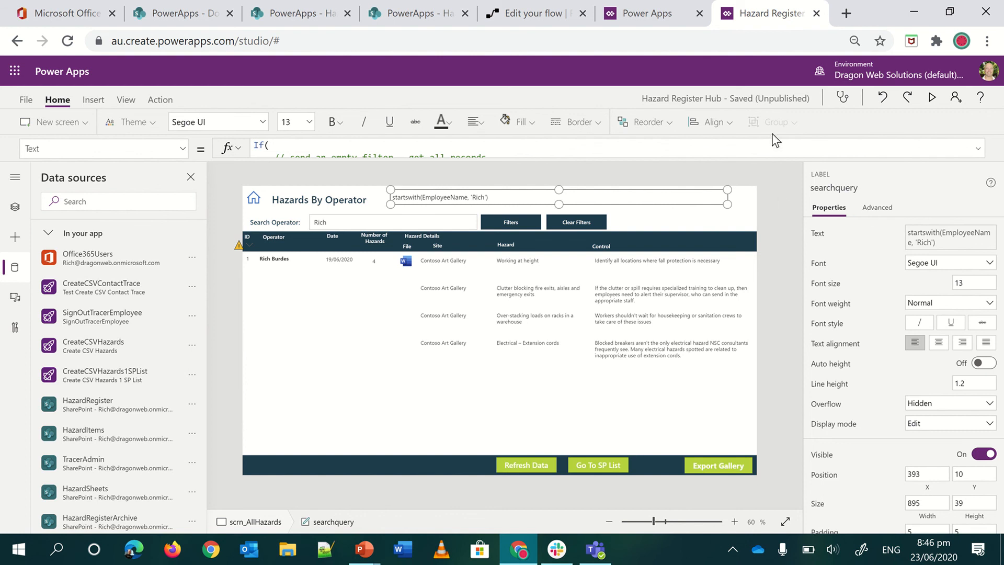